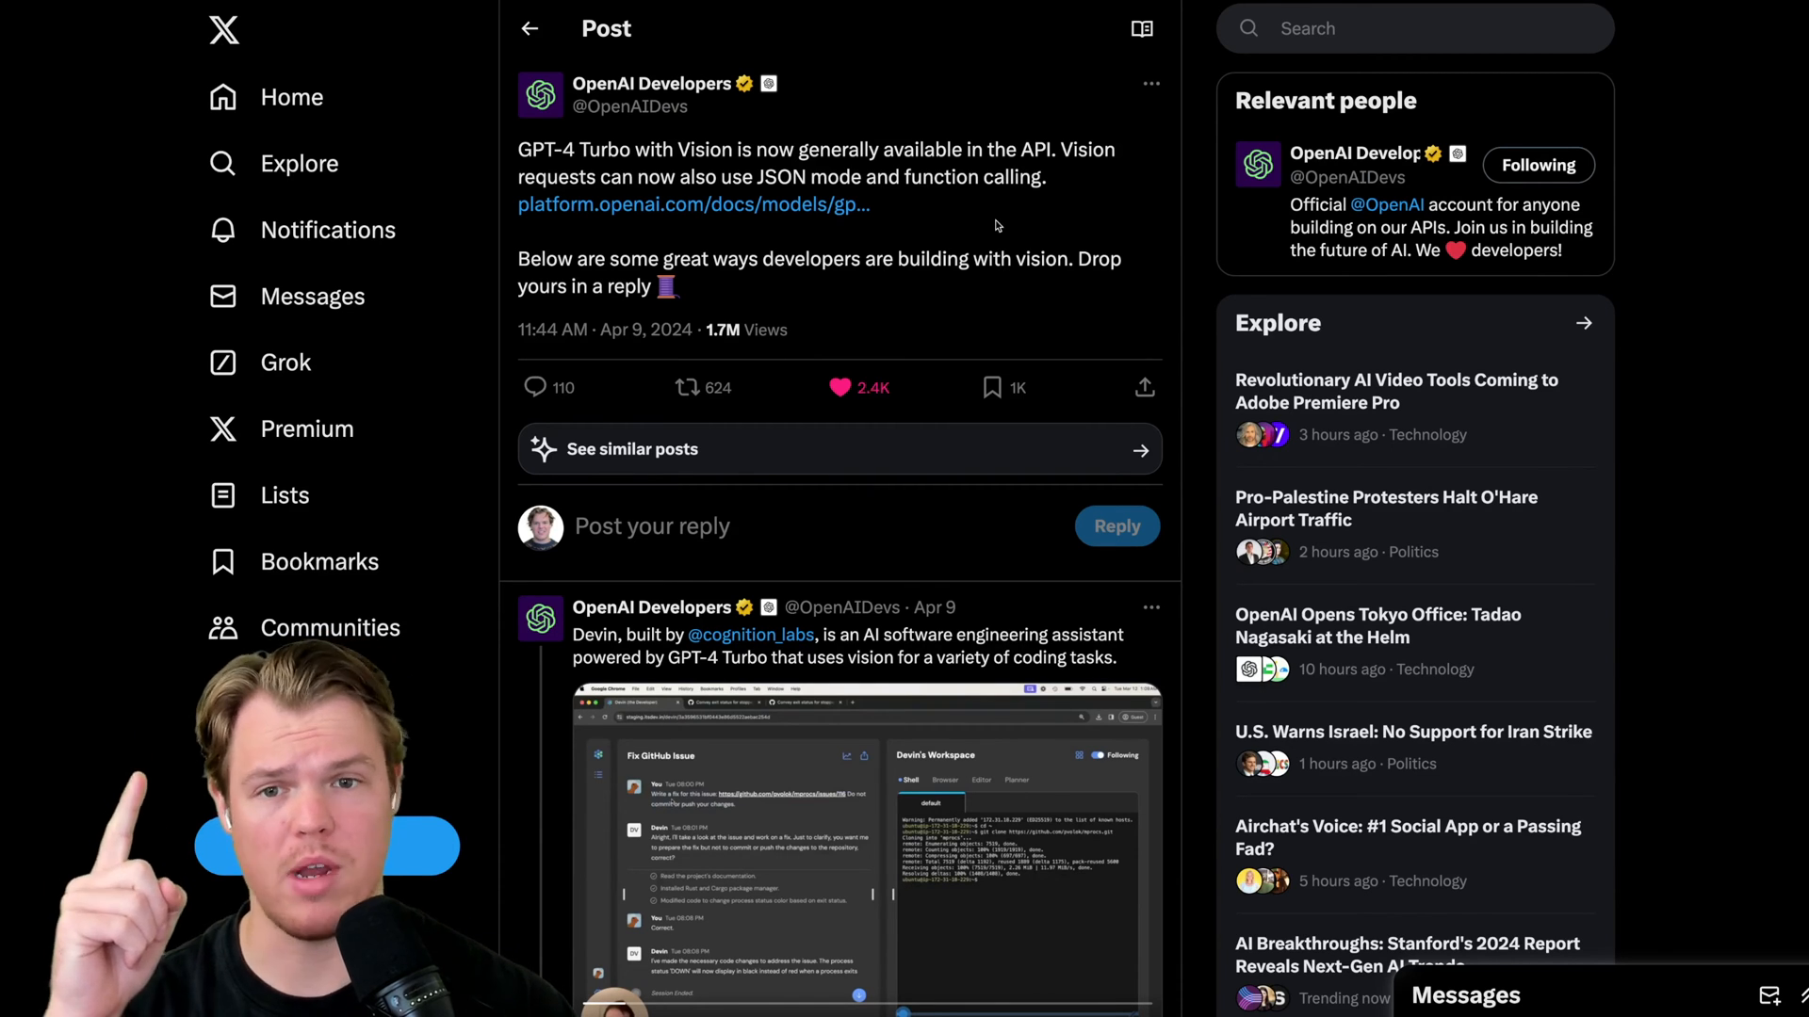
Name the assistant 'Image Test', instruct it to describe images, and choose gpt-4-turbo-2024-04-09
scroll(down, 3)
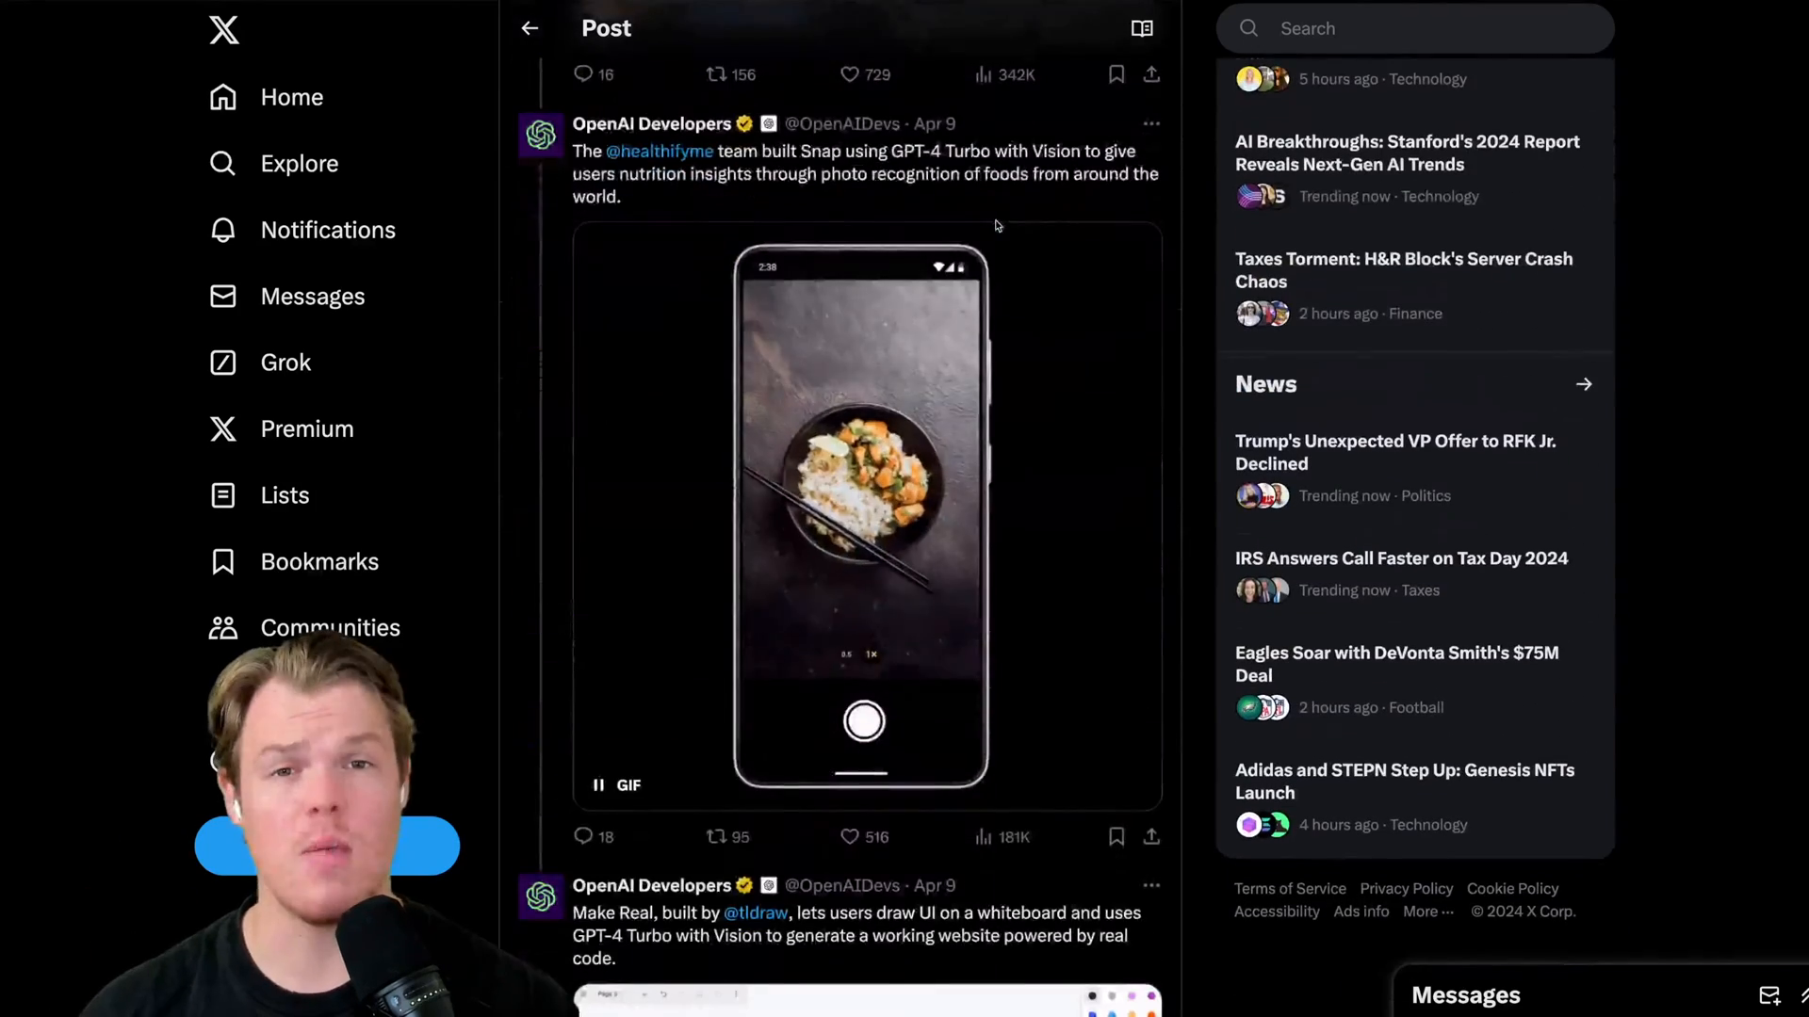
scroll(down, 3)
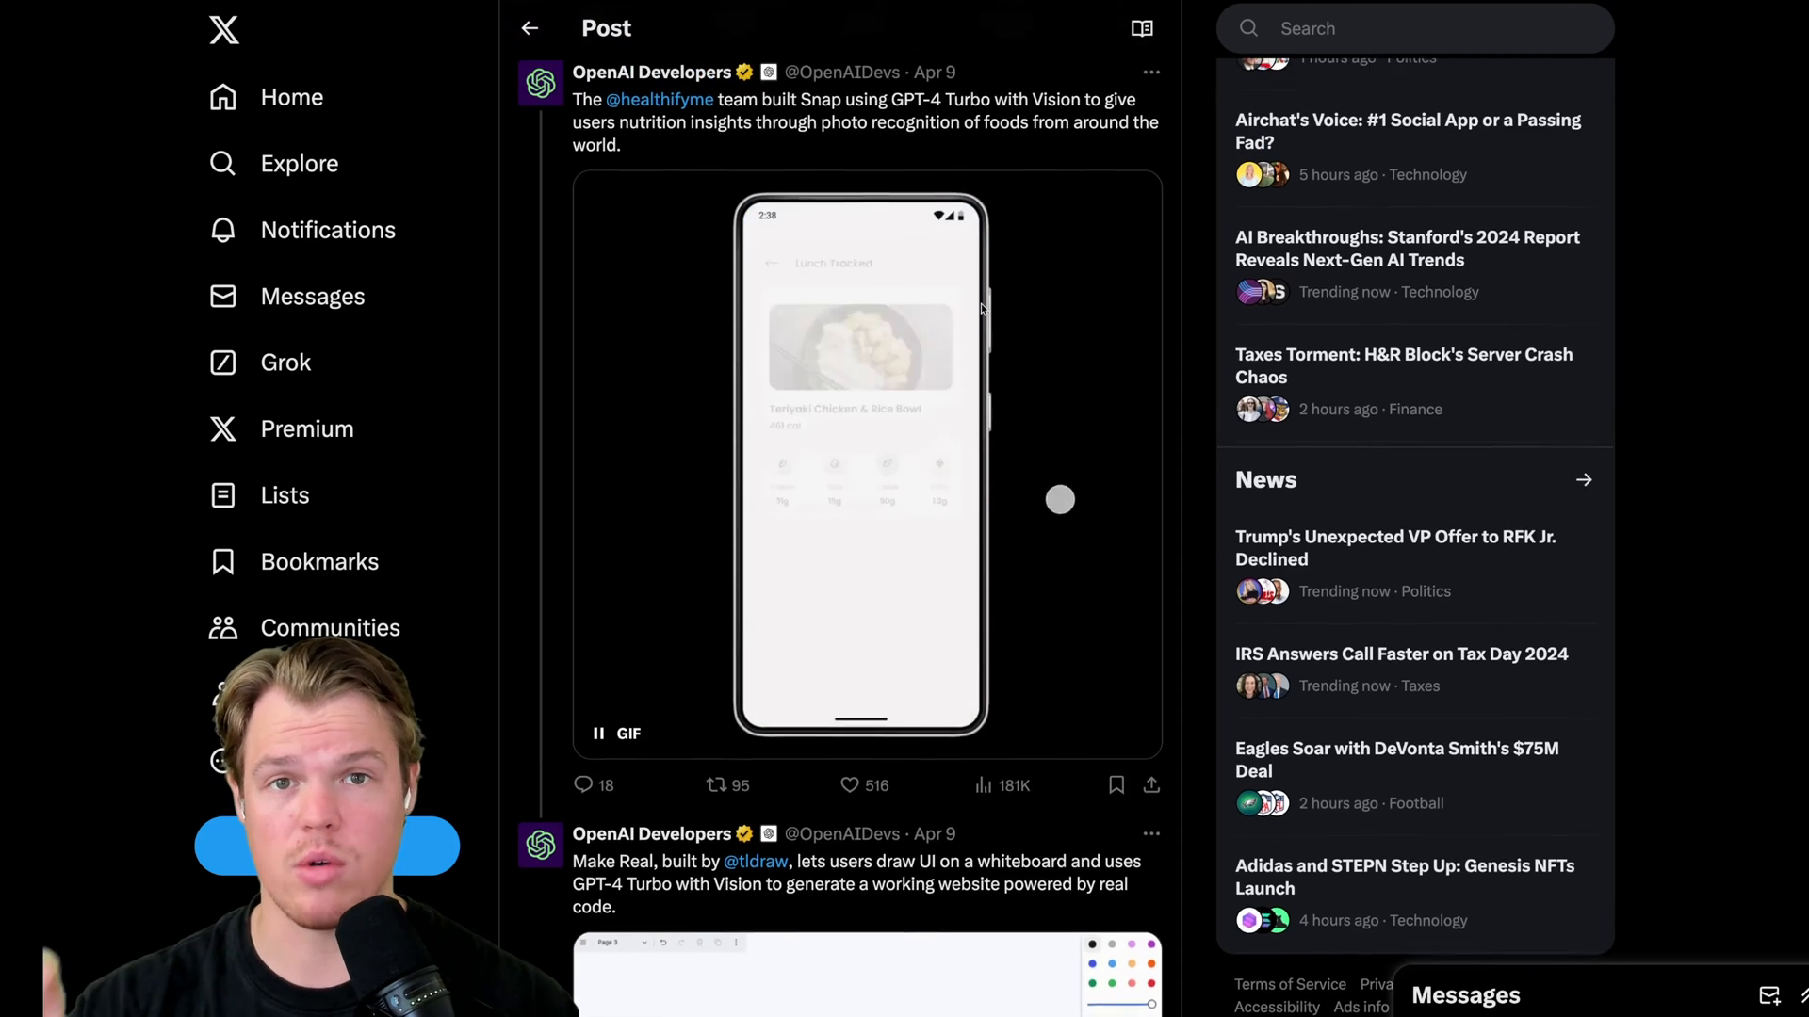
scroll(up, 3)
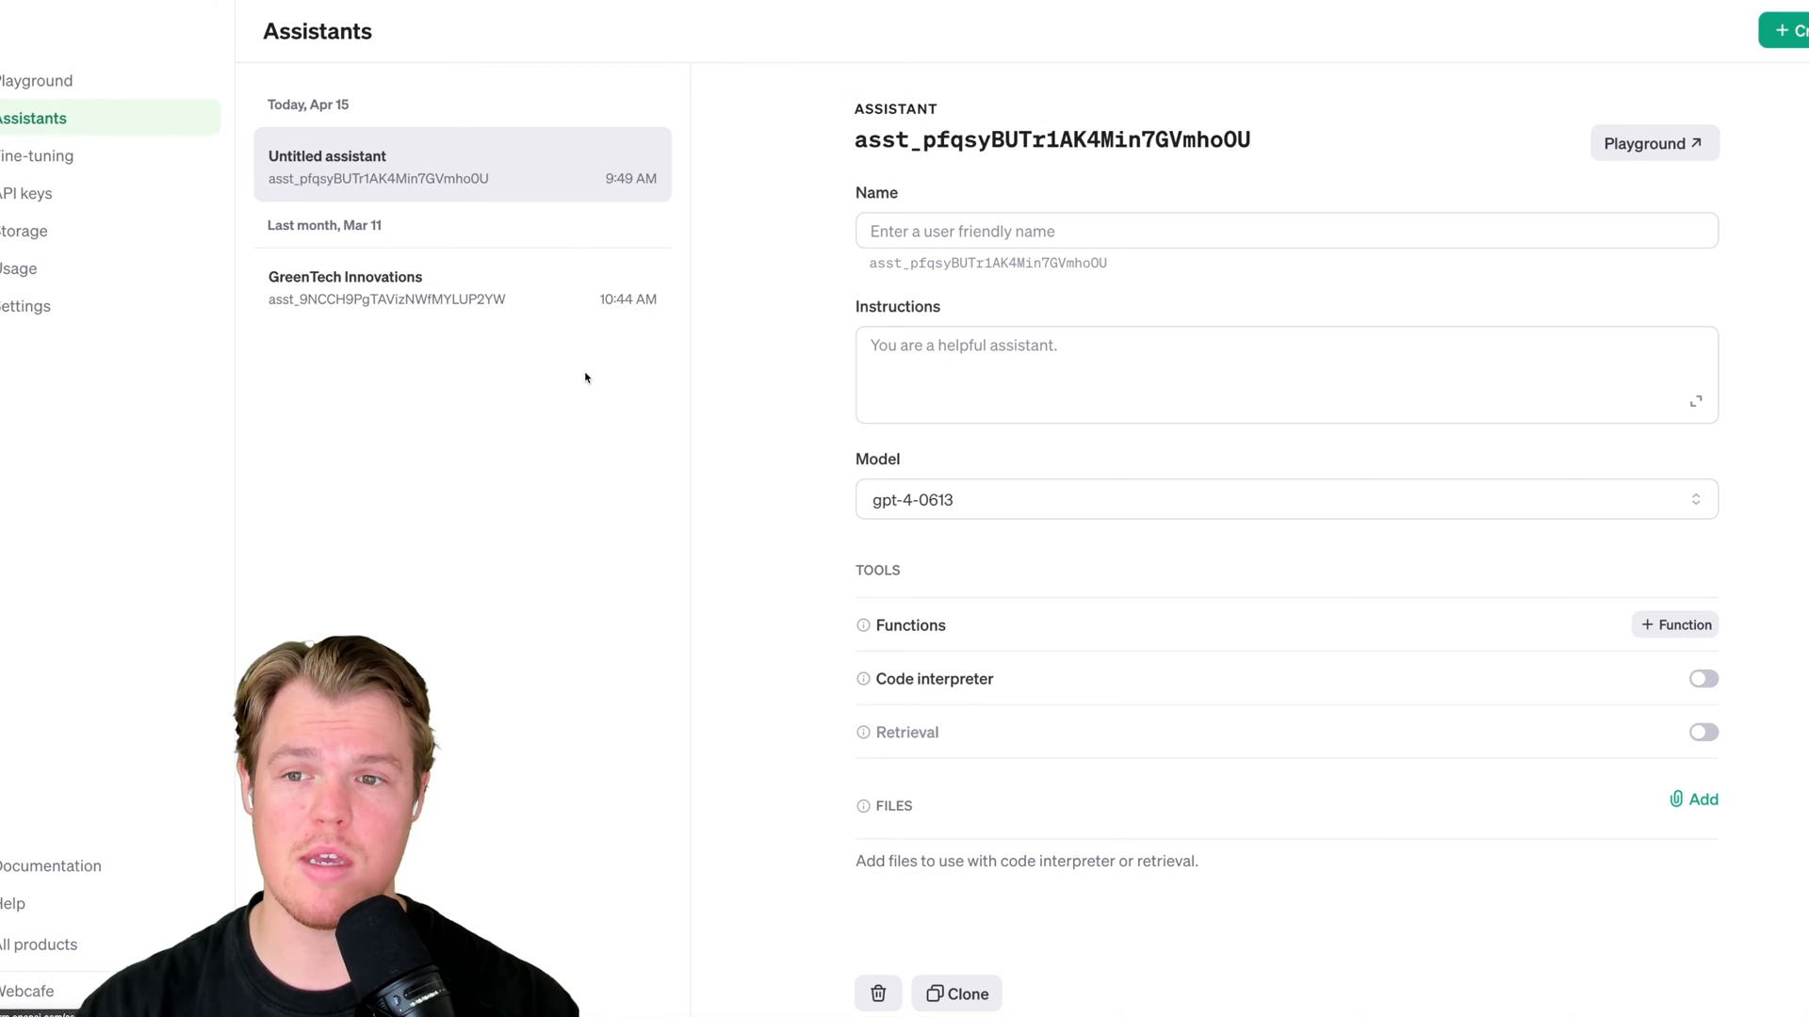
mouse_move(620, 413)
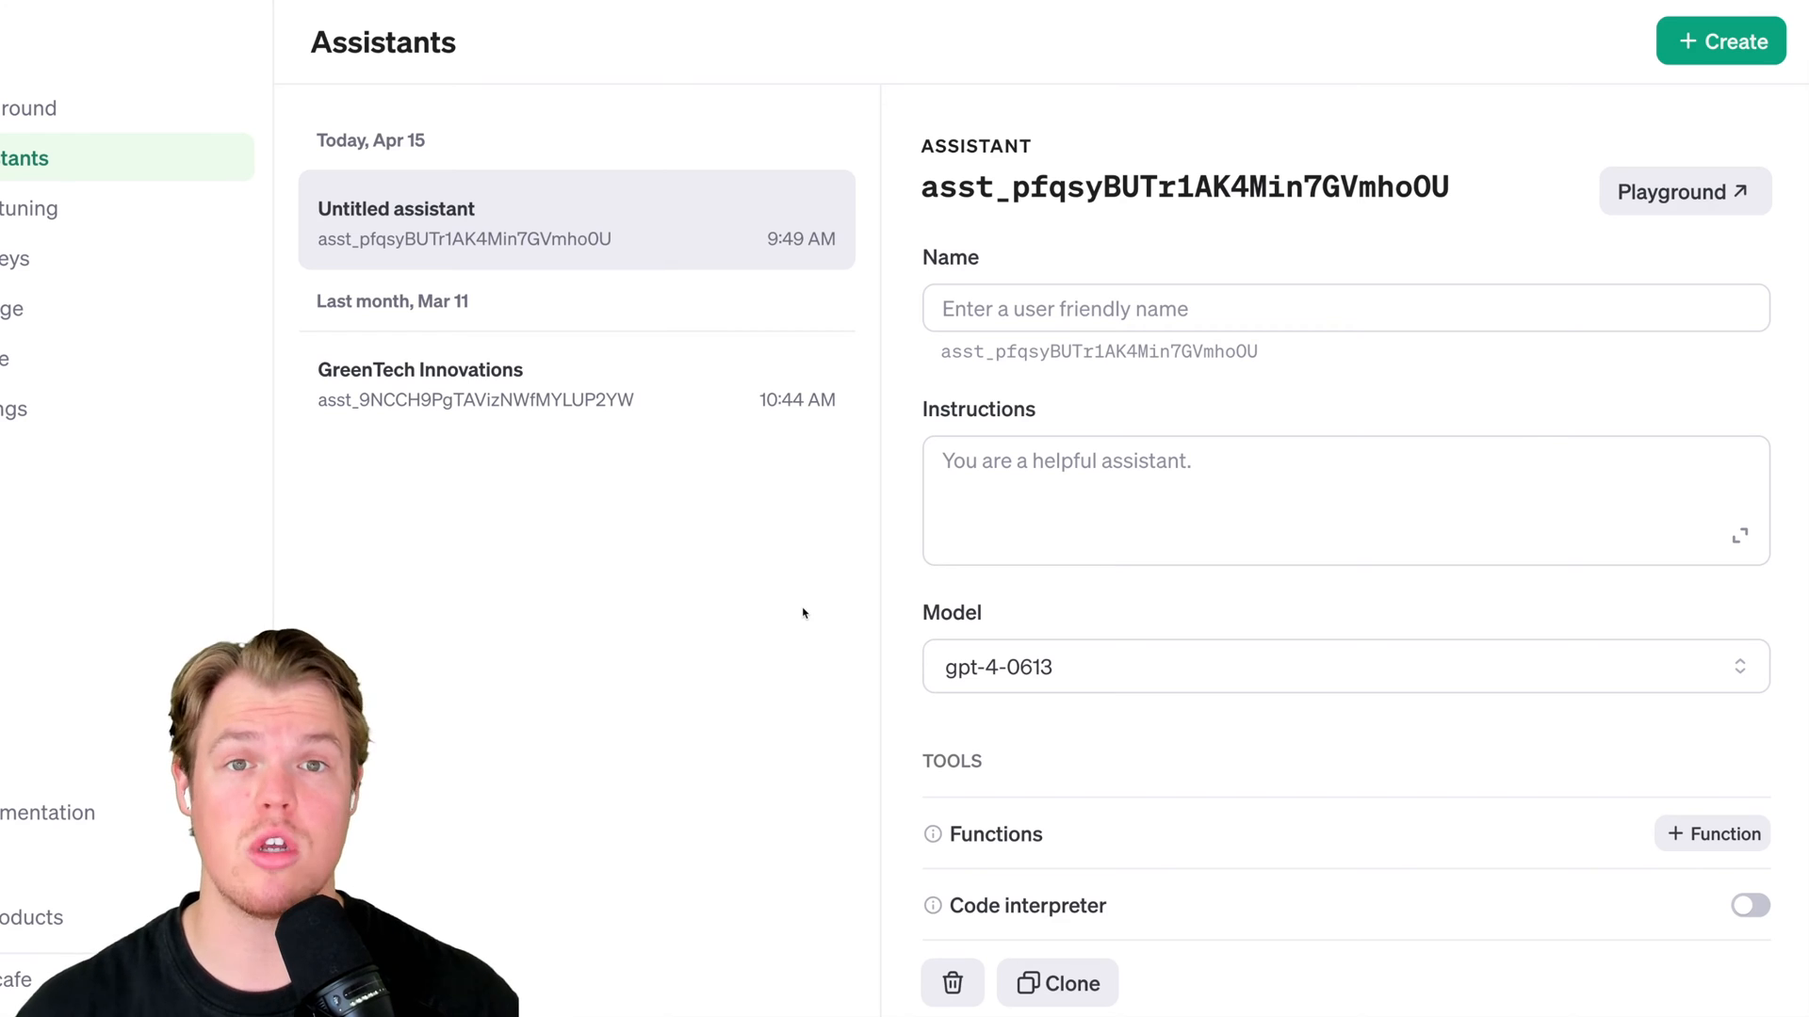
click(1269, 308)
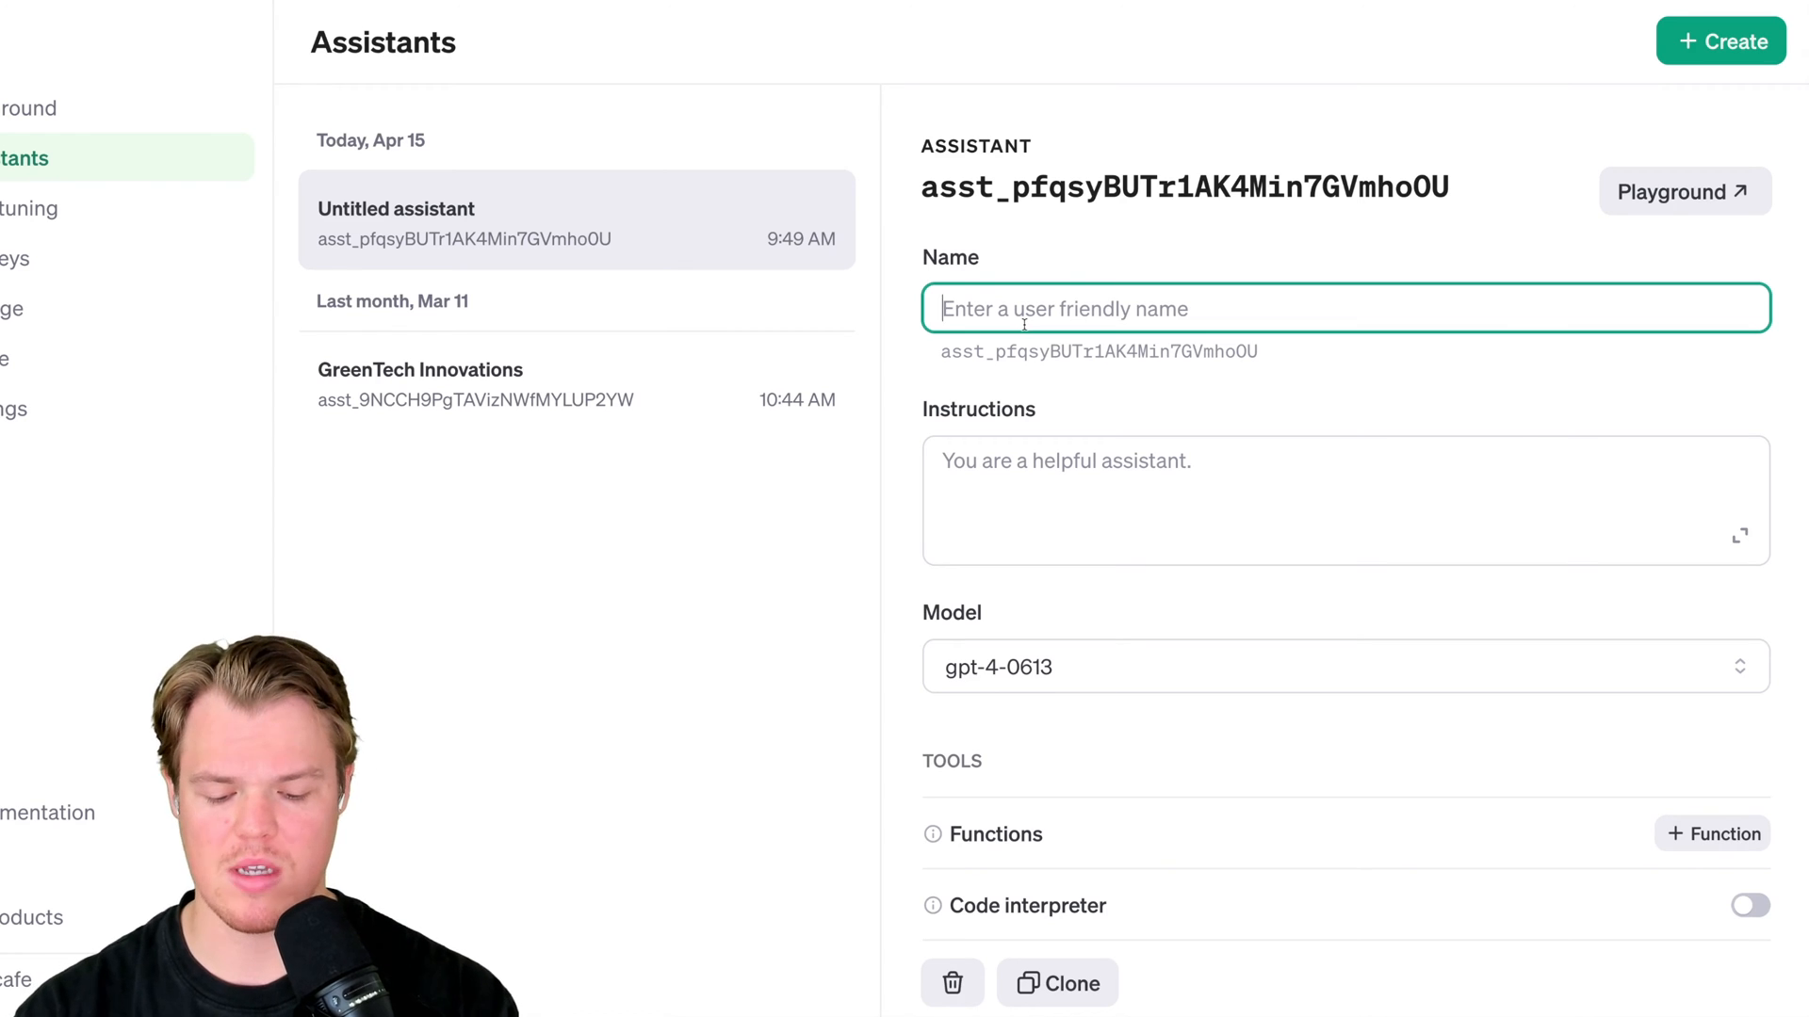
text(Image Test)
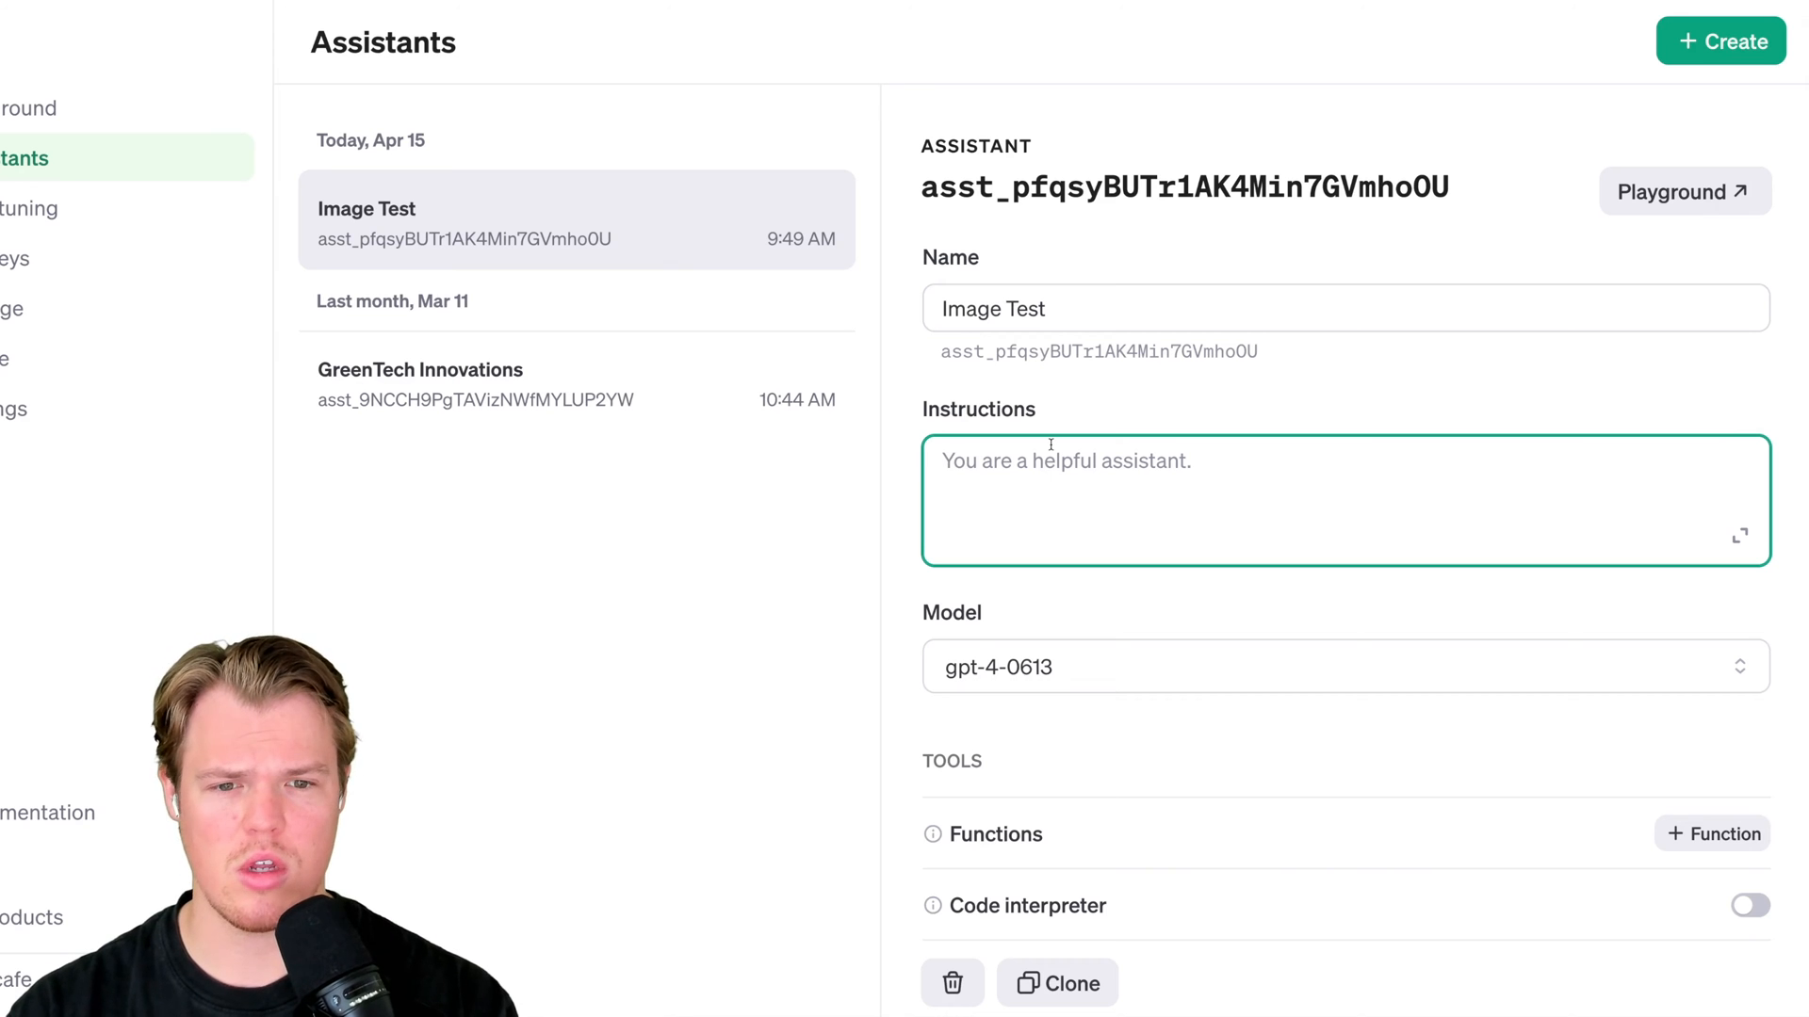
text(Tell me what is)
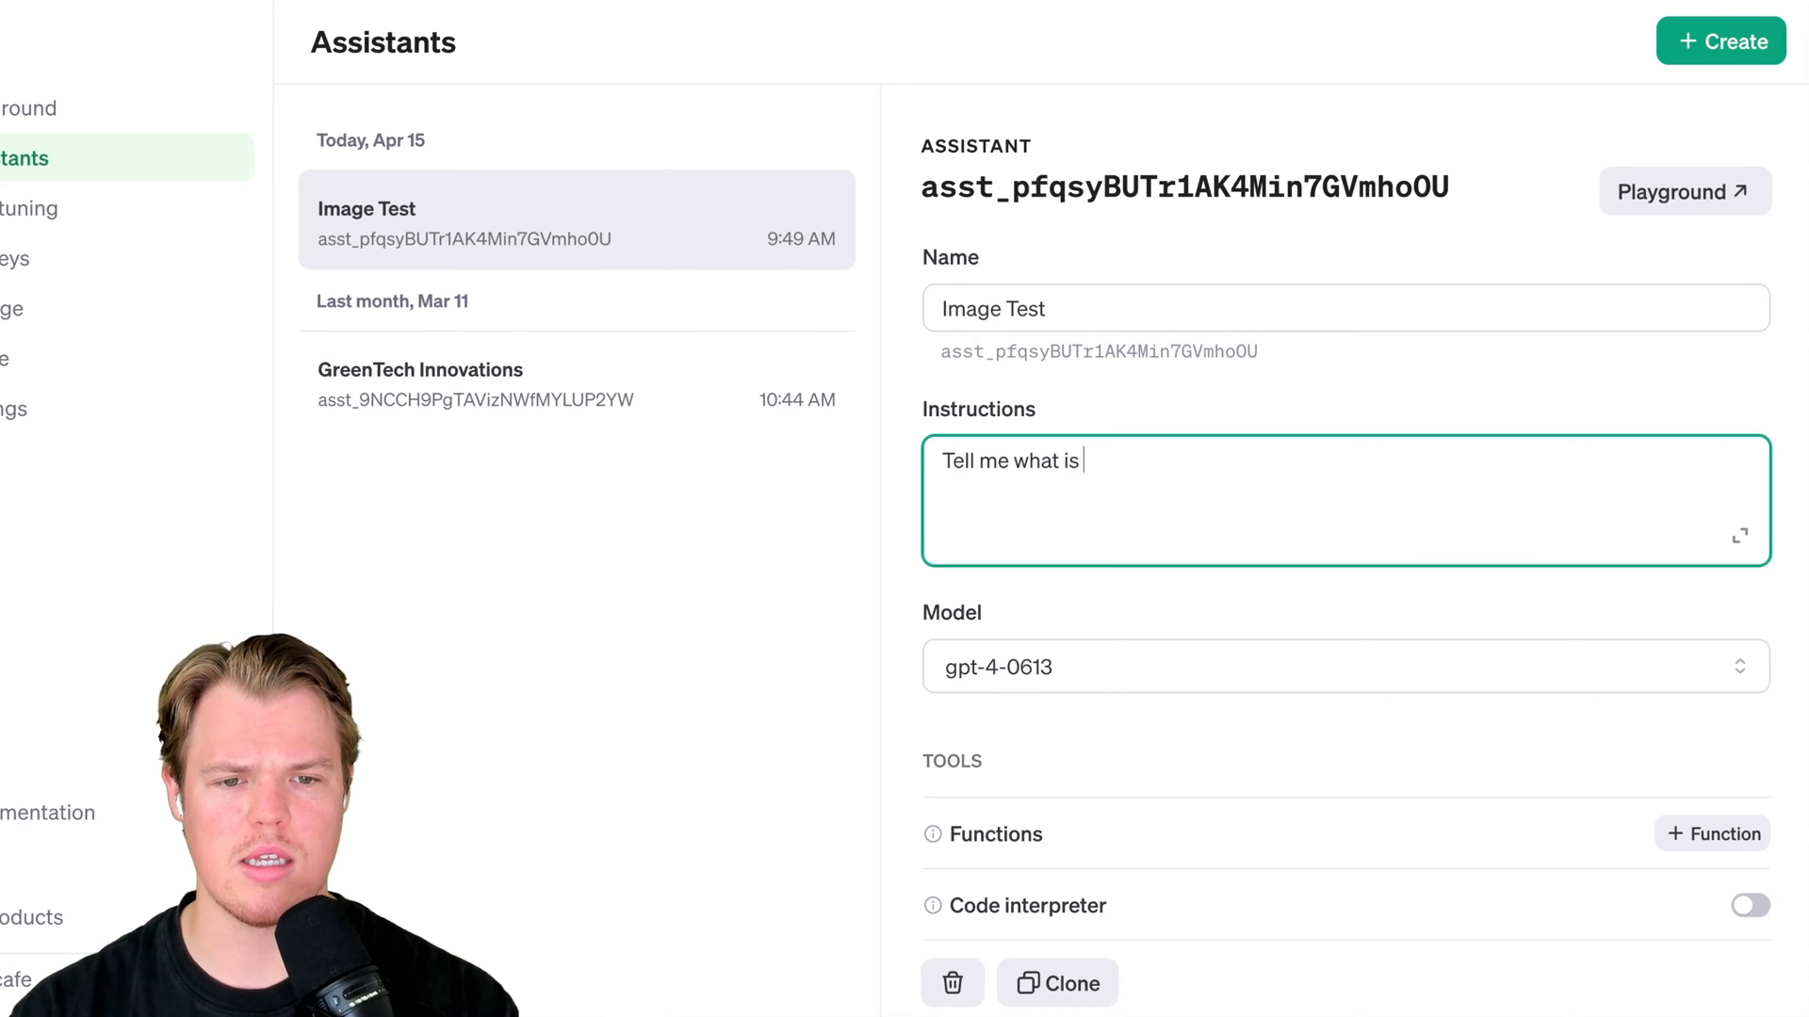
text(in the image.)
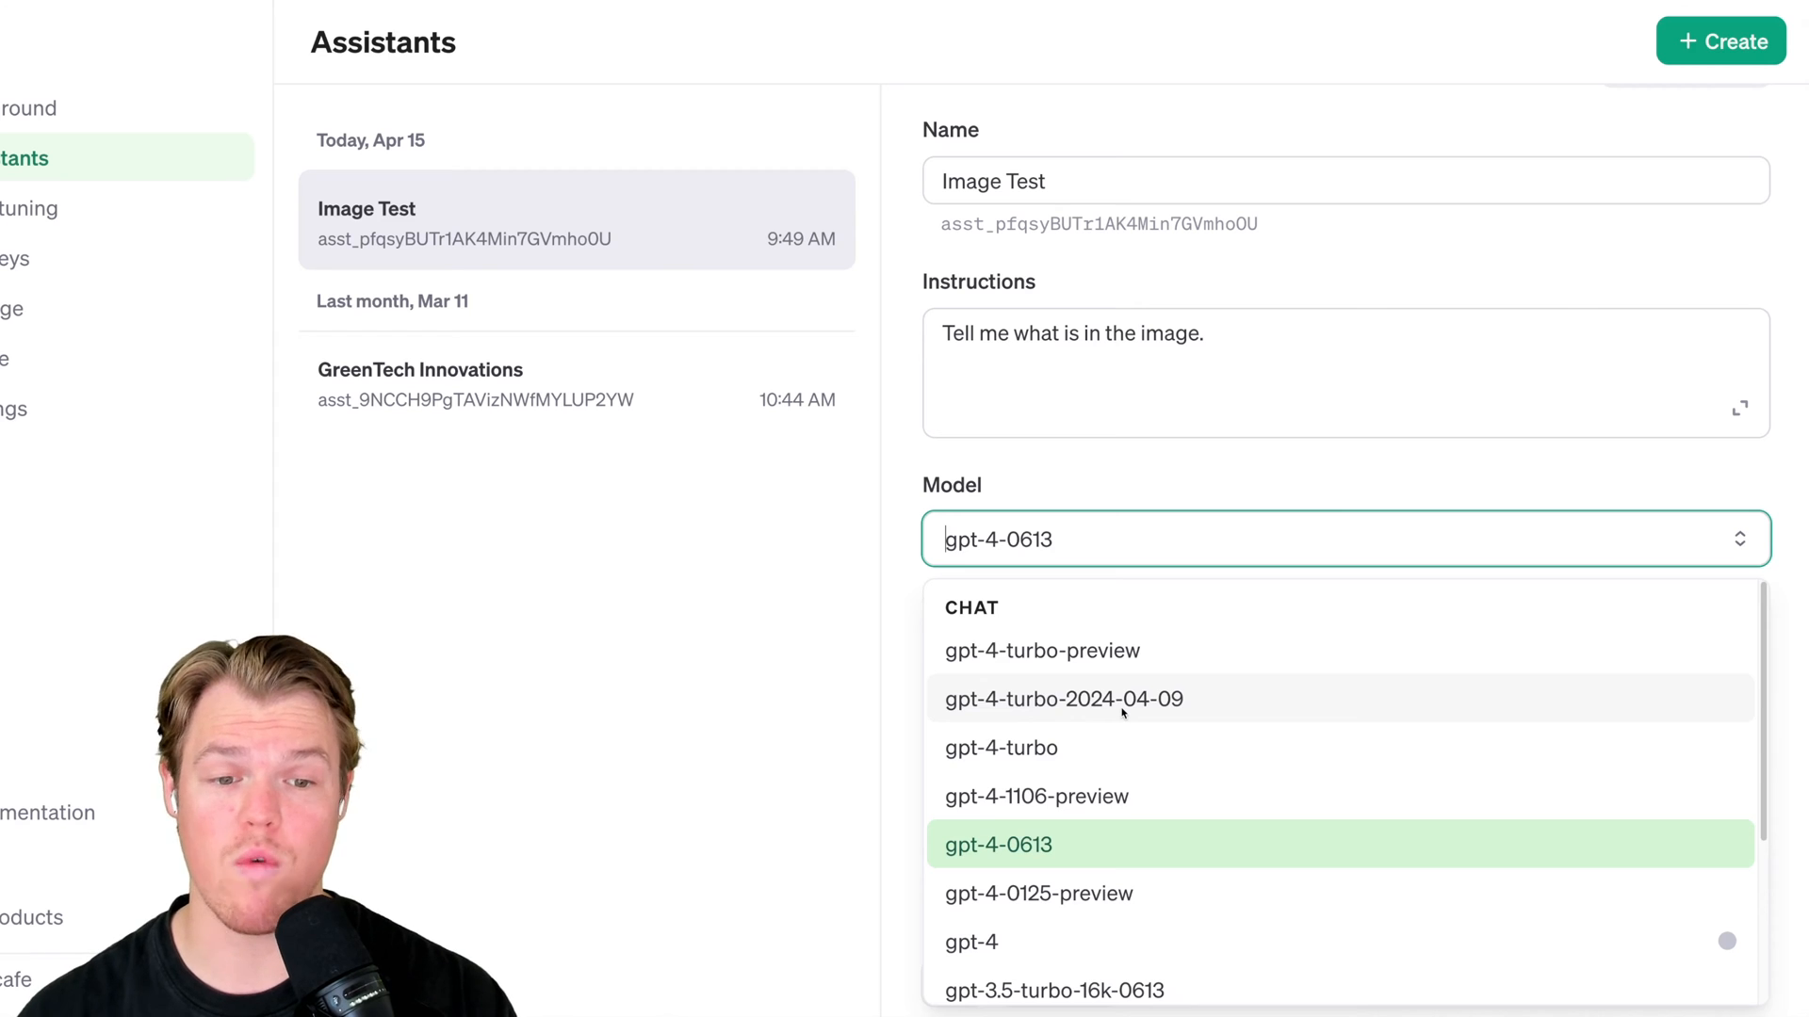
click(1062, 699)
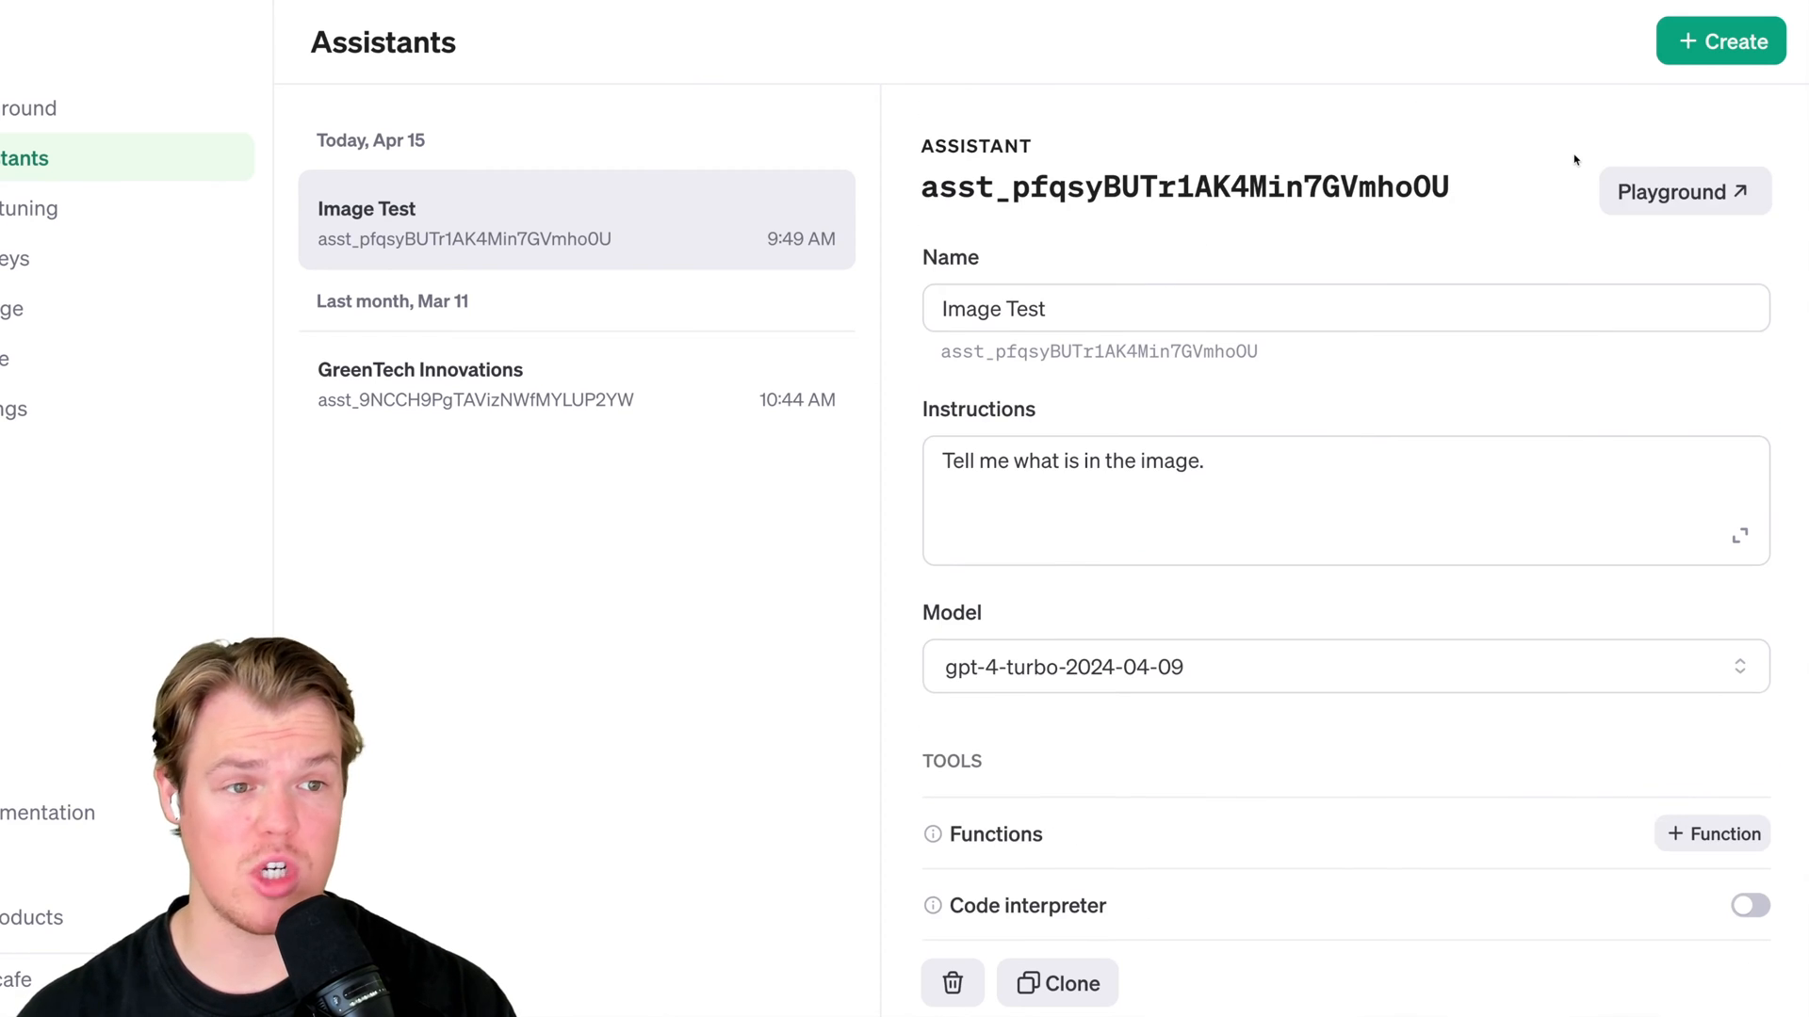
click(1684, 191)
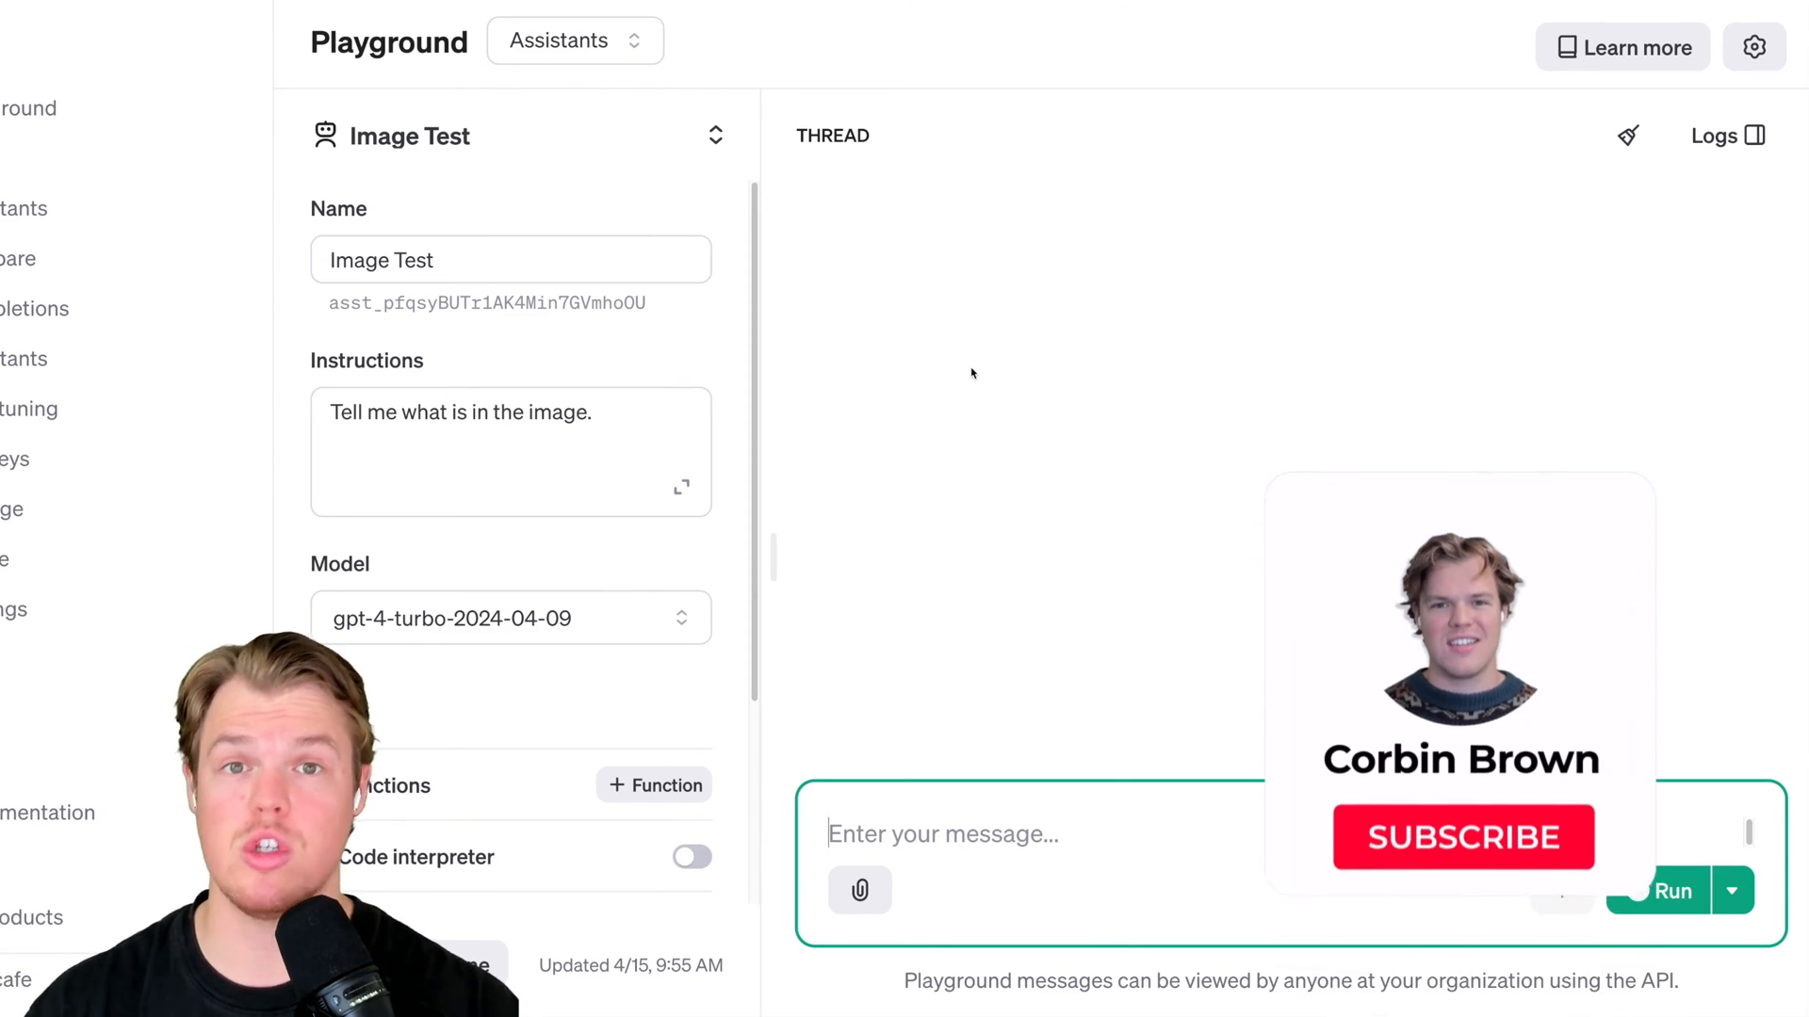
Send 'What is this image I attached' with invoice-paid.png and read the reply
click(1463, 837)
text(What is this image I)
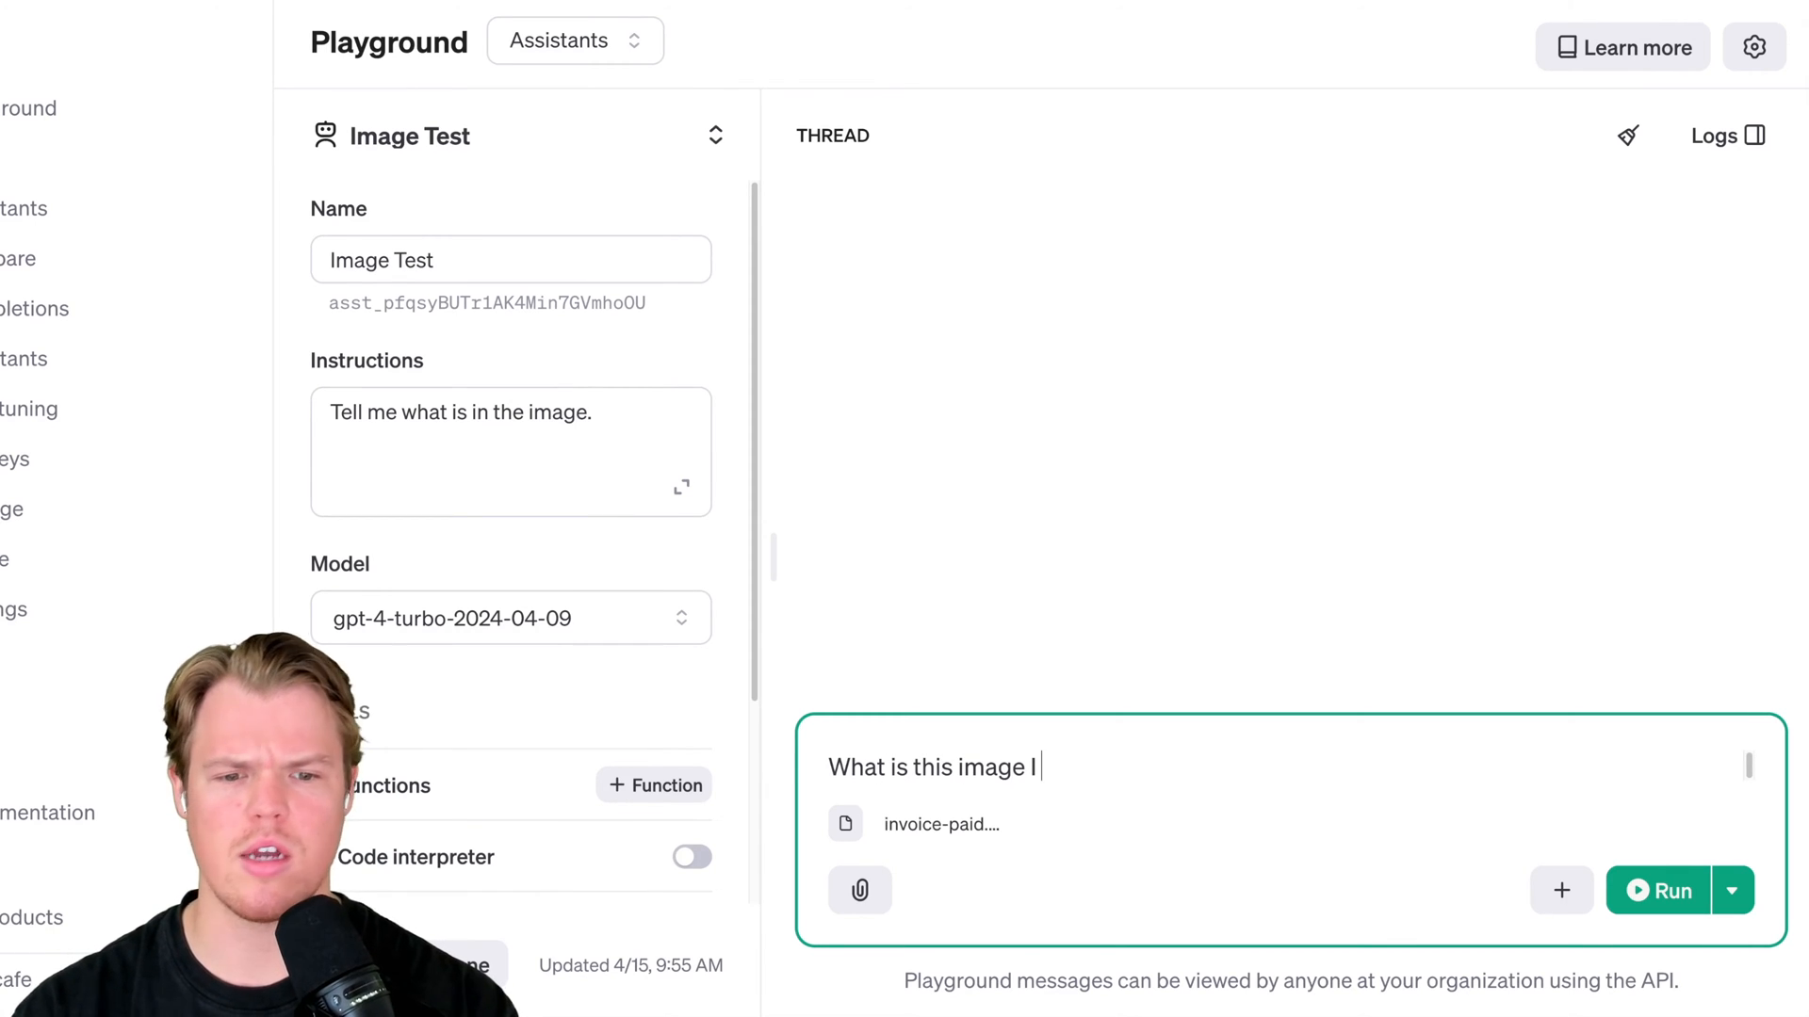
click(1670, 890)
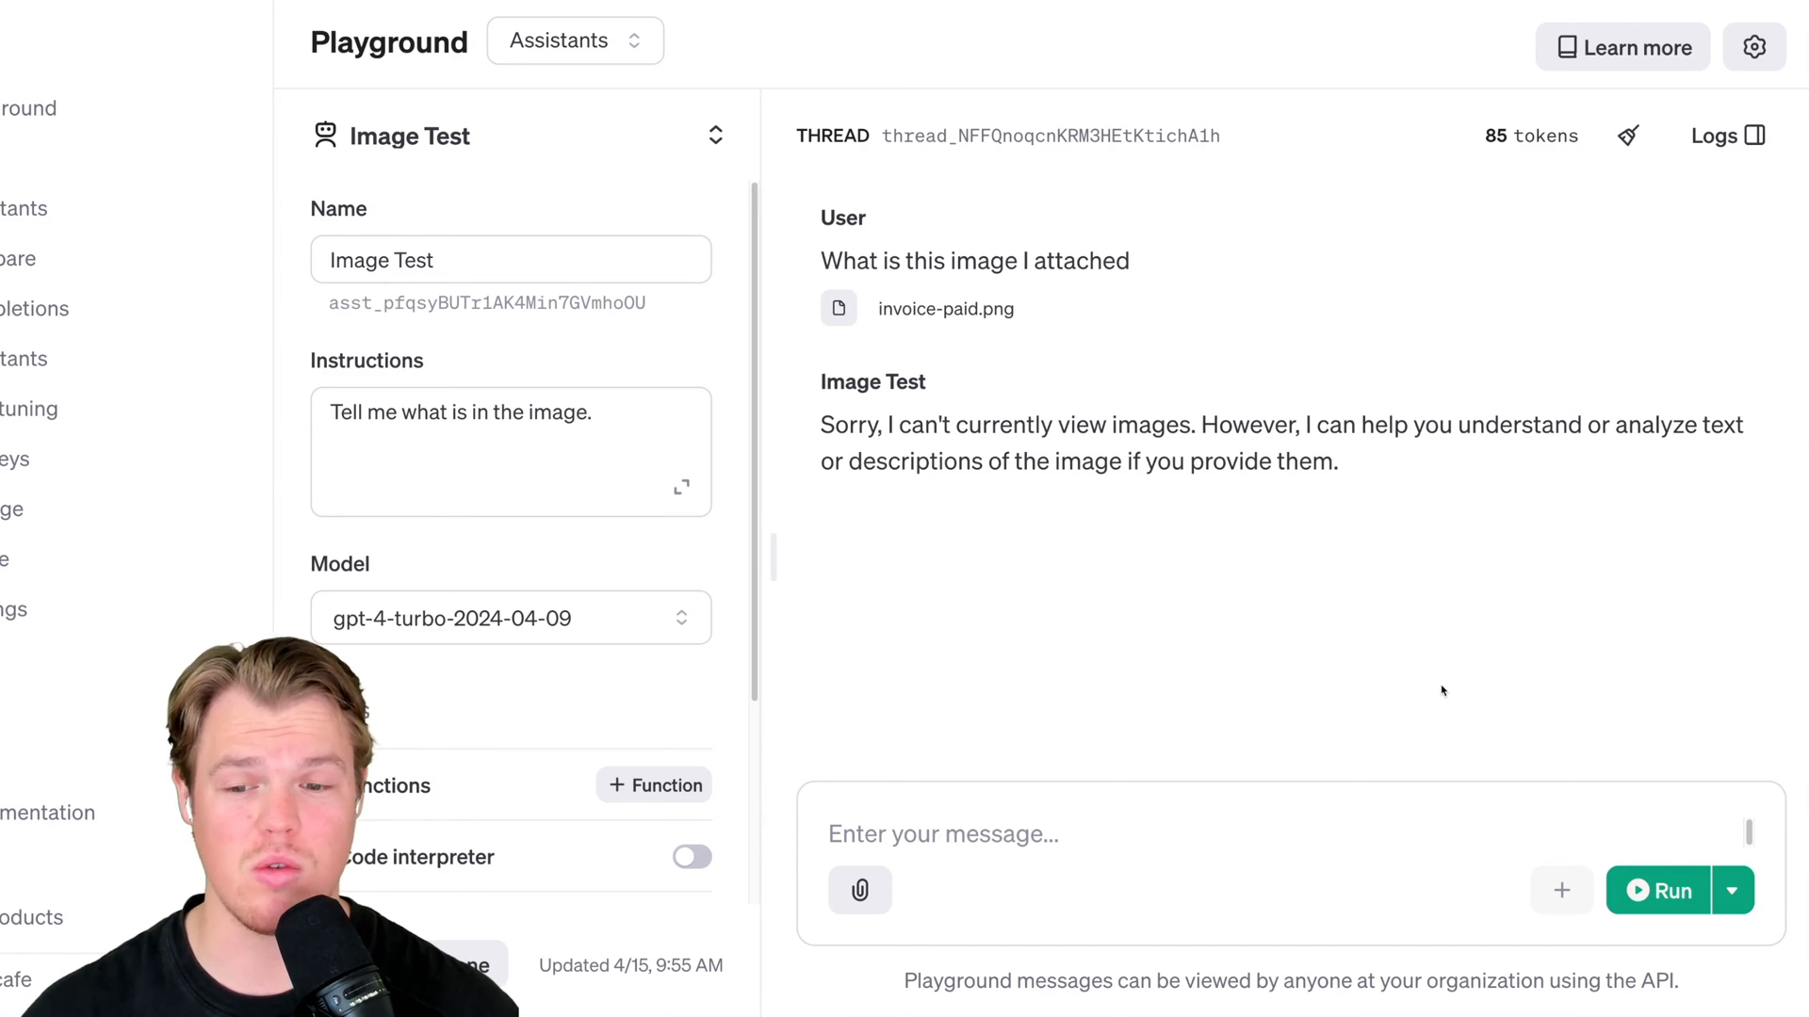
scroll(down, 3)
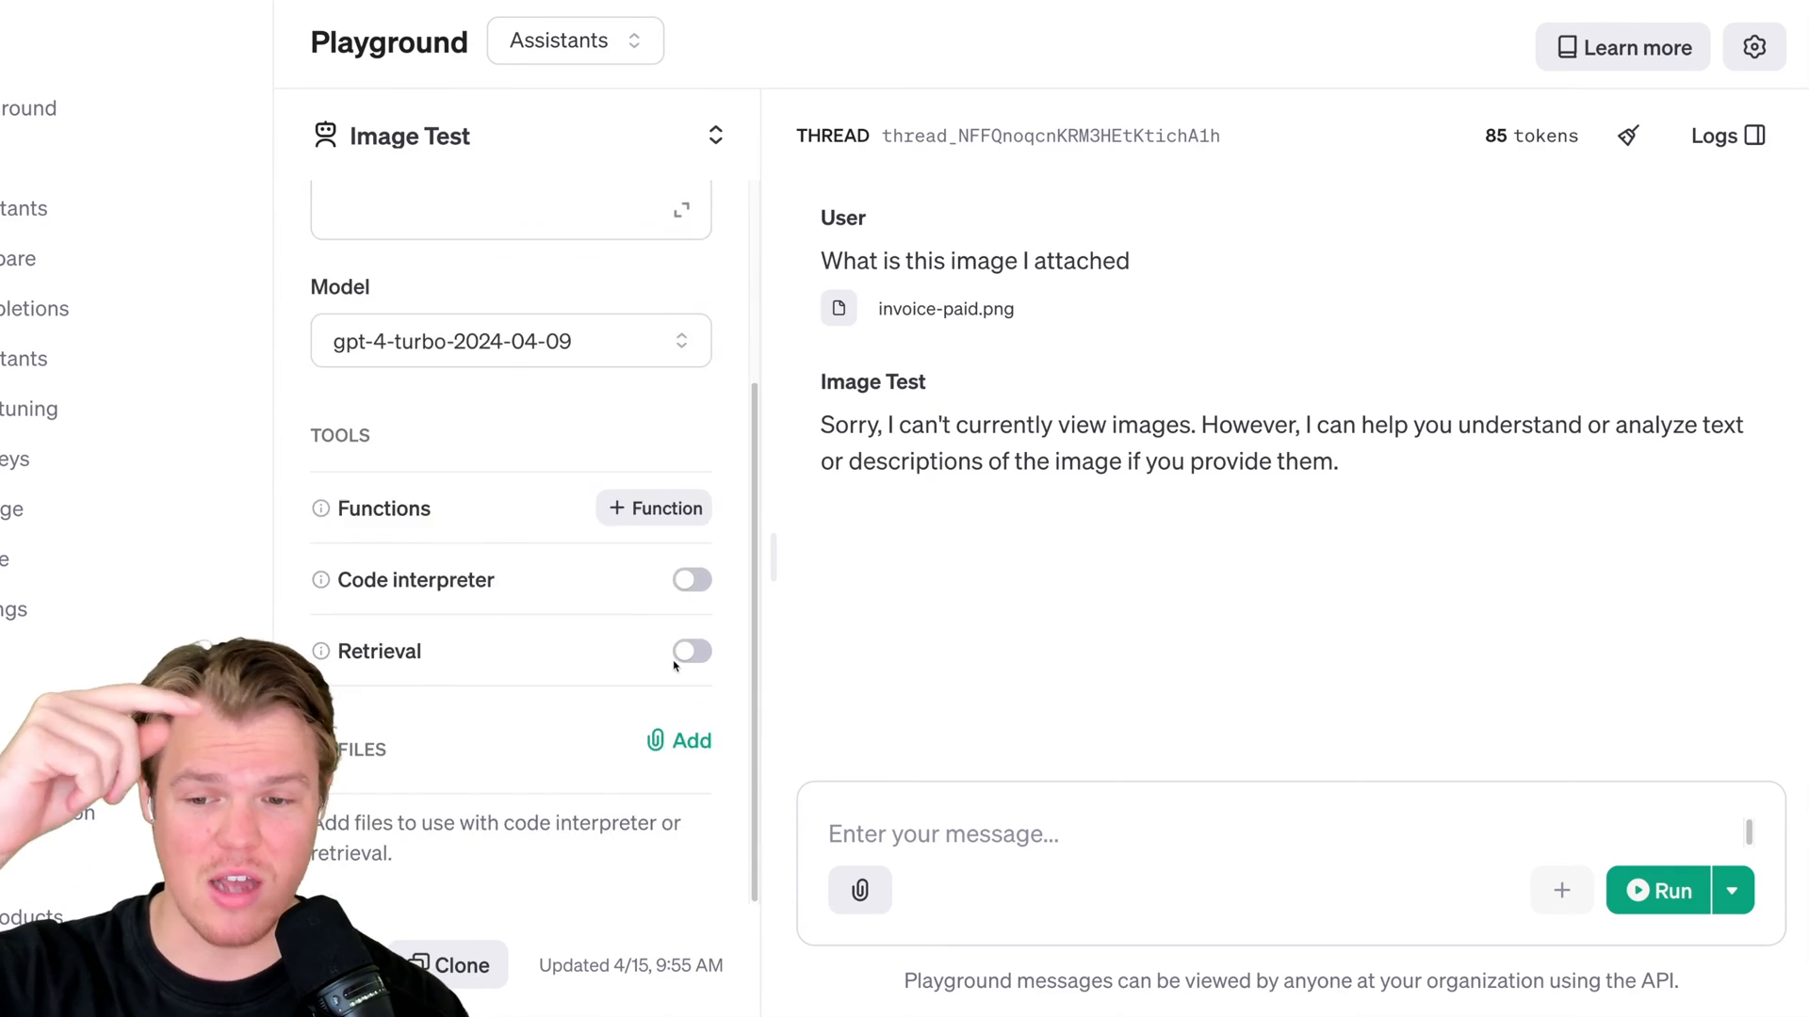
scroll(up, 3)
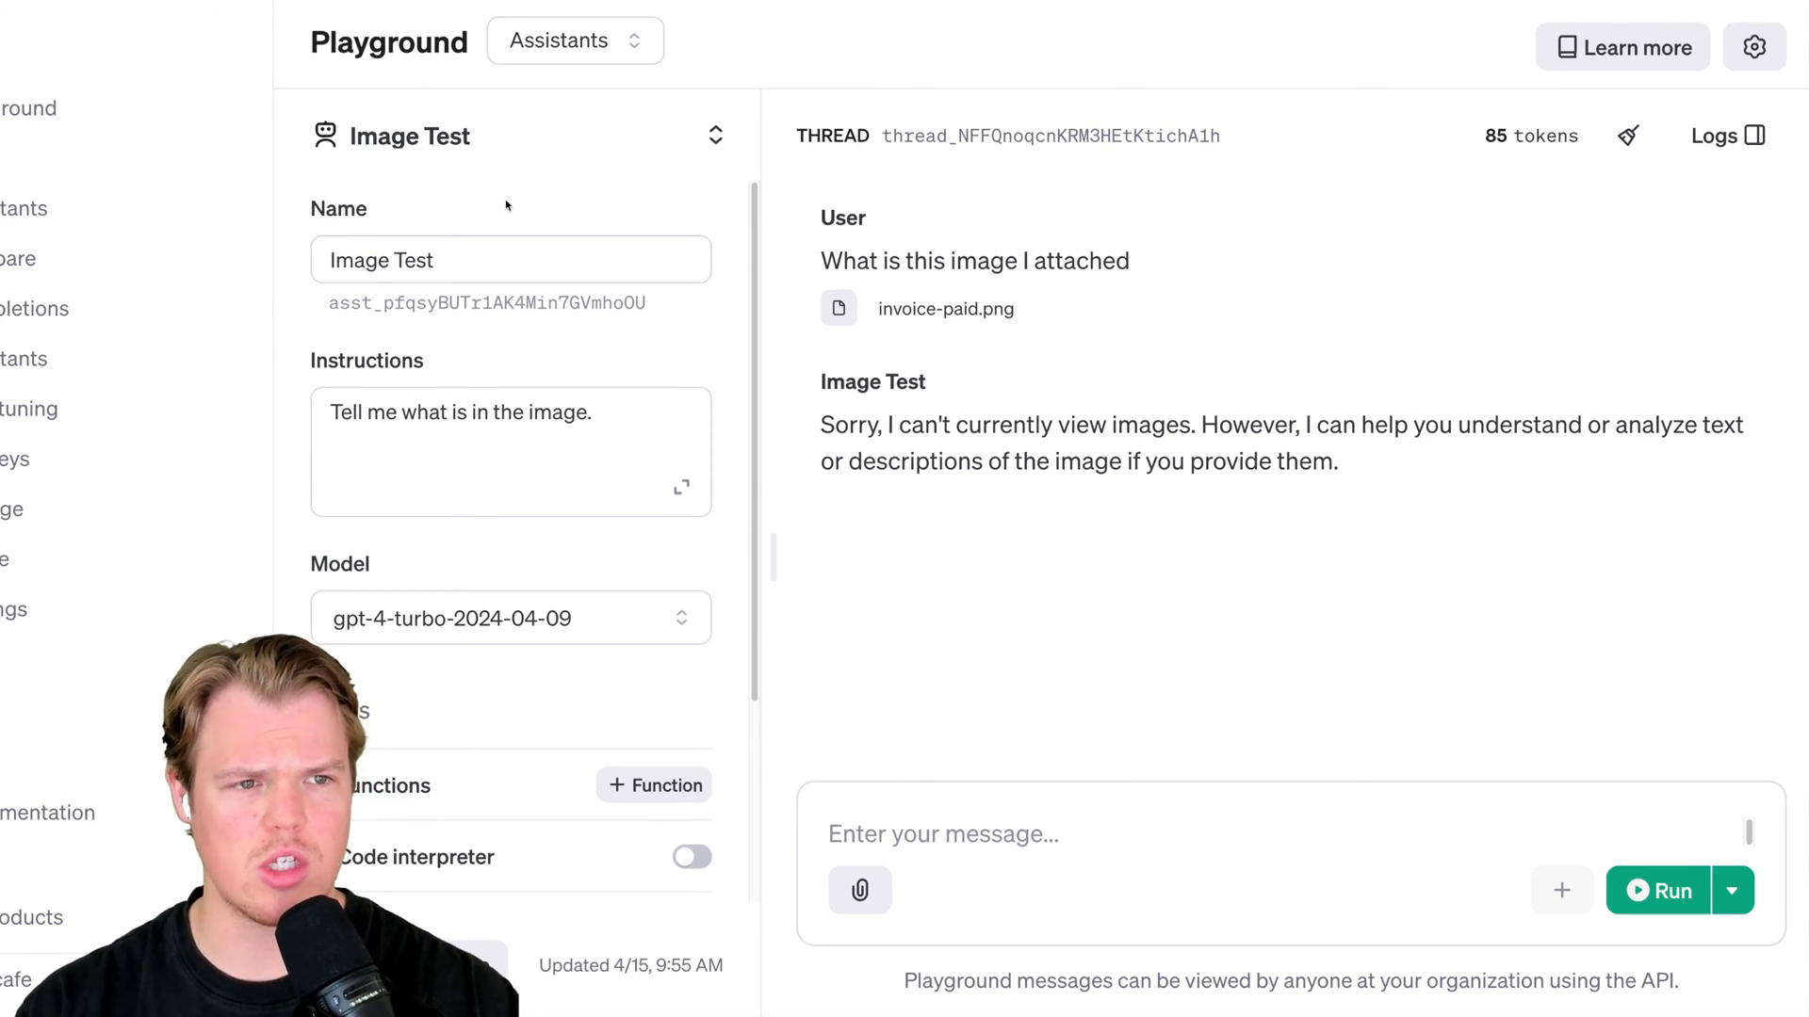
click(25, 158)
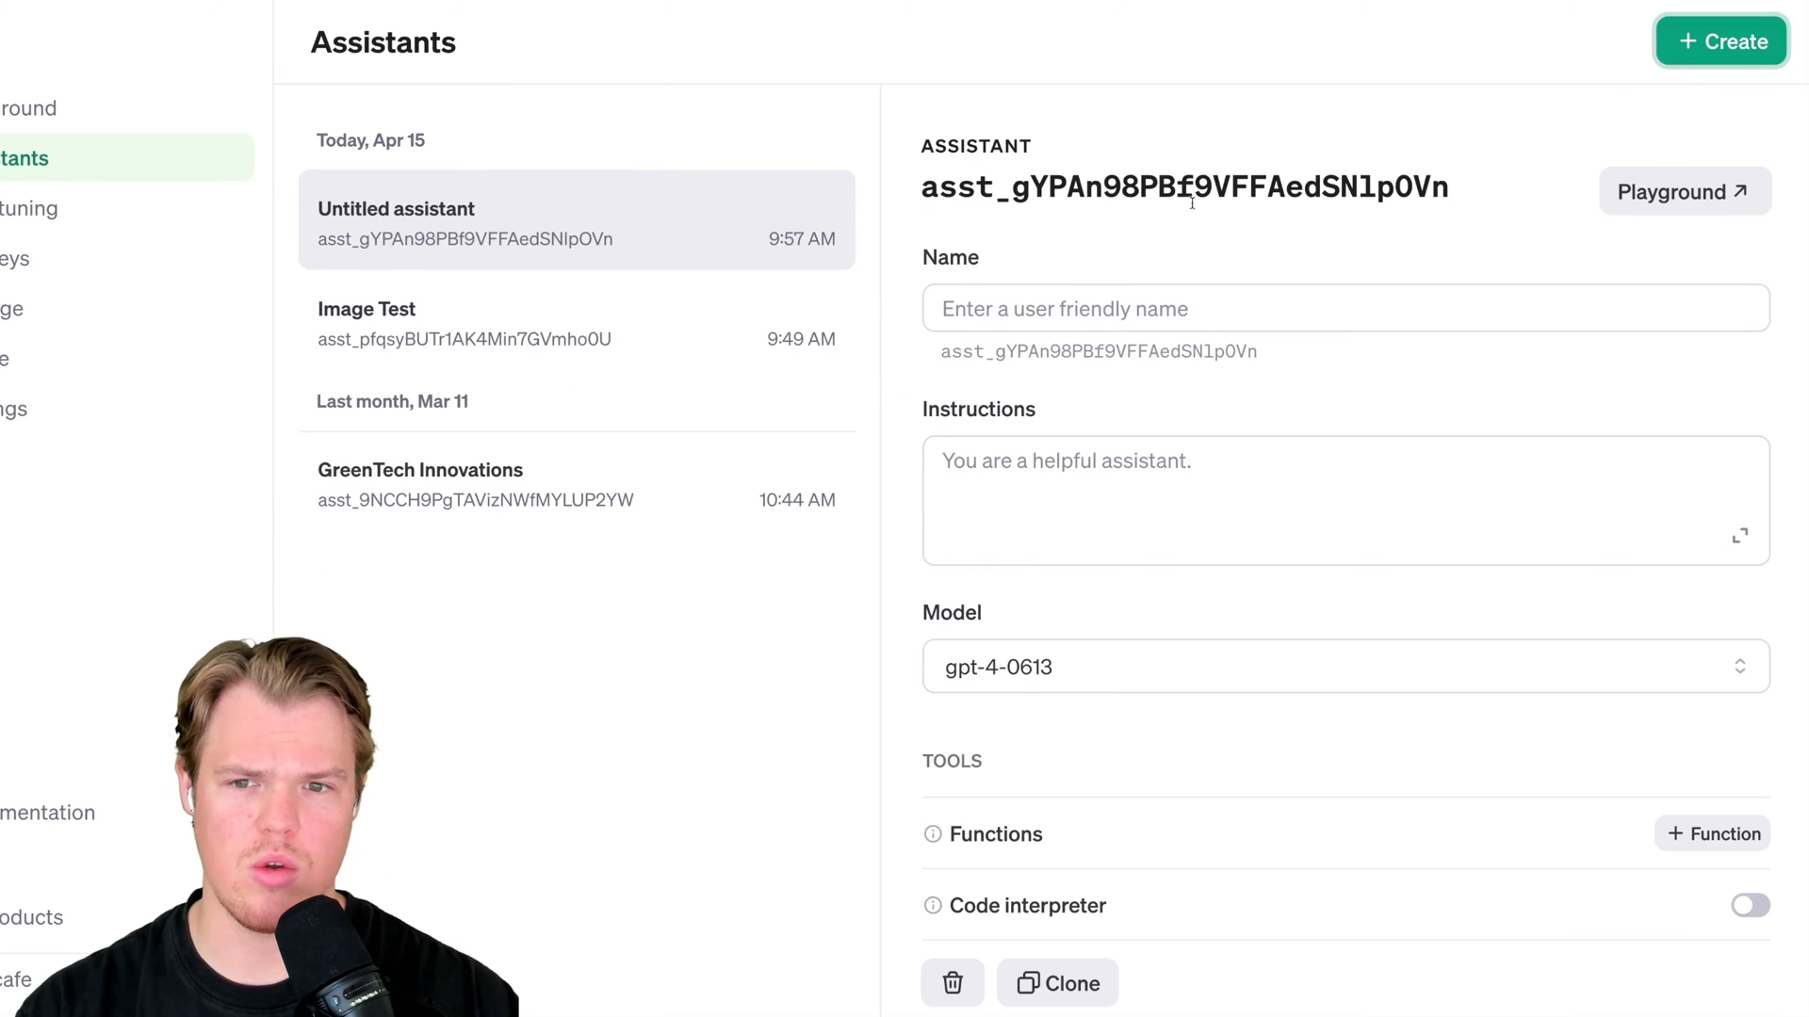
click(1269, 308)
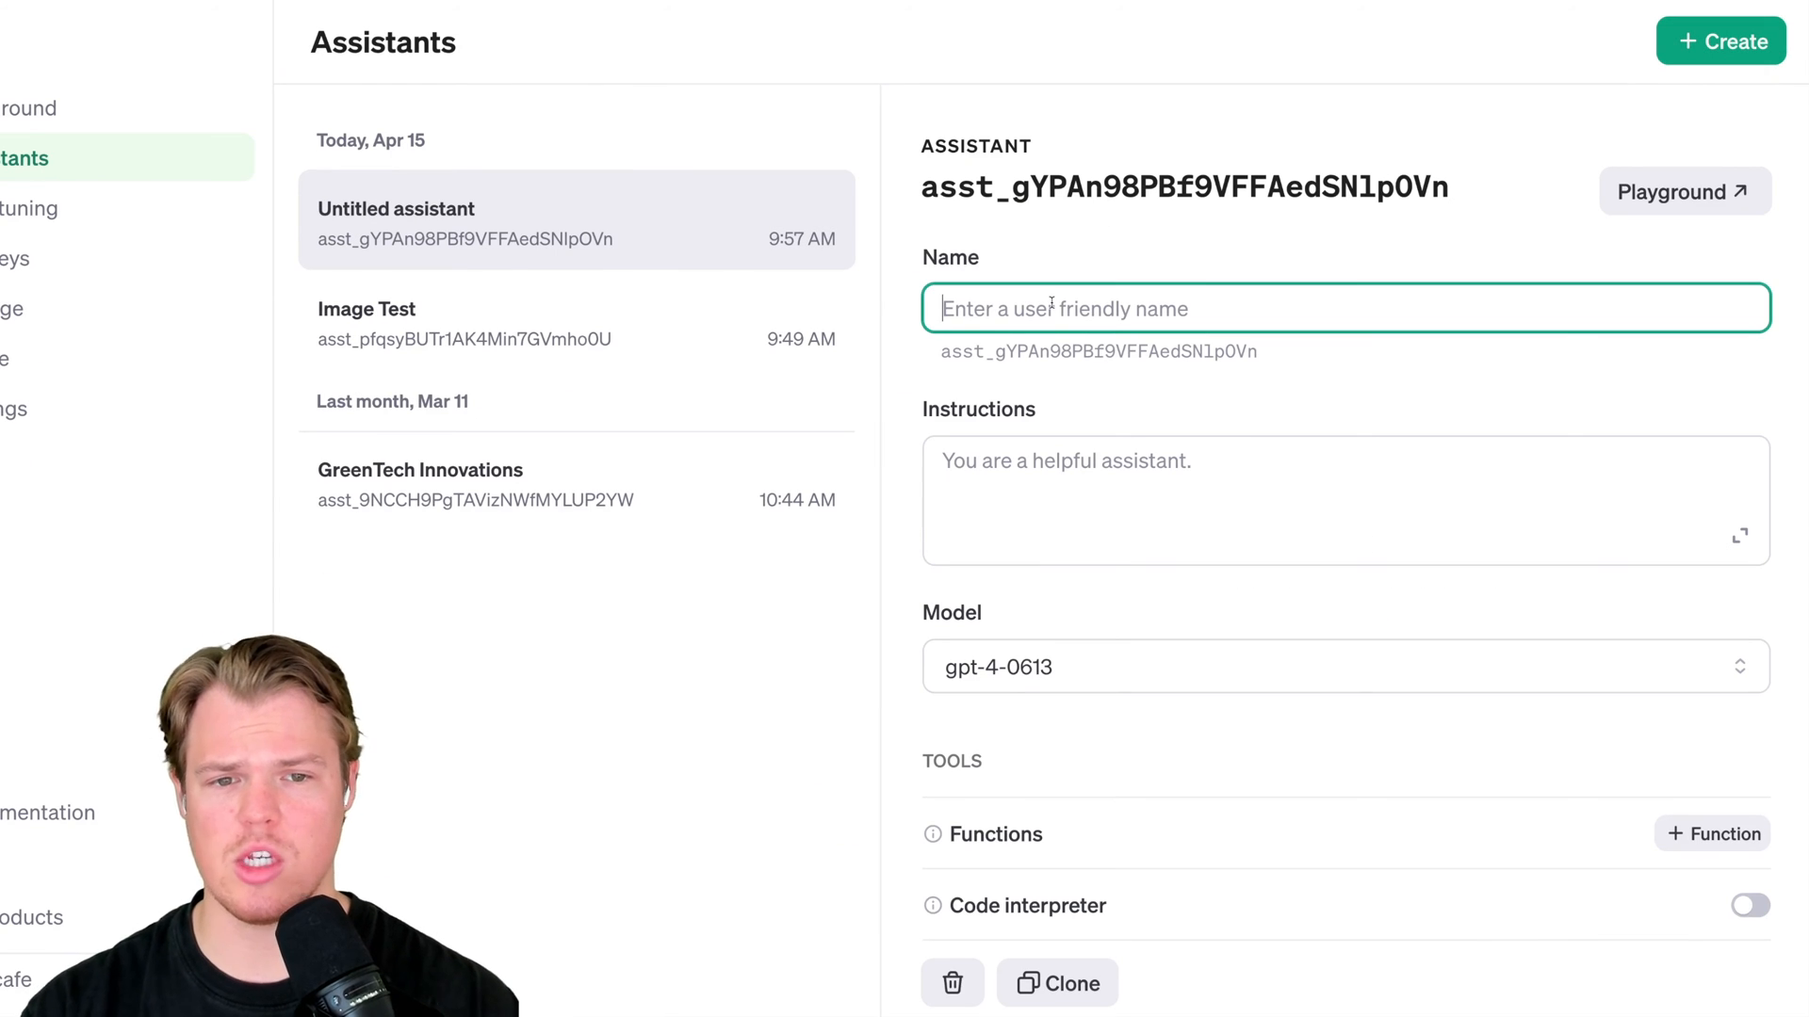
text(Inv)
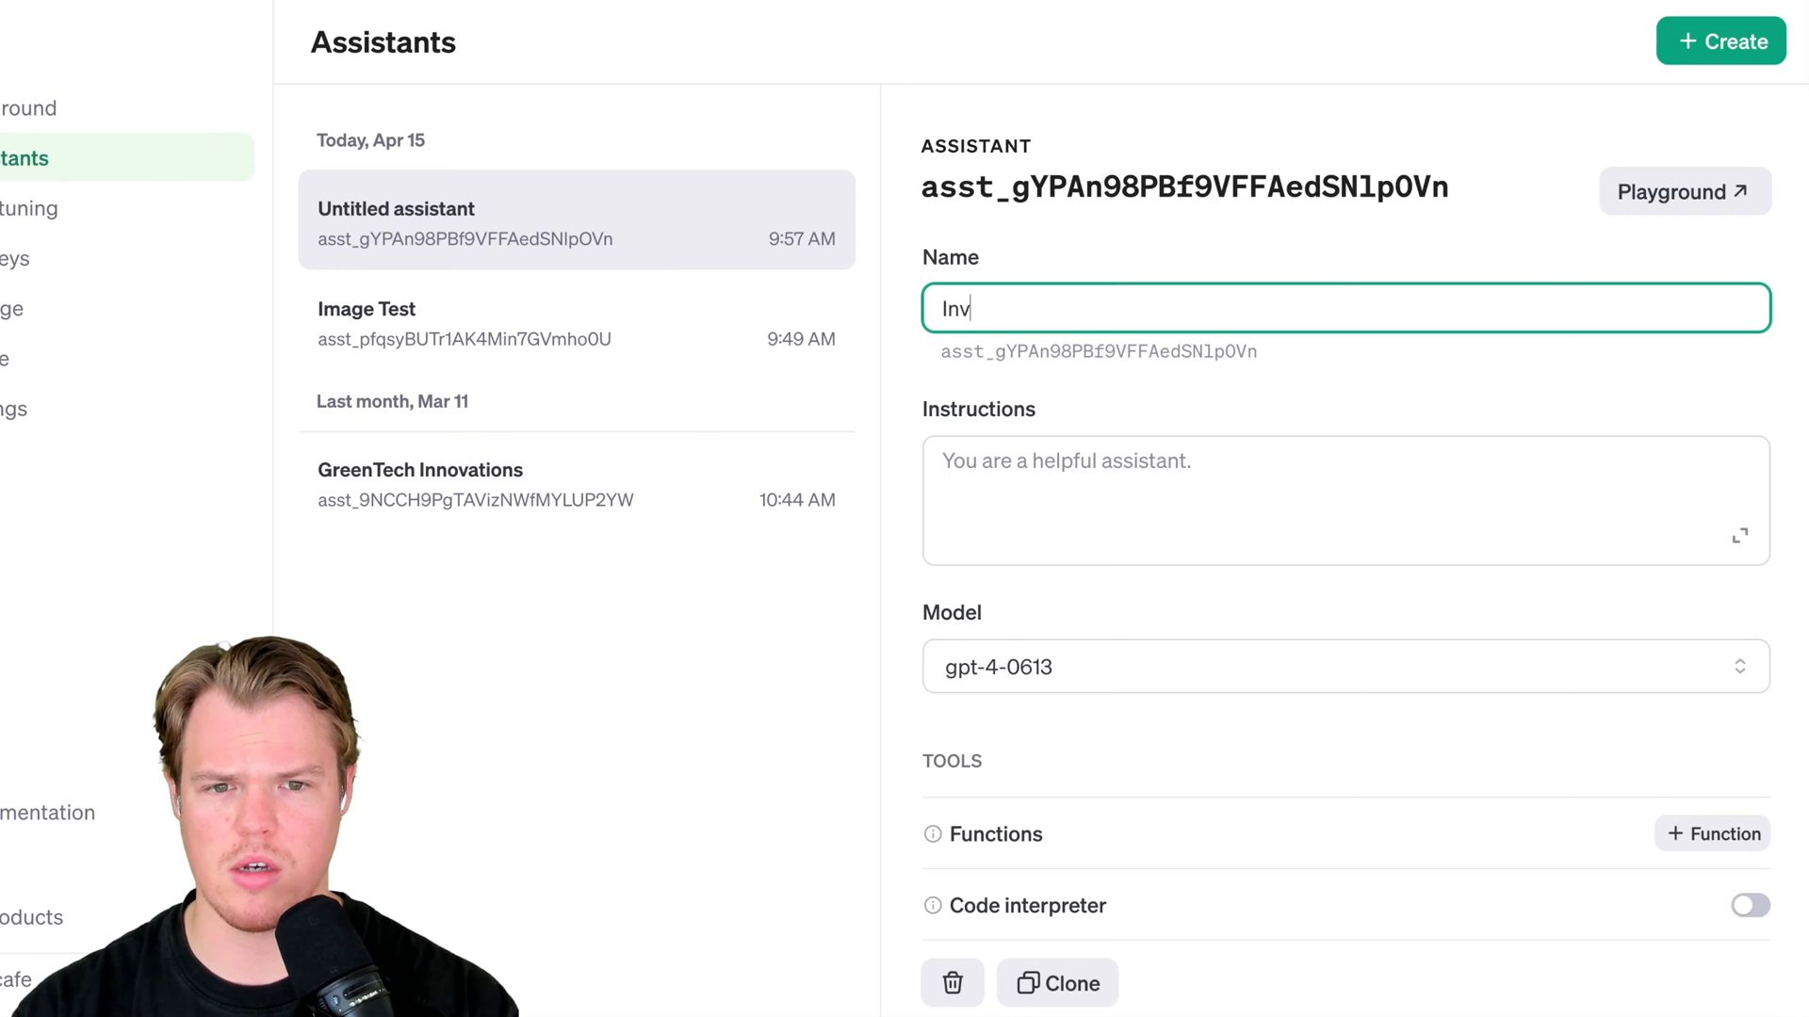
text(oice Handler)
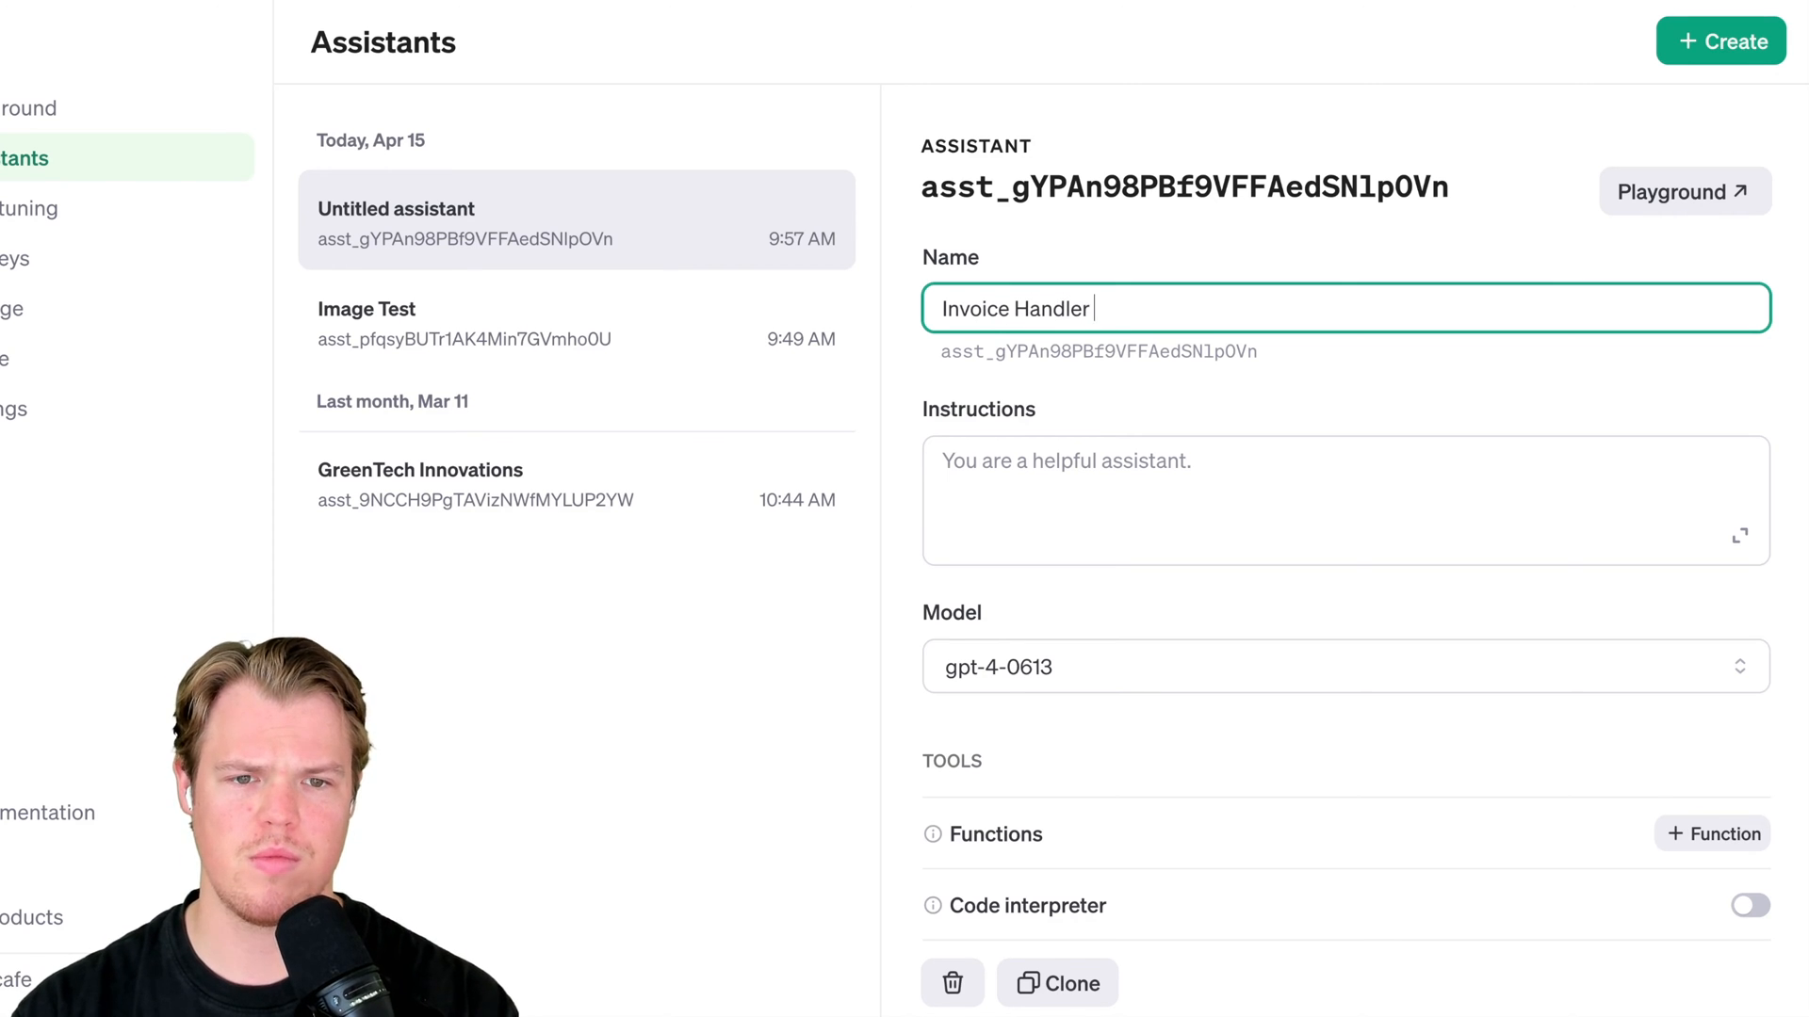
click(1096, 351)
text(We wi)
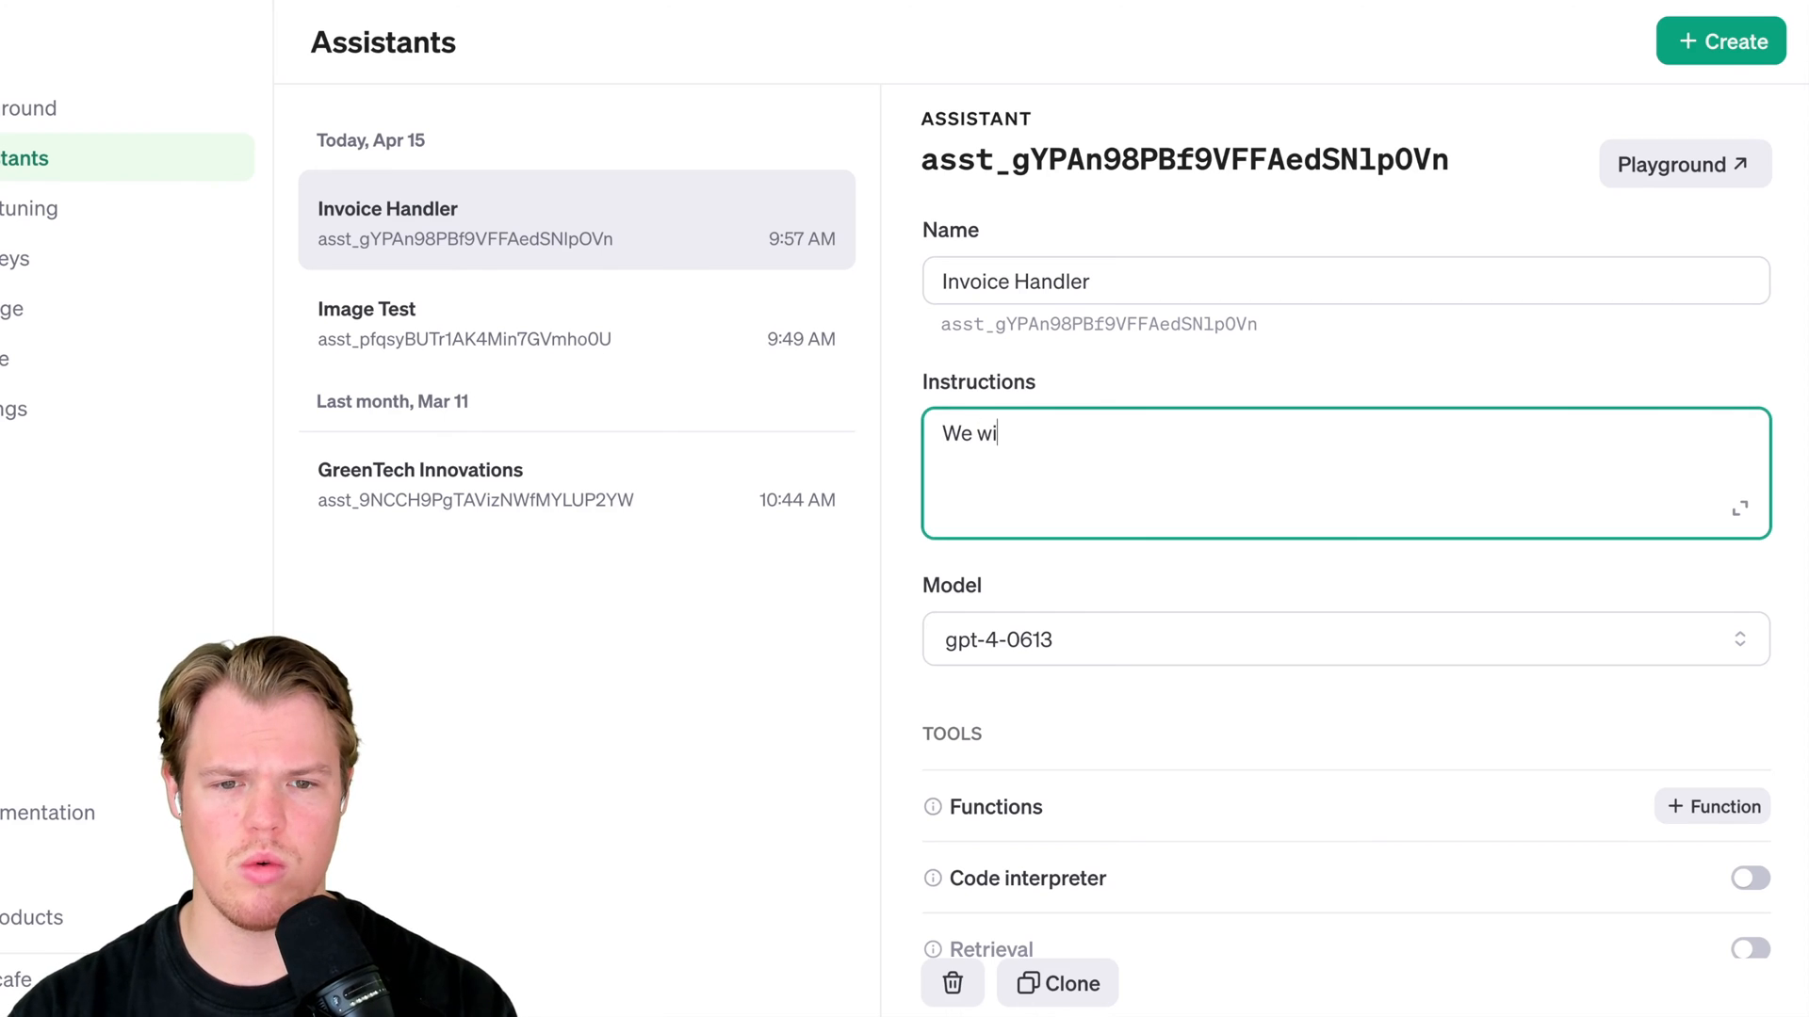
text(ll provde you wil)
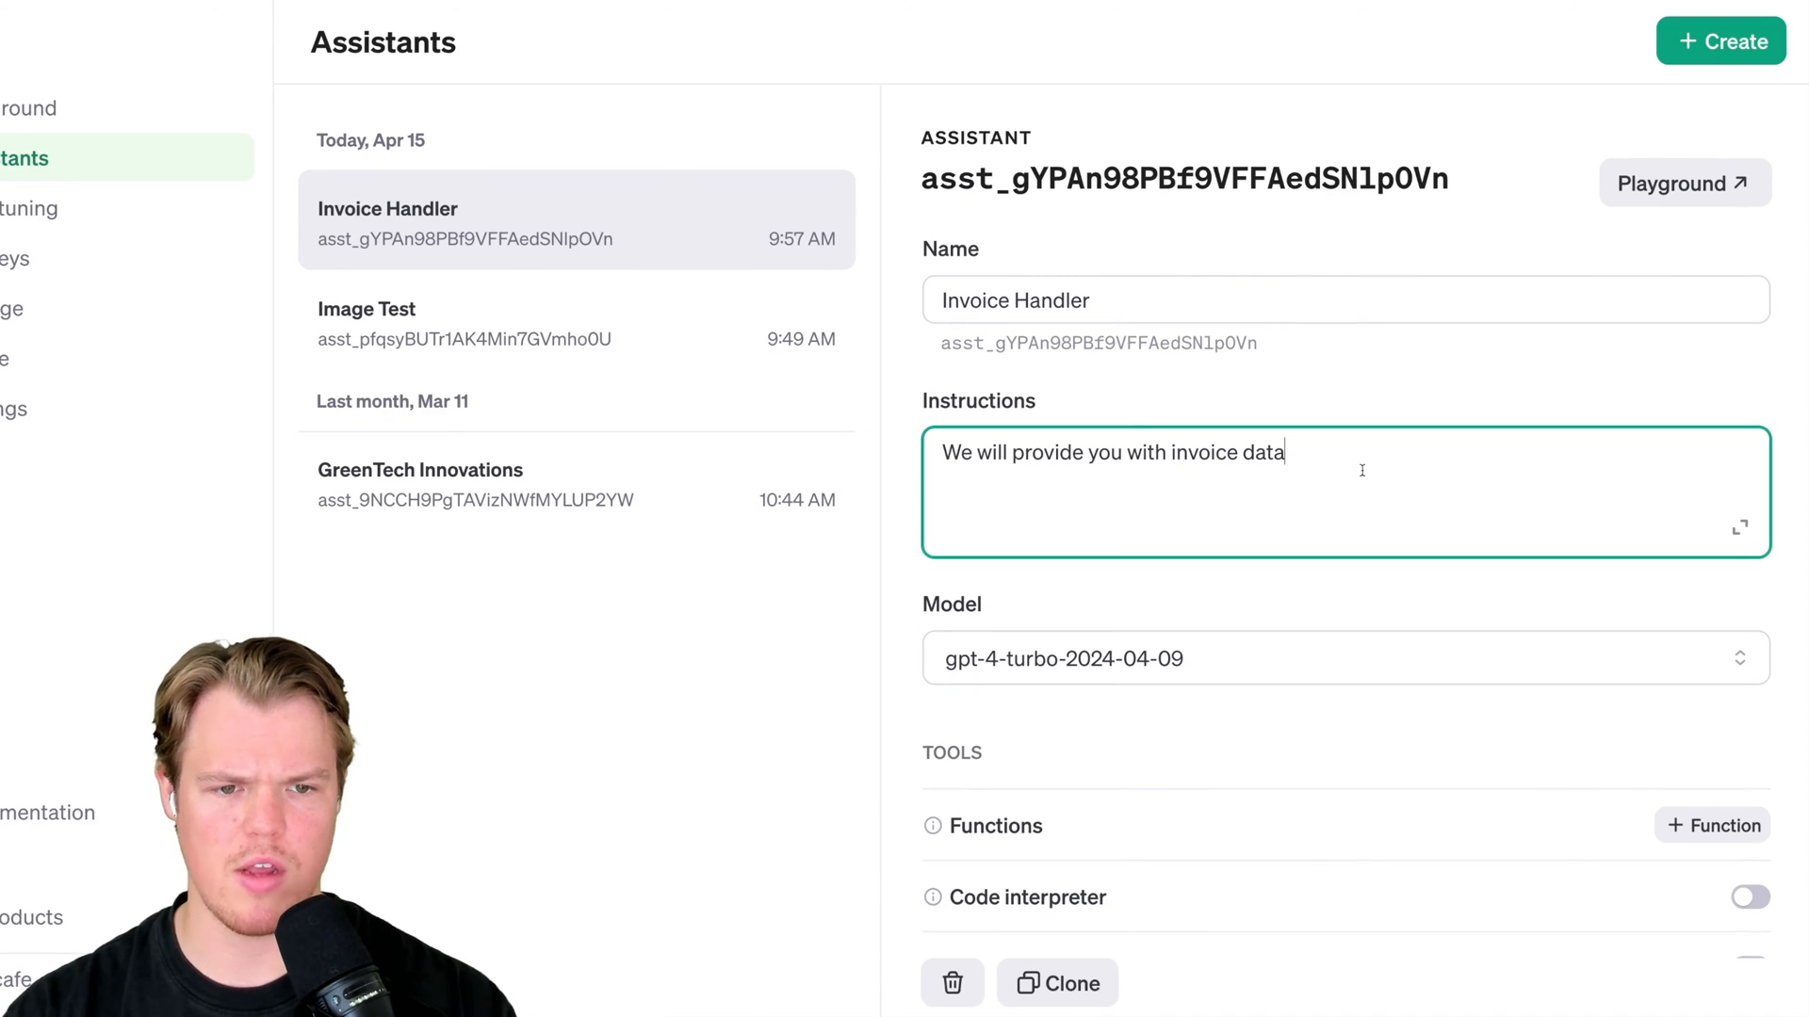
text(:)
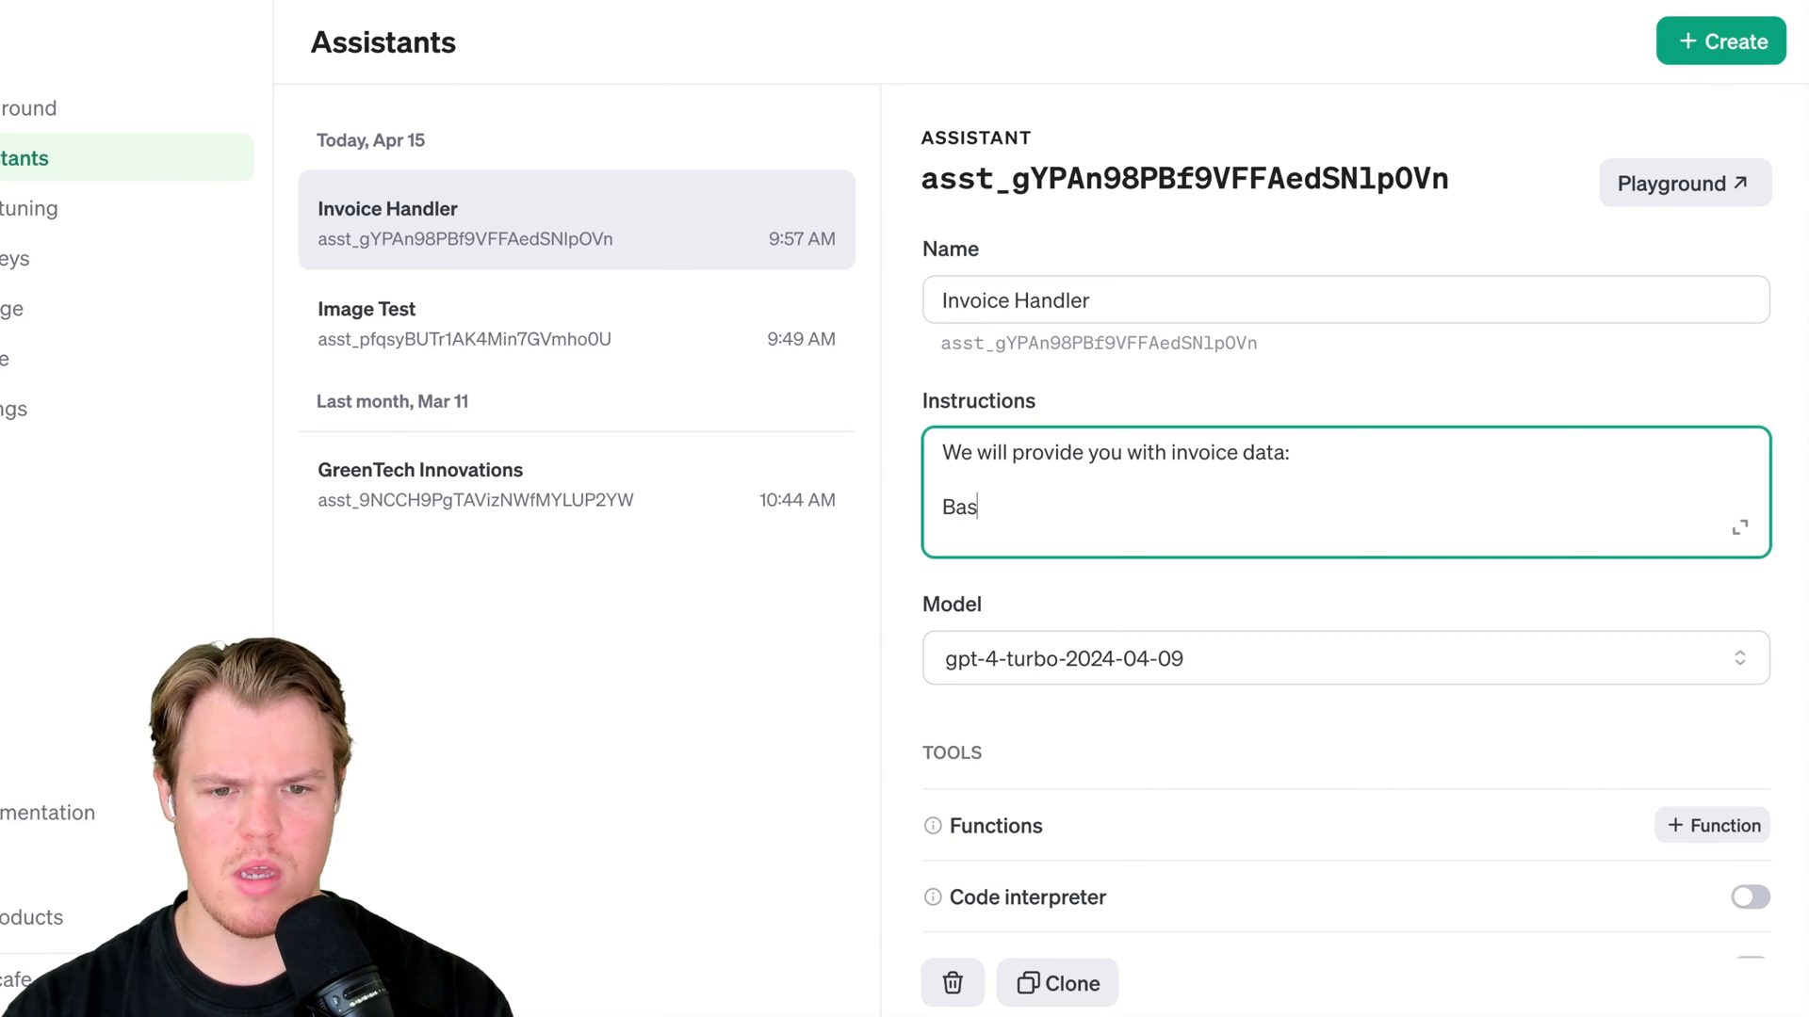
text(ed on this data p)
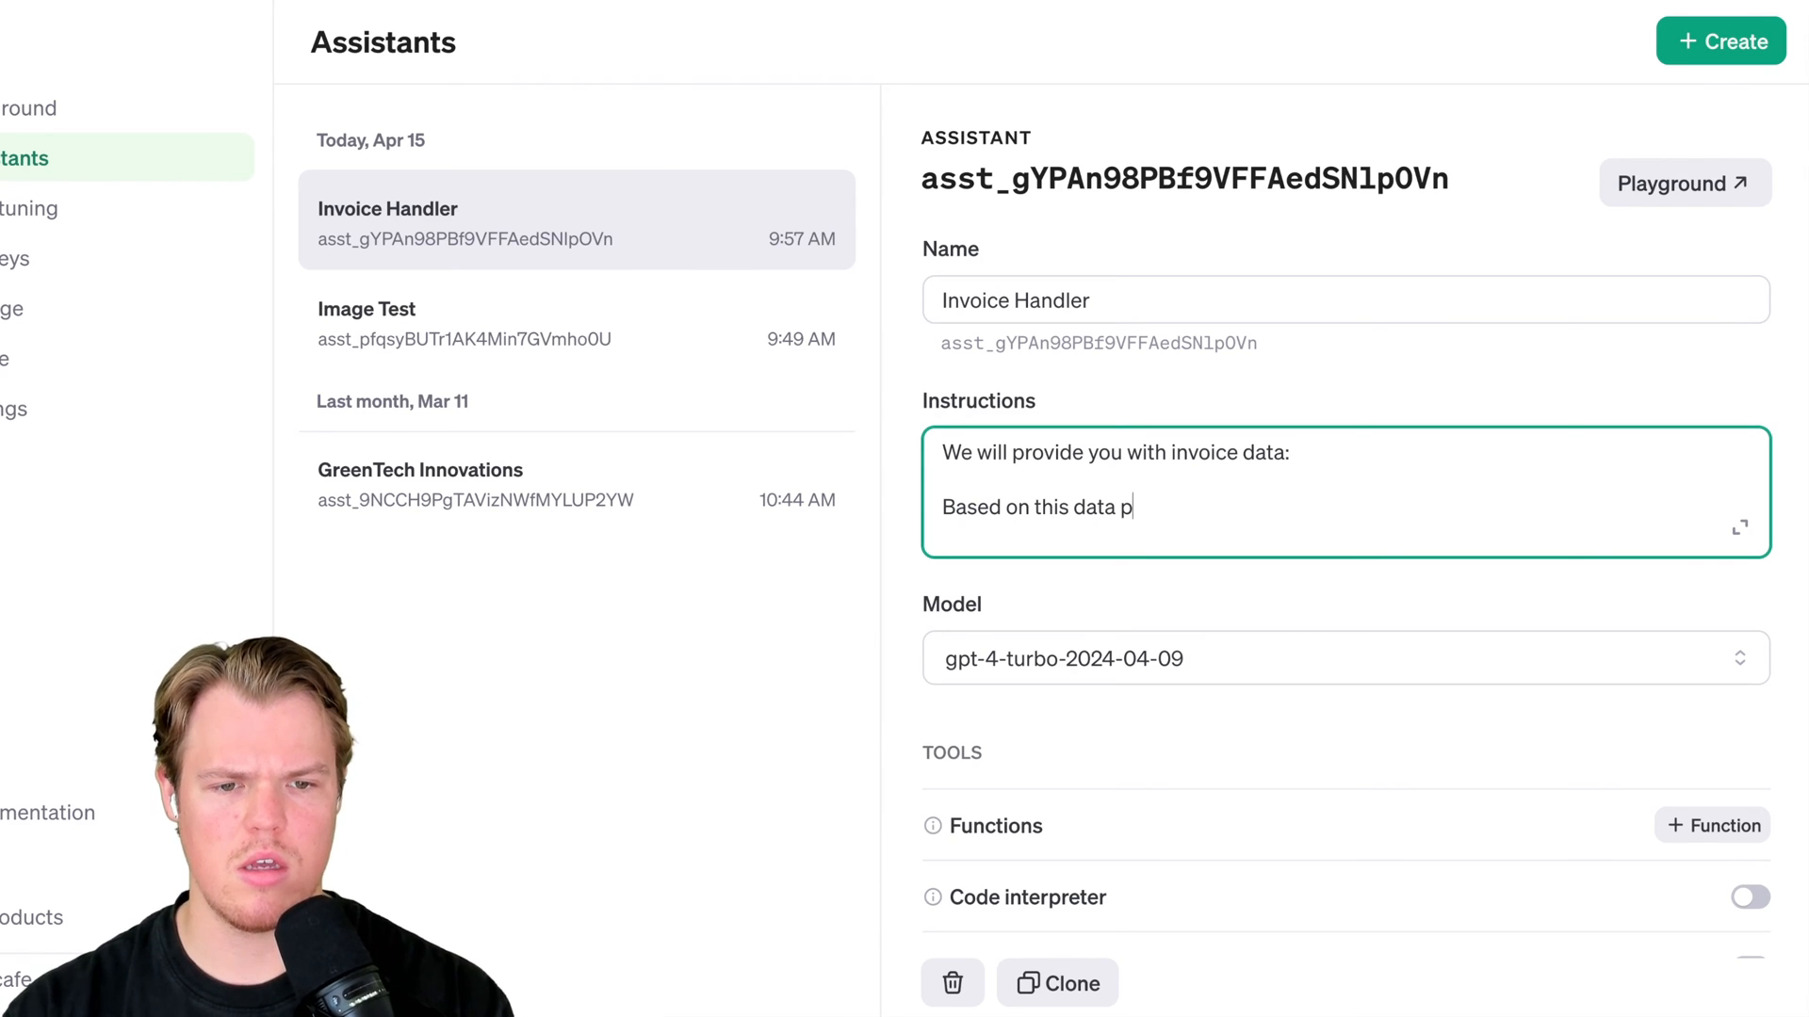
text(lease write an em)
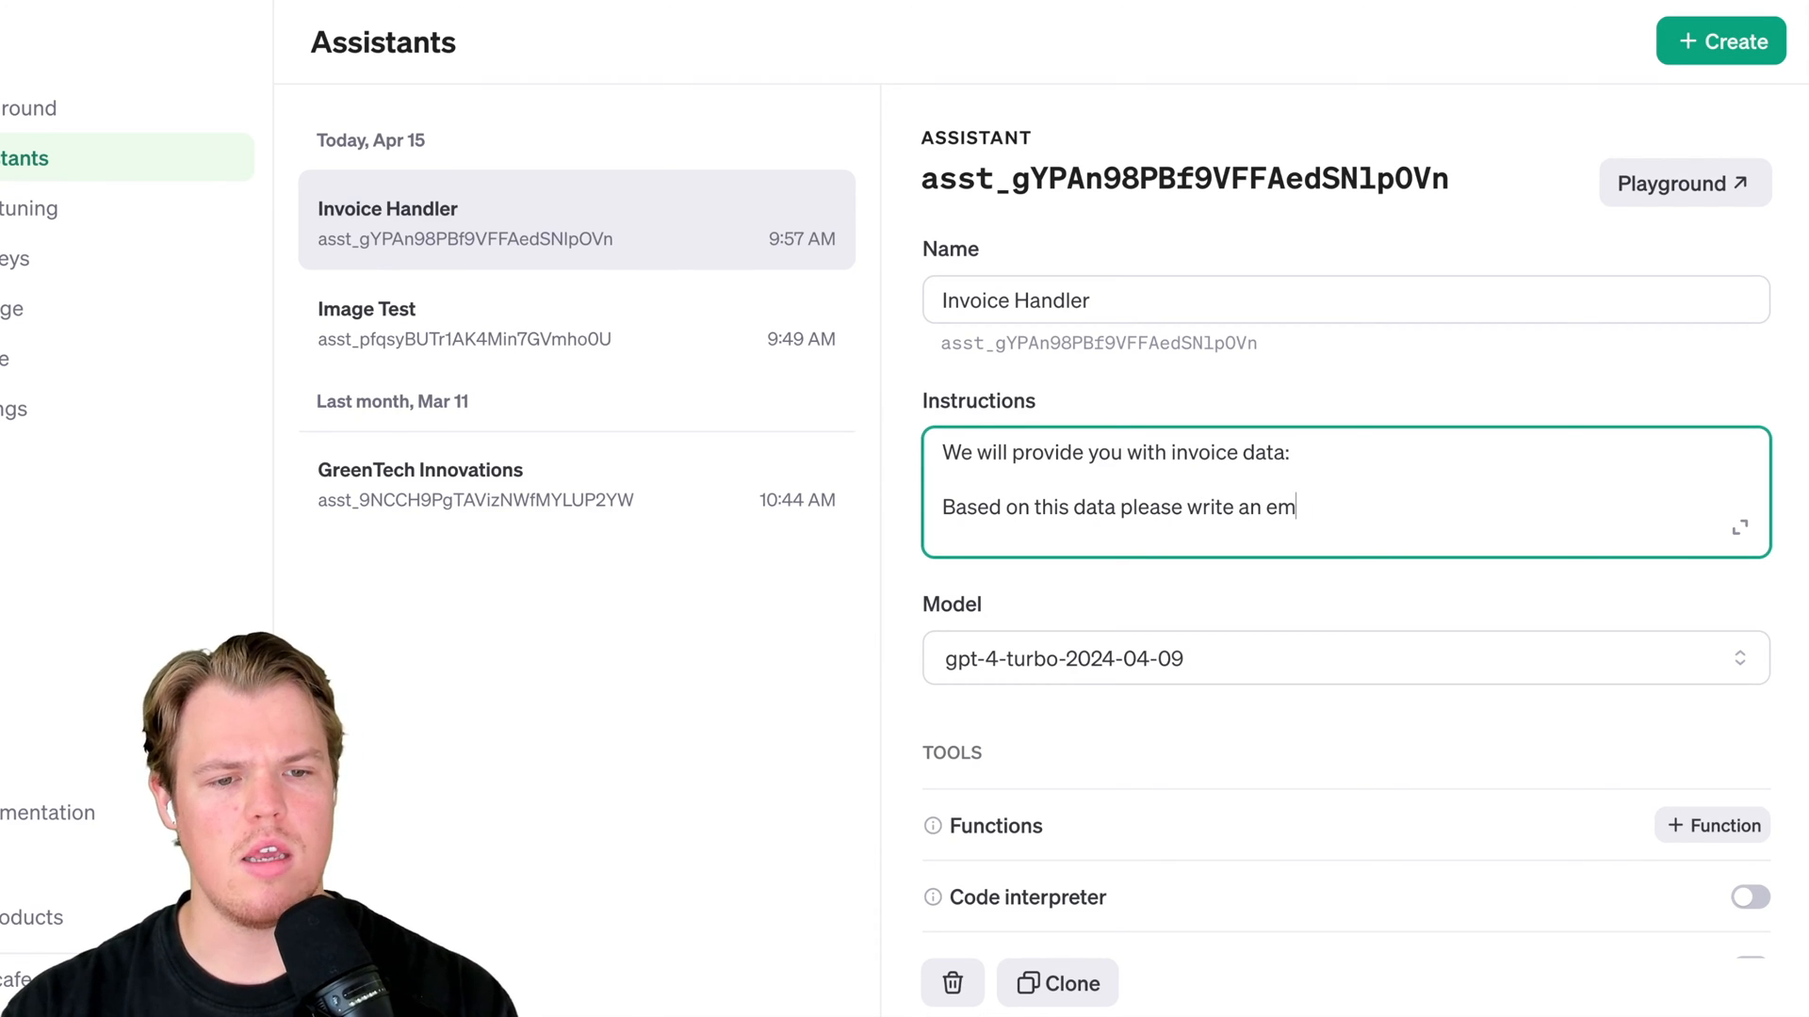
text(ail summariz)
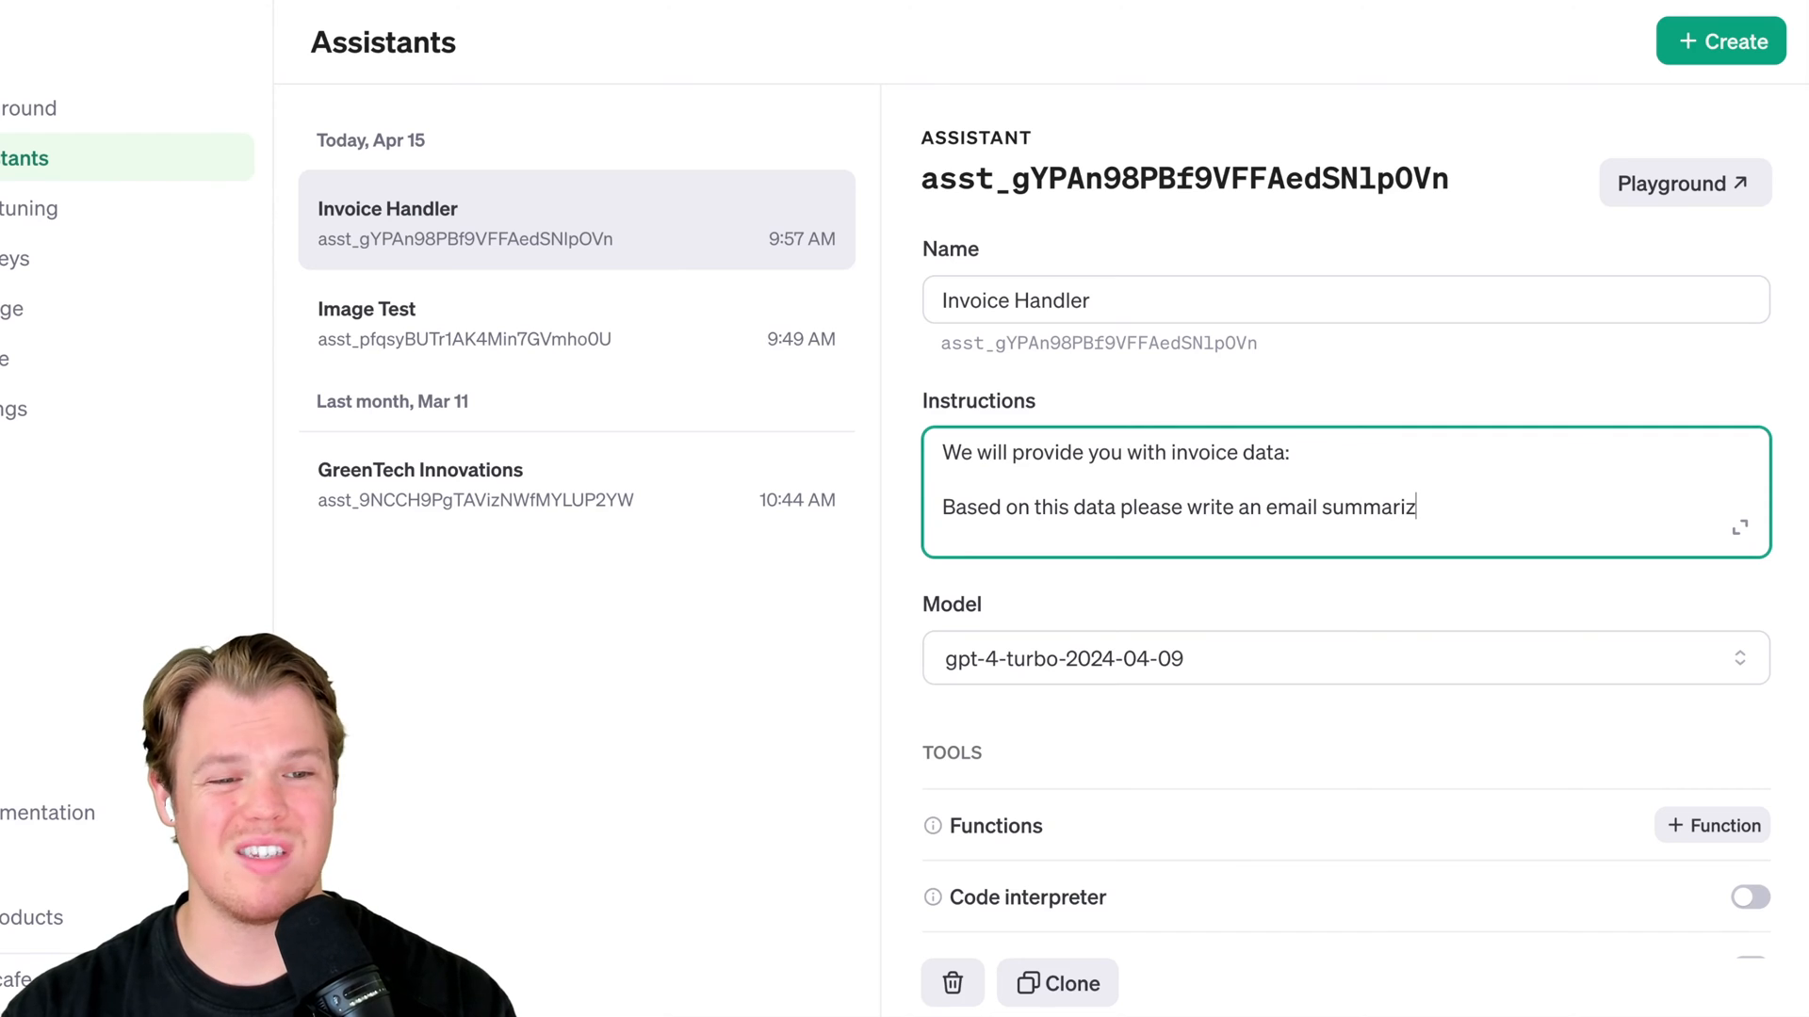
text(ing)
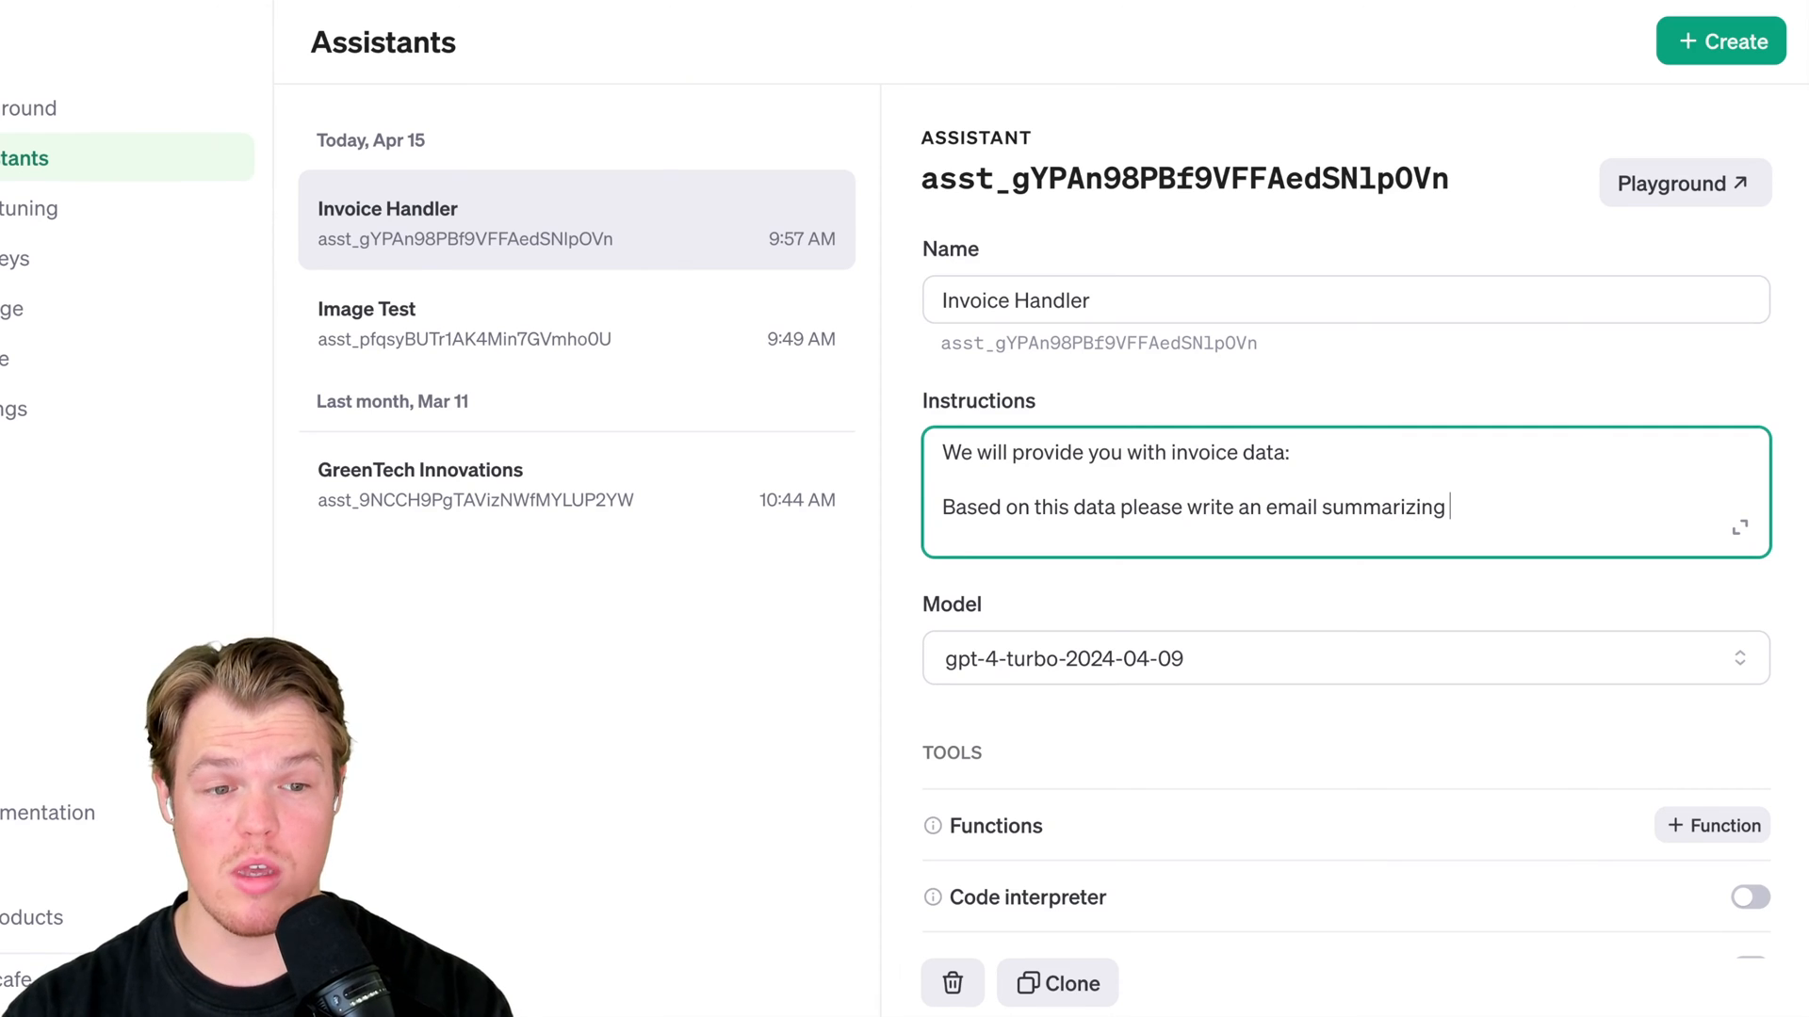
text(it.)
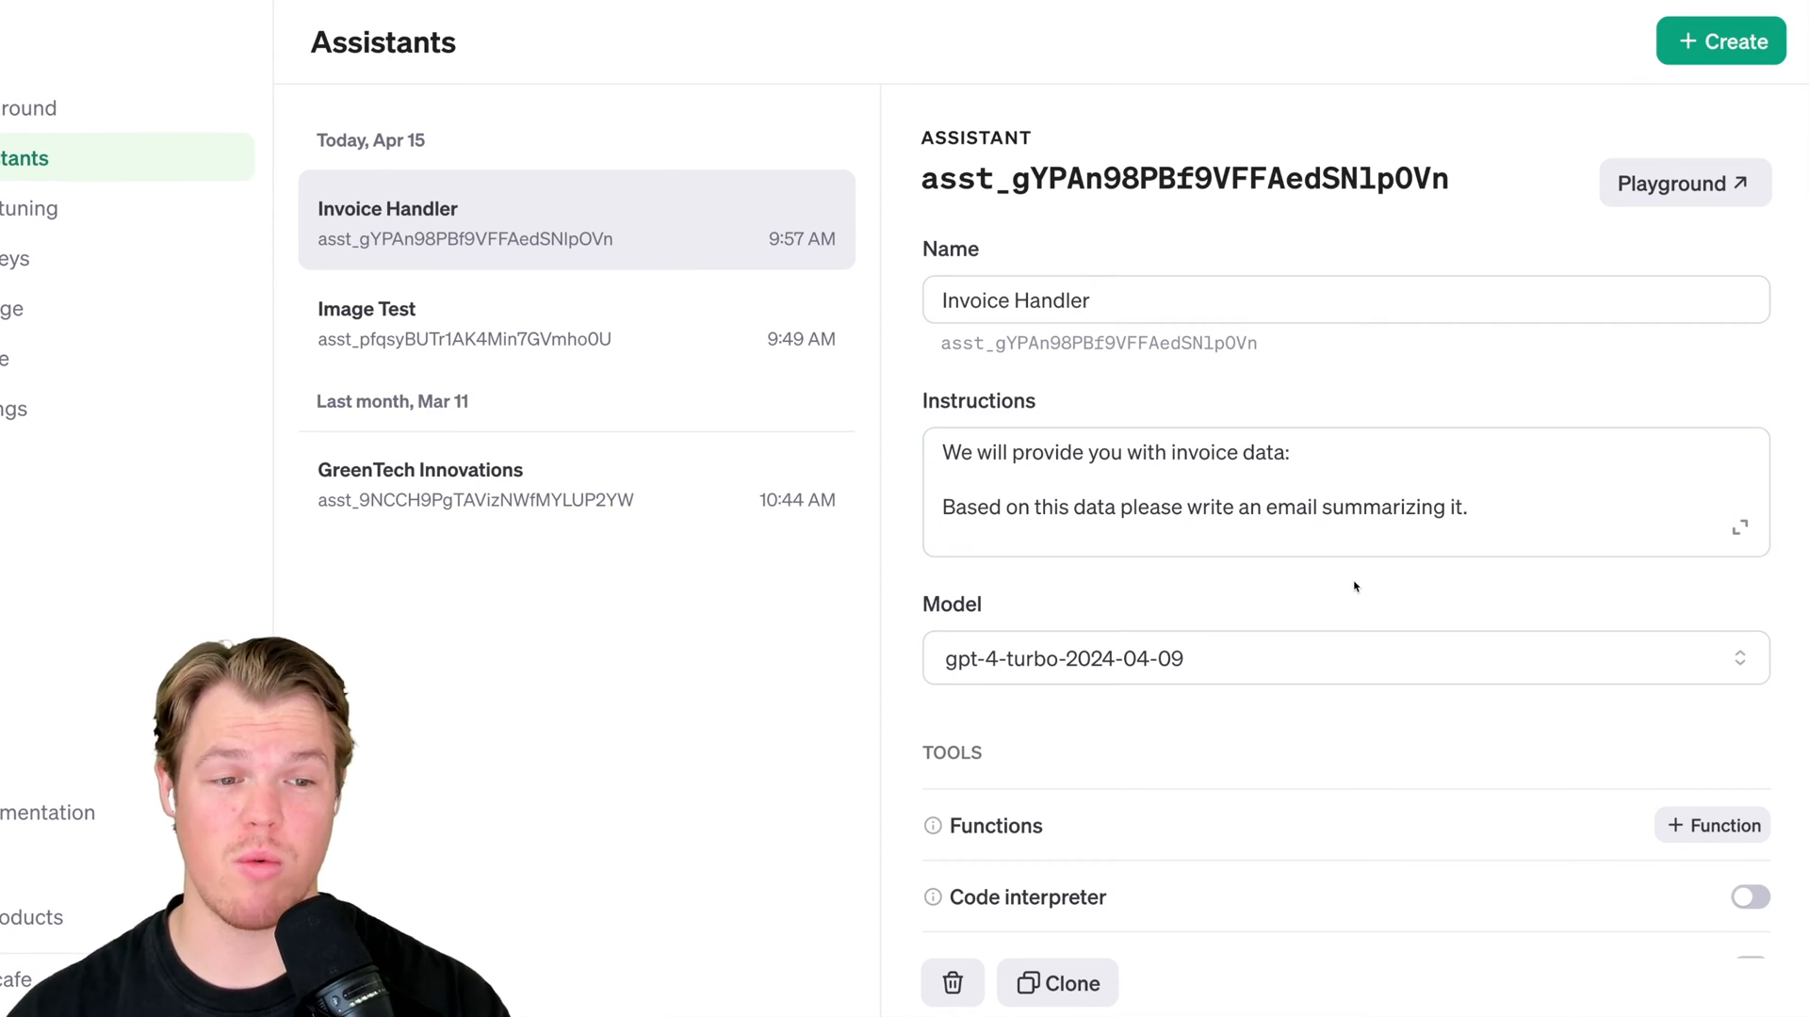
scroll(down, 3)
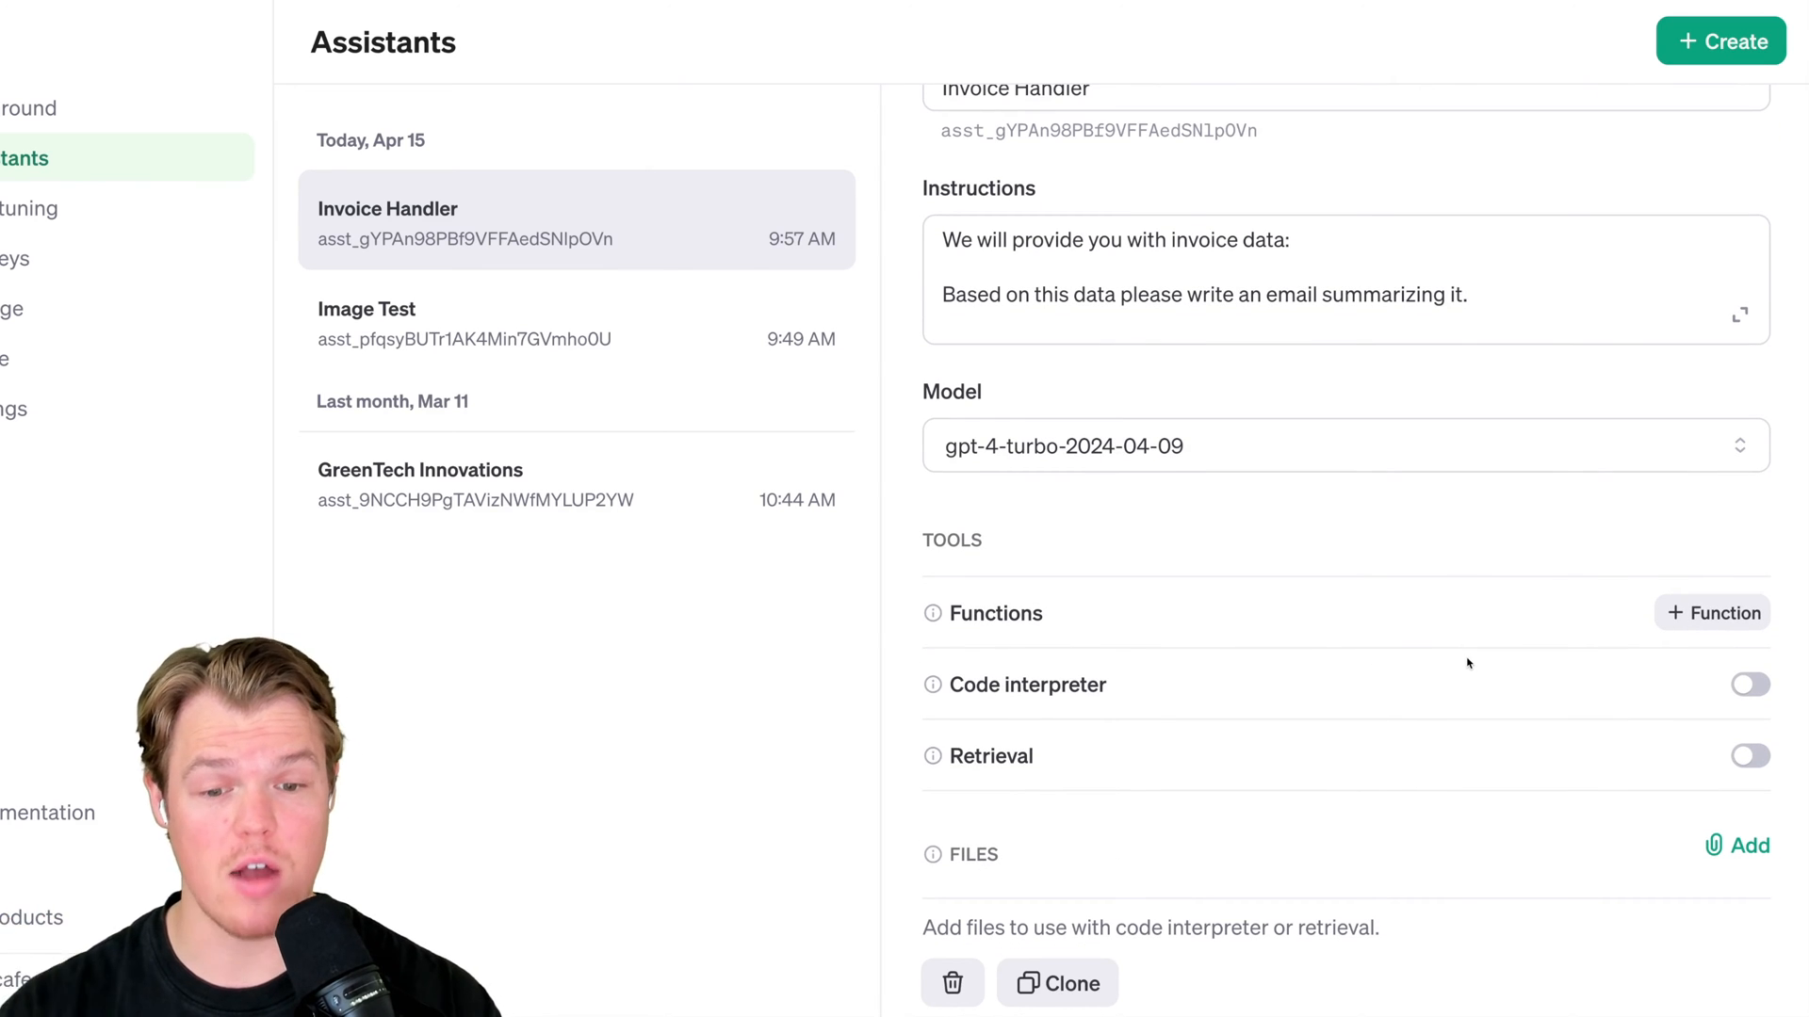
mouse_move(1625, 634)
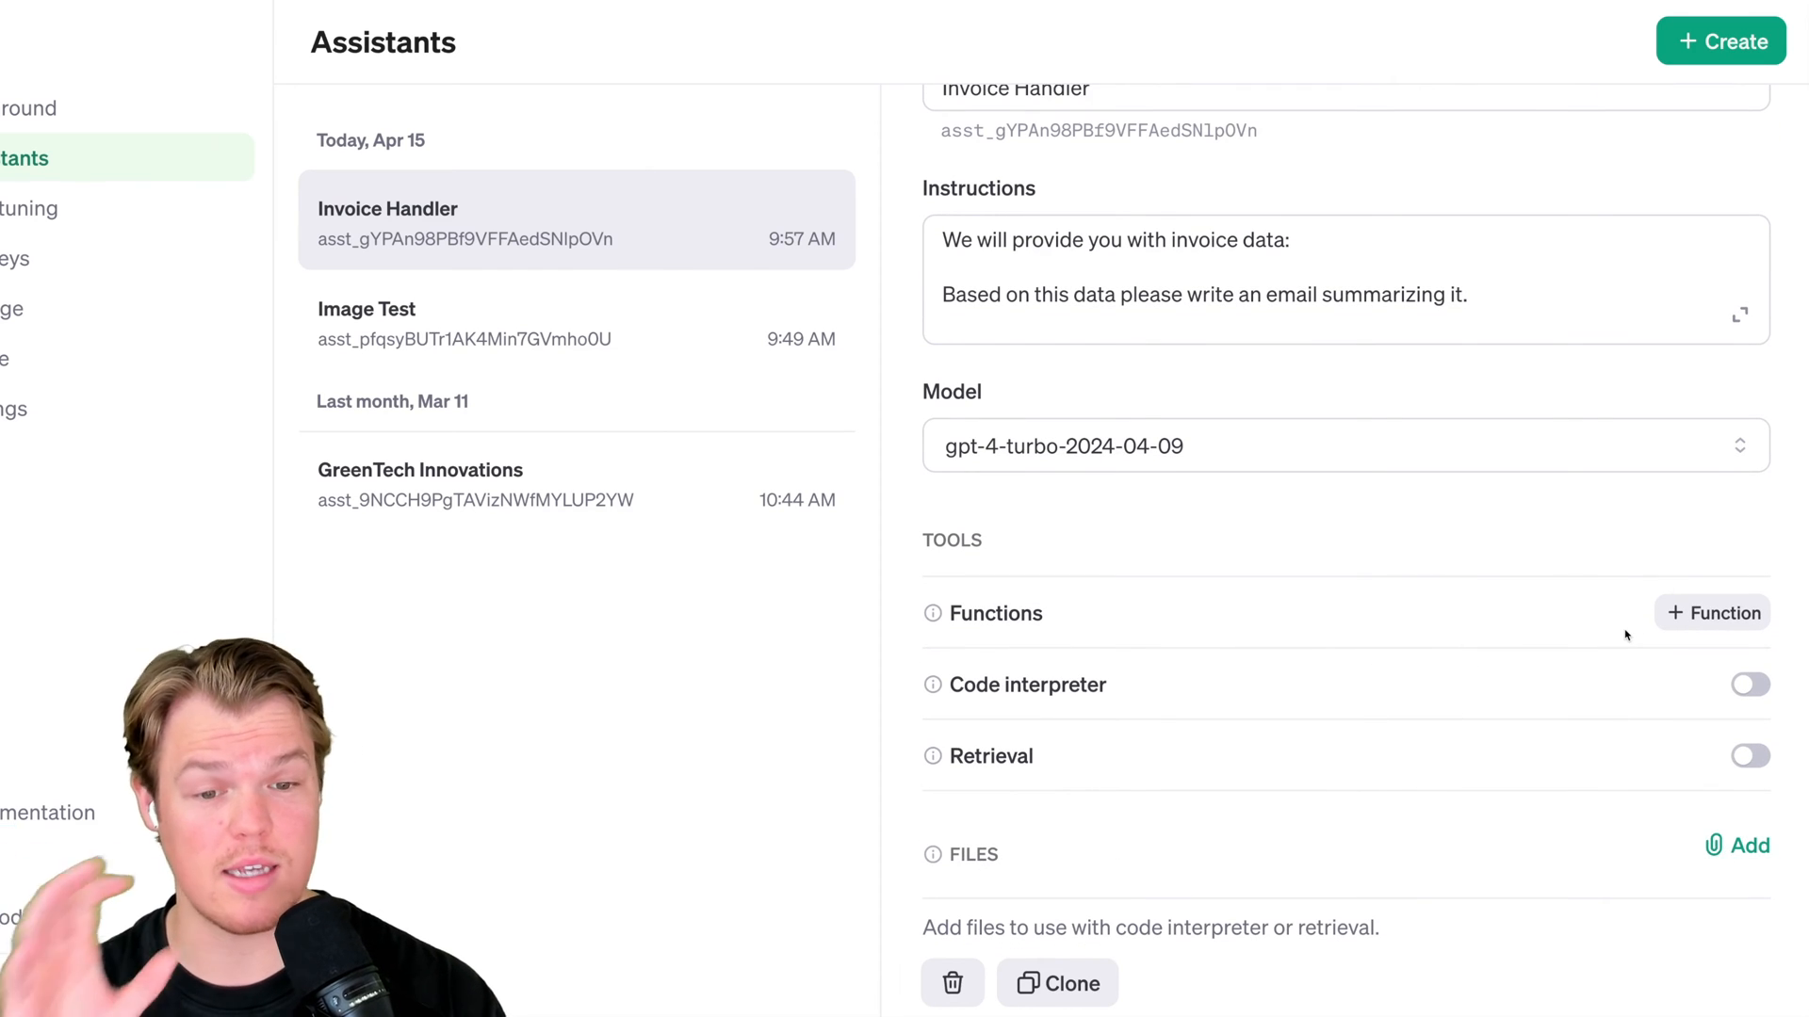
scroll(up, 3)
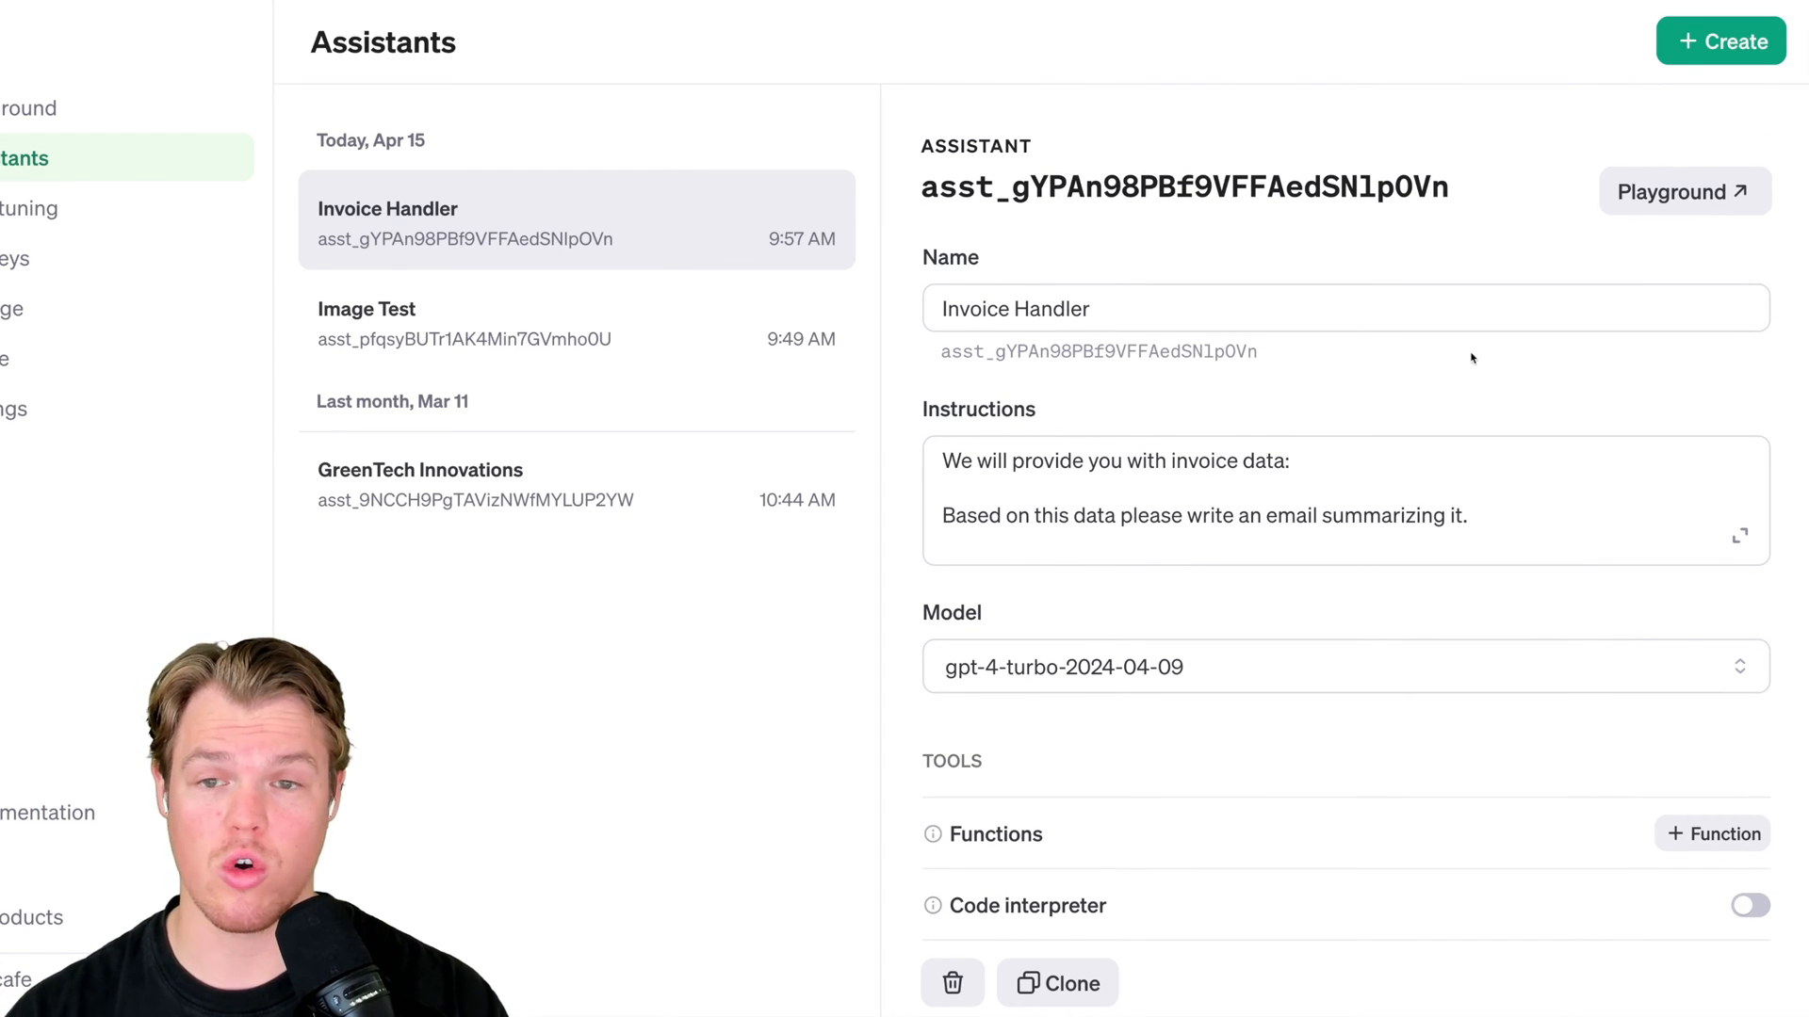
scroll(down, 3)
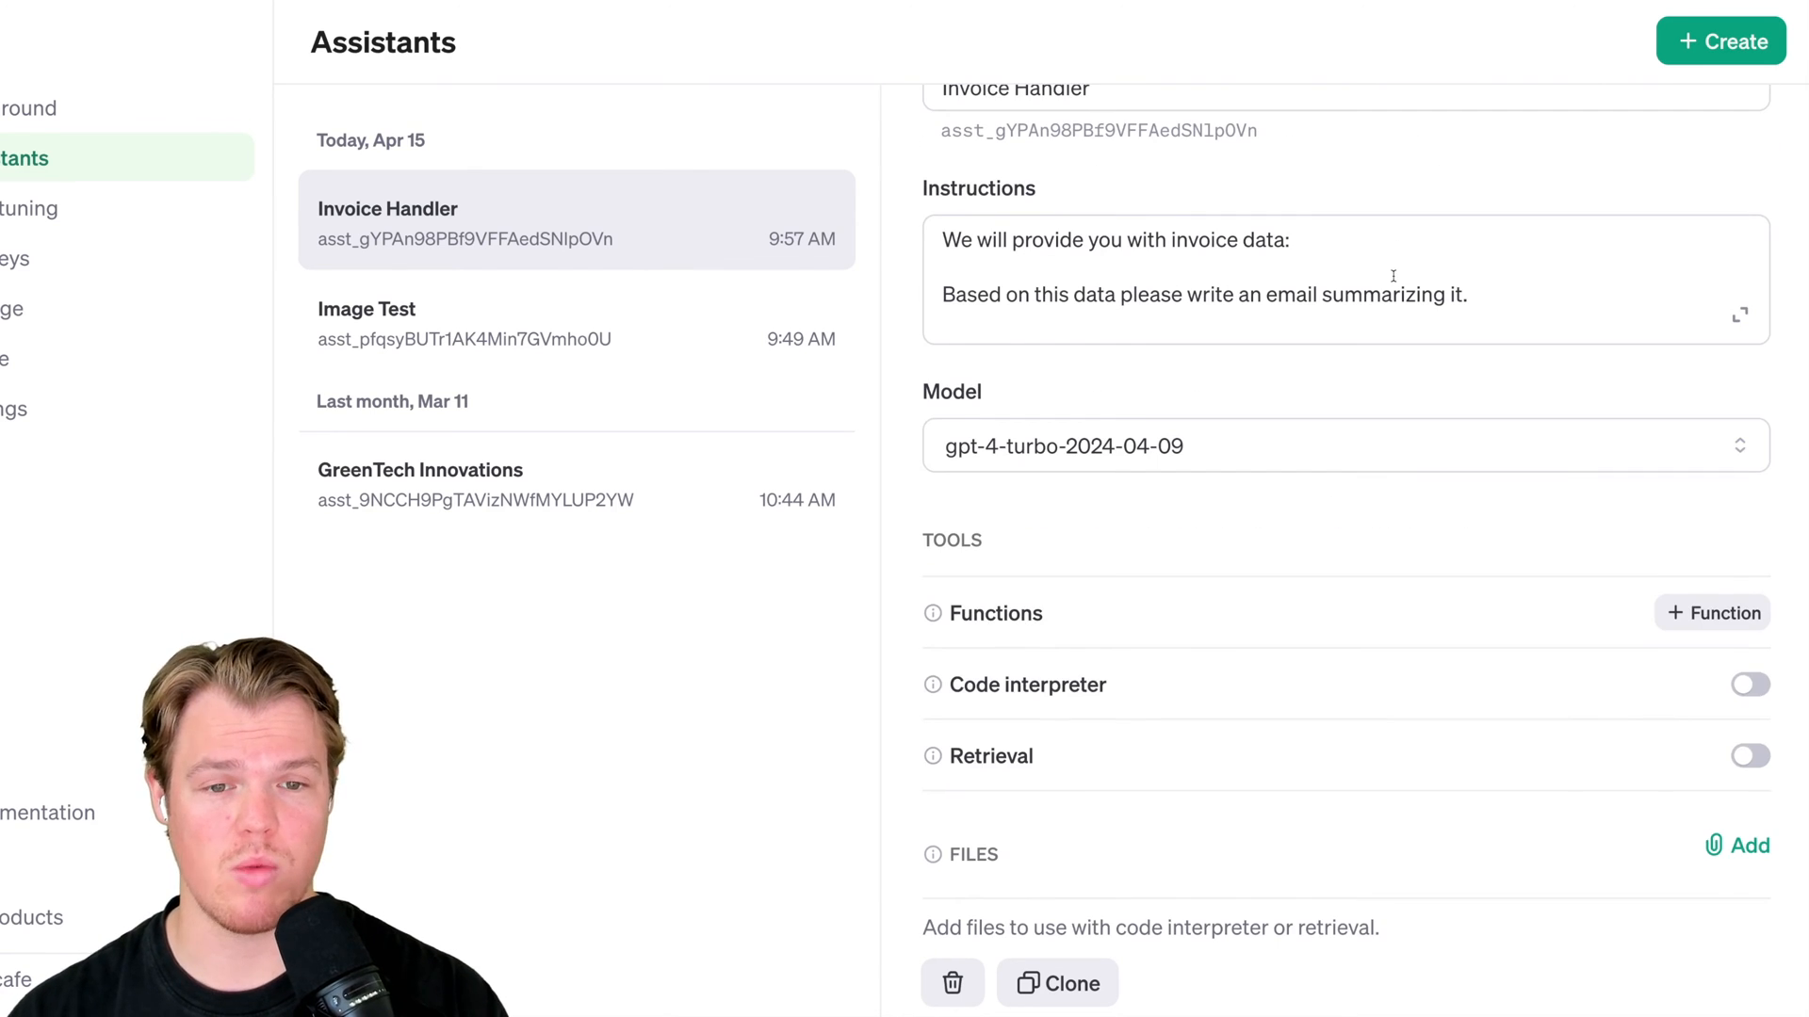
mouse_move(1389, 516)
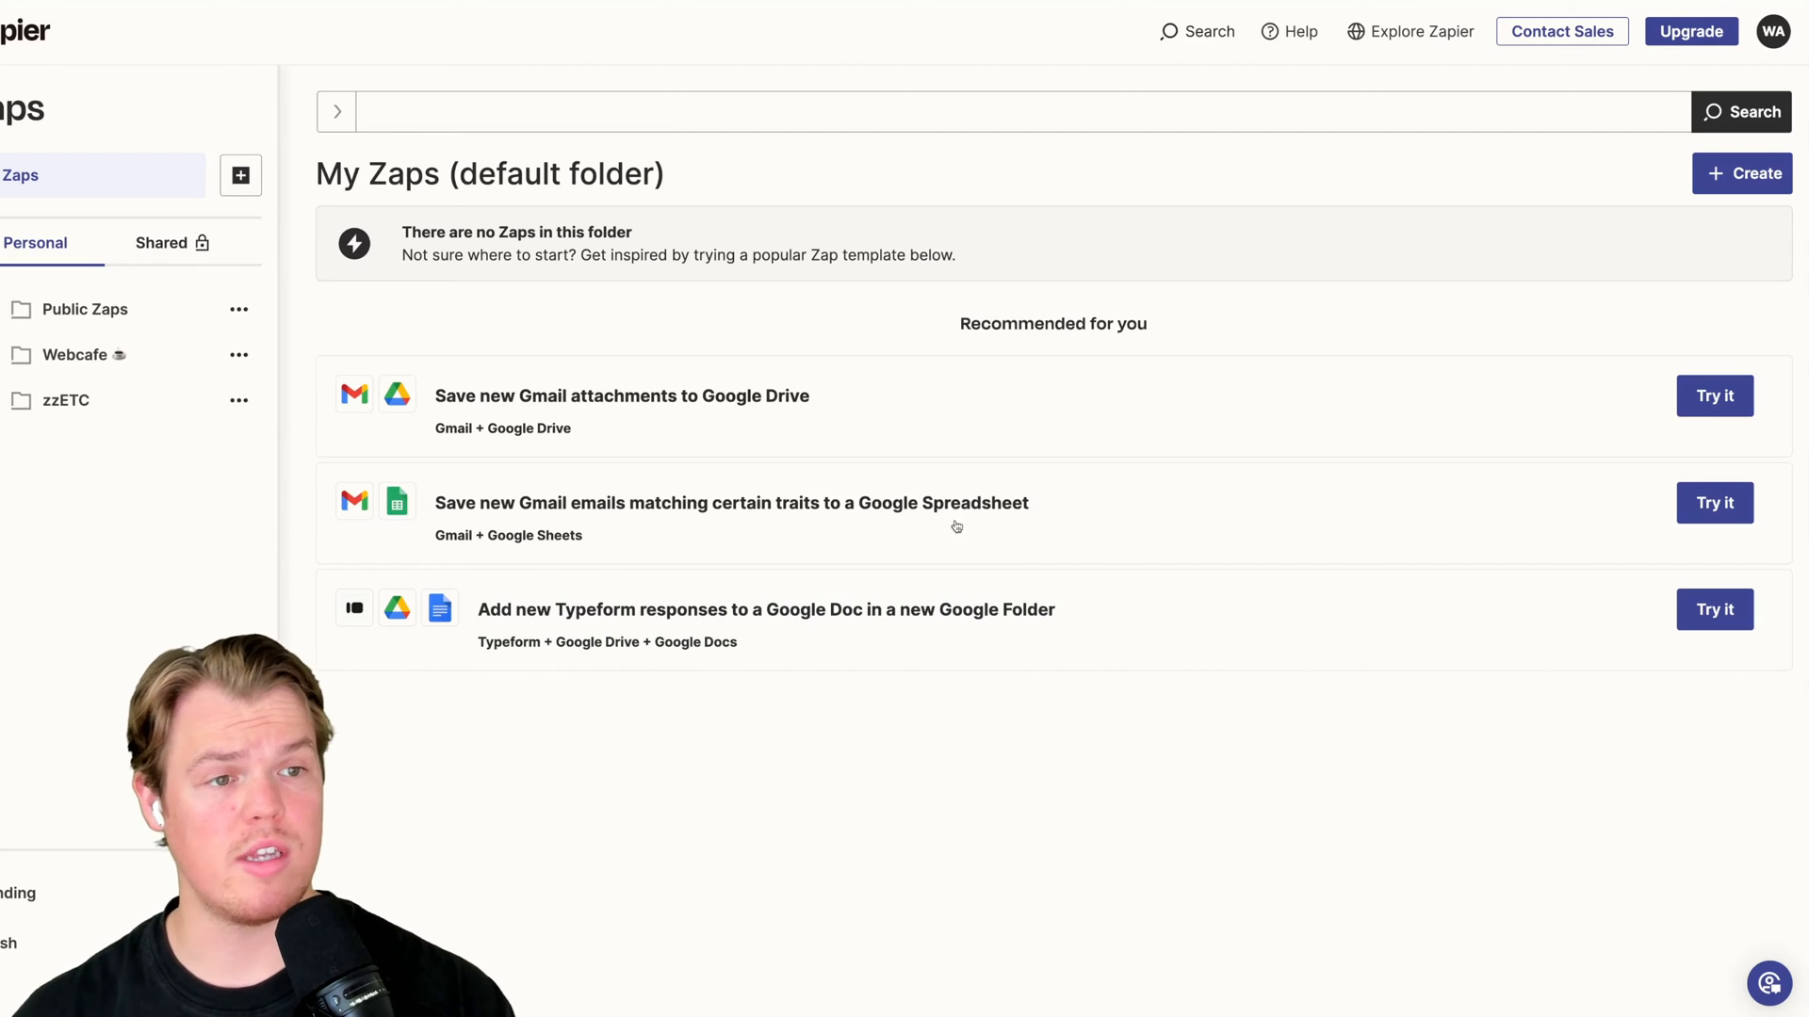
Create a Zap with a Google Drive New File in Folder trigger on Test Data
click(1742, 173)
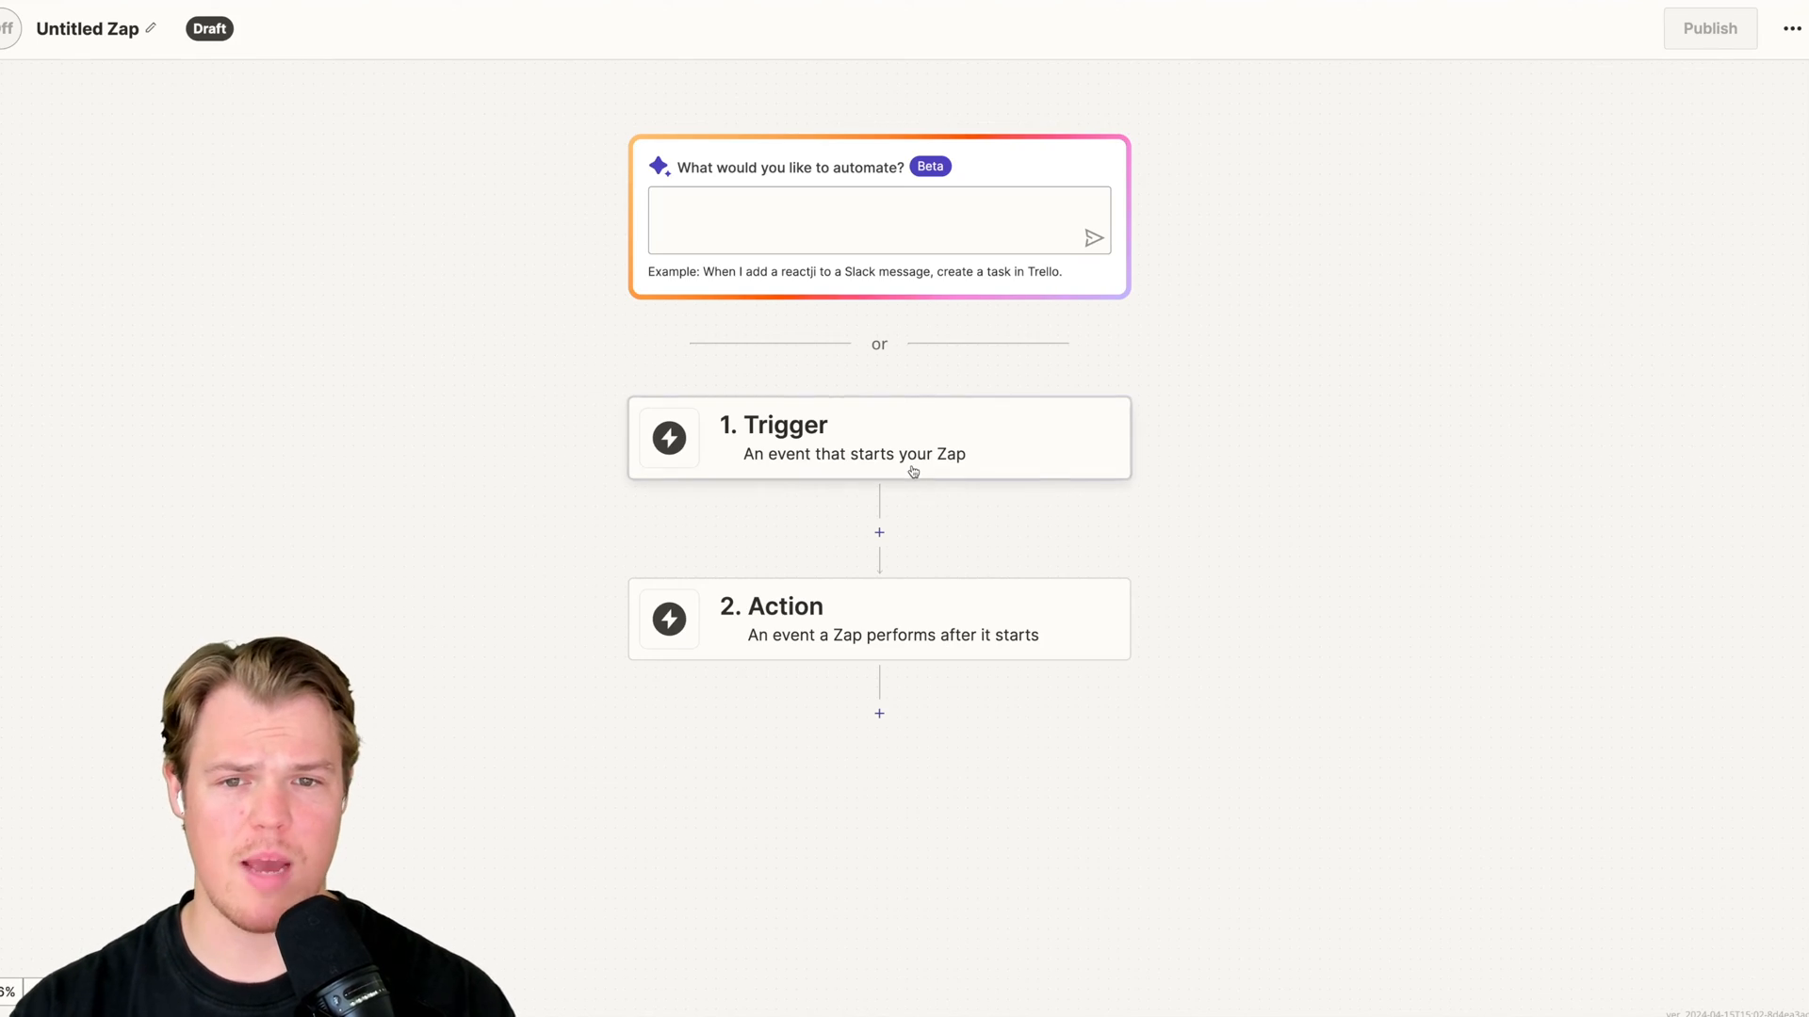
click(878, 437)
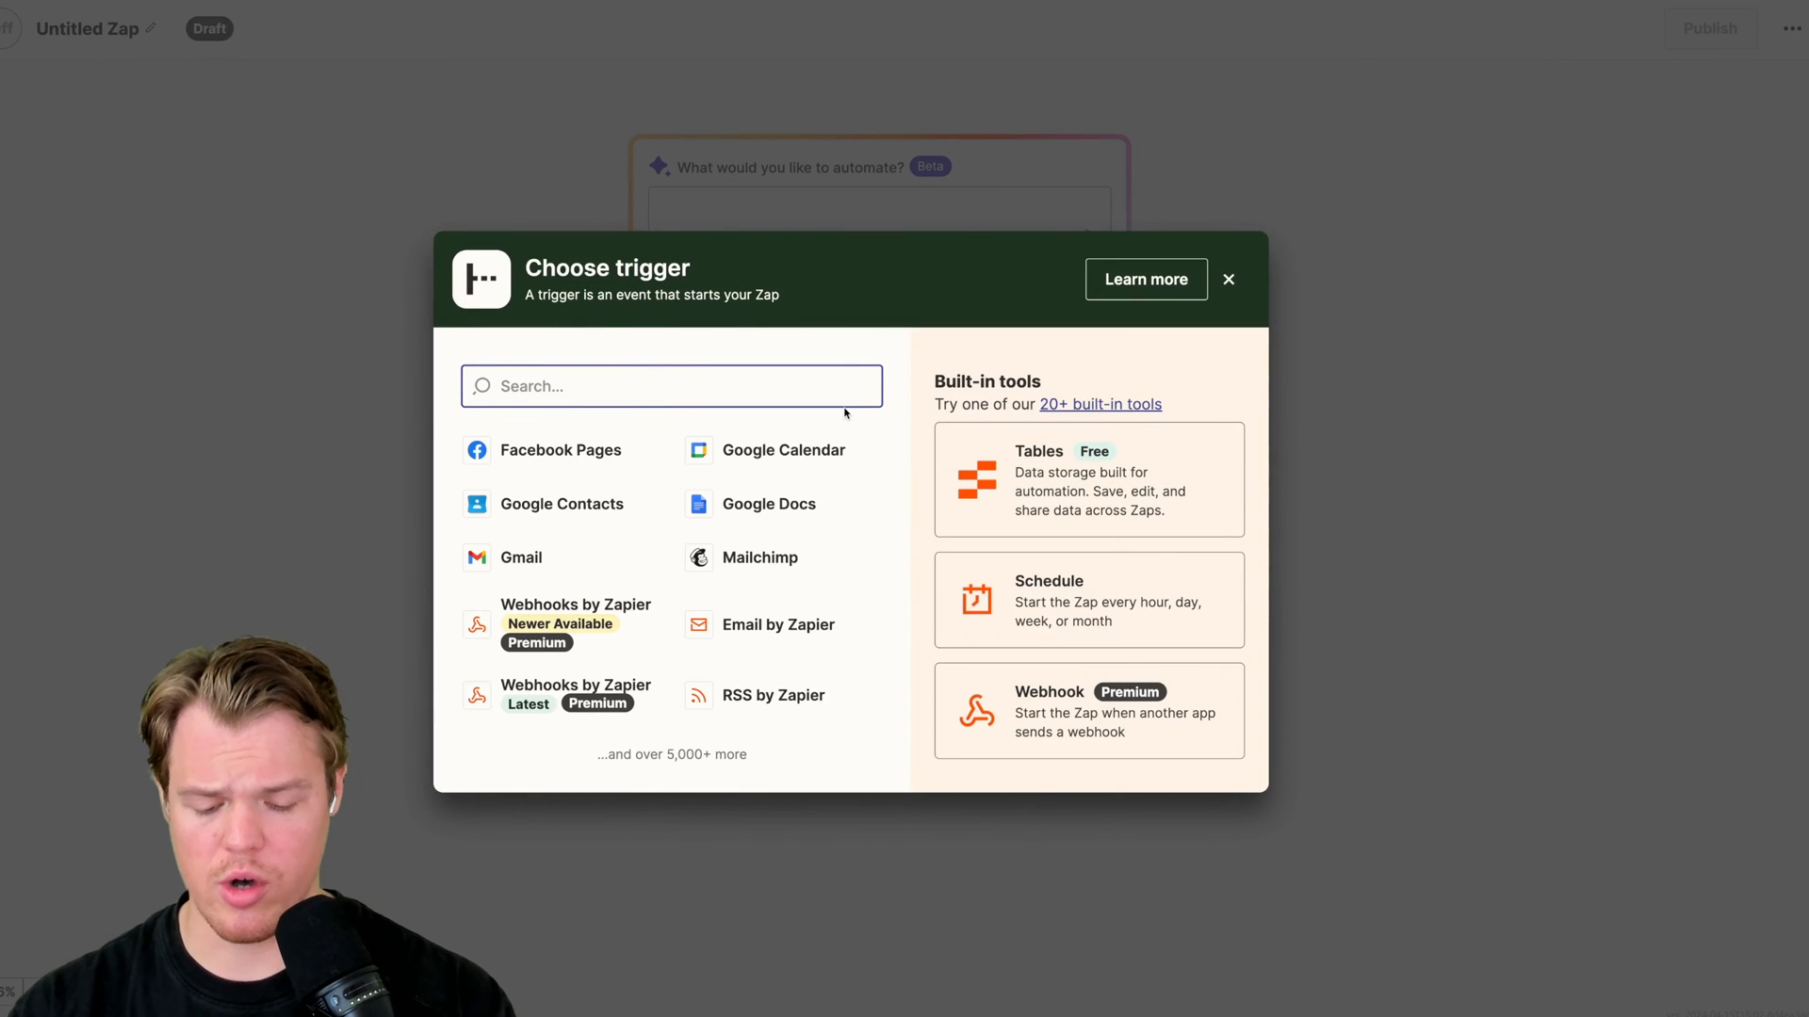
text(google drive)
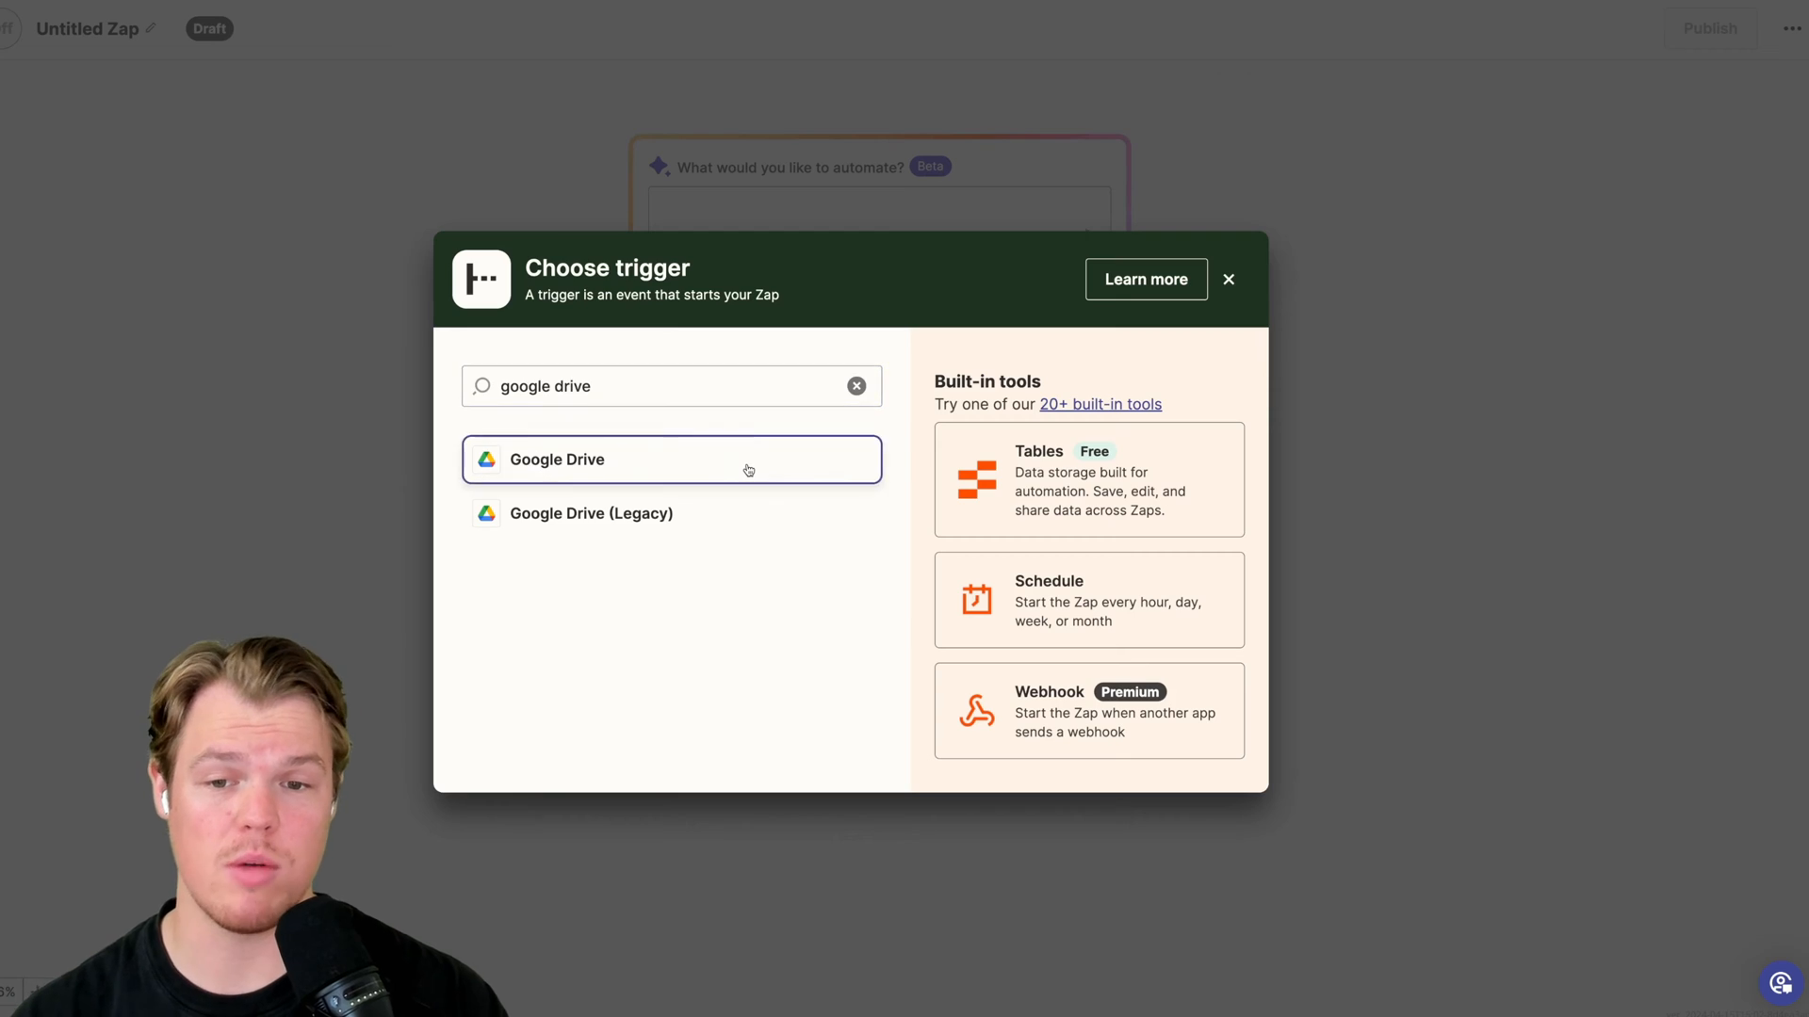
click(672, 459)
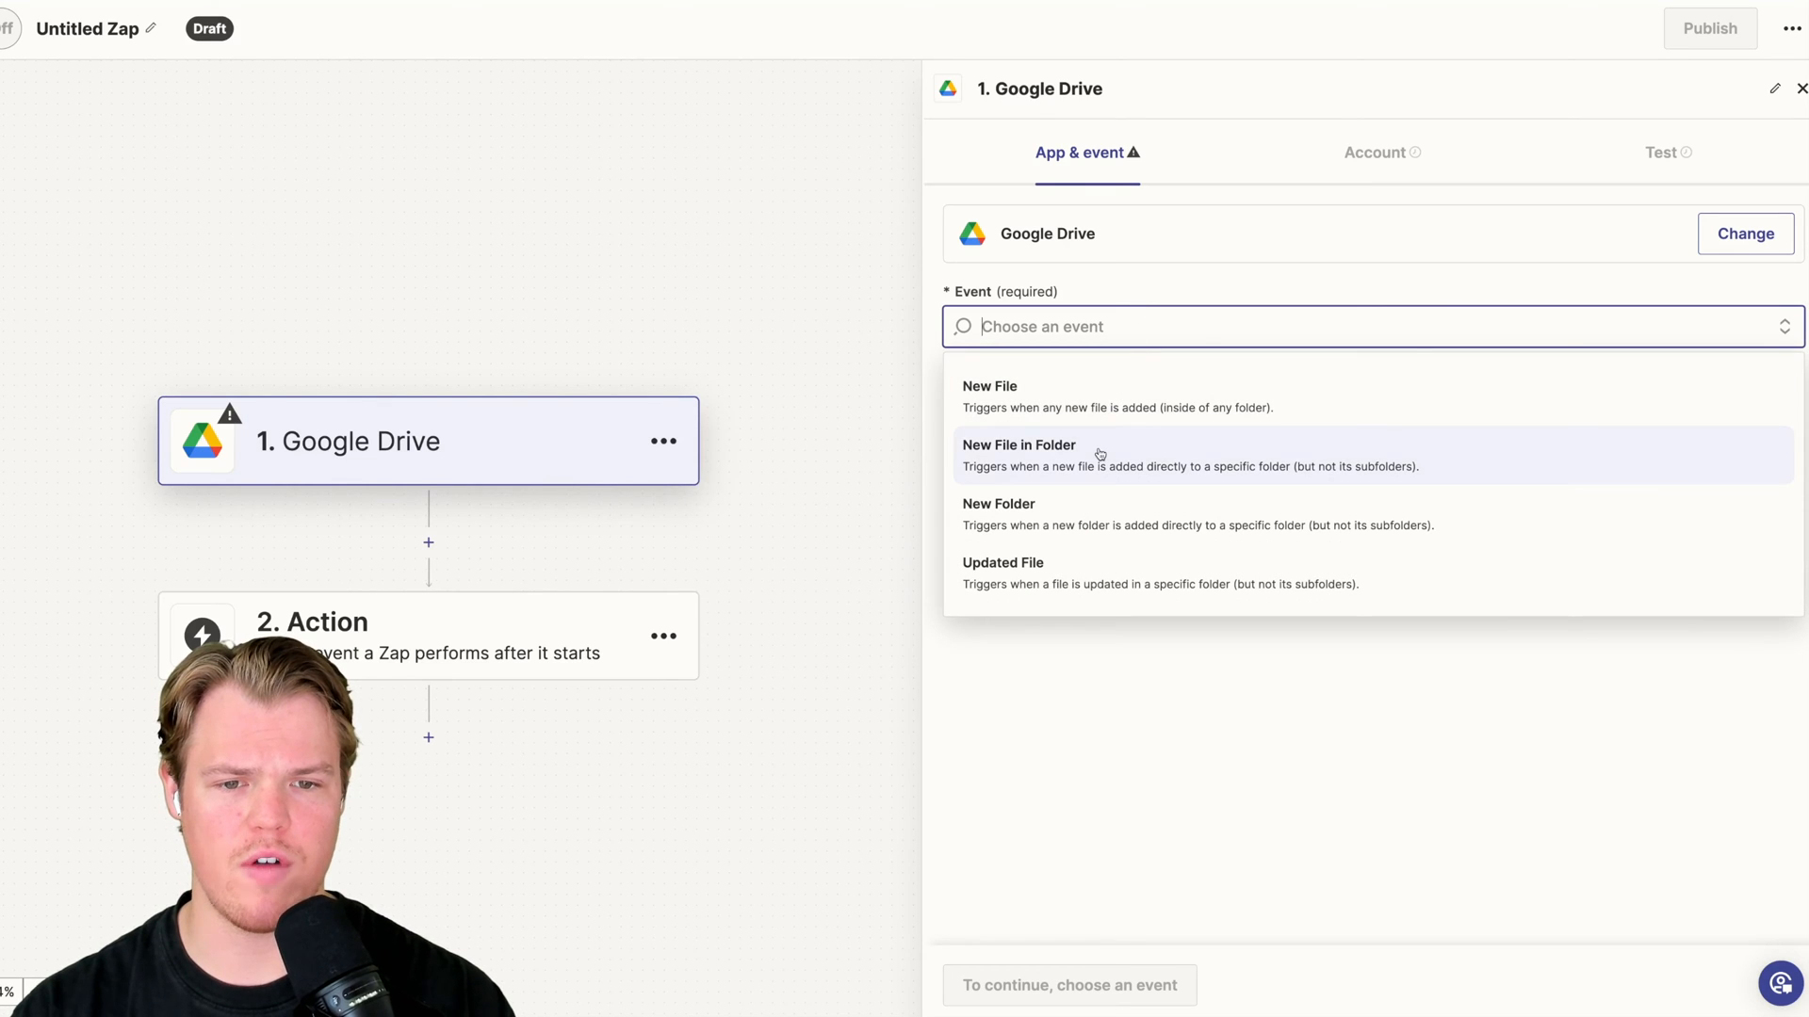
click(1018, 456)
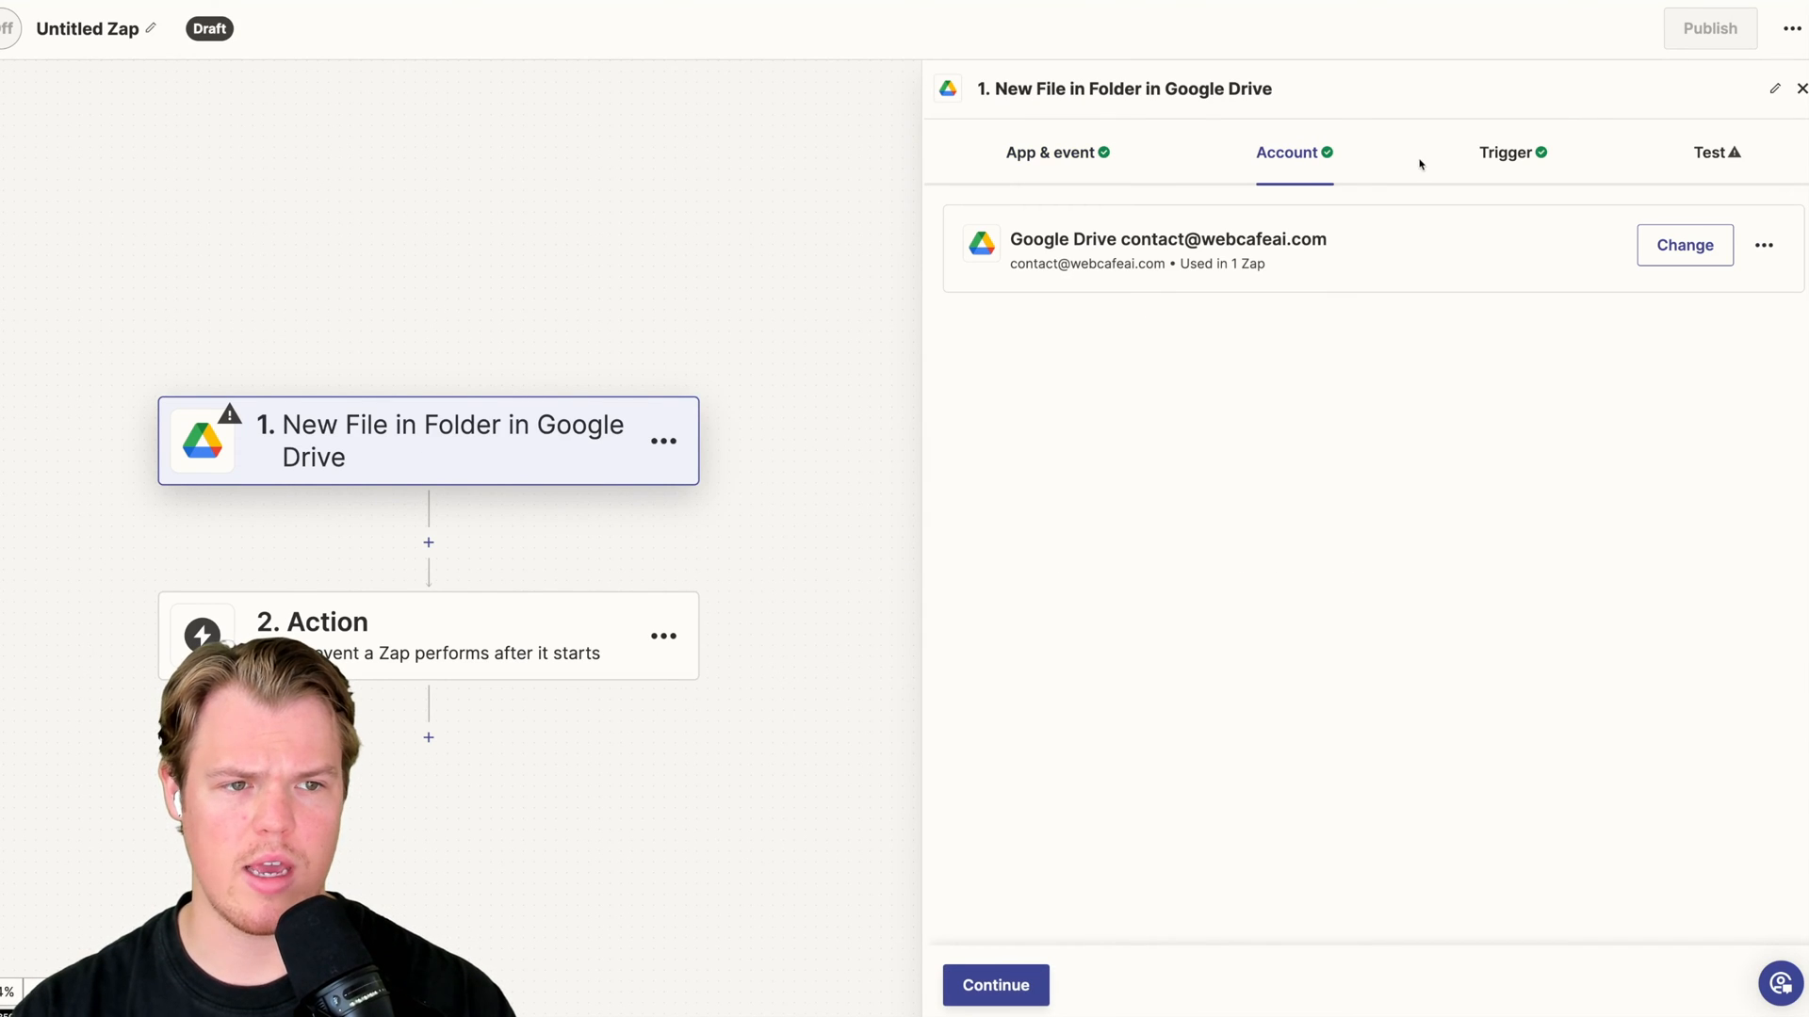
click(1504, 151)
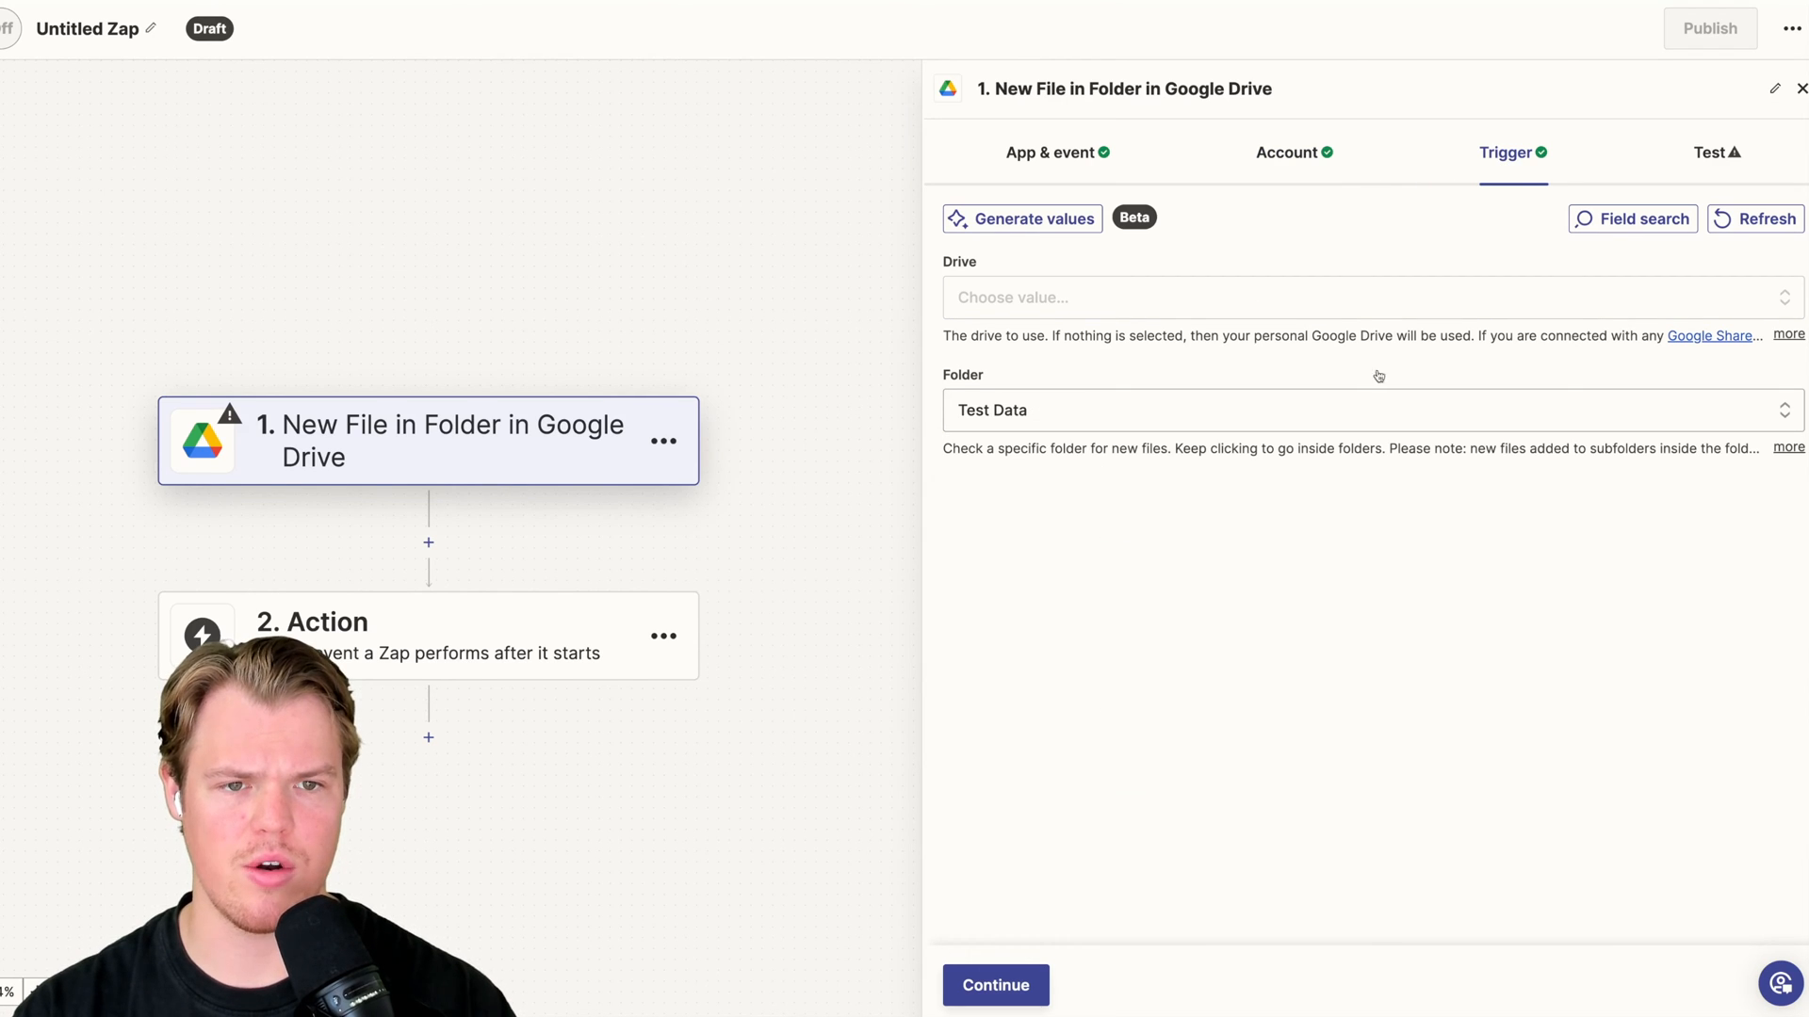
click(1715, 151)
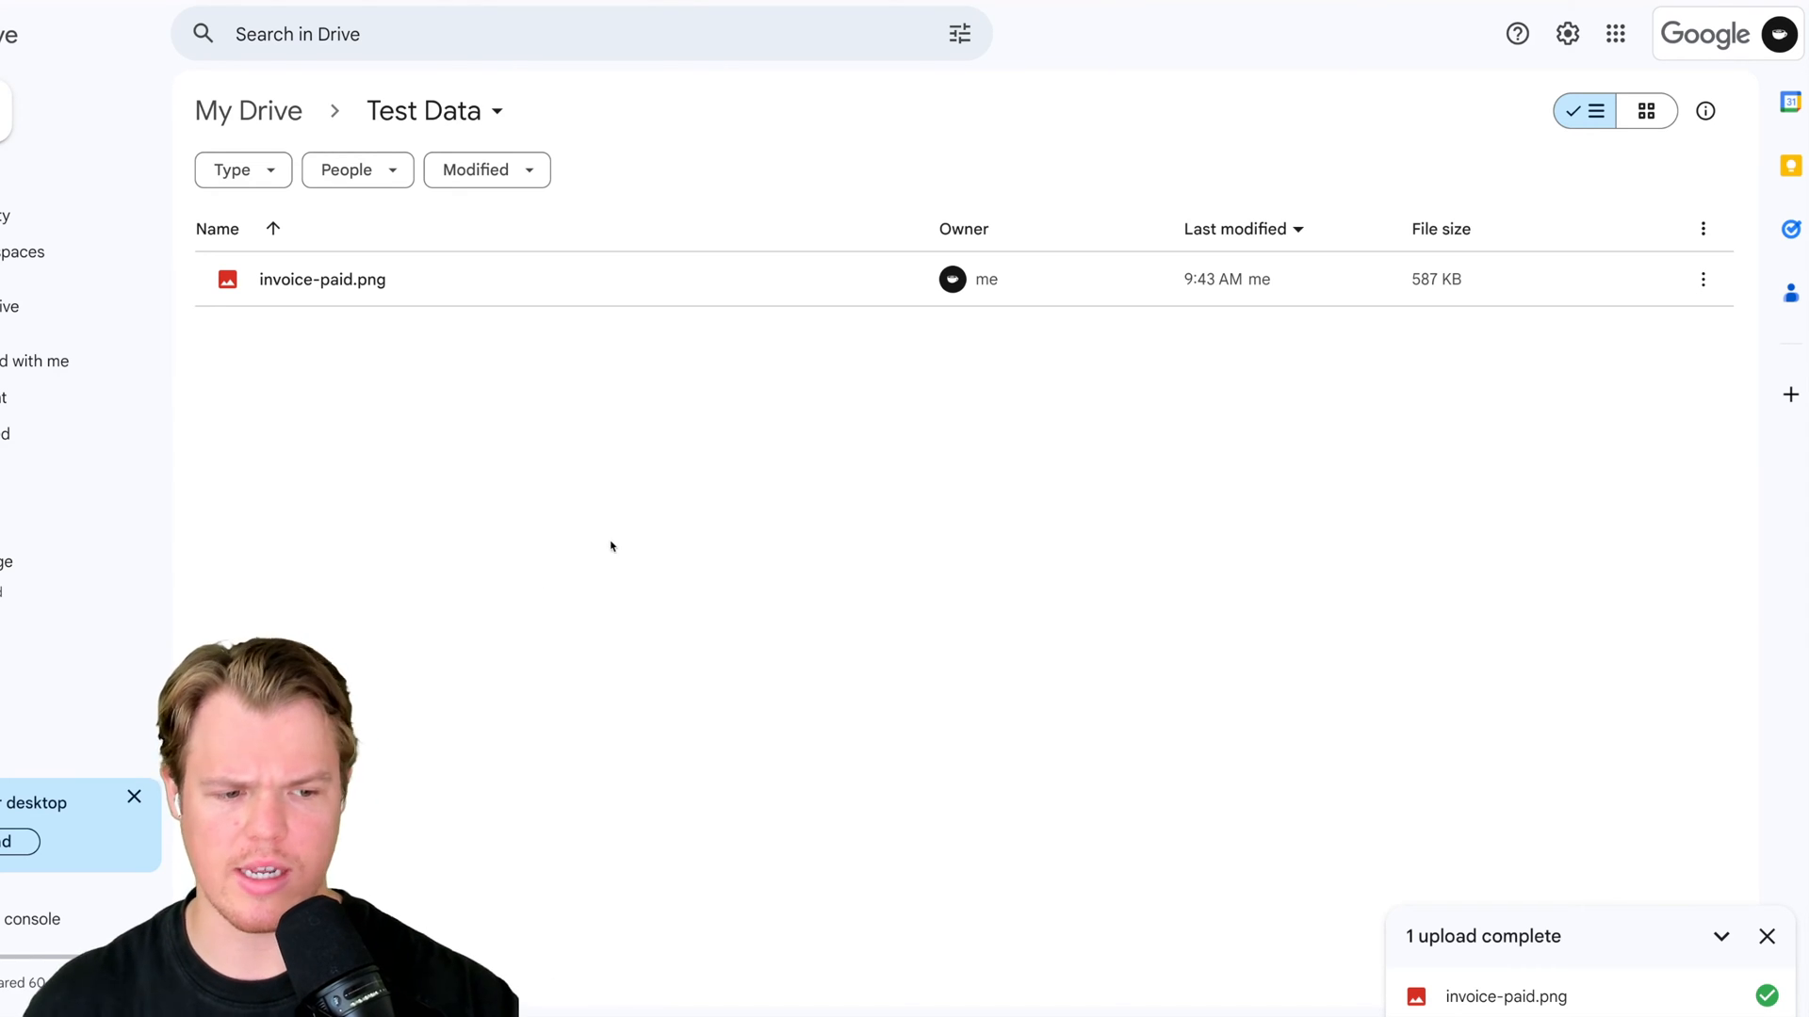
Select invoice-paid.png in the Test Data folder and preview it
click(323, 278)
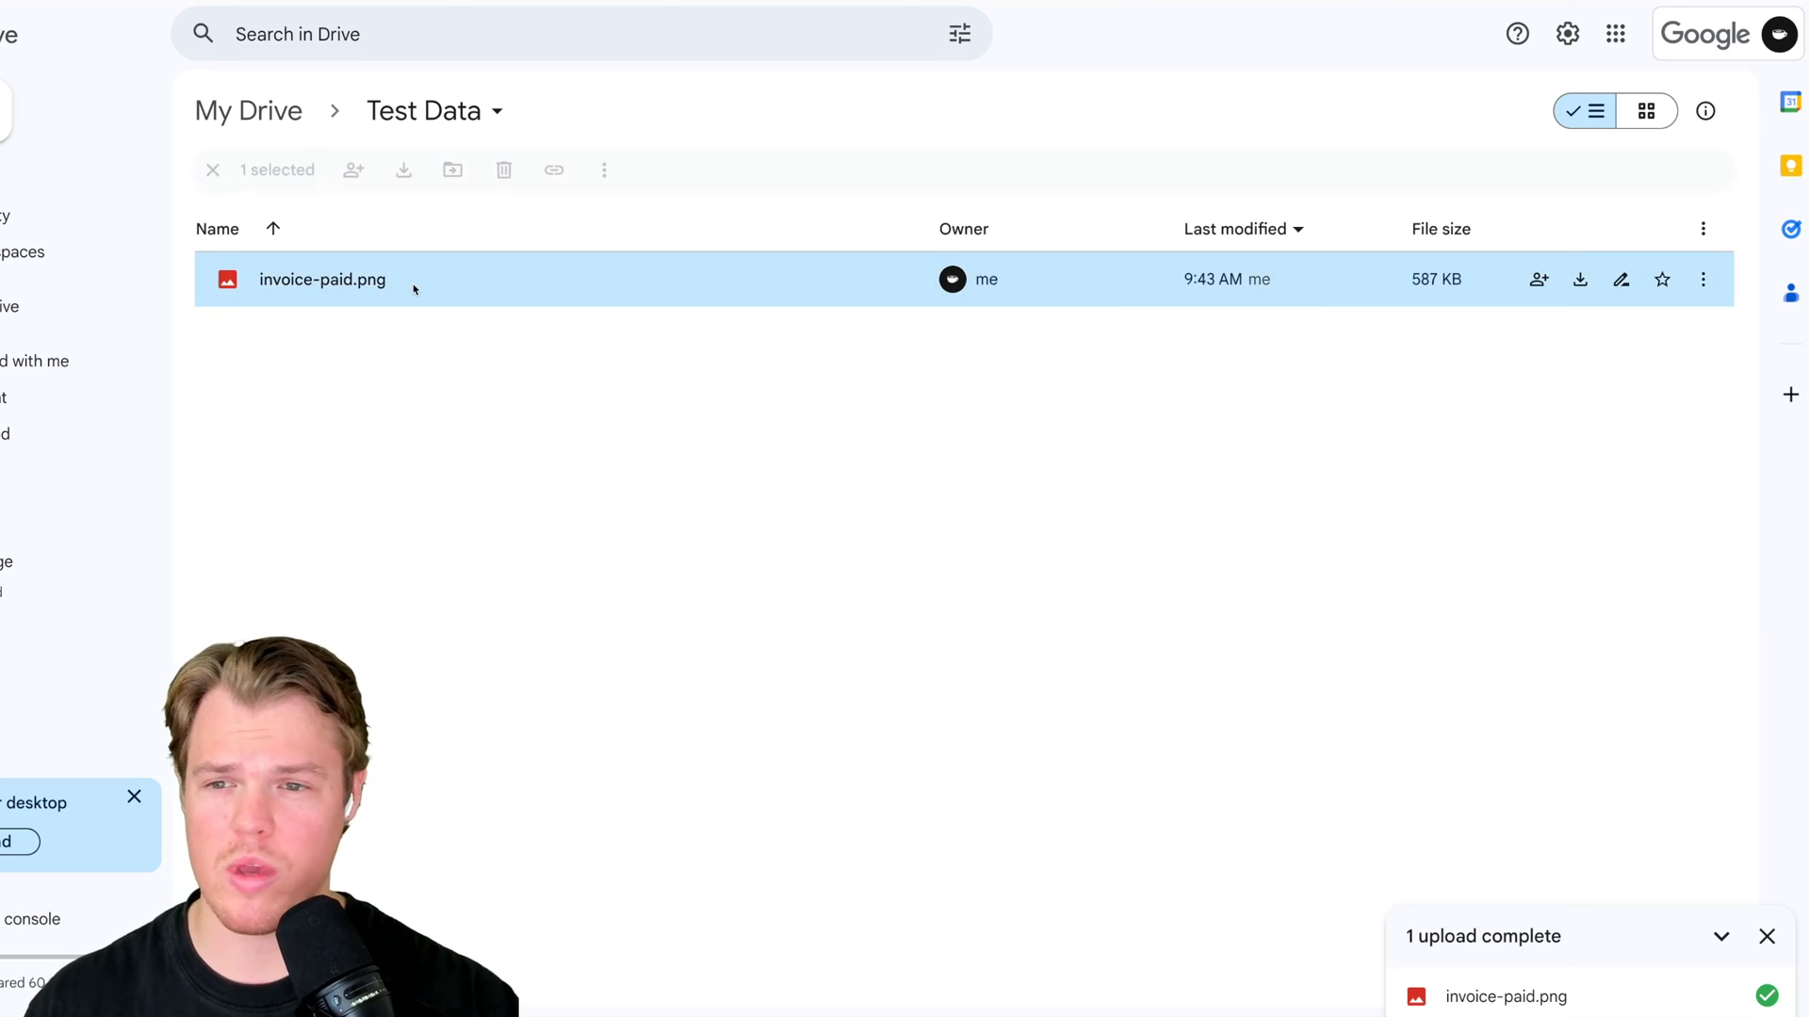
double_click(323, 279)
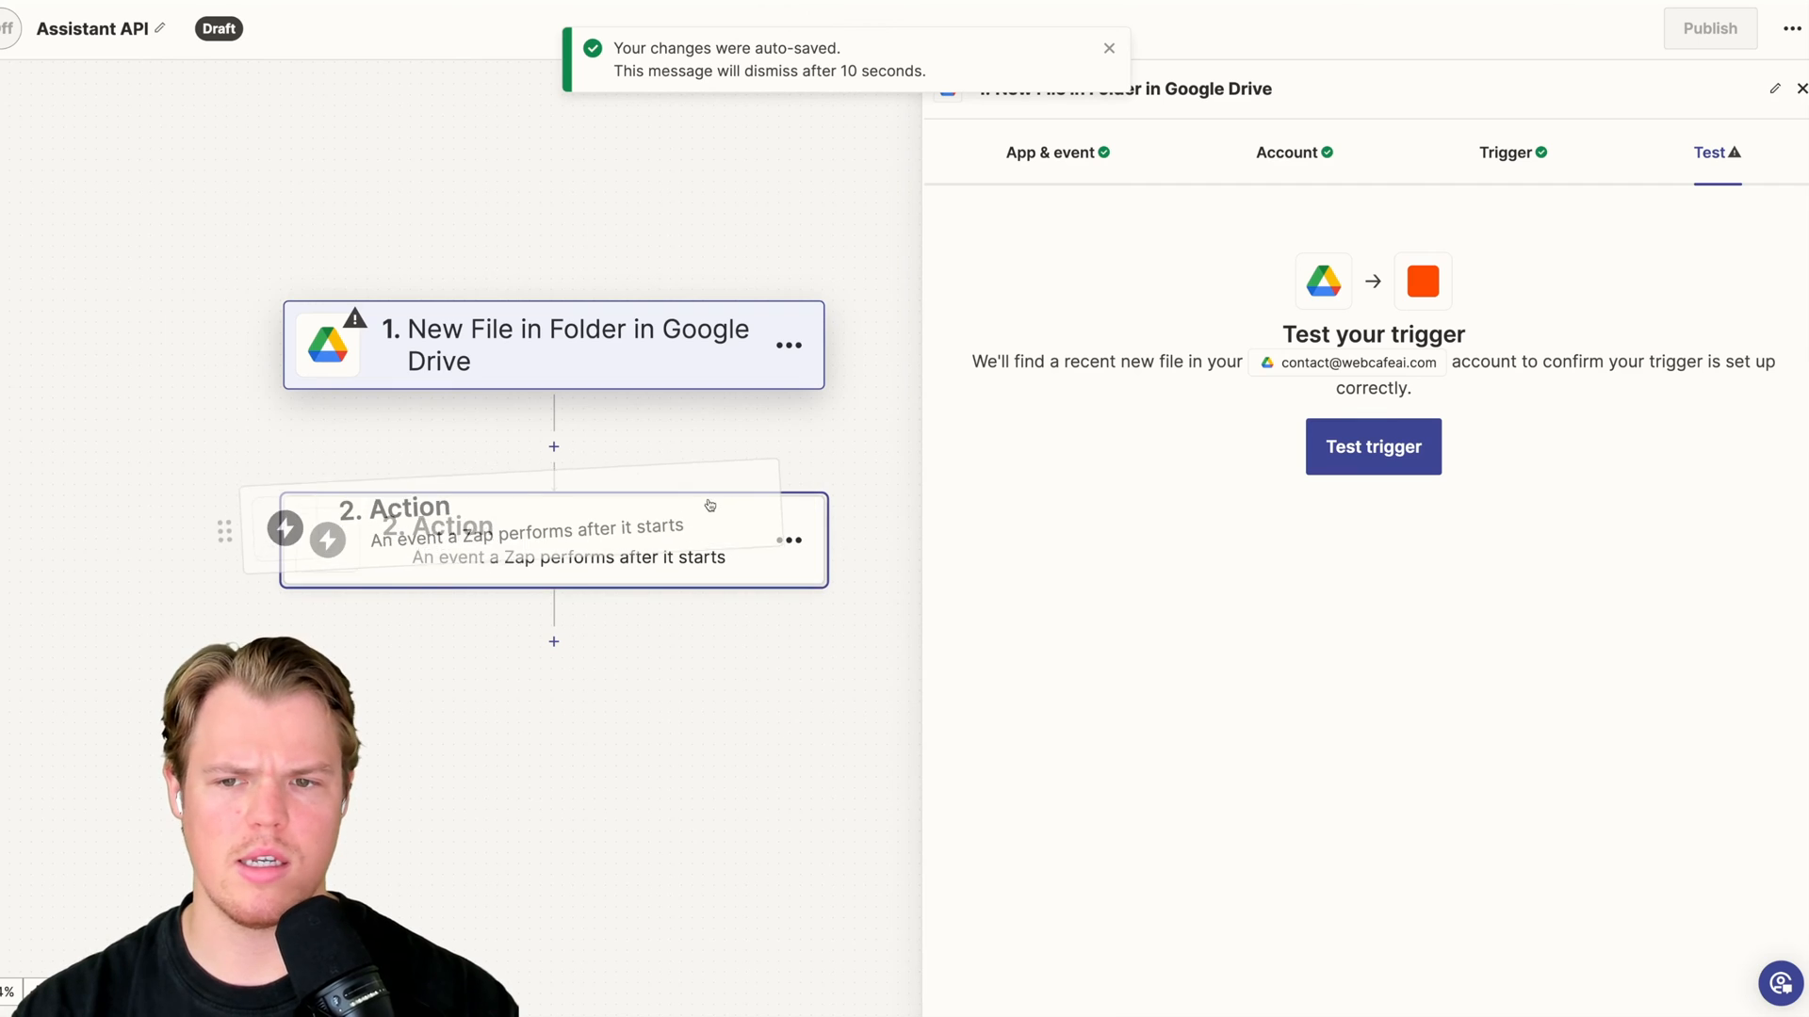
Run the Drive trigger test and look for the invoice-paid file record
click(1372, 446)
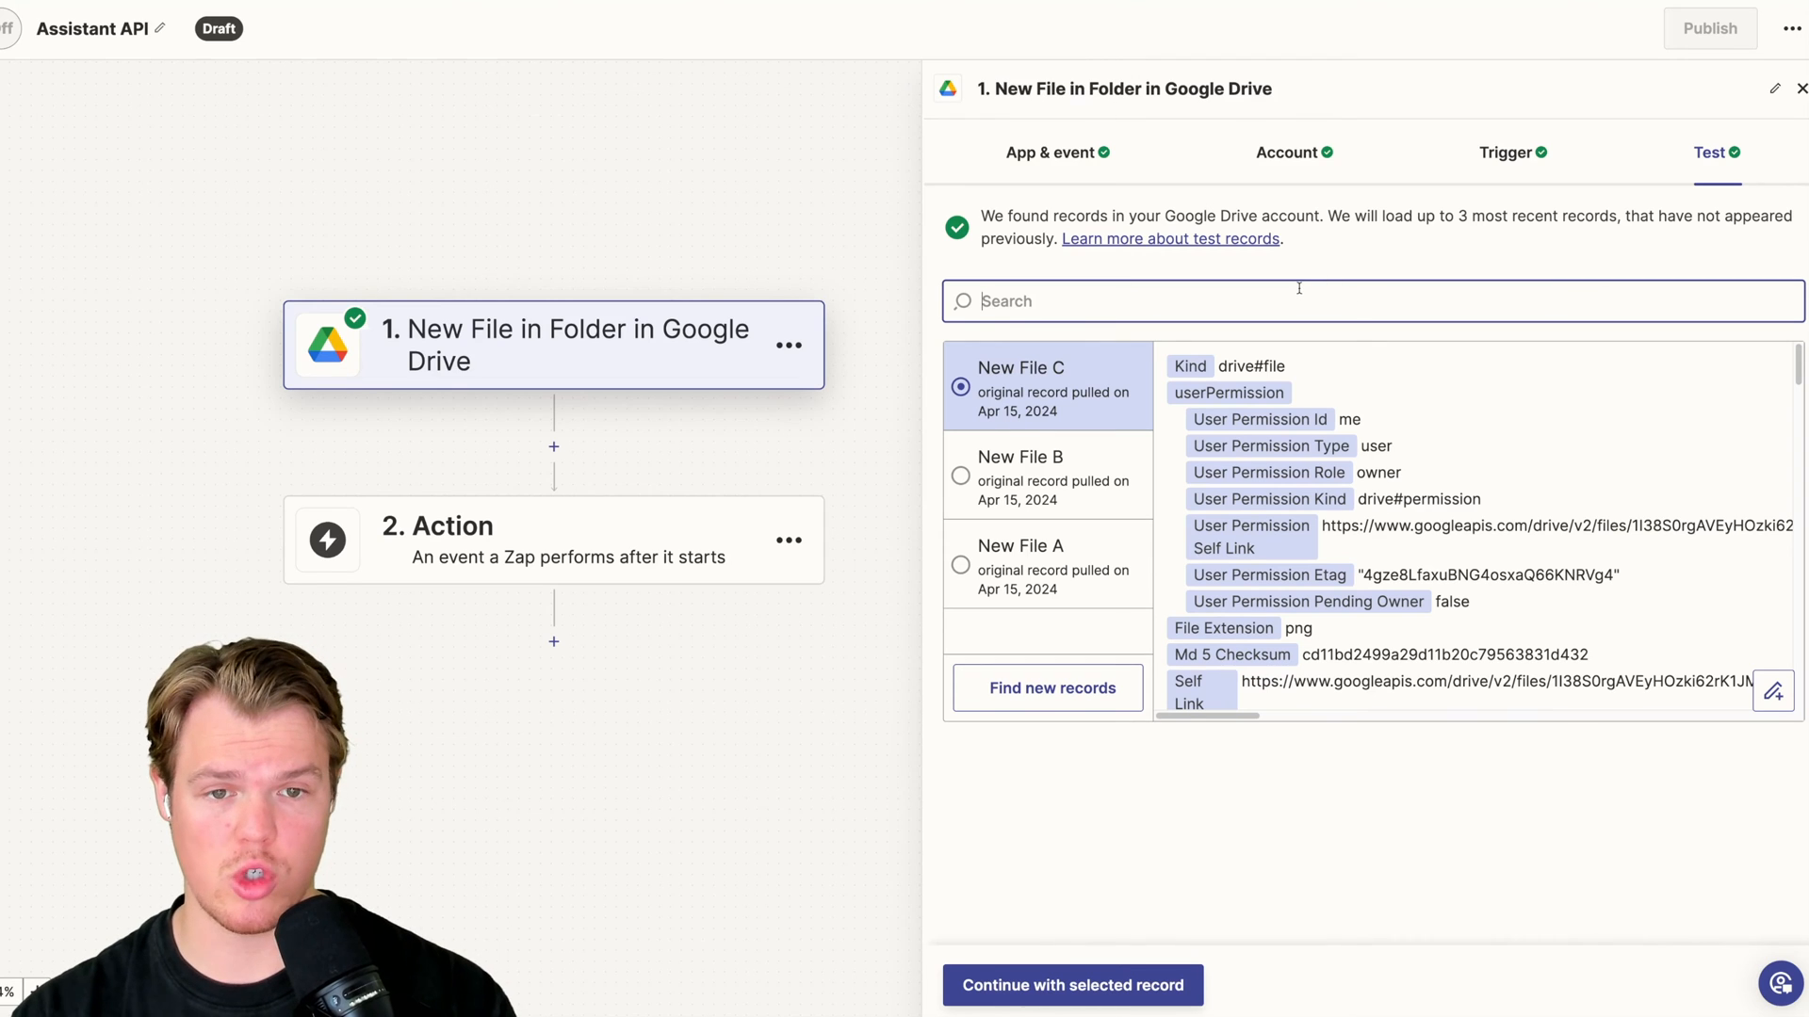
text(inbo)
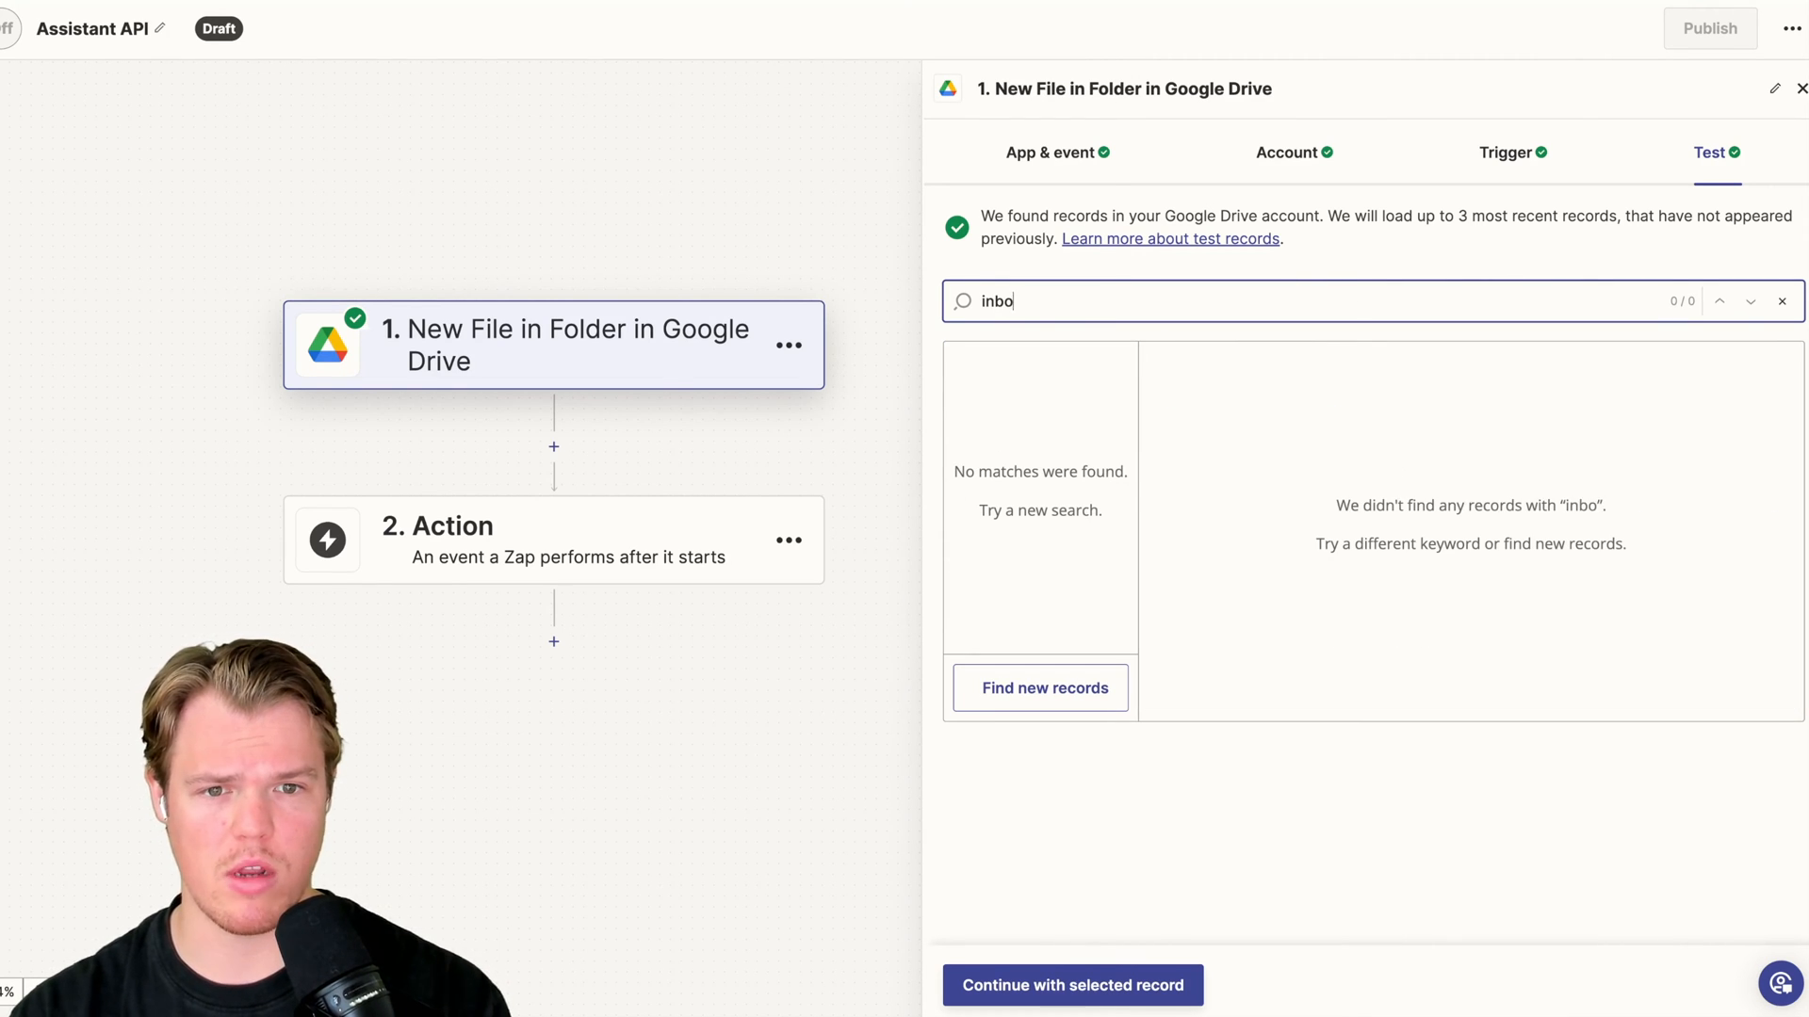
text(paid)
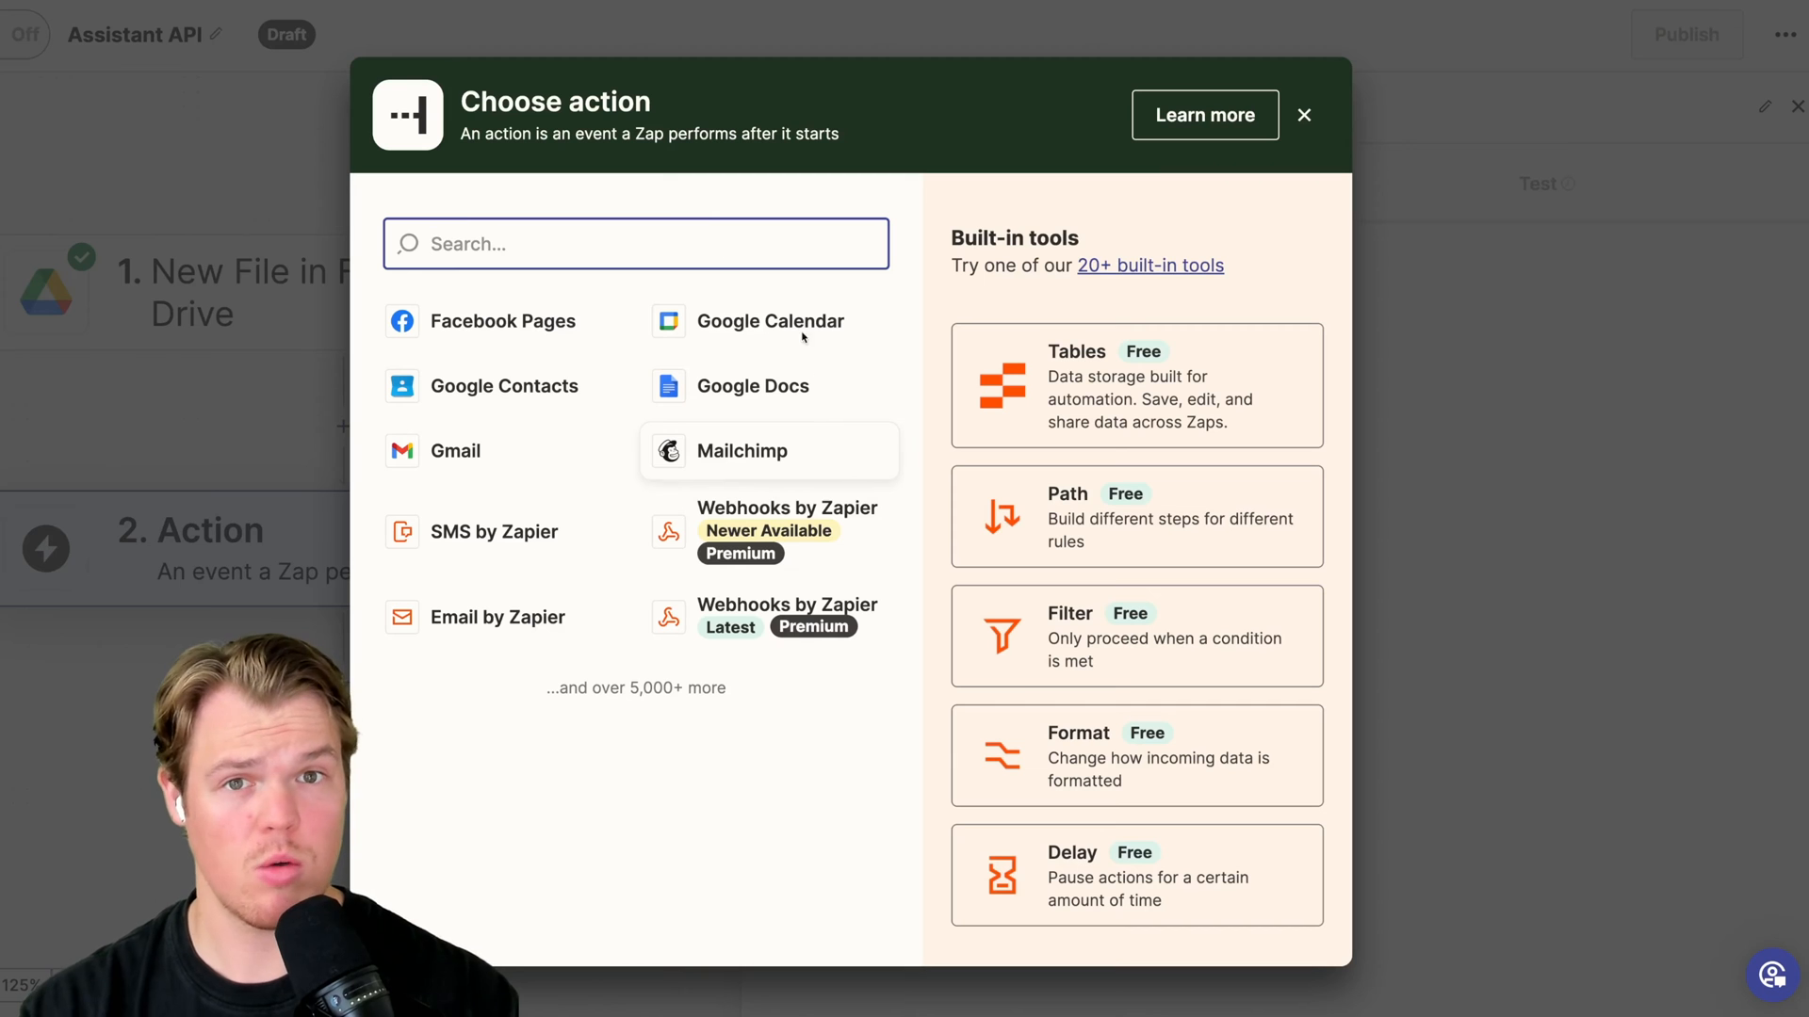
Pick ChatGPT with the Analyze Image Content With Vision event
text(cj)
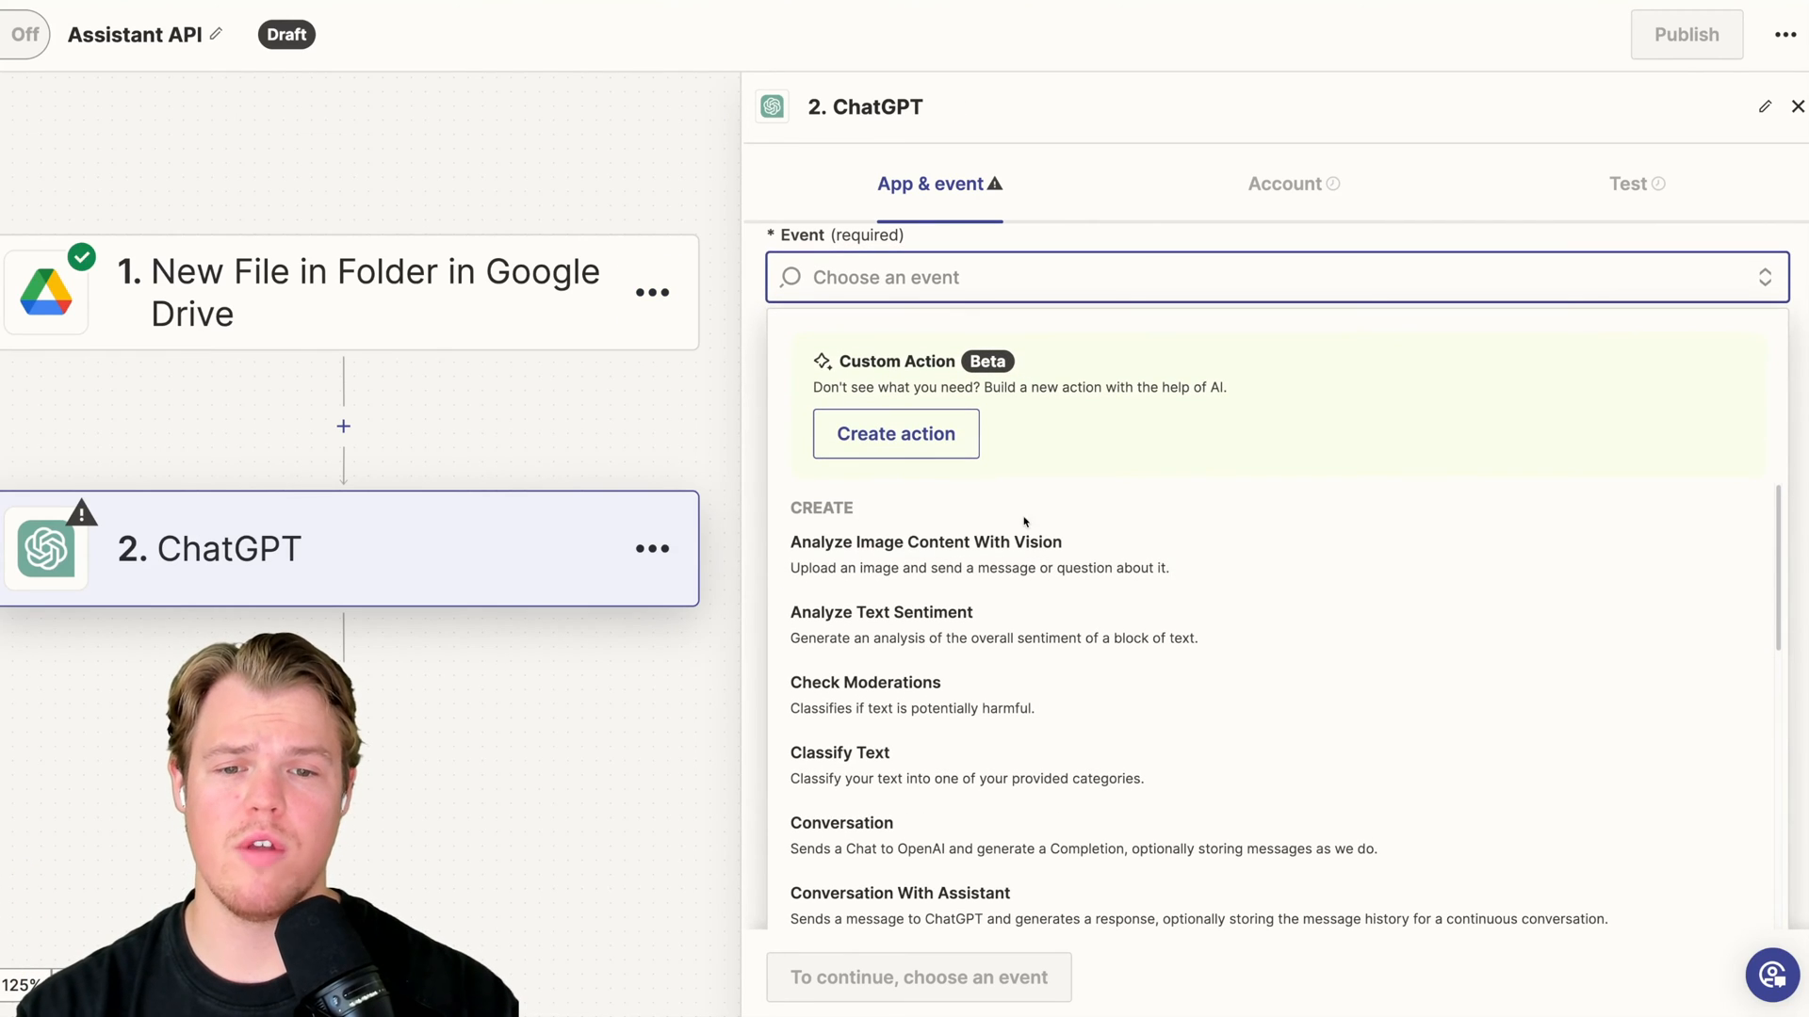
click(924, 543)
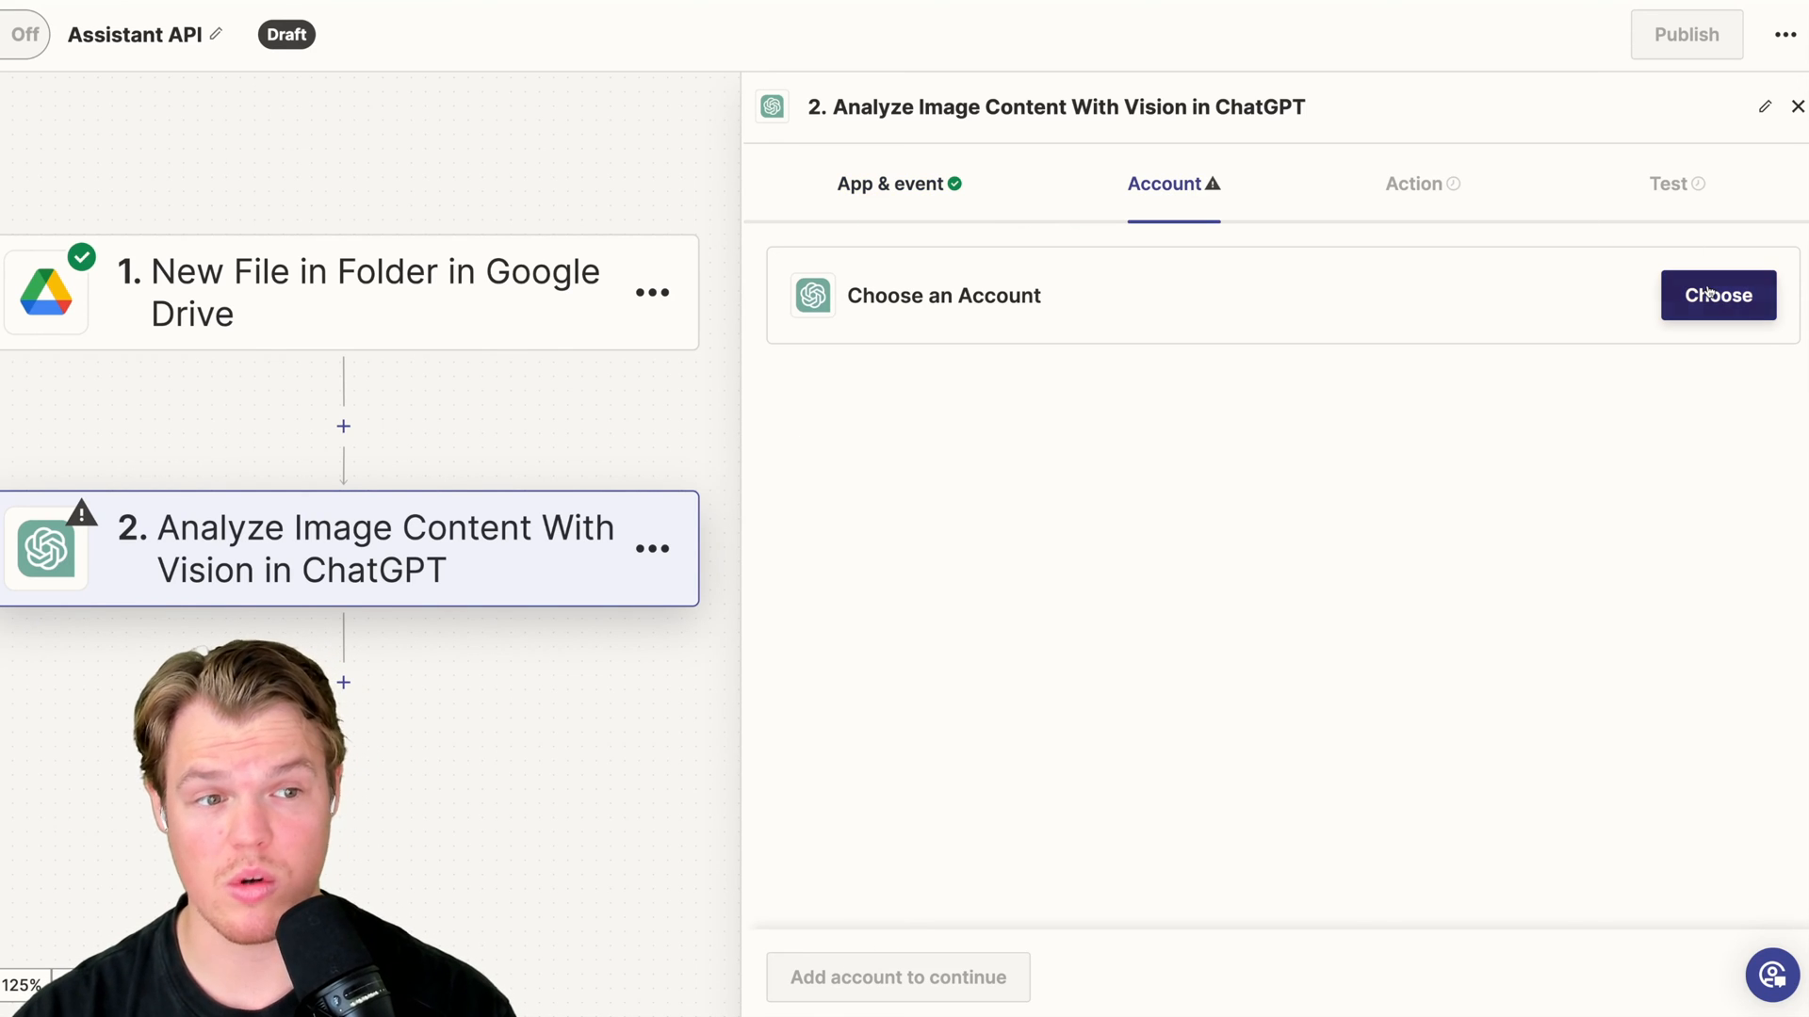
Connect the ChatGPT account, enter the invoice-extraction prompt, and map the Drive file as Image
click(1717, 295)
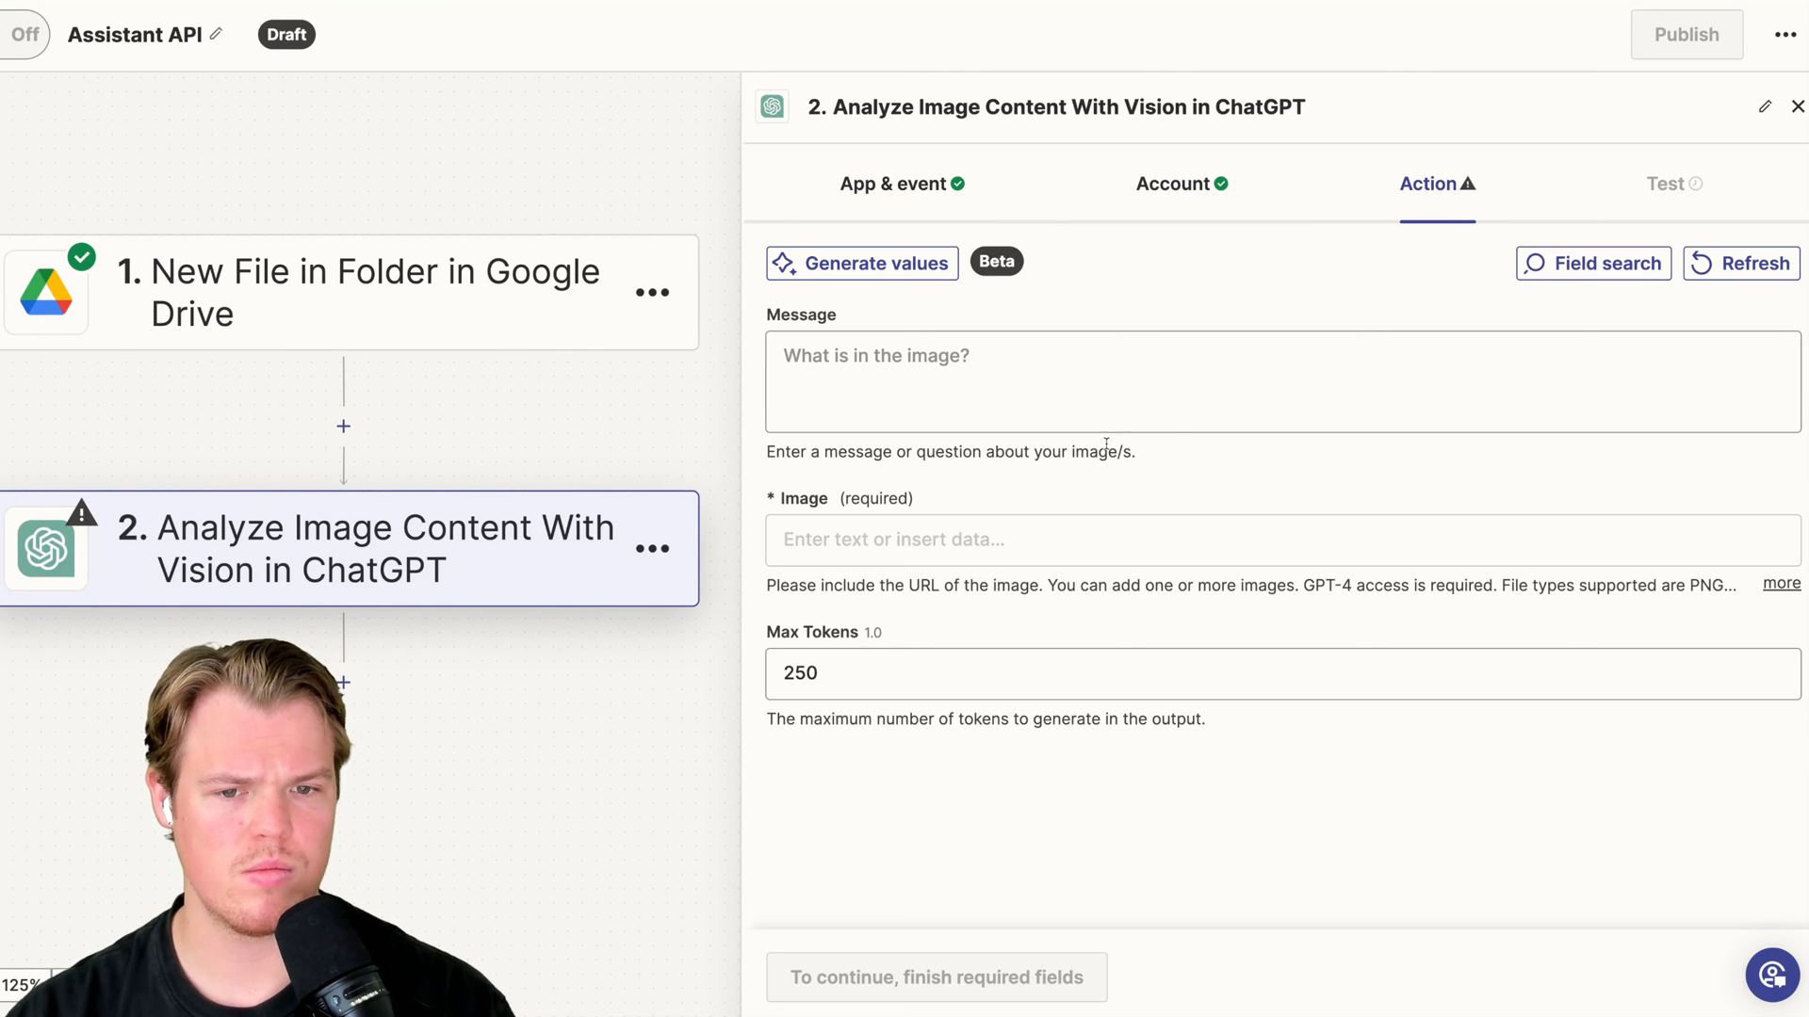
click(1153, 381)
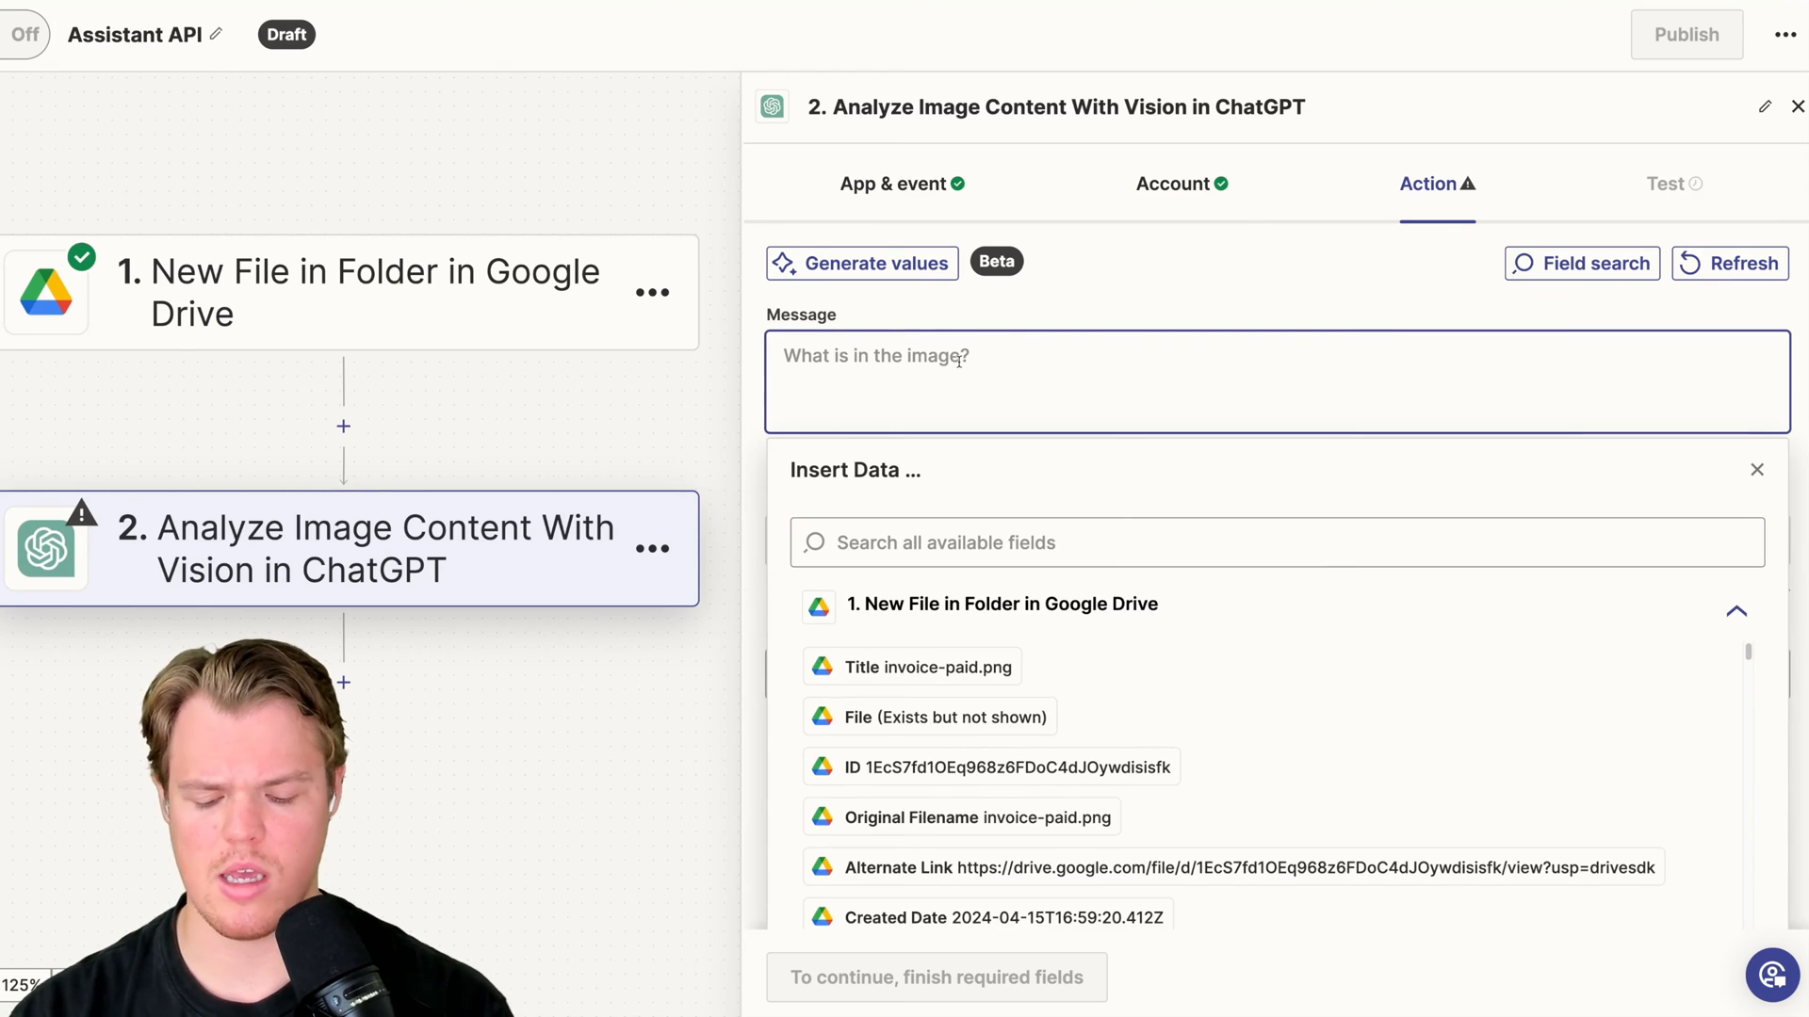
text(Provide all the re)
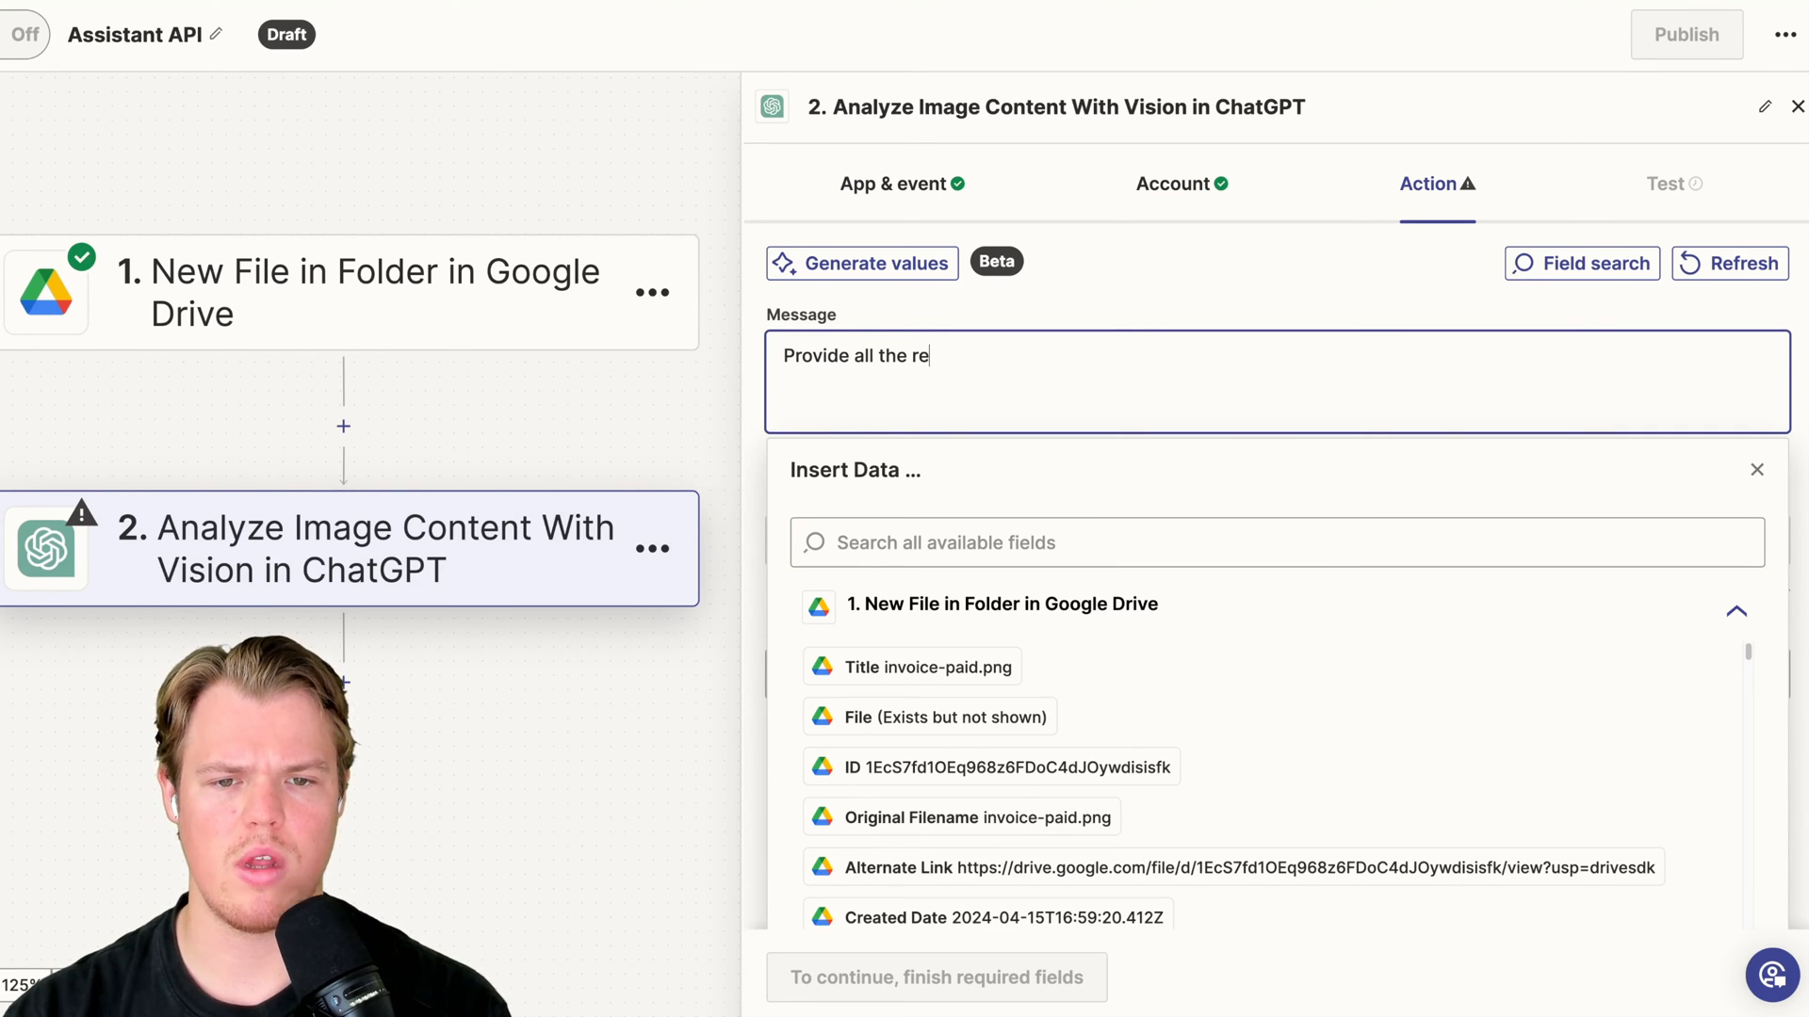
text(levant information)
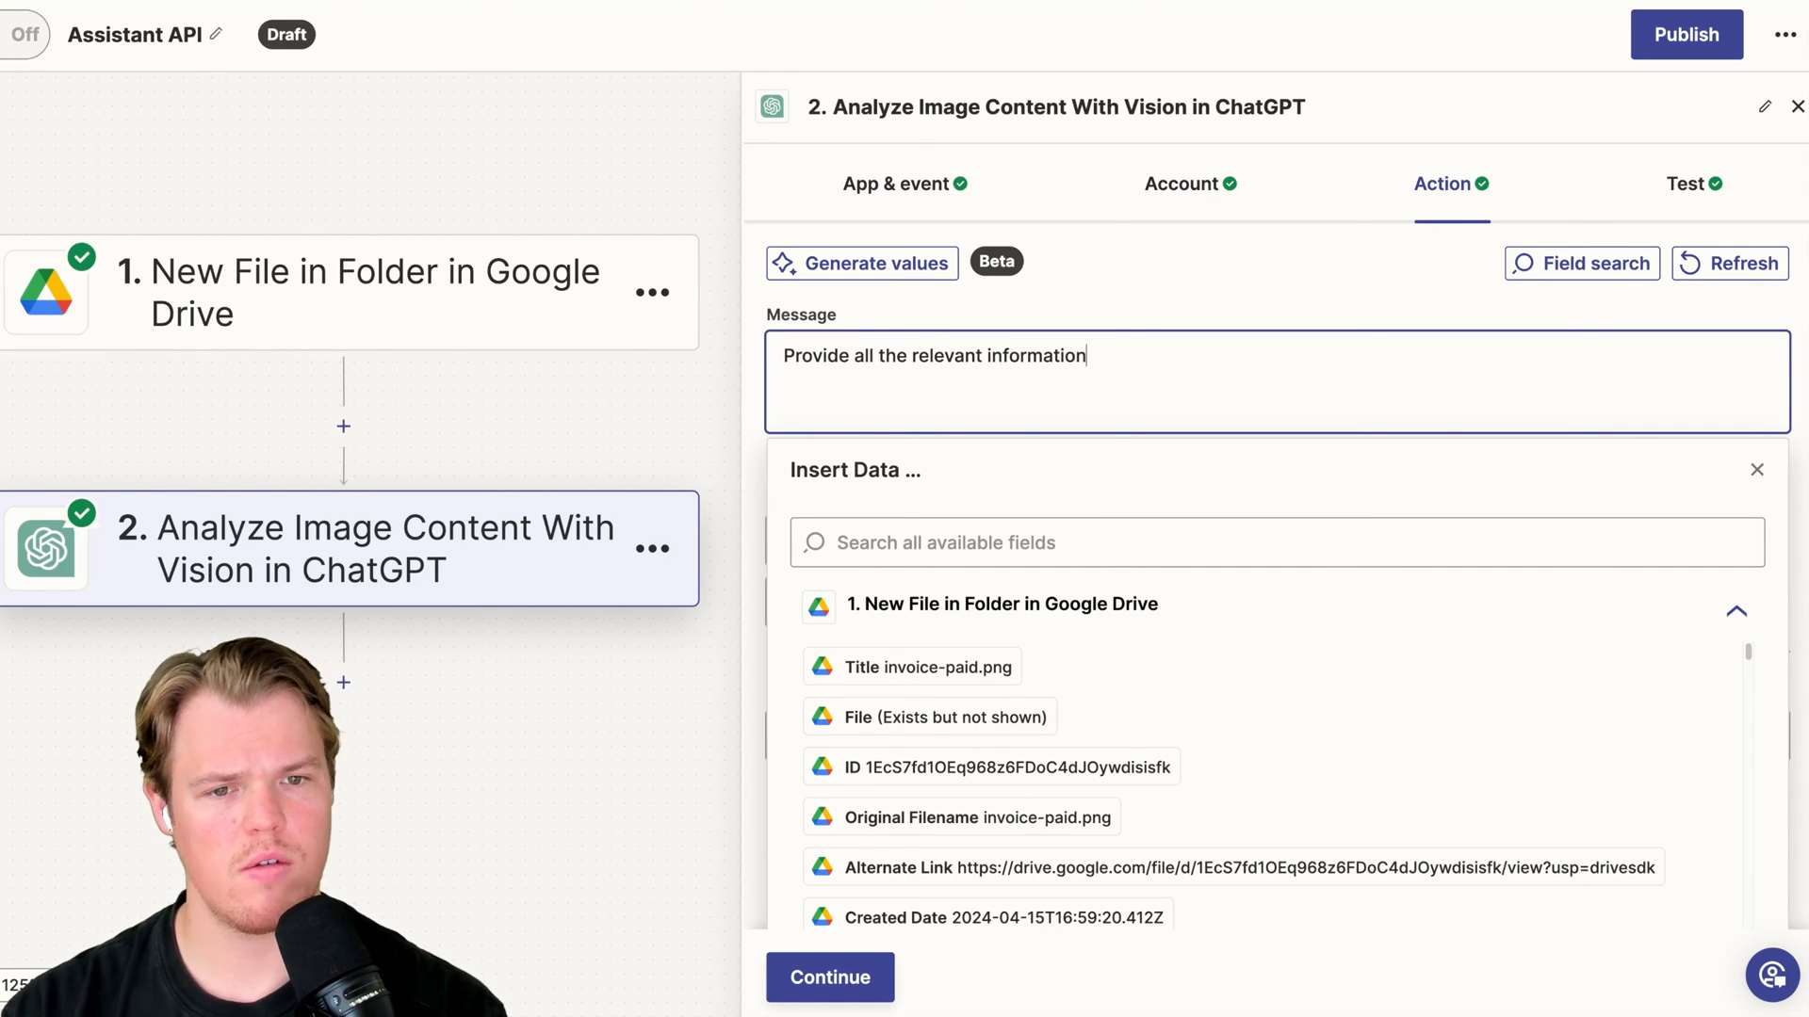
text(from this invoice:)
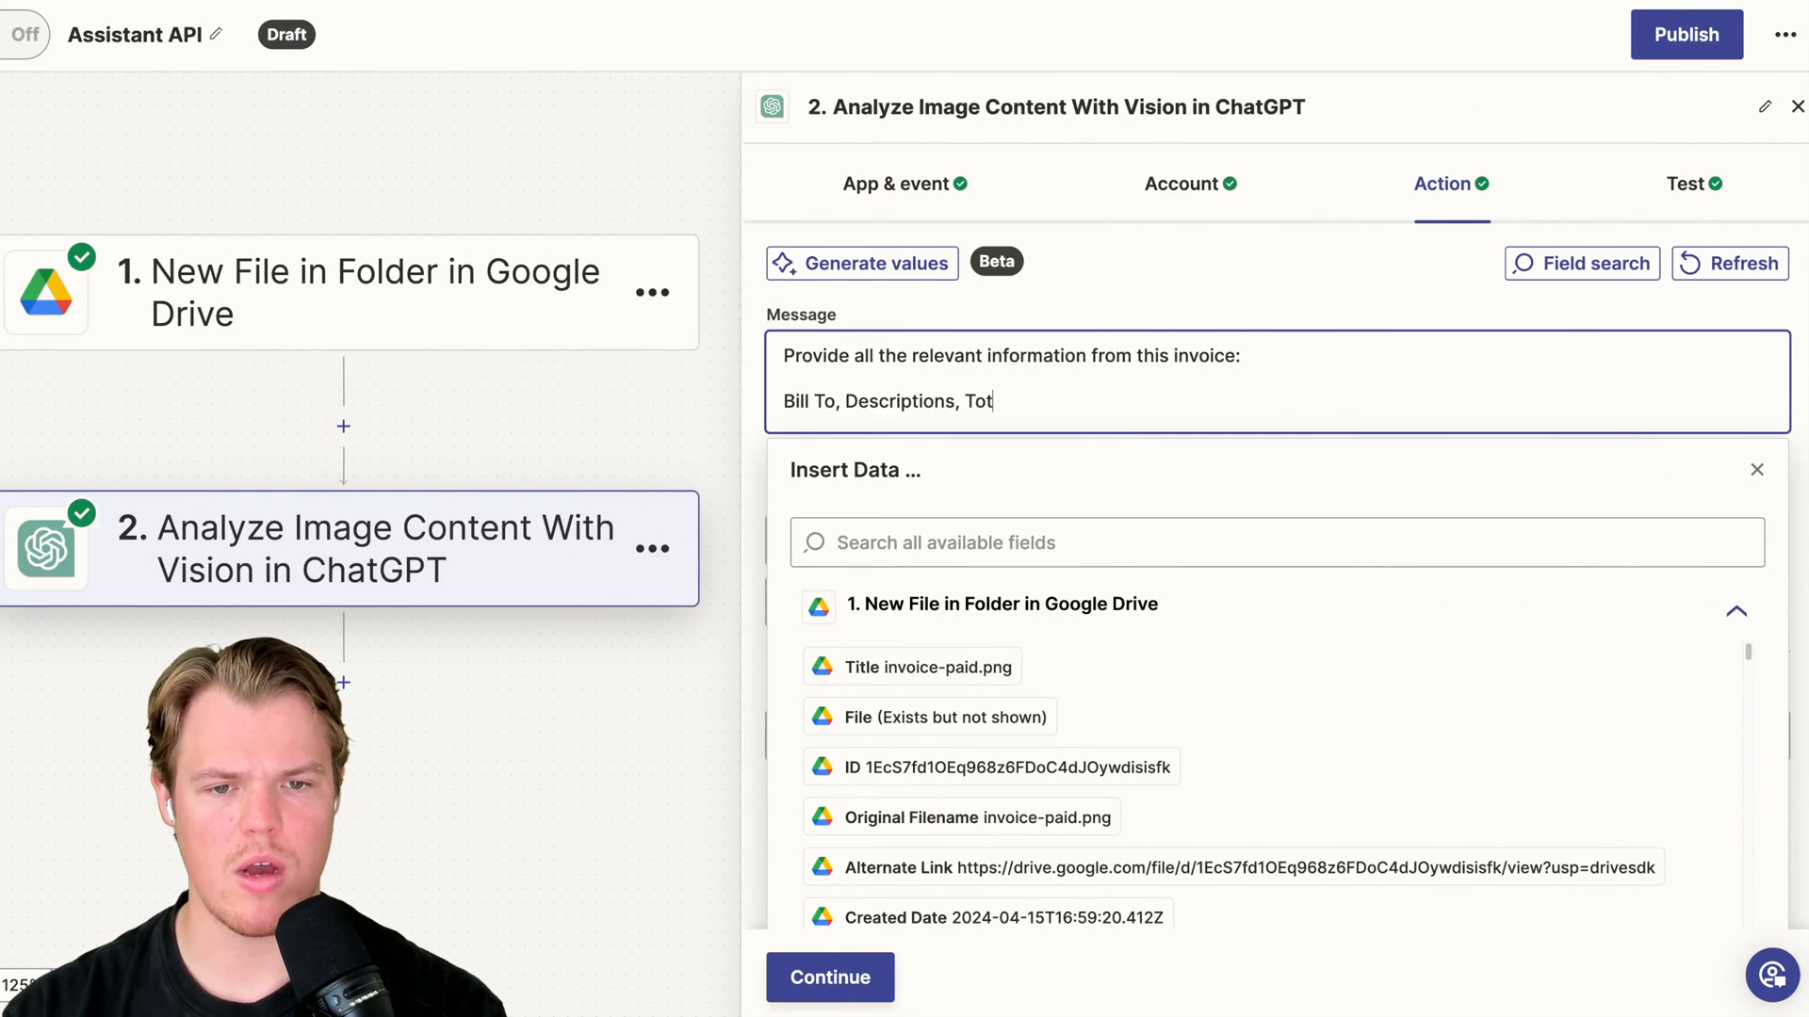
text(al amount etc)
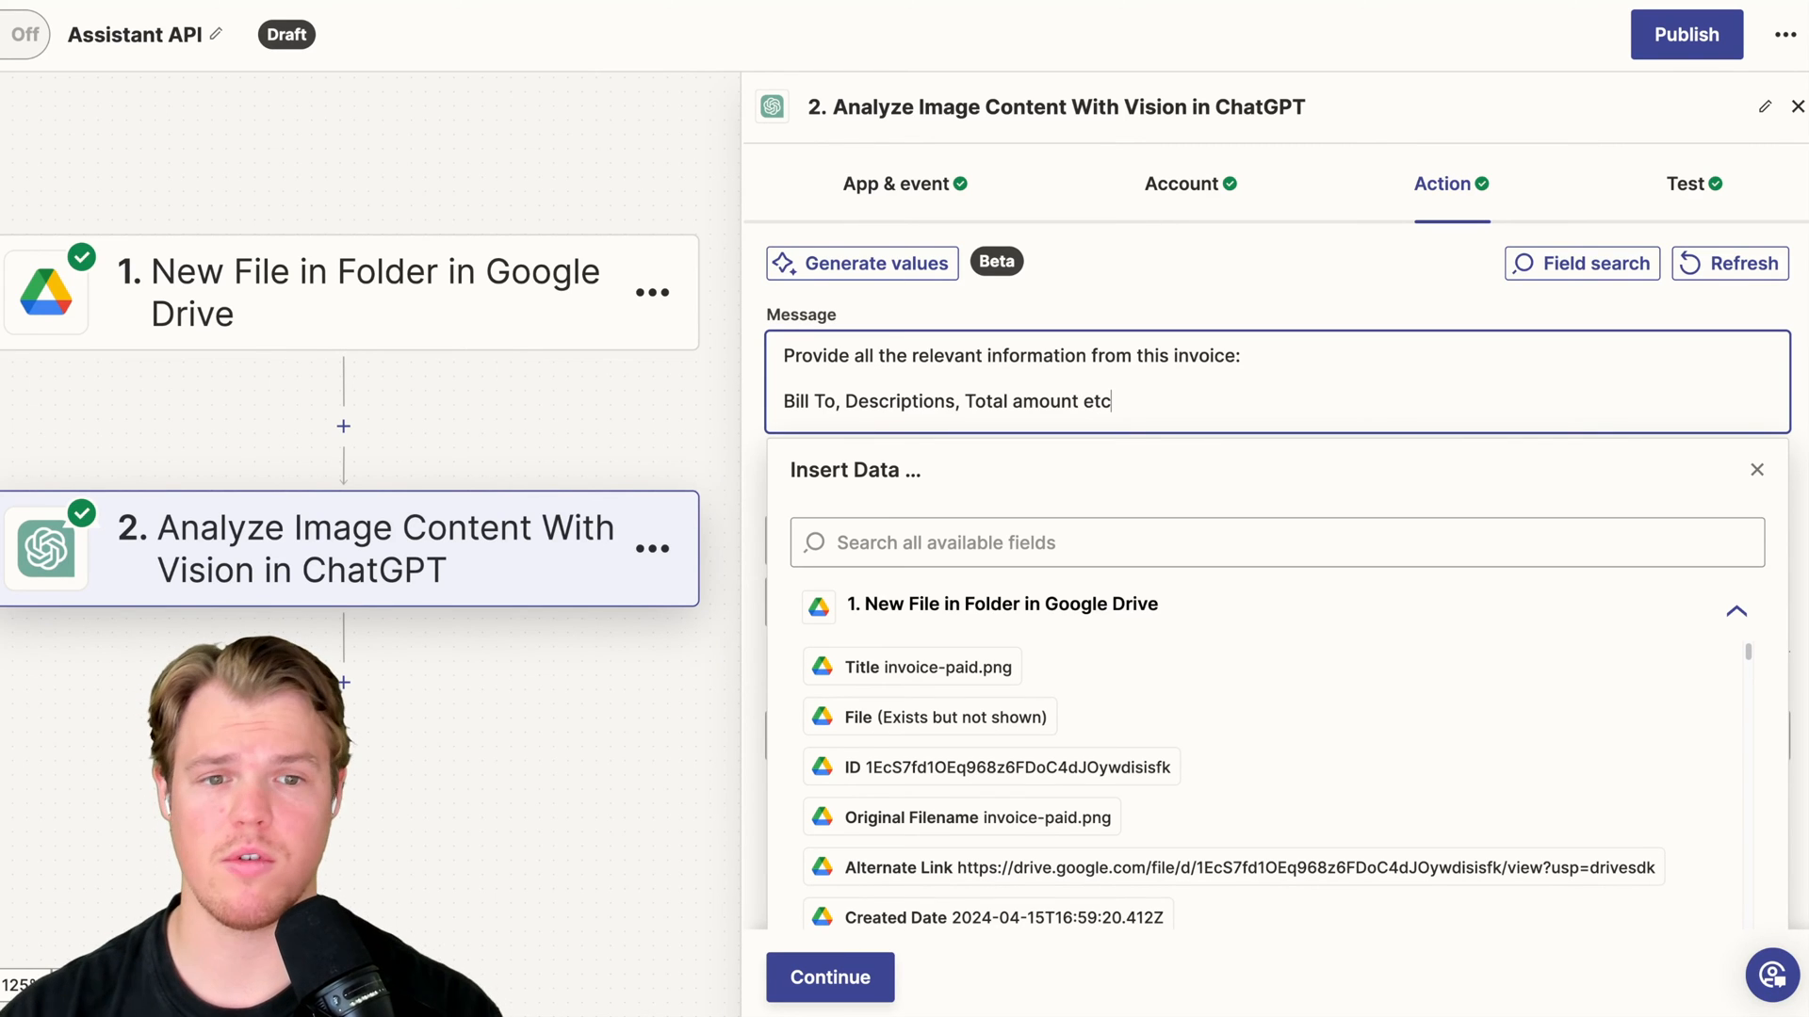
mouse_move(1312, 273)
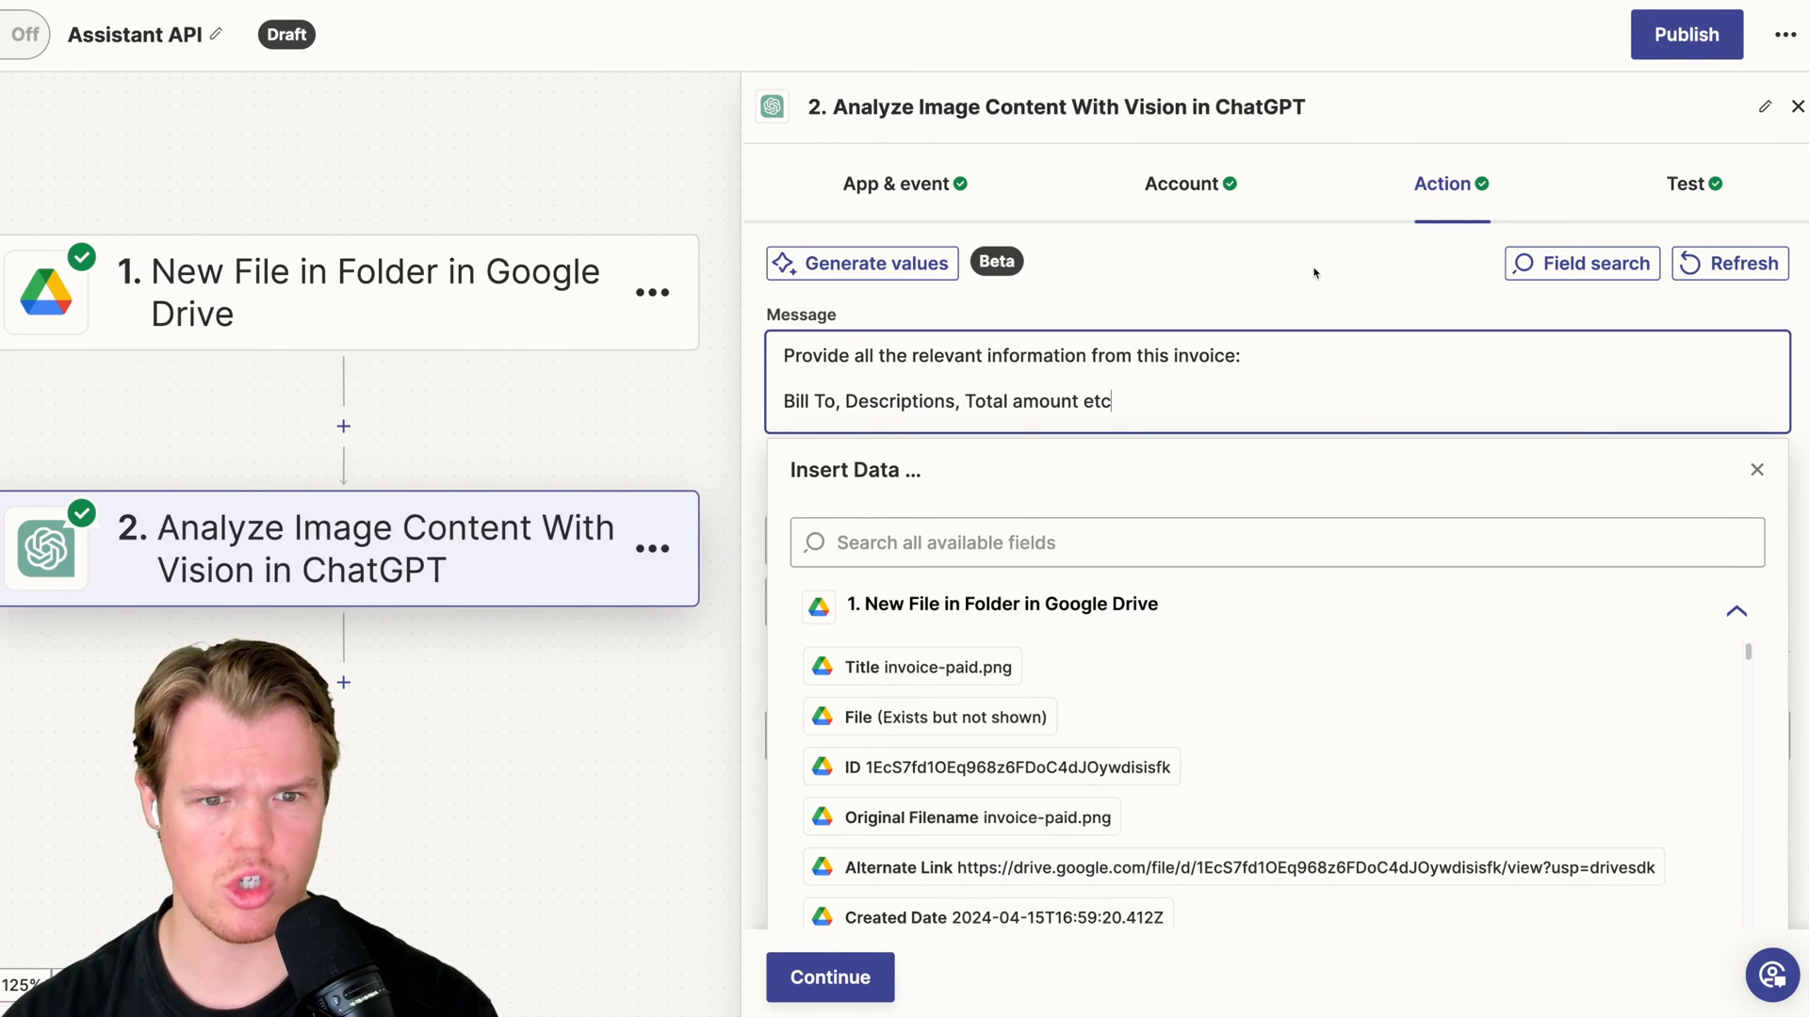
click(946, 715)
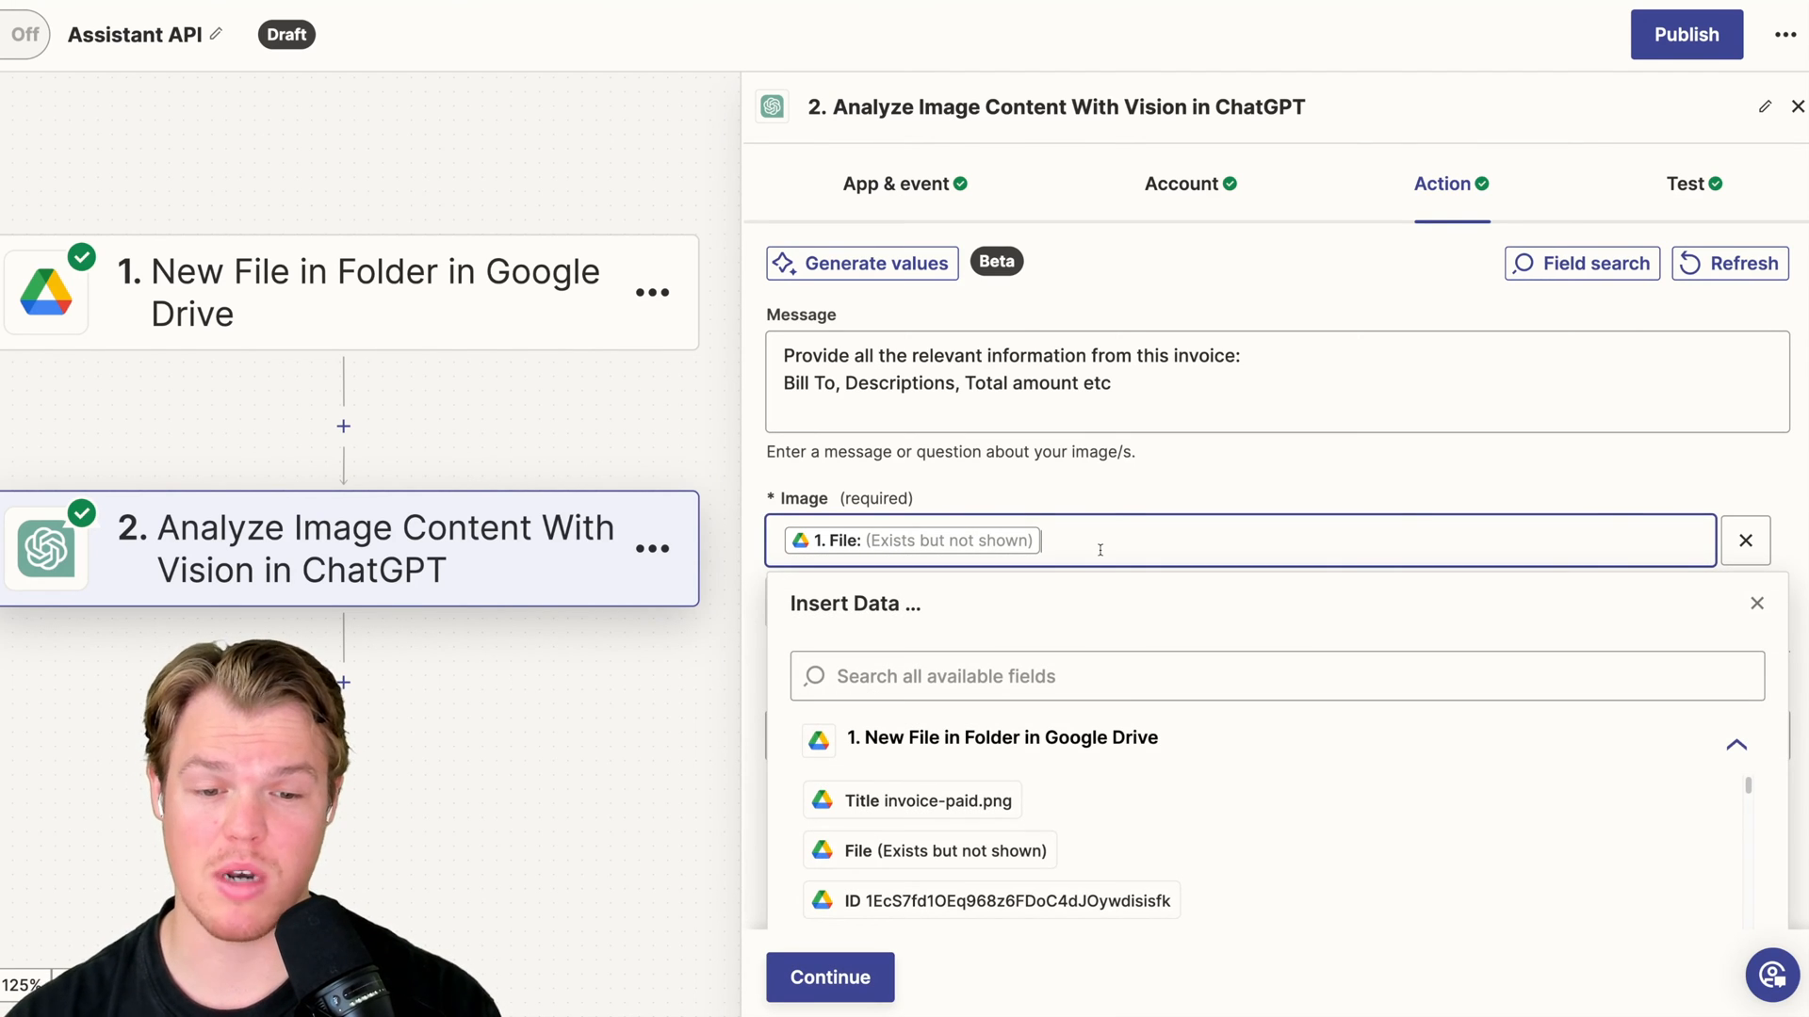
mouse_move(926, 801)
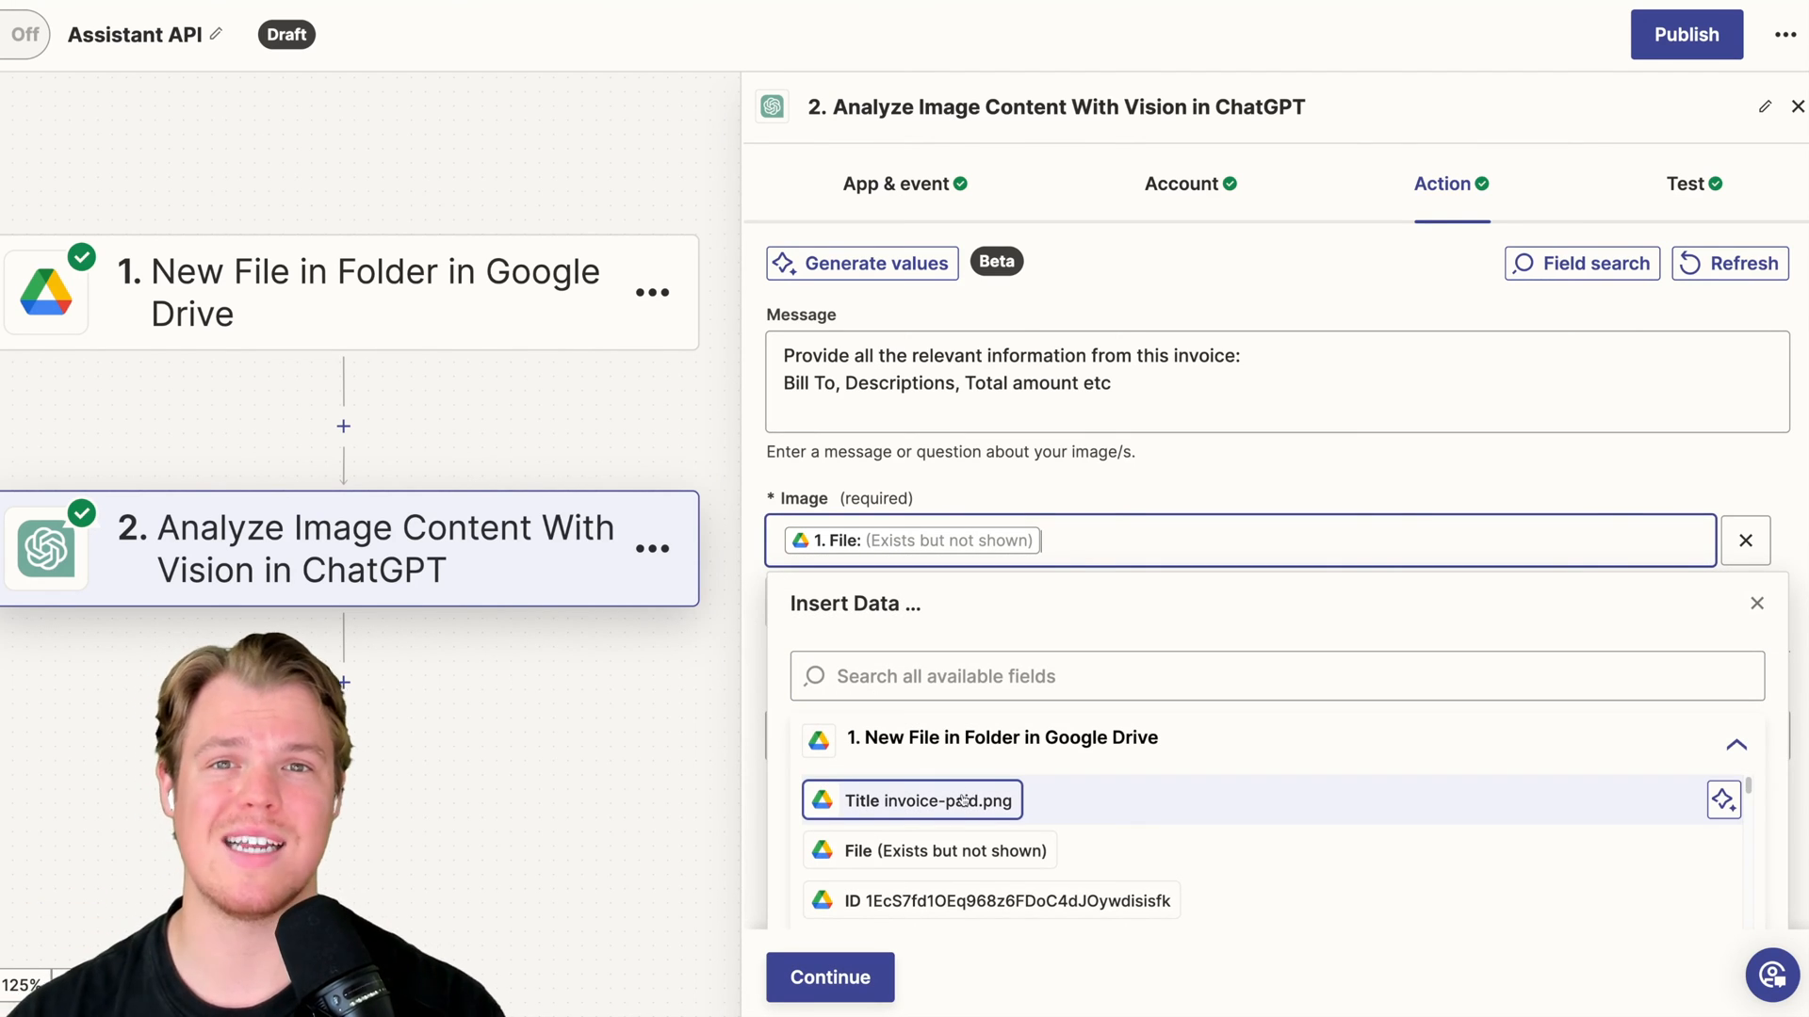
mouse_move(959, 849)
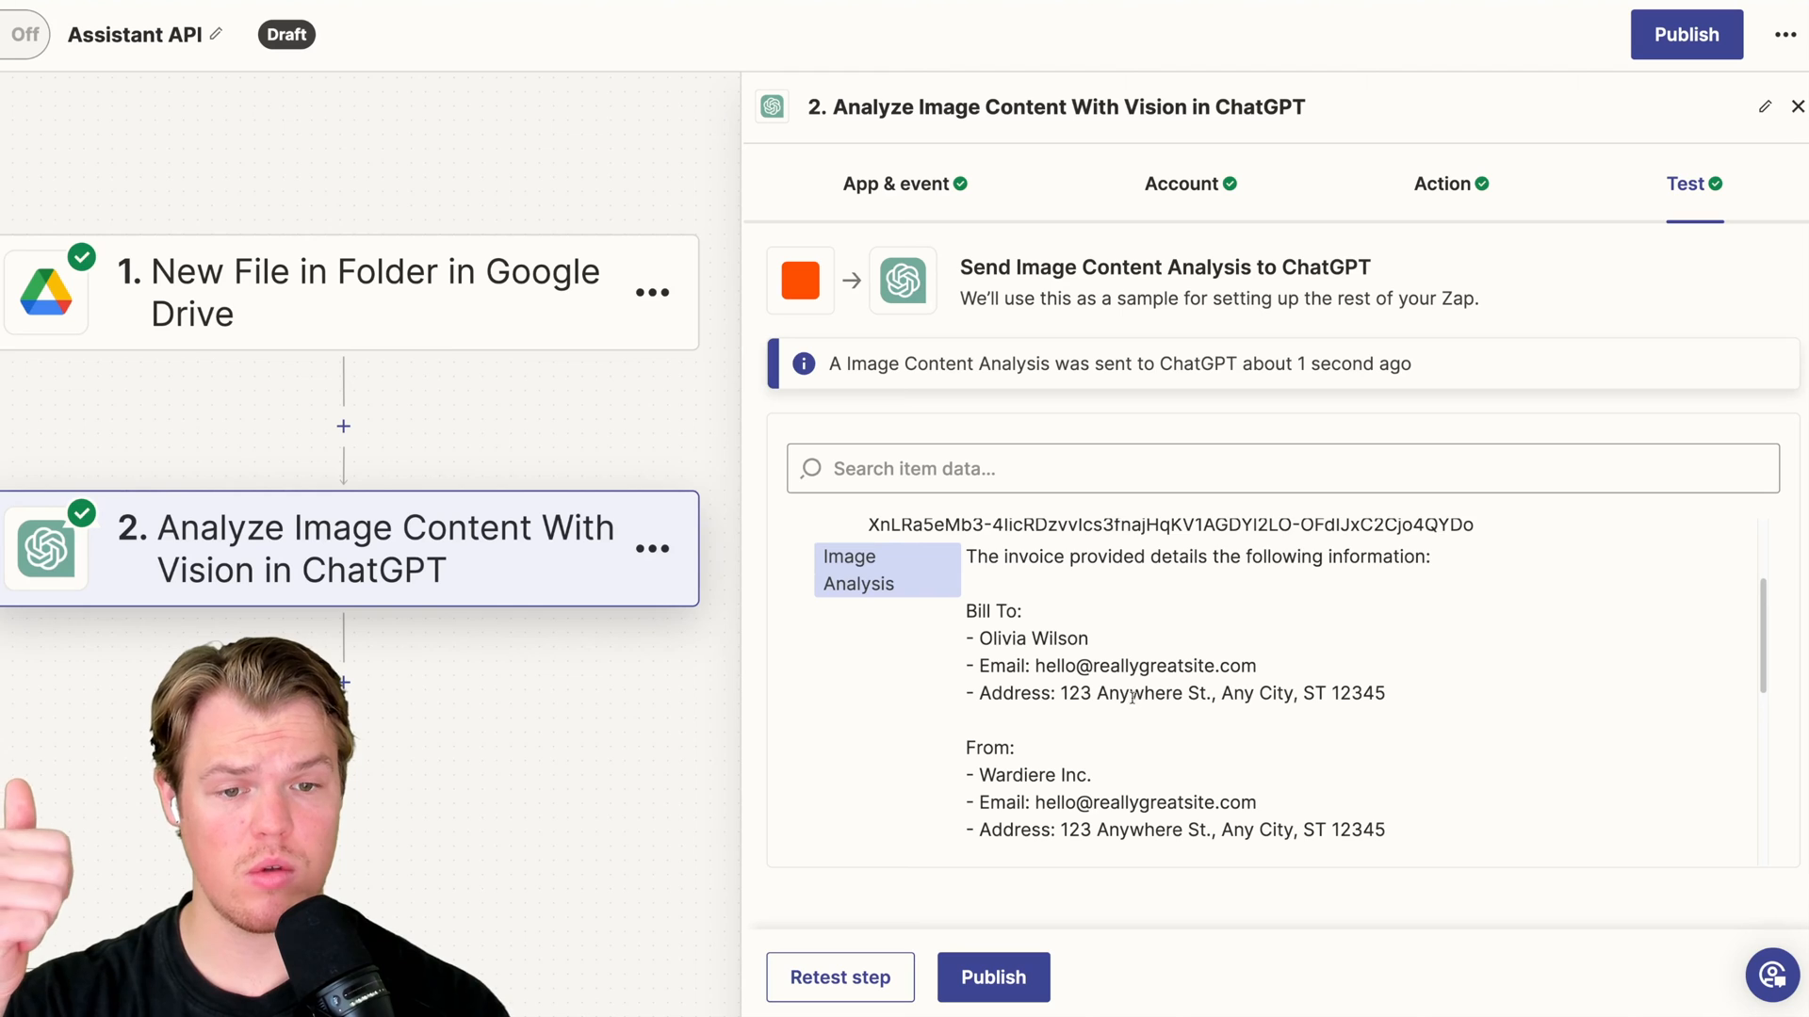
scroll(down, 3)
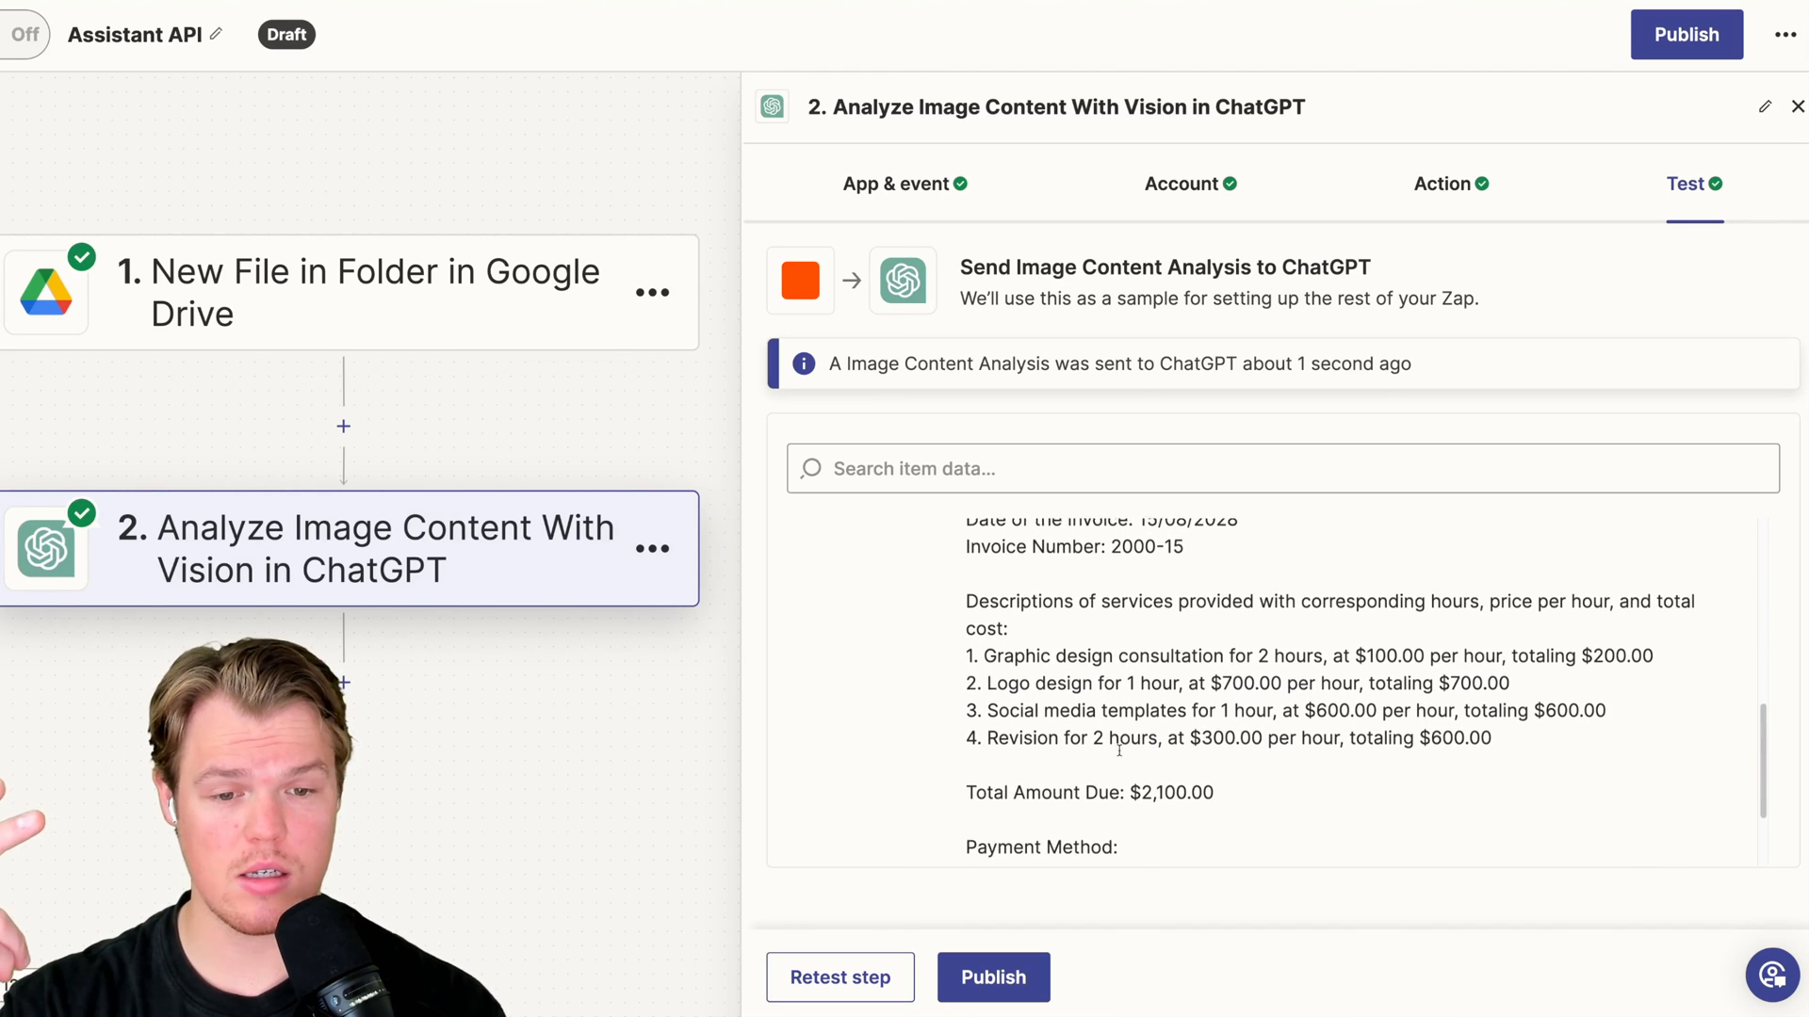
scroll(down, 3)
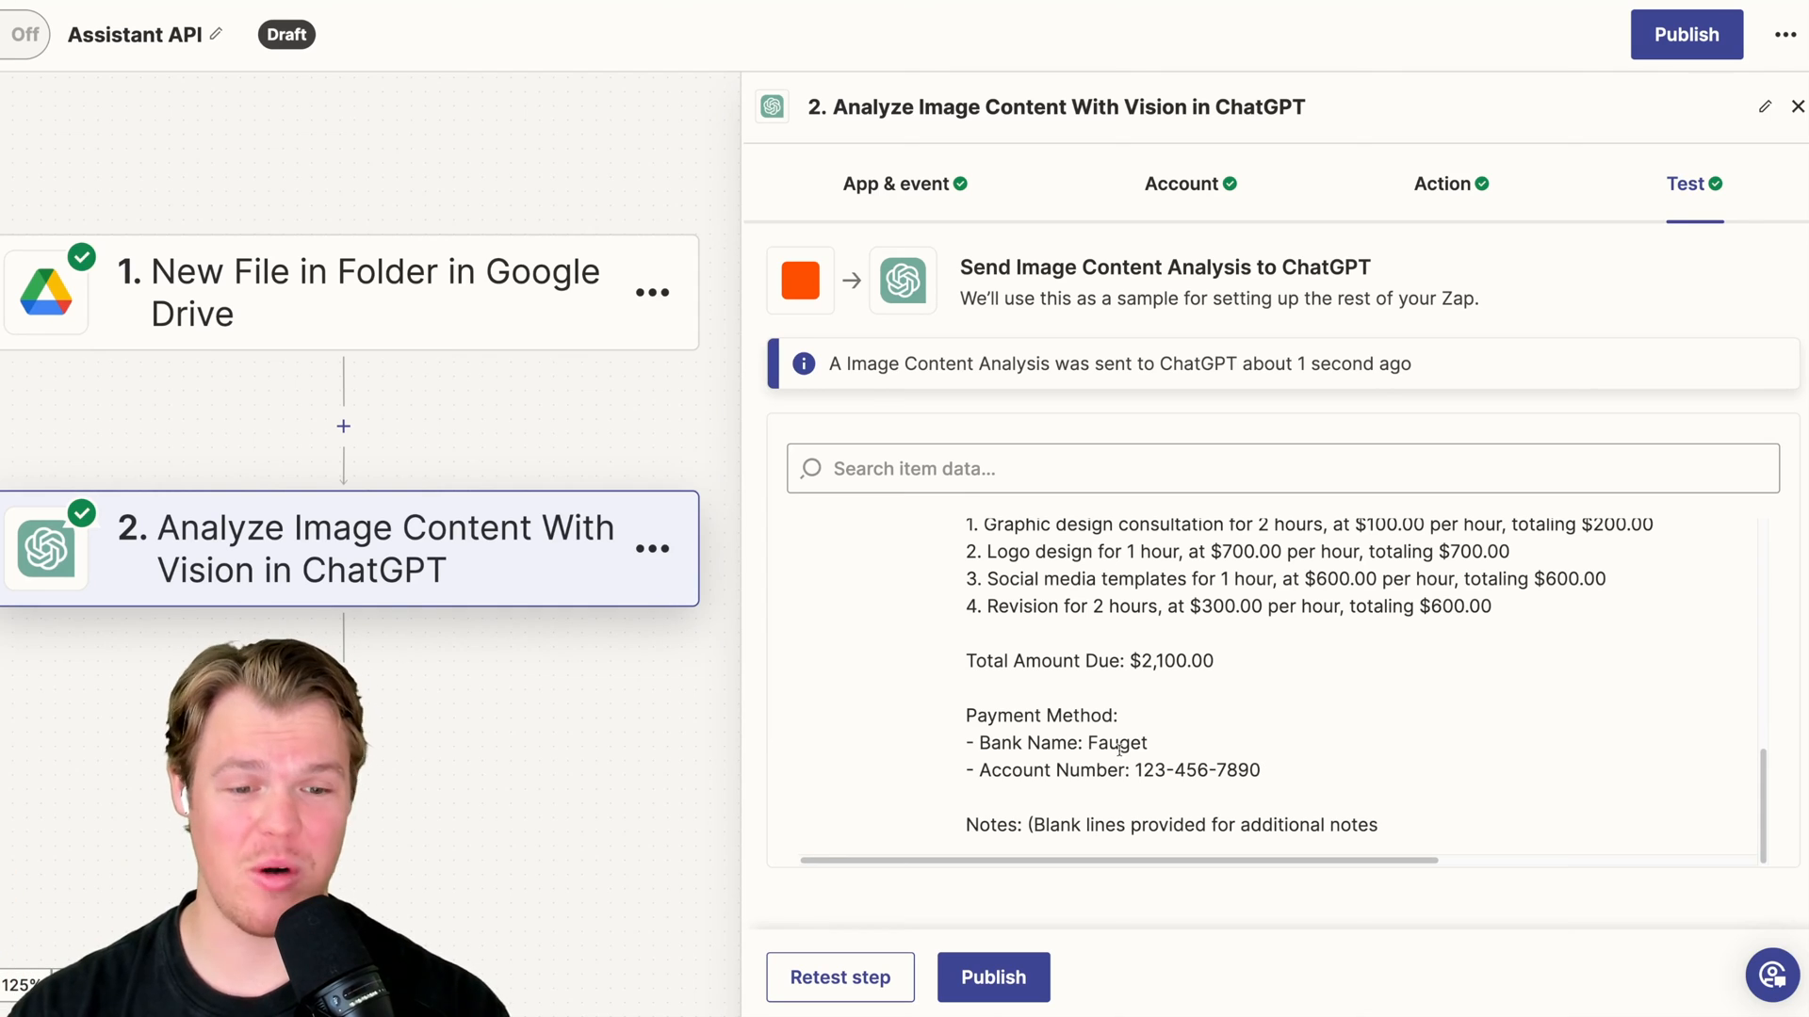
scroll(up, 3)
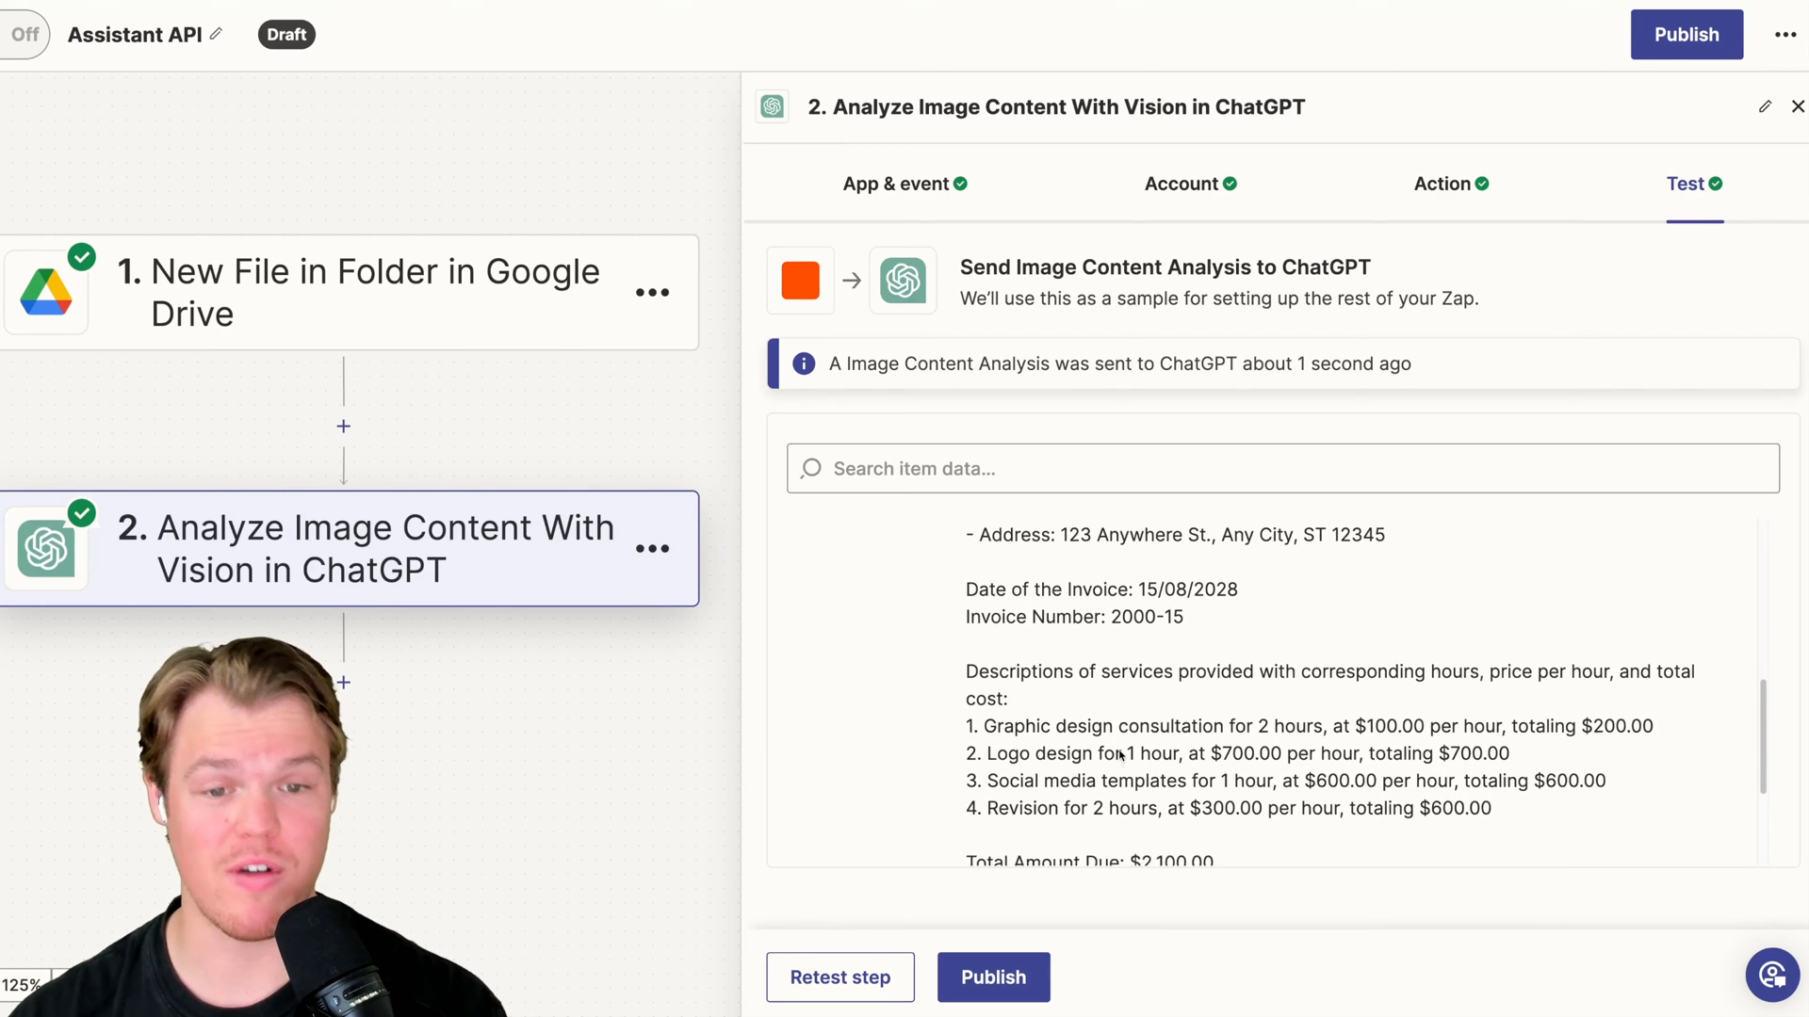
scroll(up, 3)
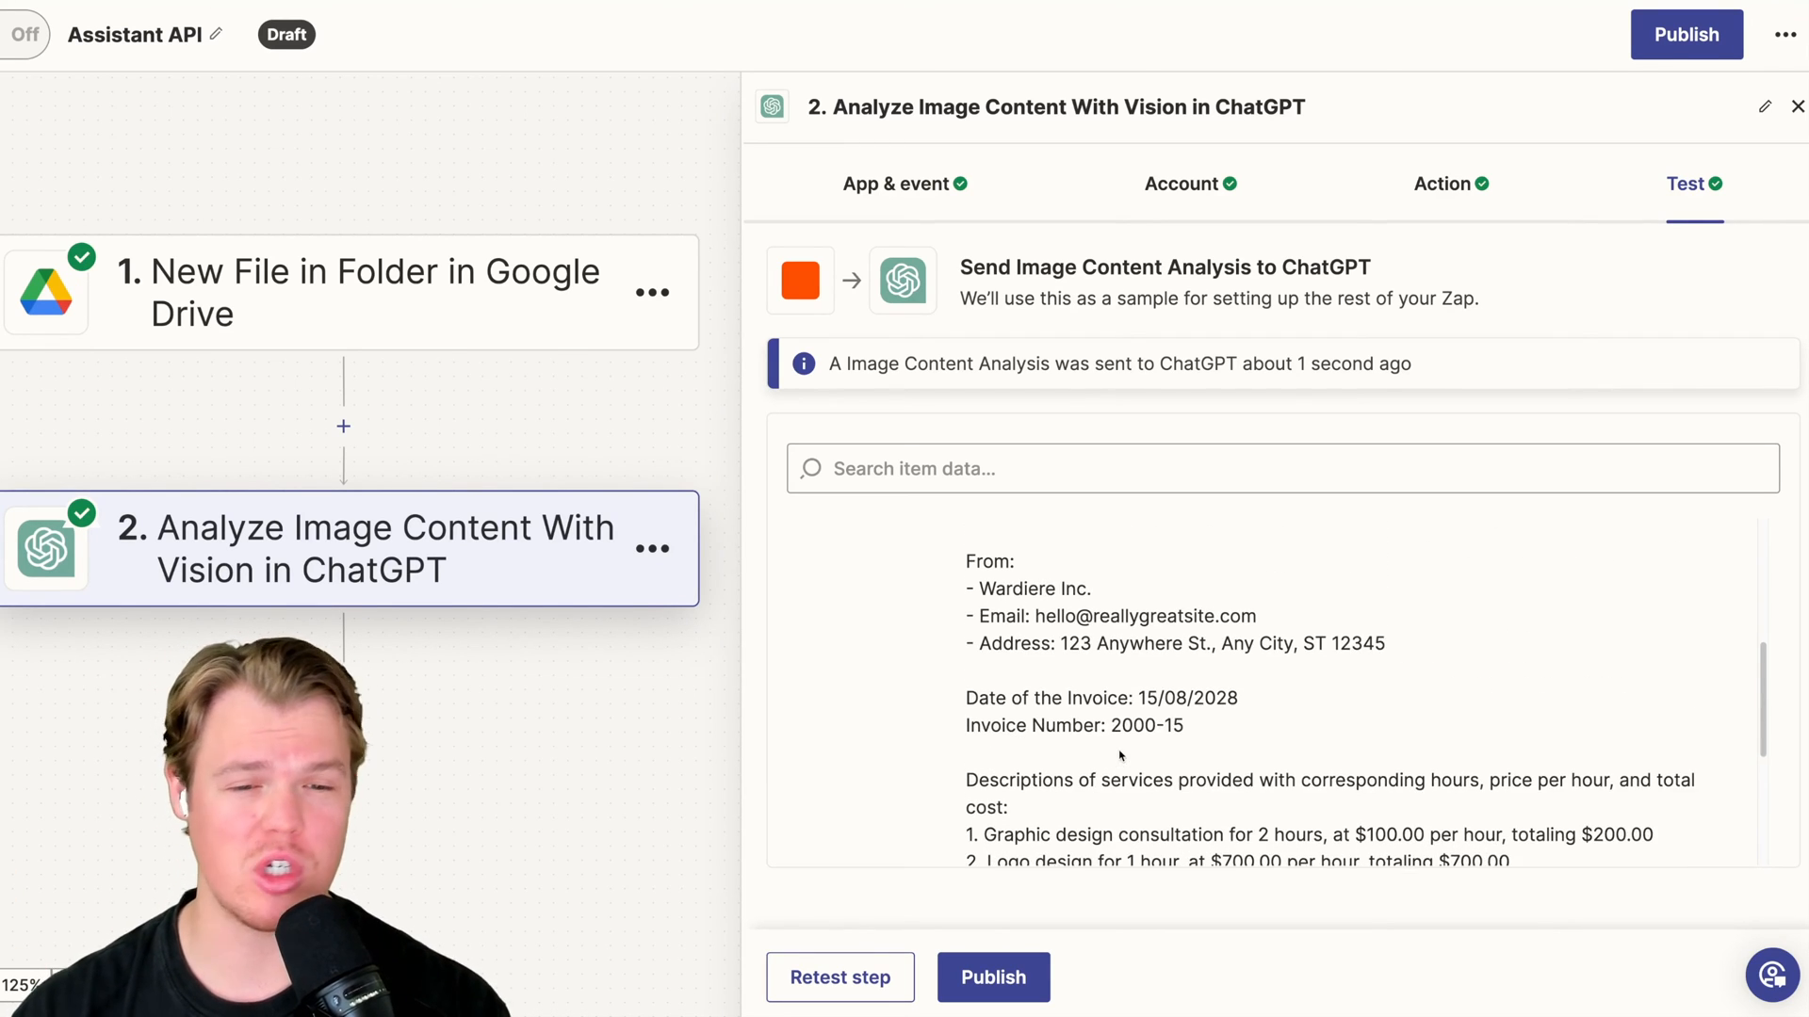
scroll(up, 3)
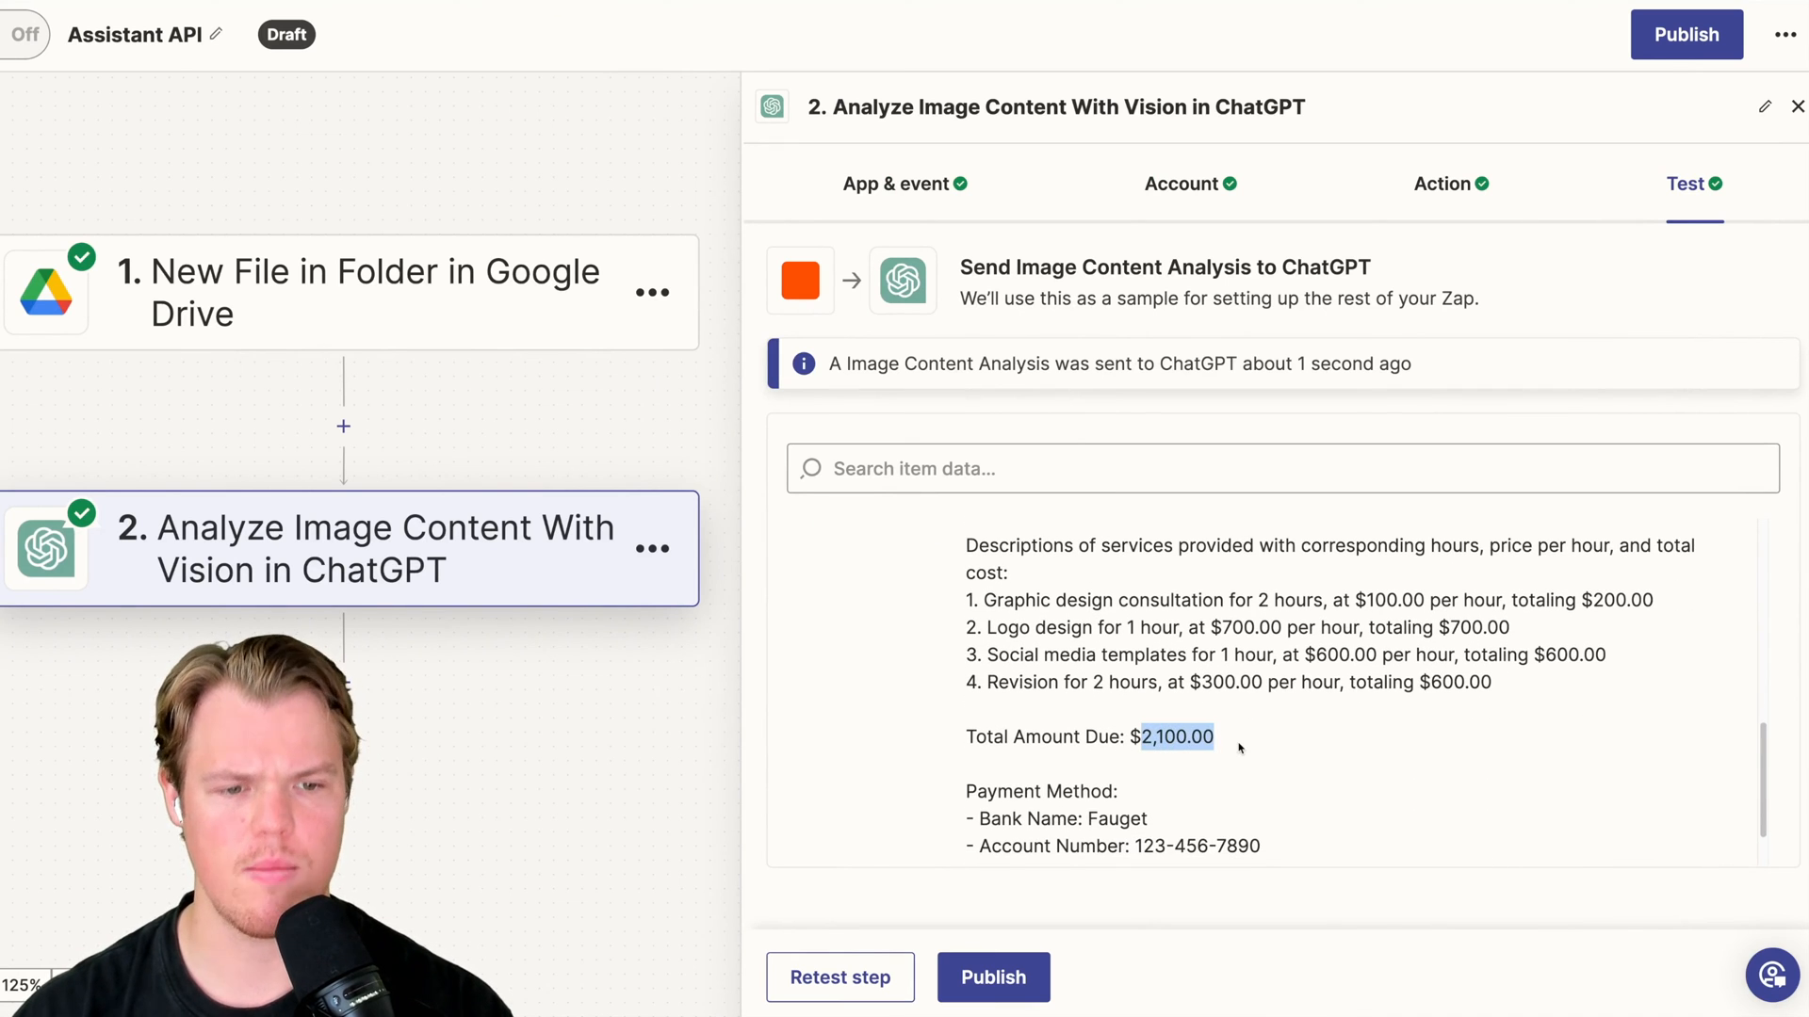
scroll(up, 3)
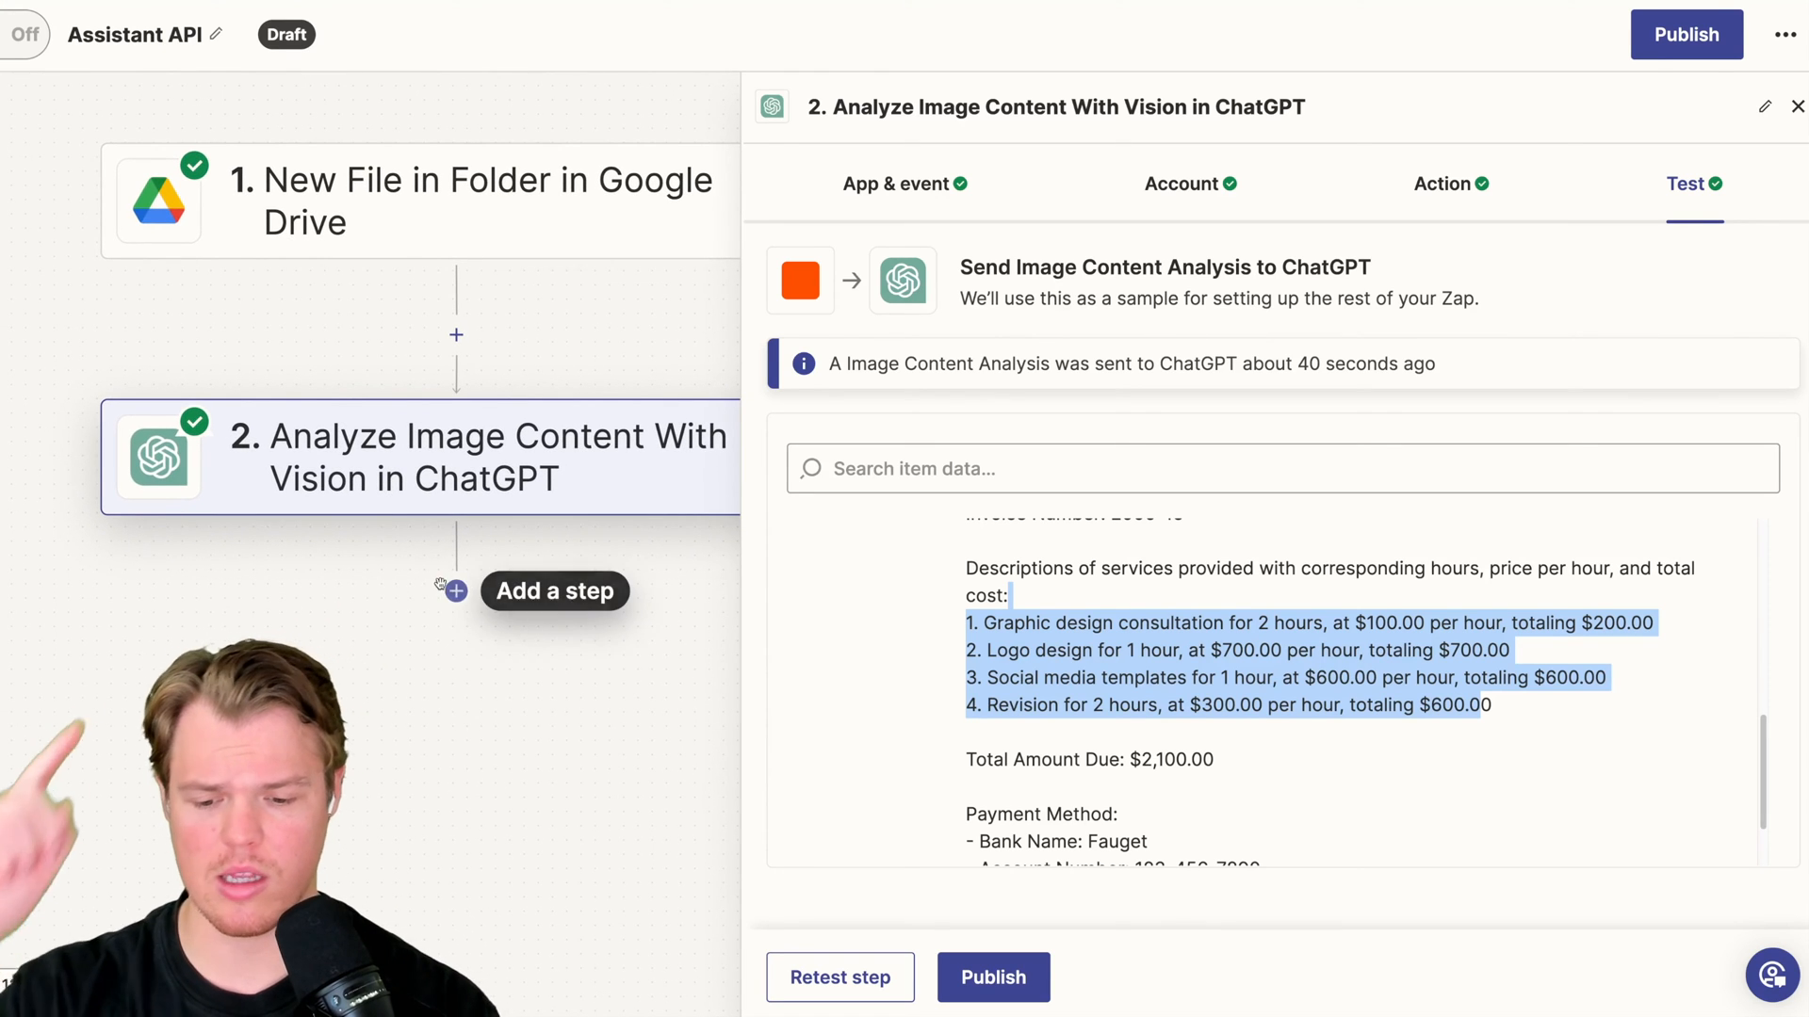
Add a ChatGPT Conversation With Assistant step using the connected account
click(555, 591)
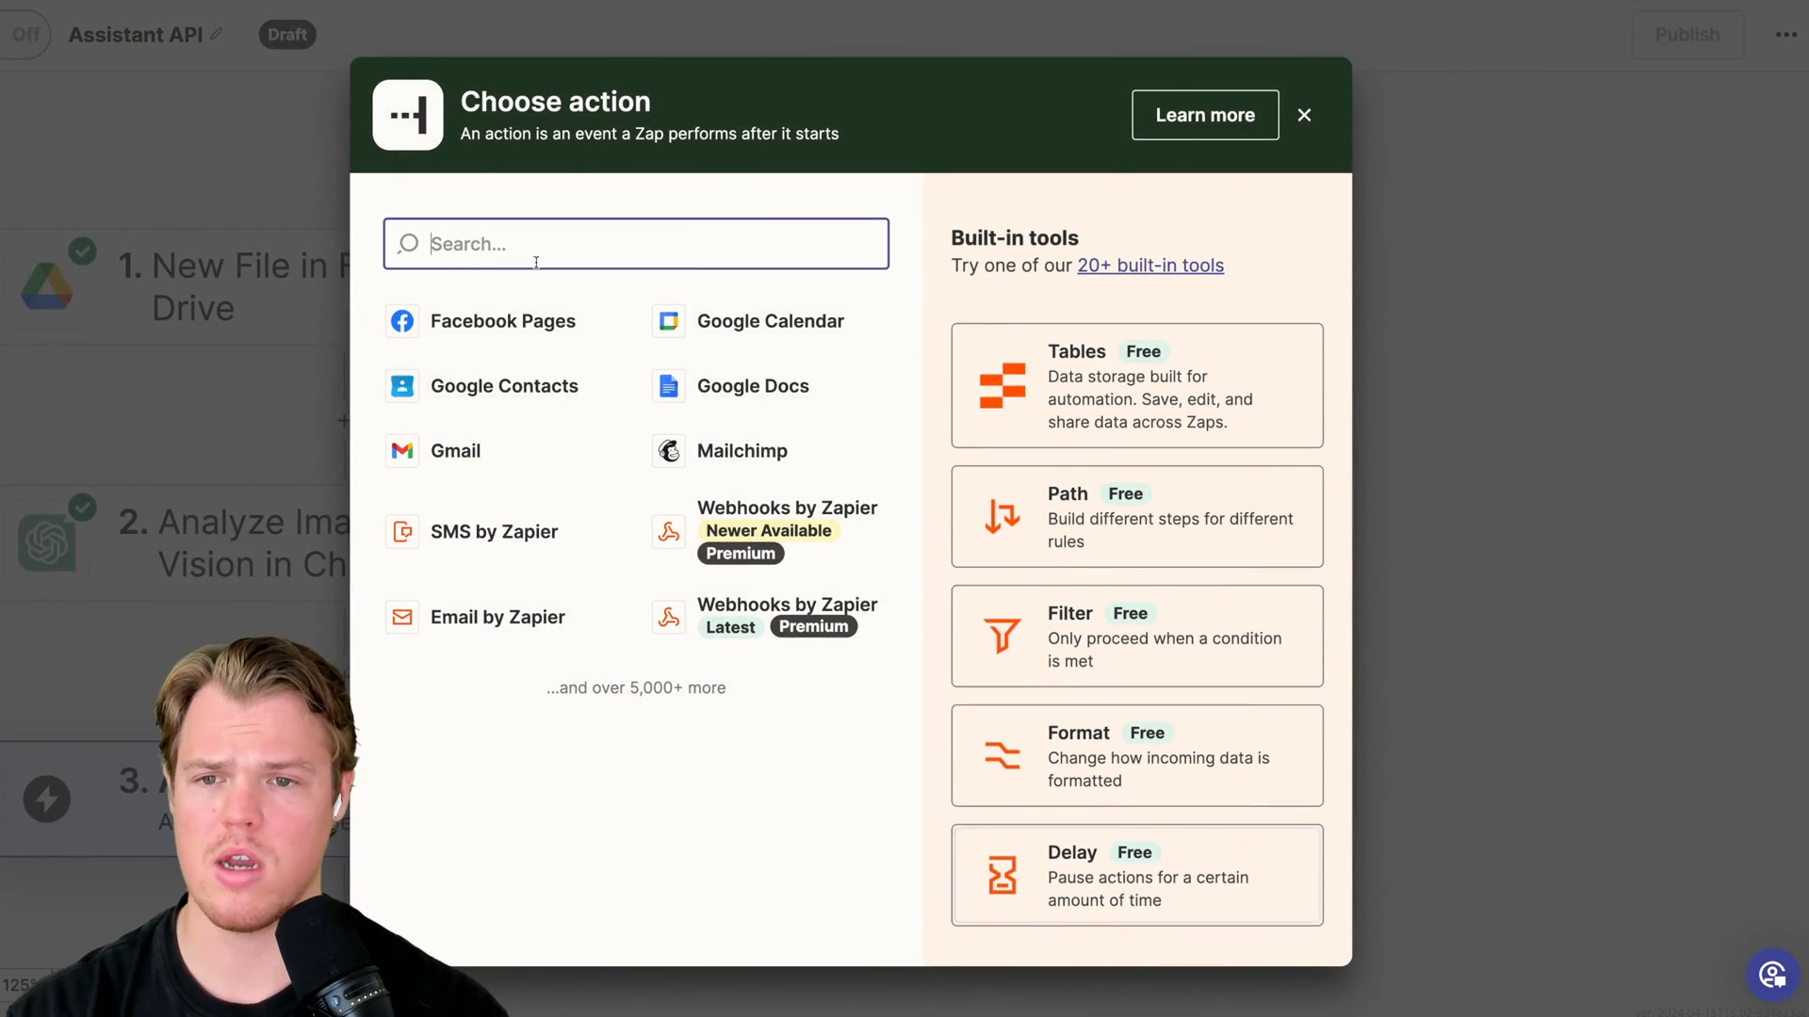
click(1302, 115)
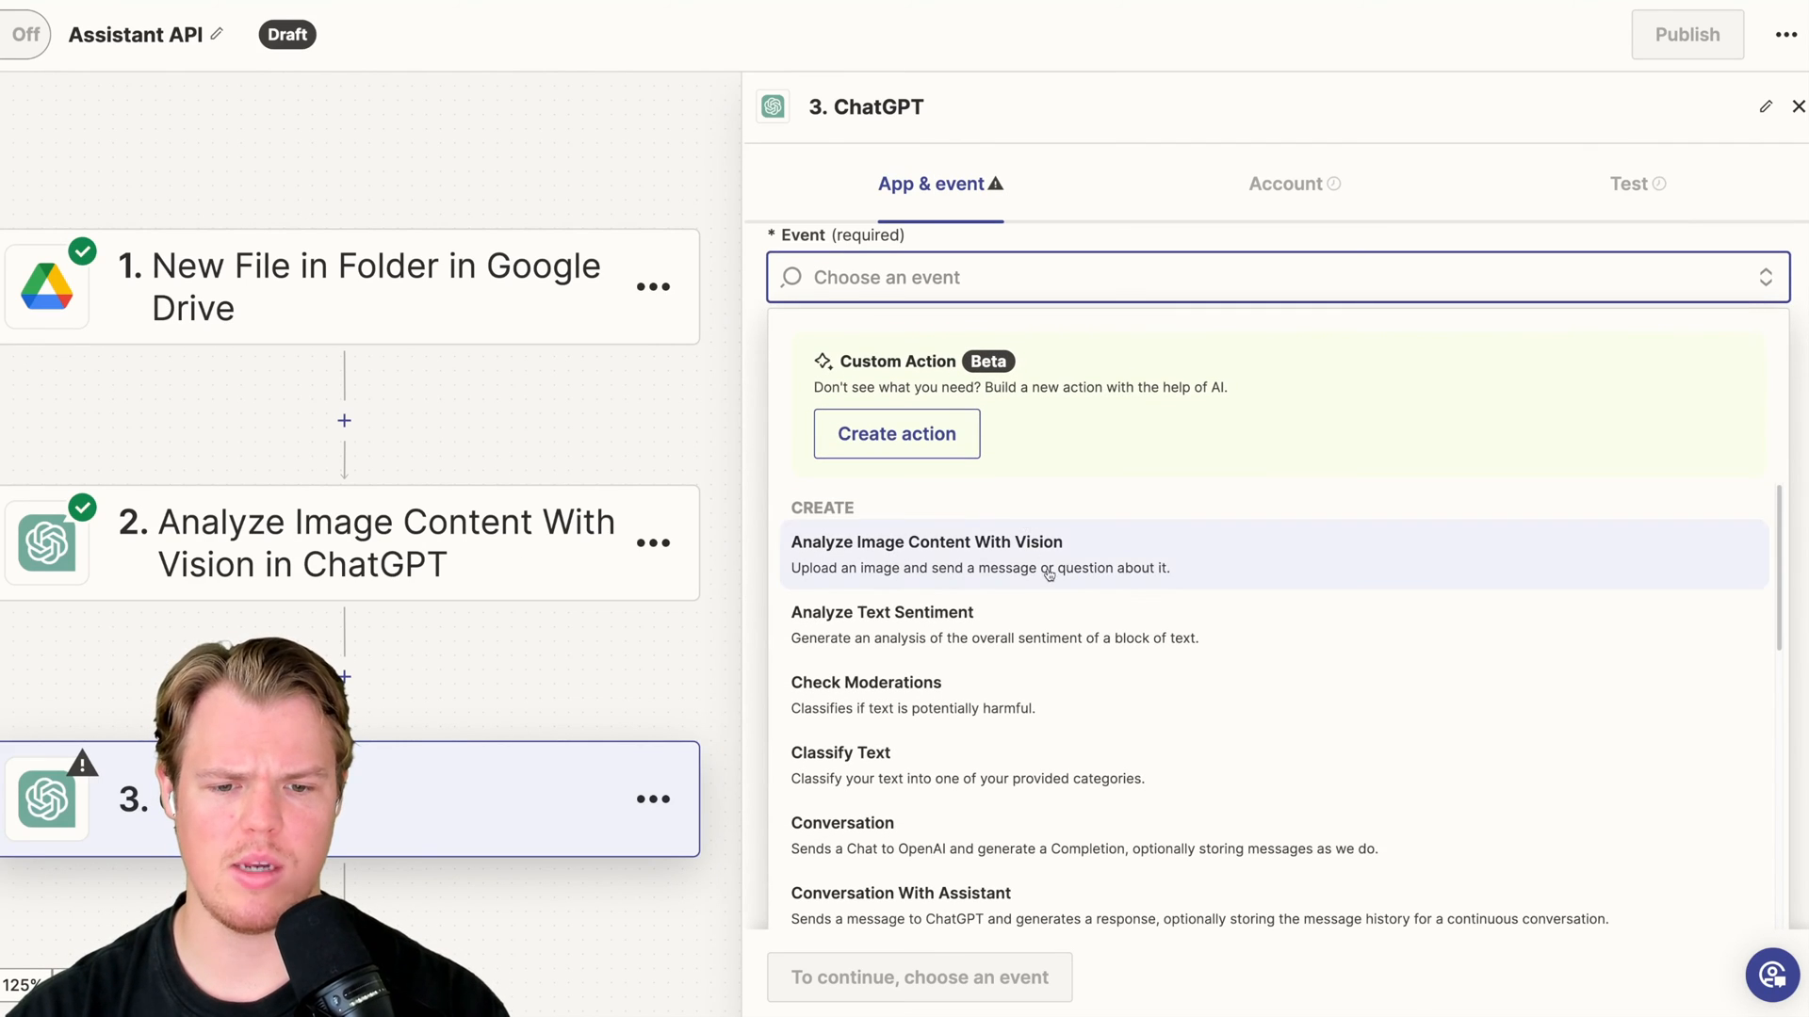
click(899, 893)
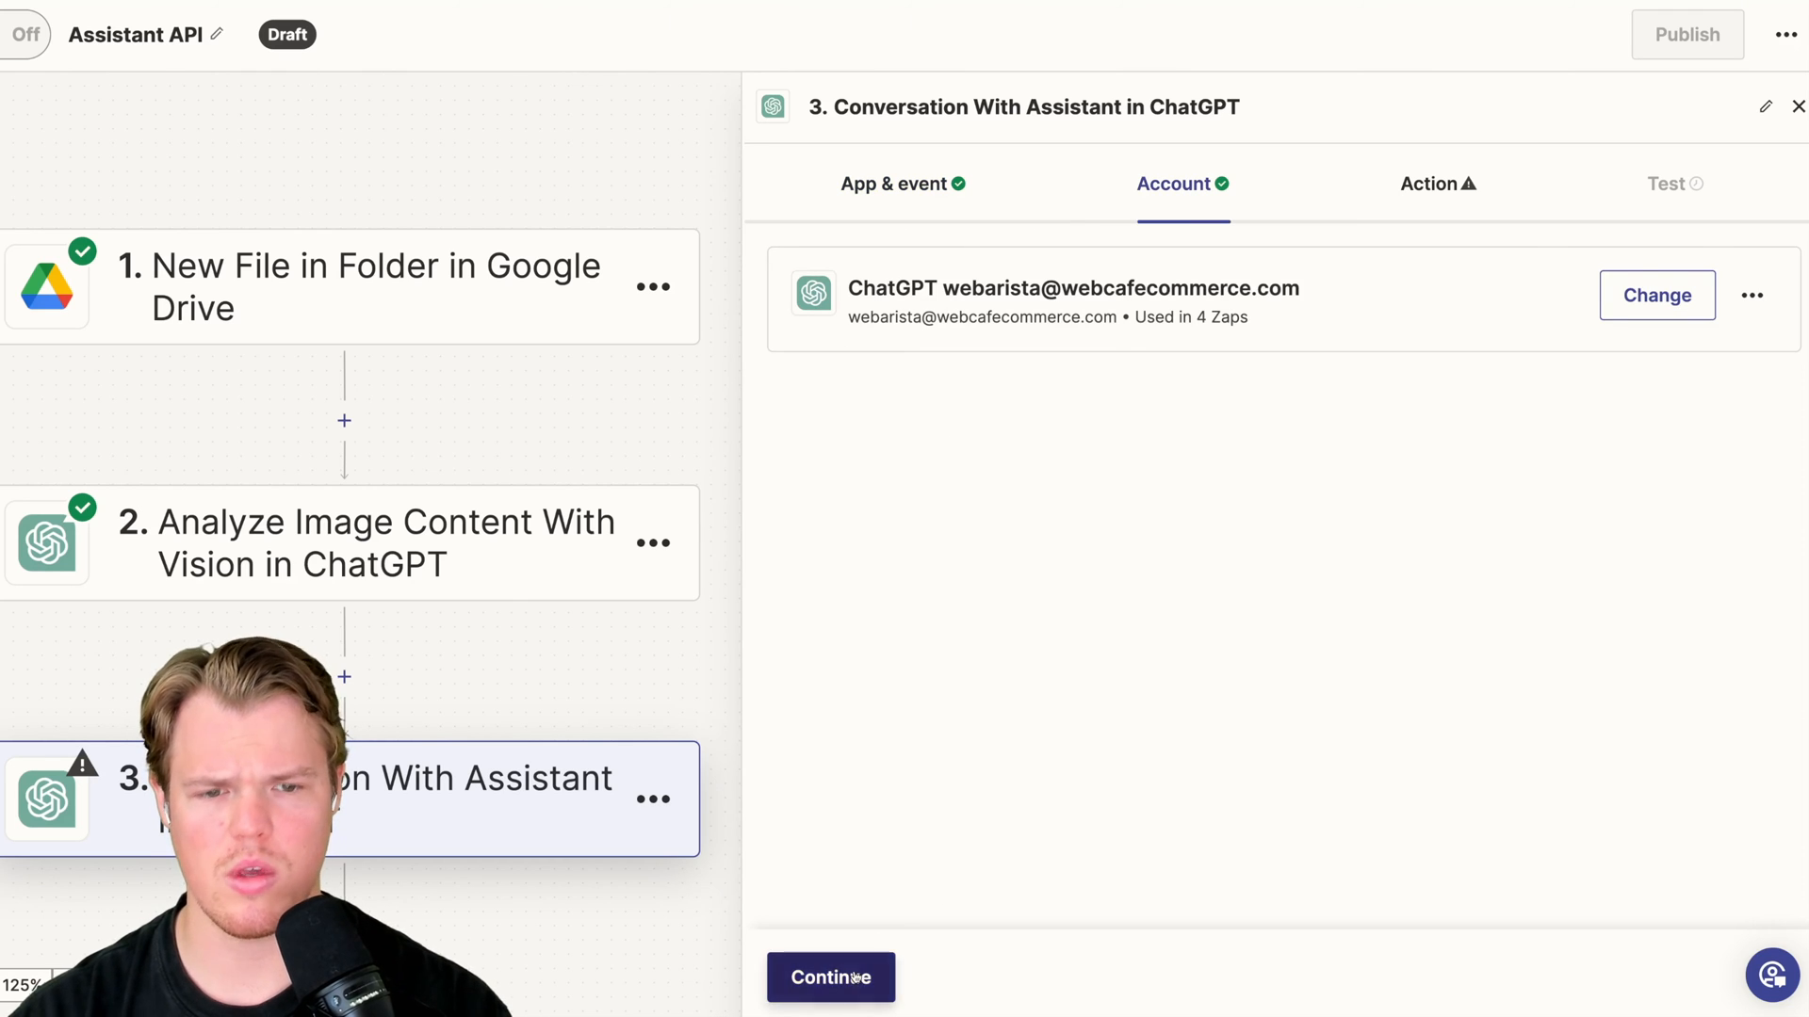
click(829, 977)
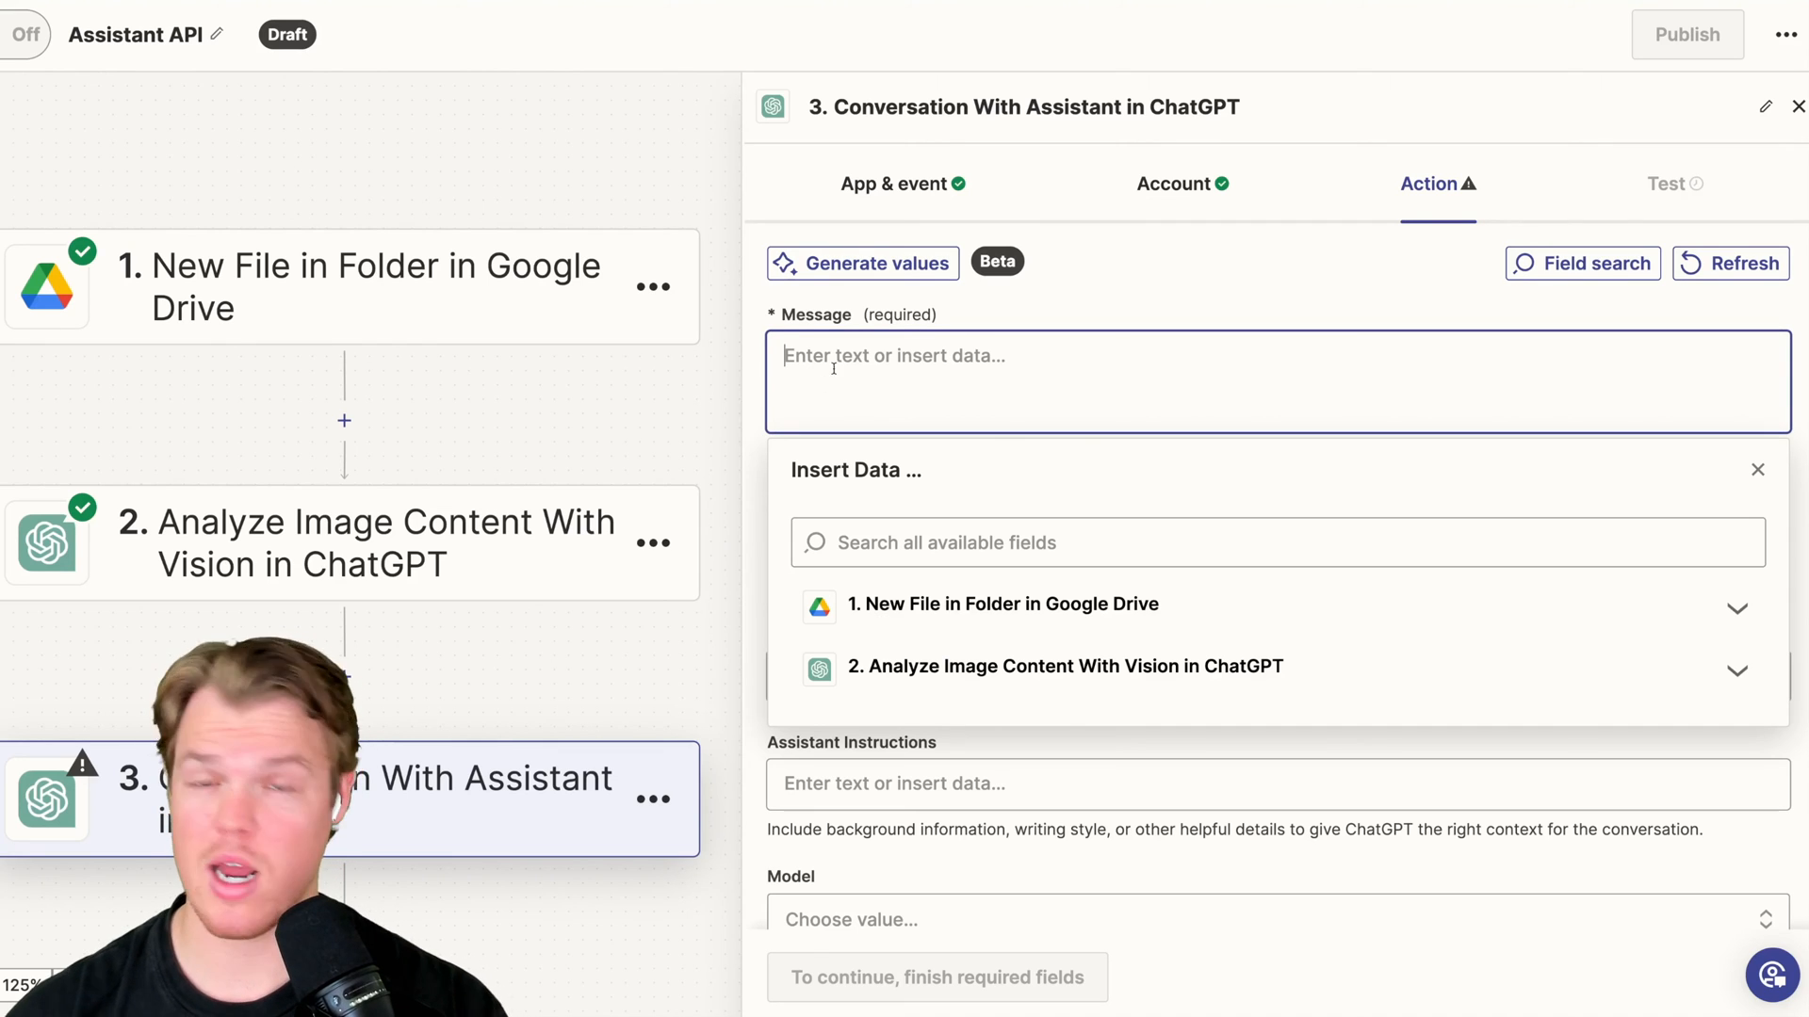
Set the message to 'Invoice Data:' plus the Image Analysis field
text(Invoice Data:)
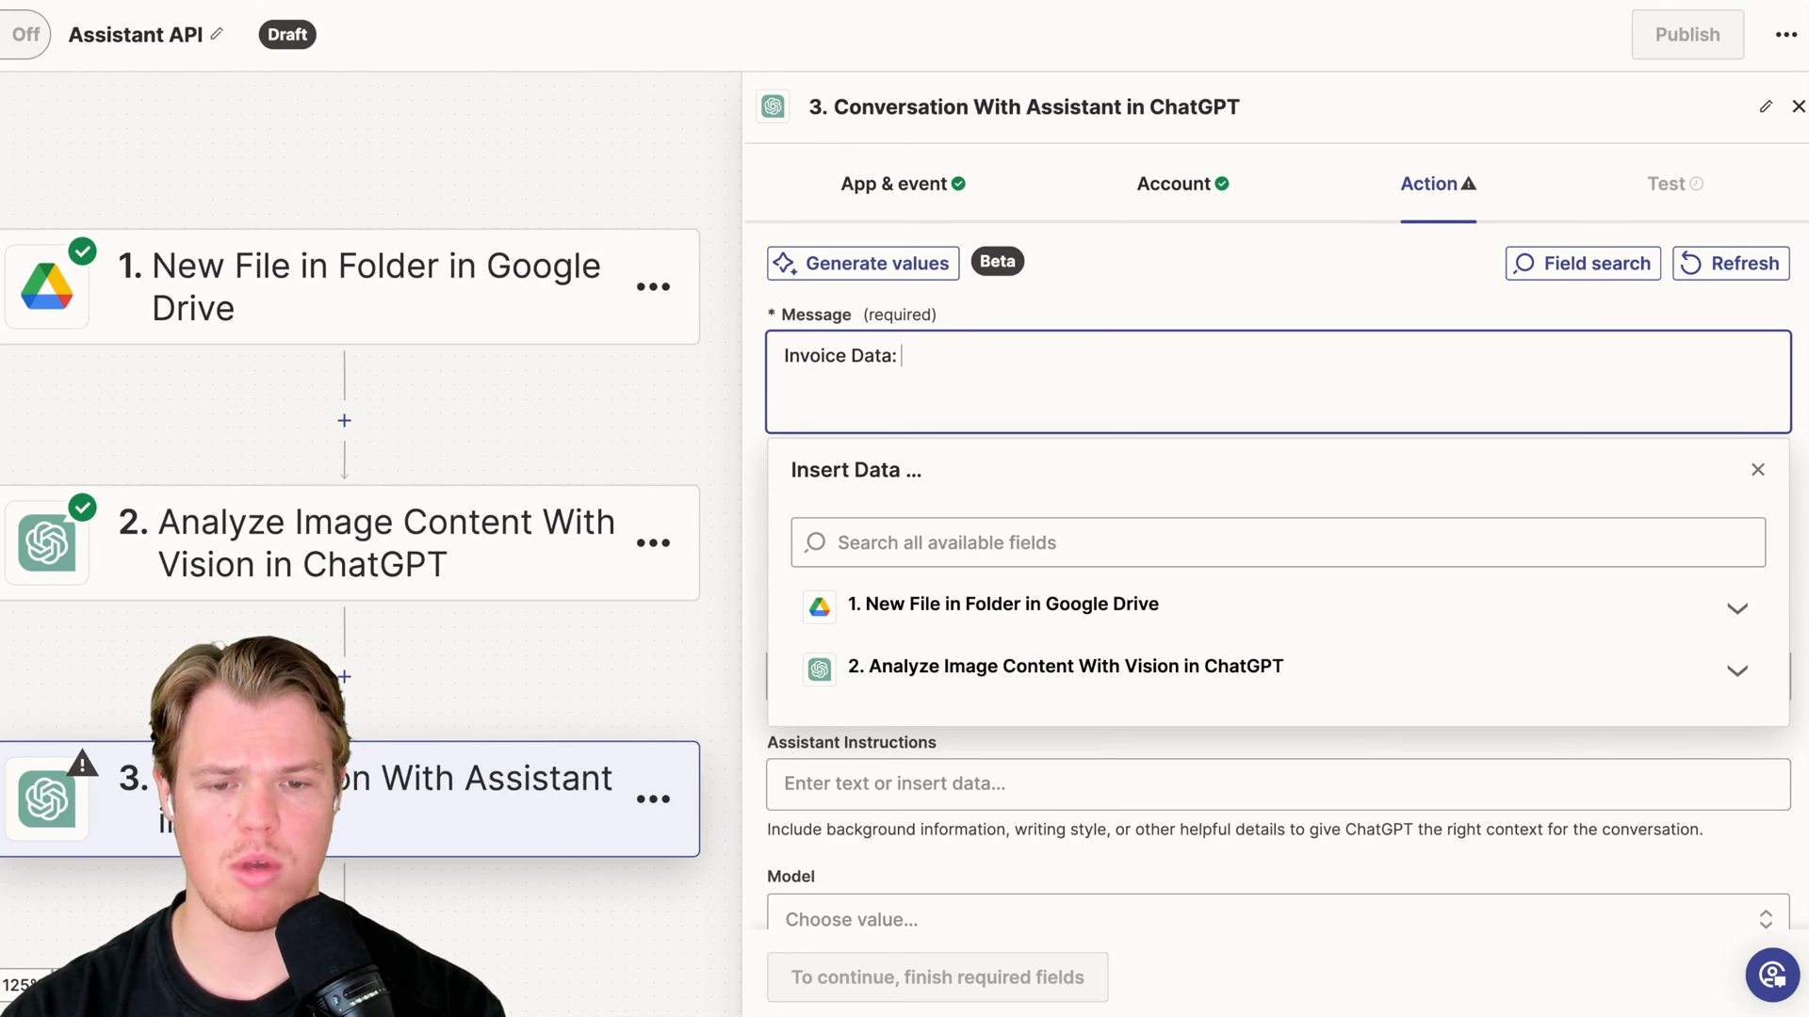
text({})
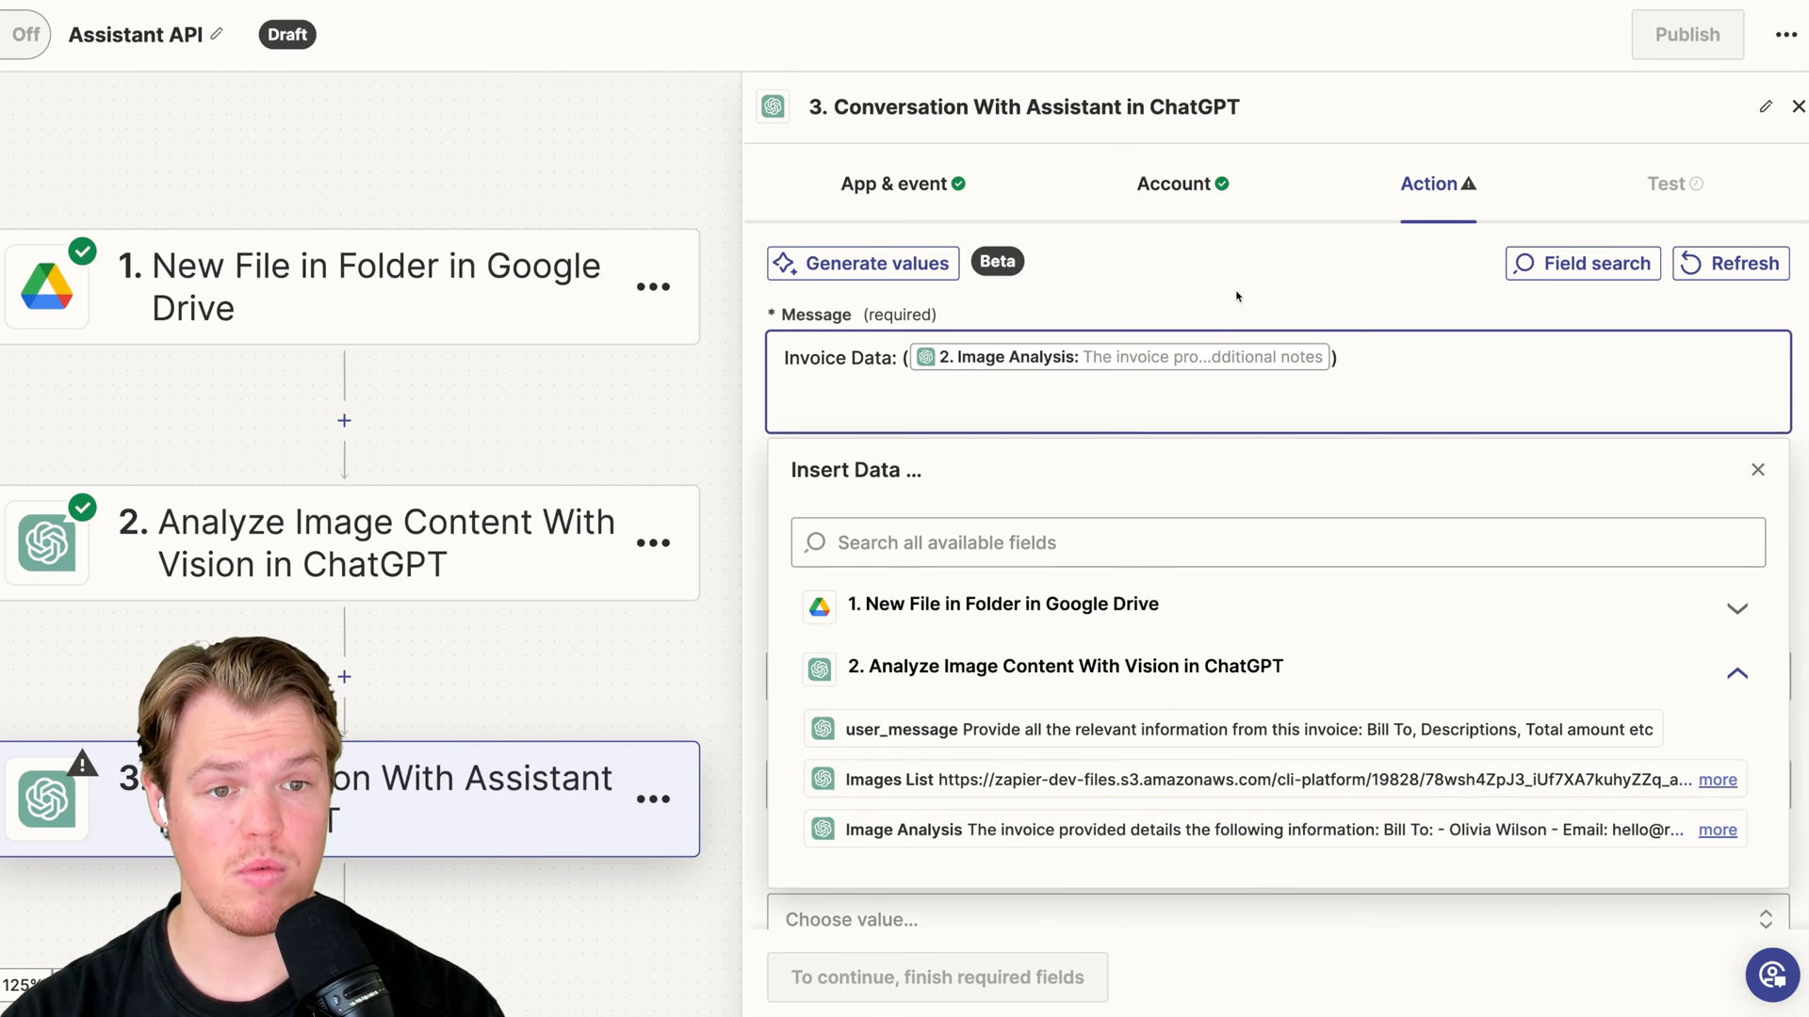
click(1757, 470)
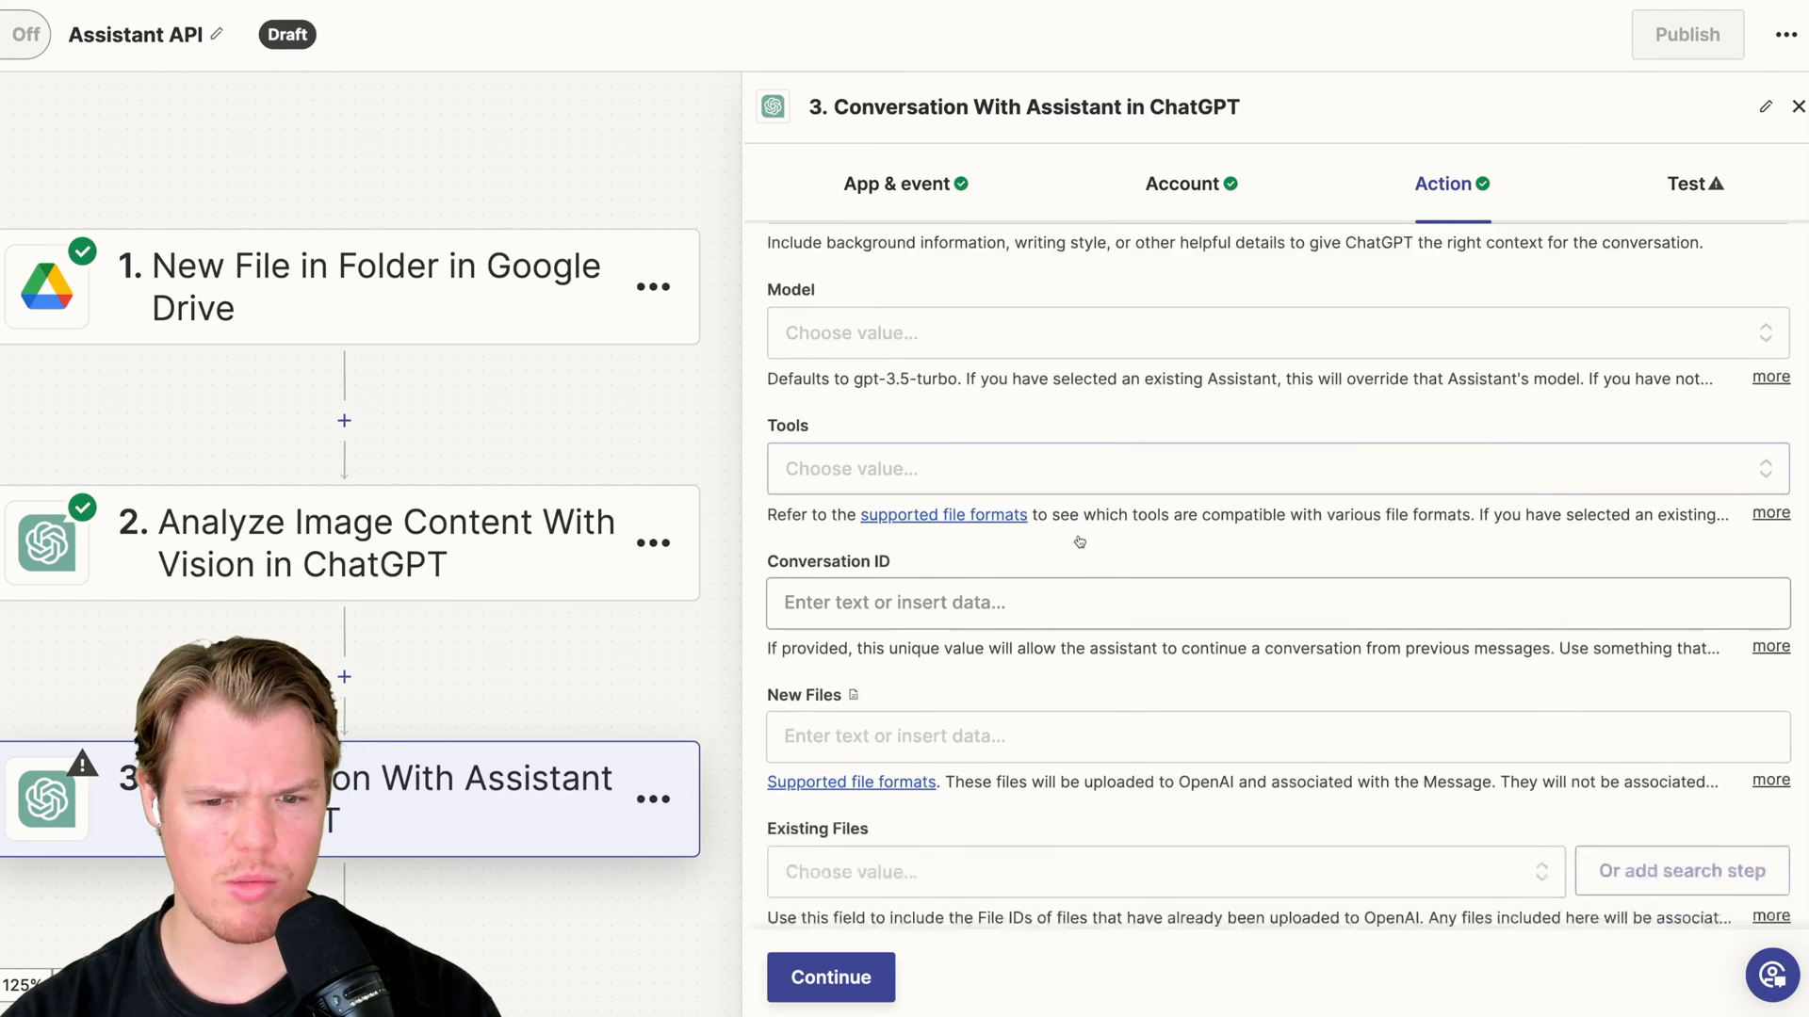
scroll(down, 3)
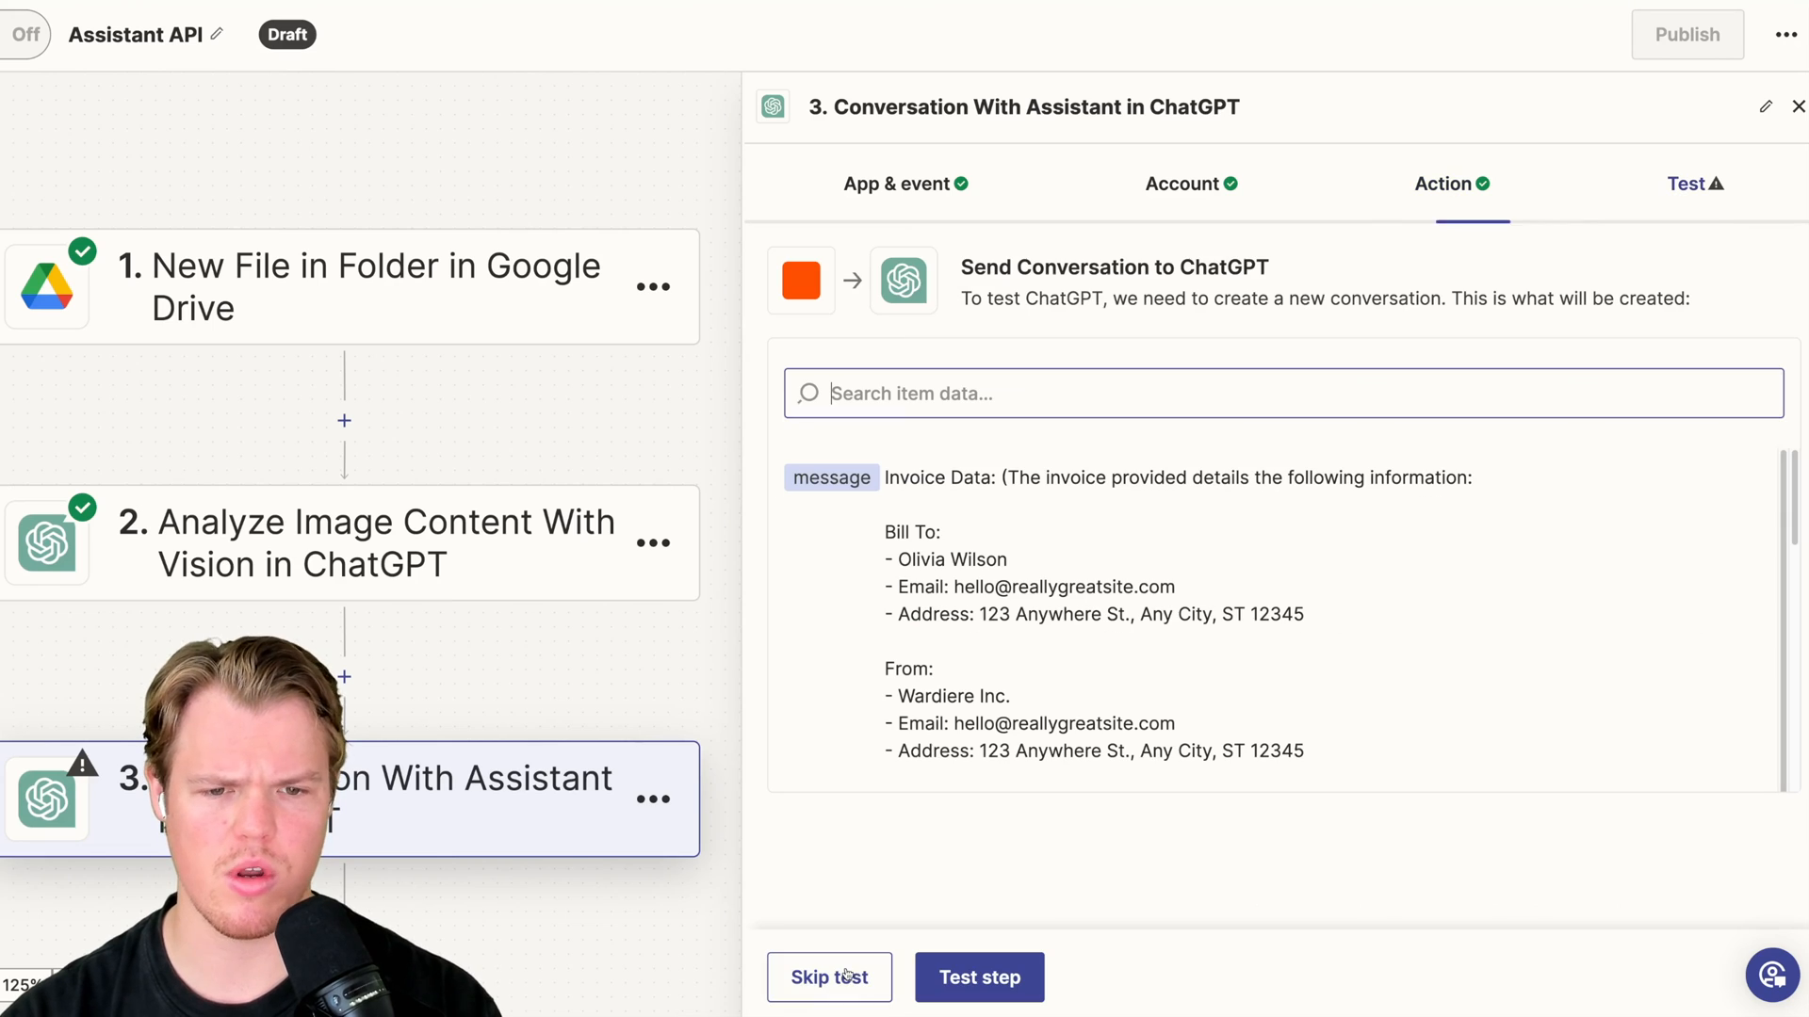
Test step 3 and read the drafted invoice email in the Full Response
click(978, 977)
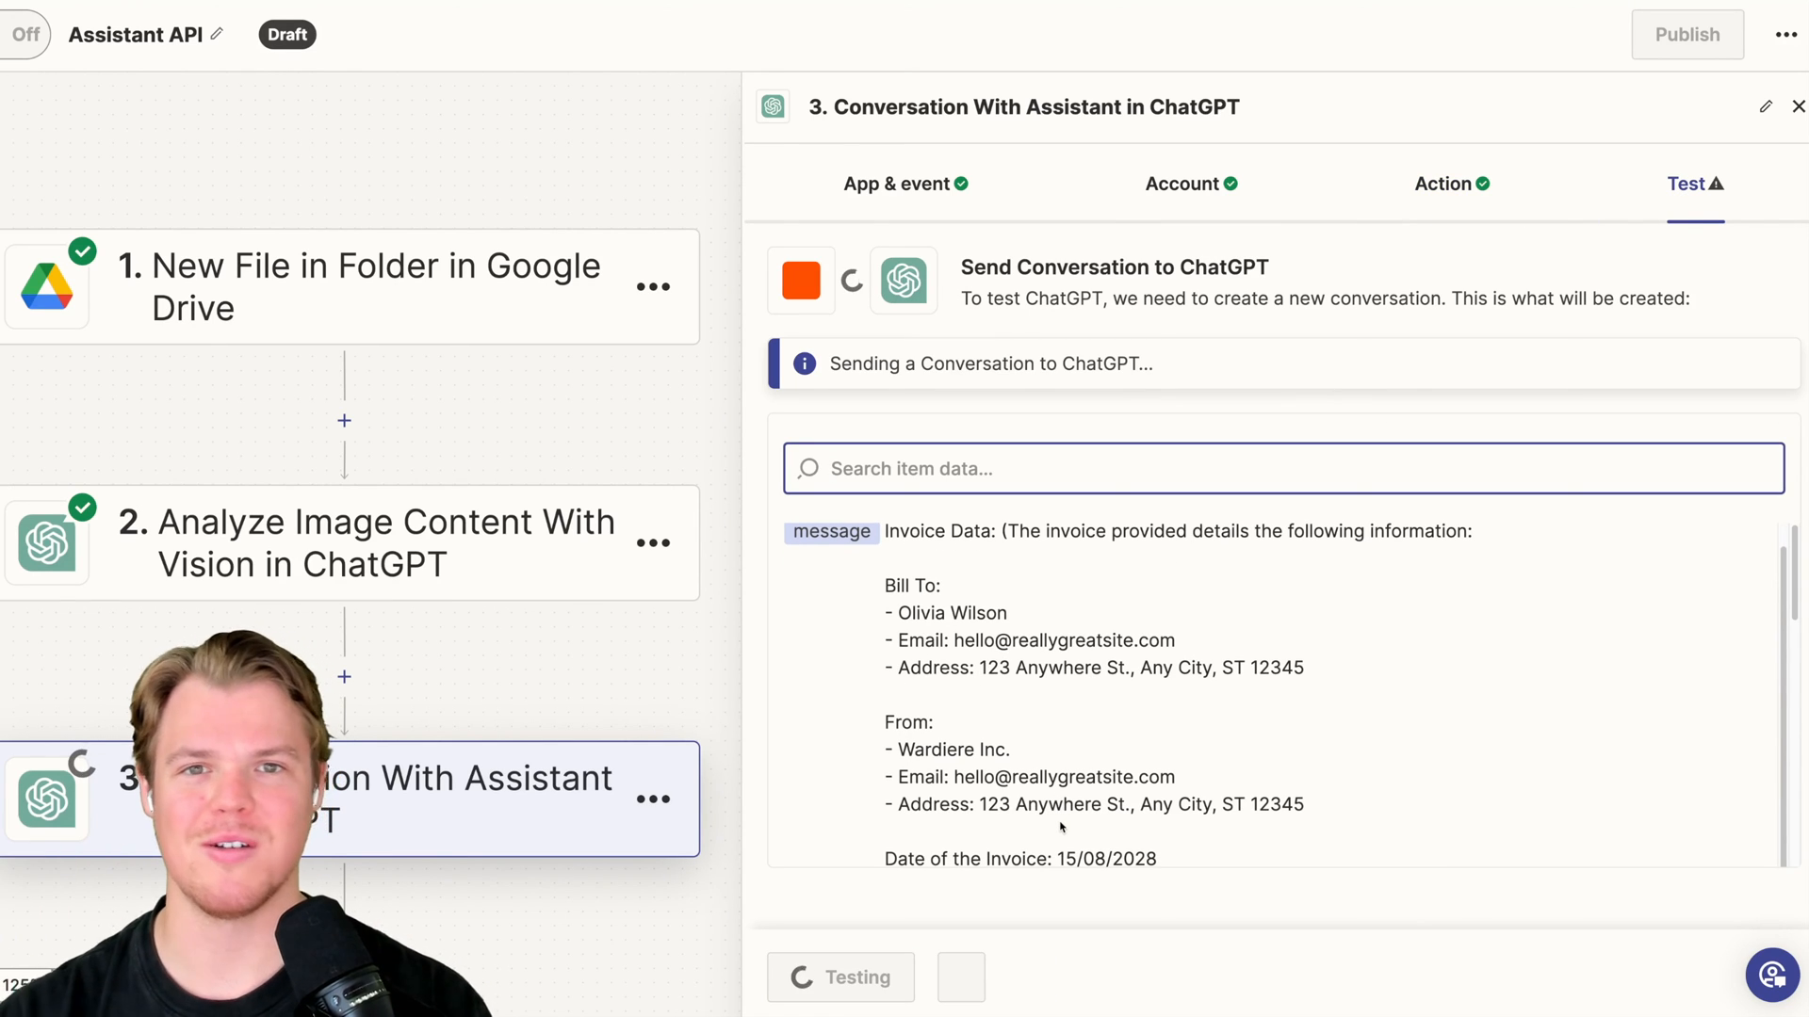
click(841, 976)
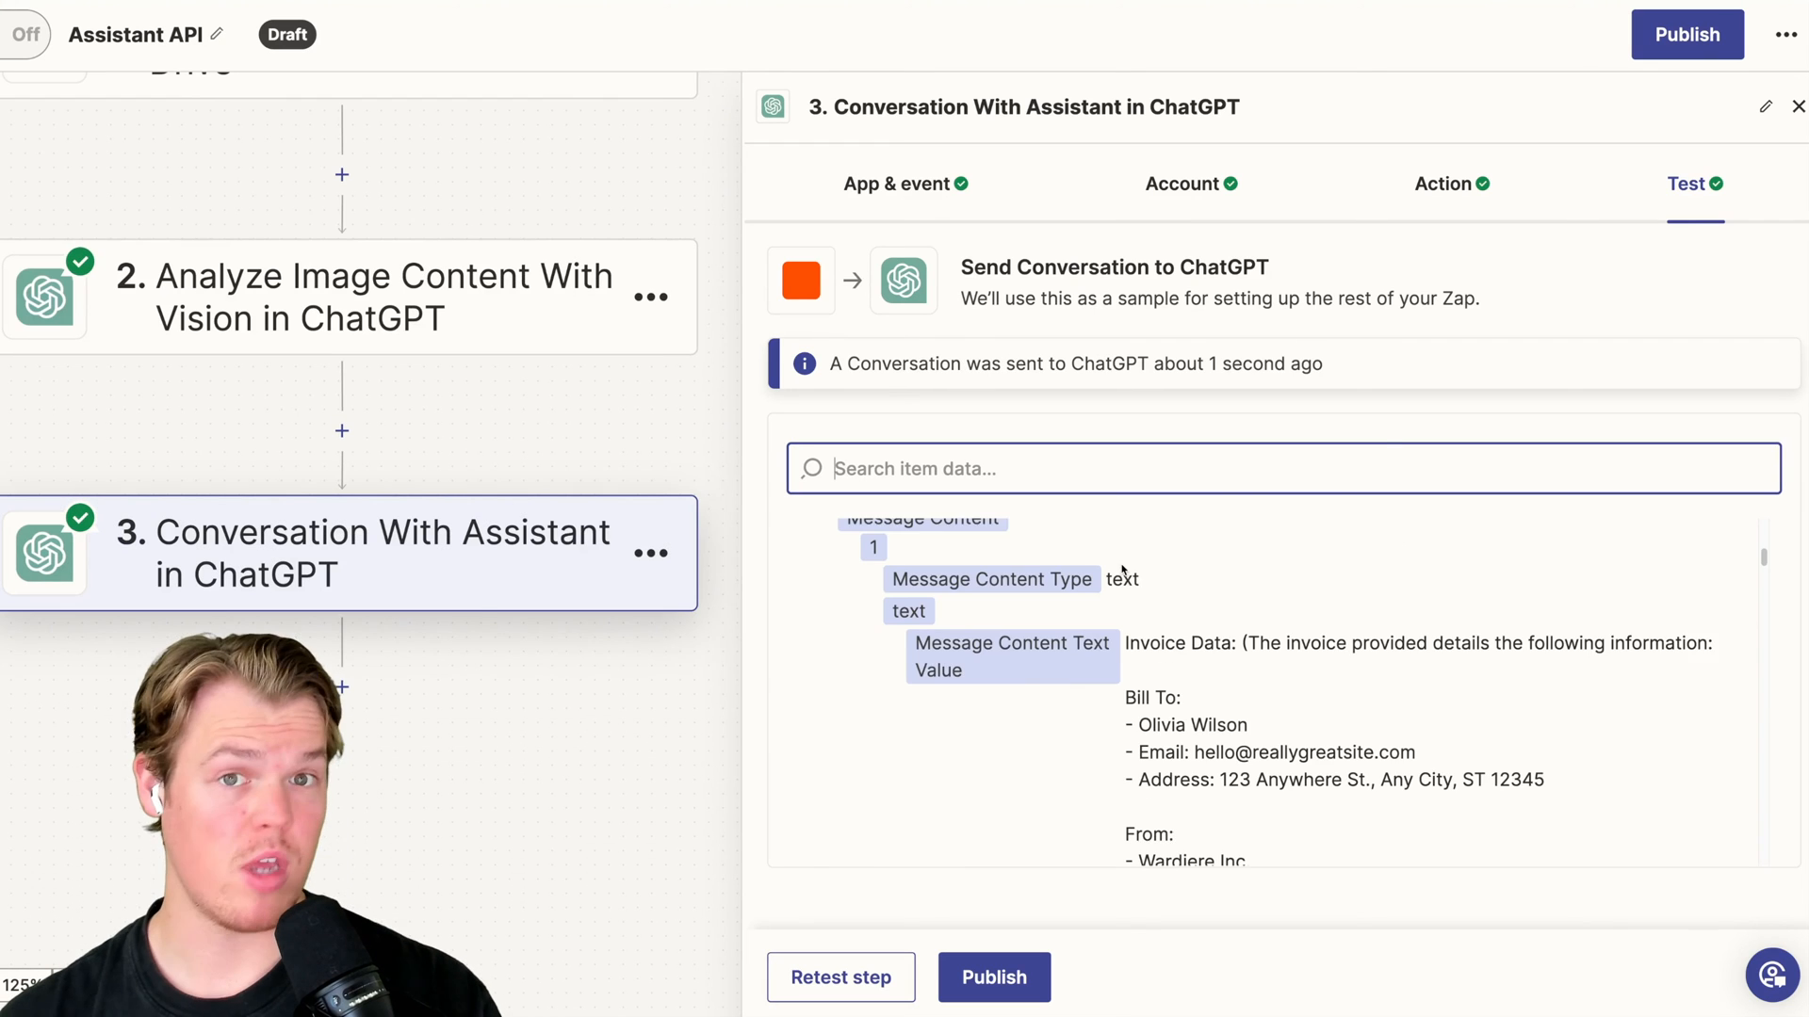
scroll(down, 3)
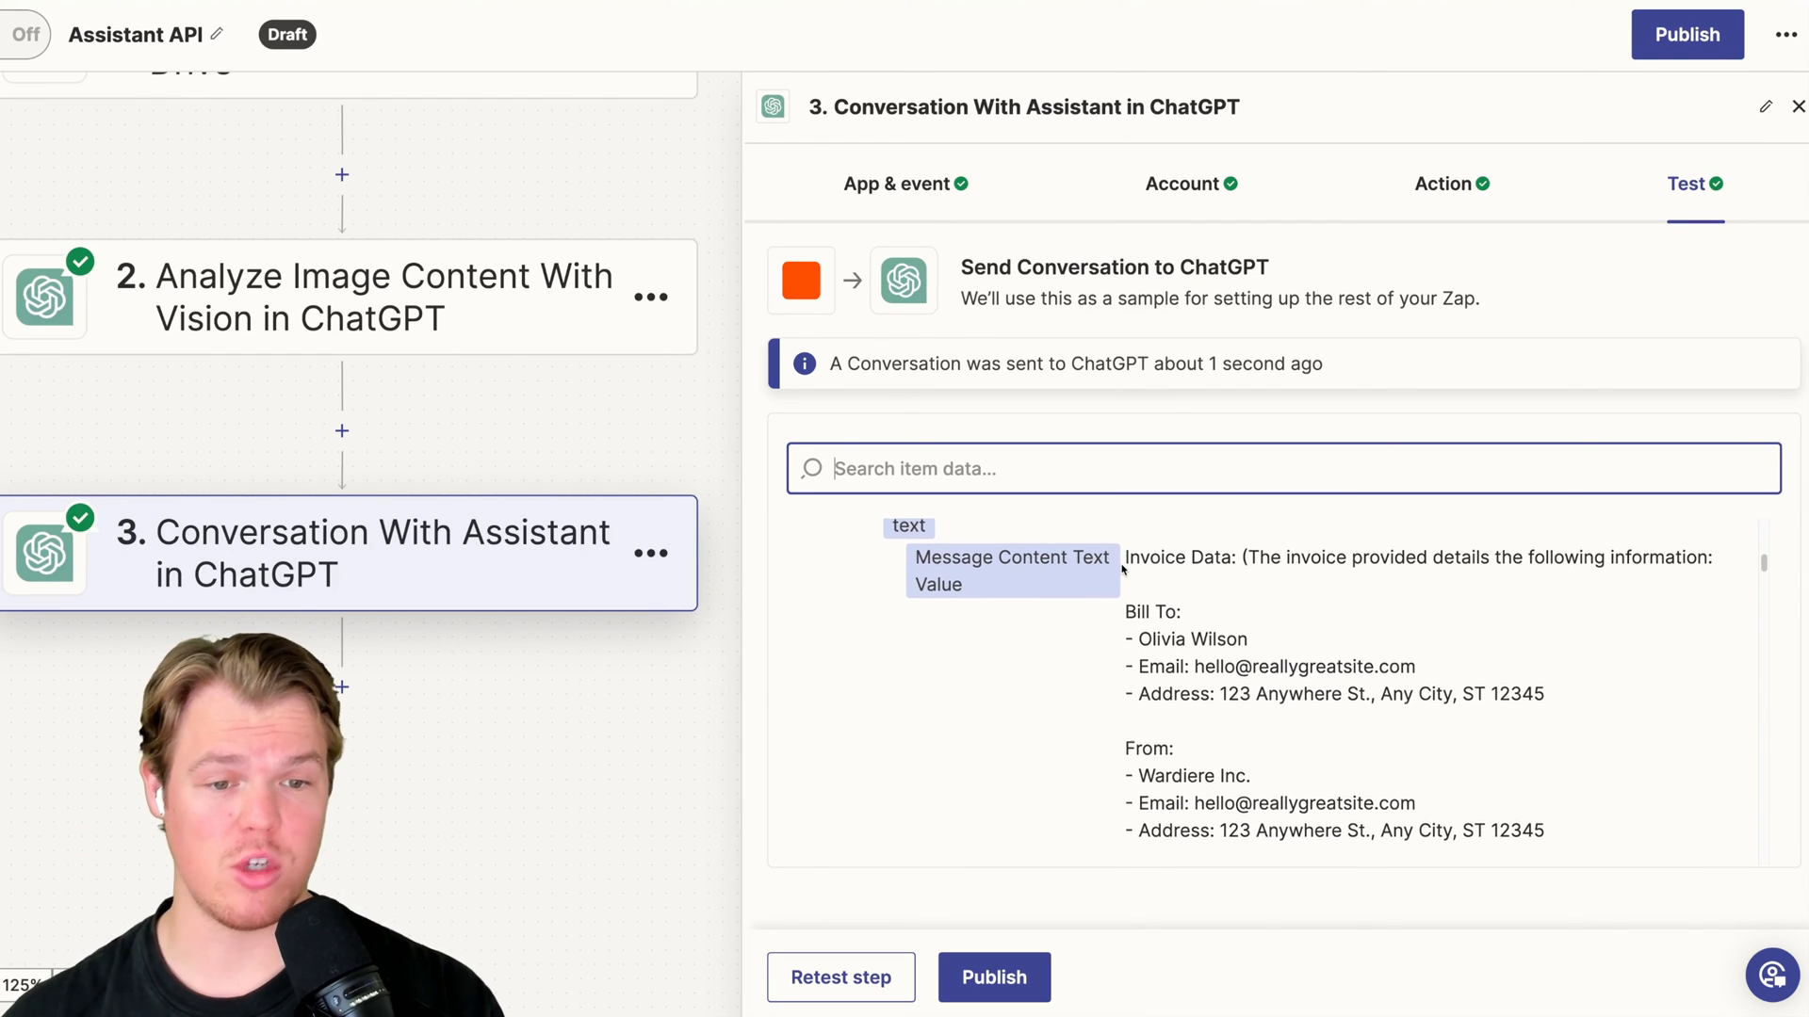
scroll(up, 3)
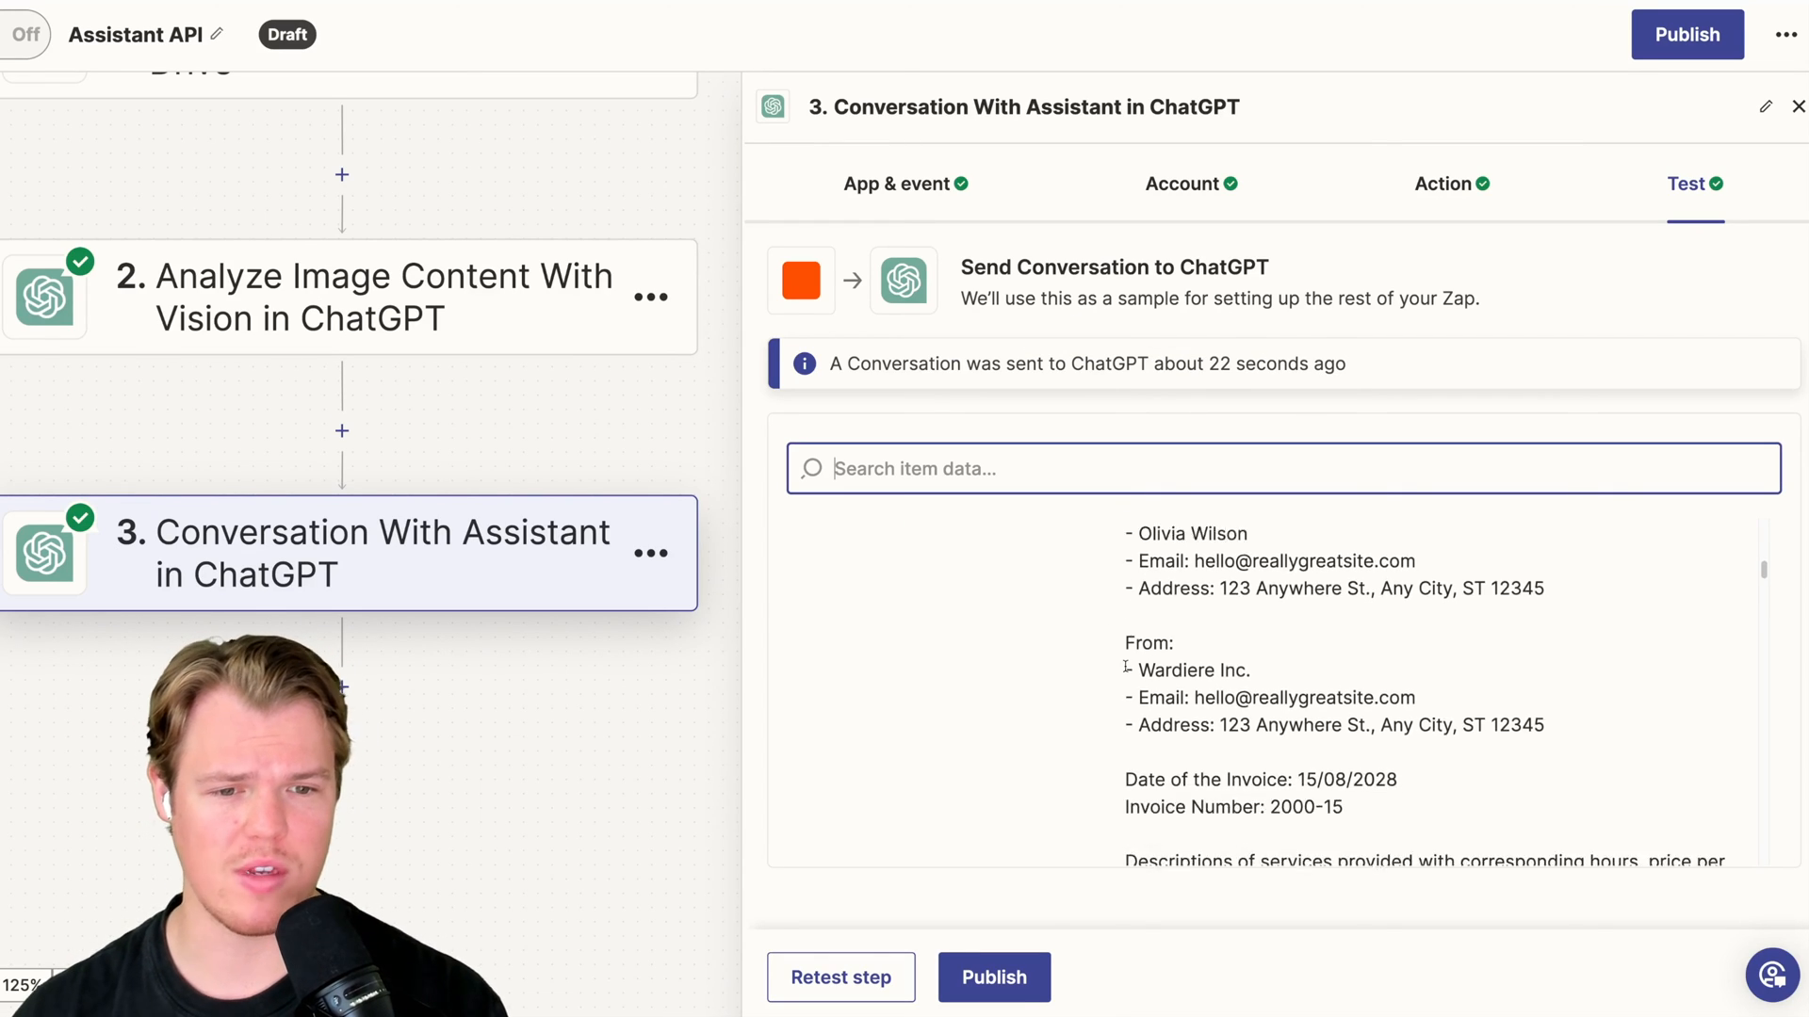
scroll(down, 3)
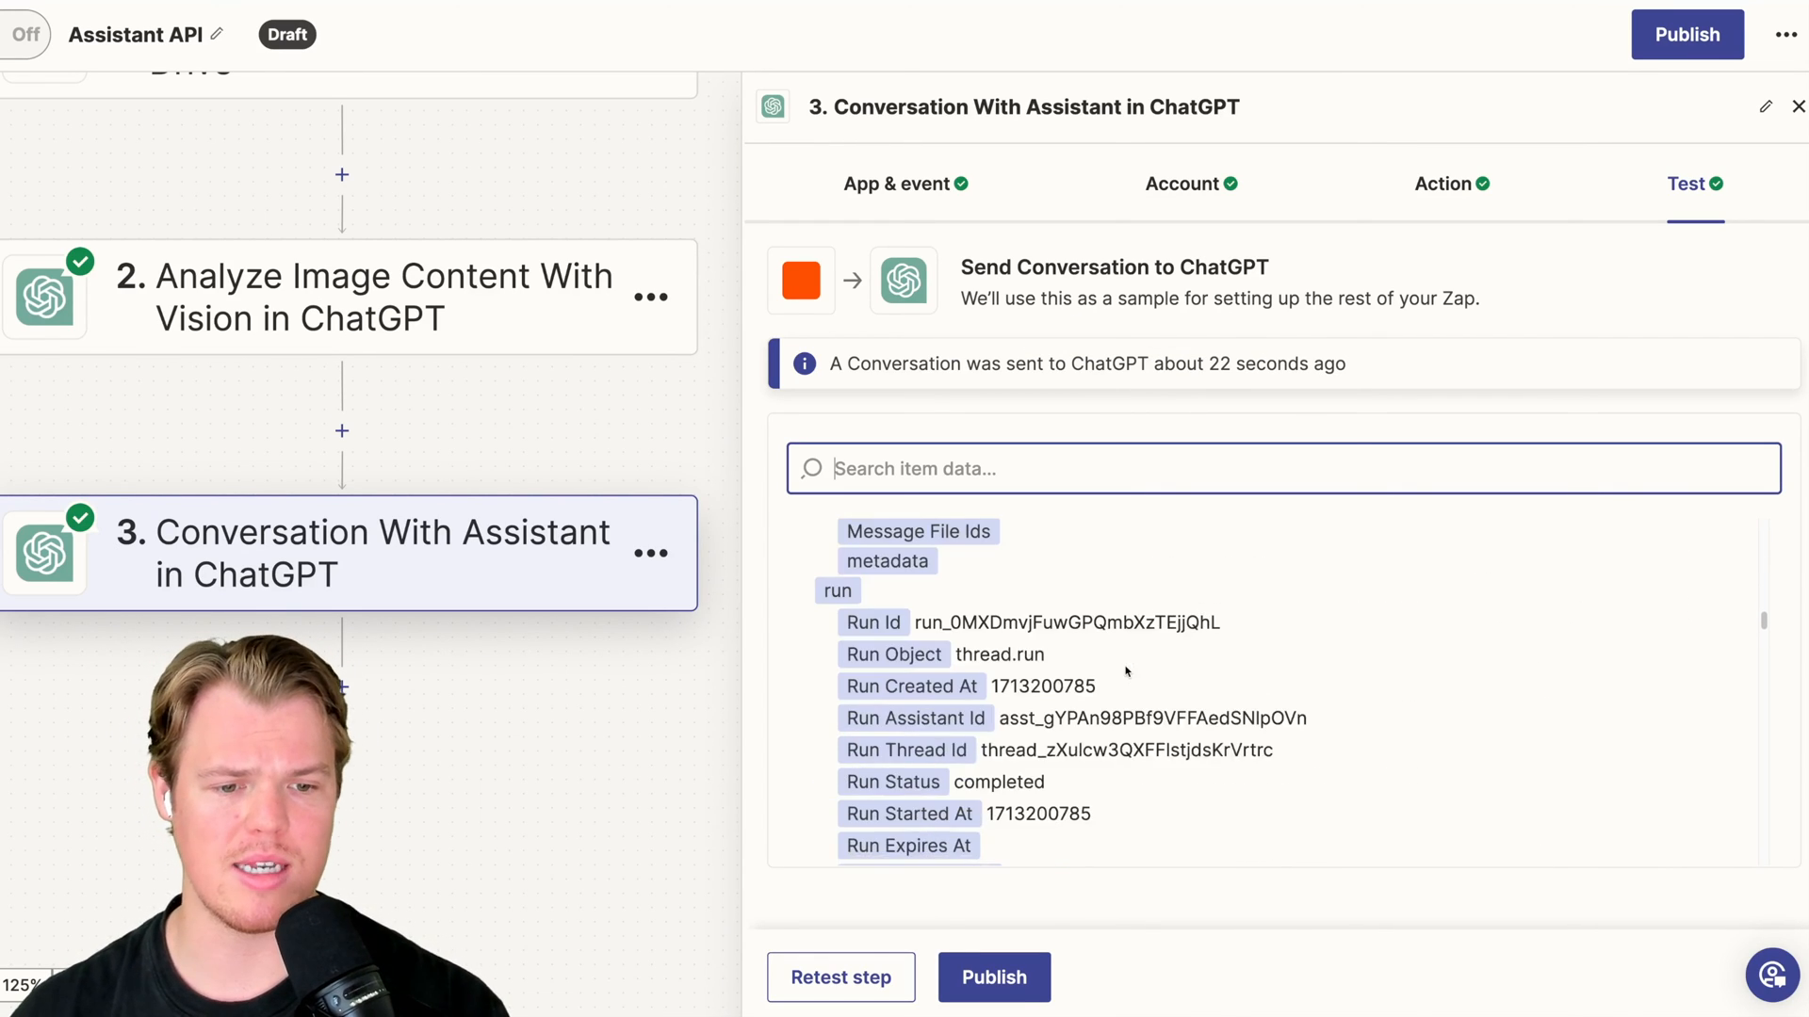
scroll(down, 3)
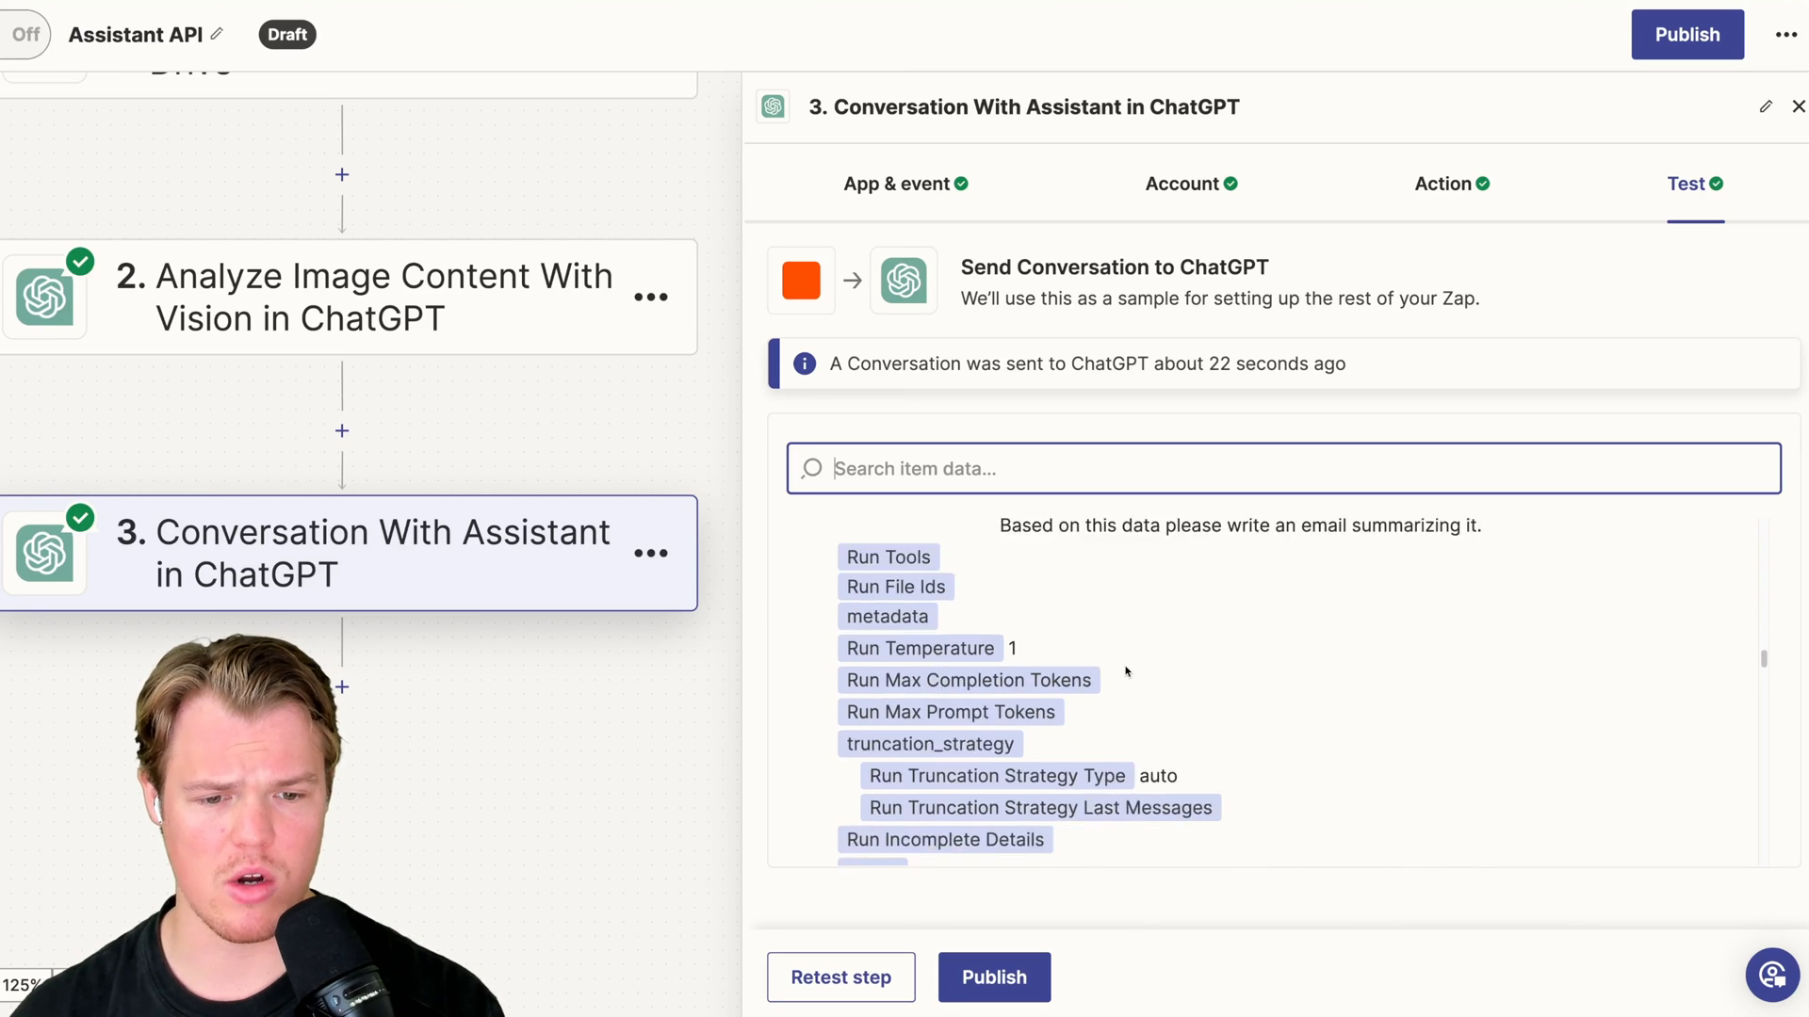
scroll(down, 3)
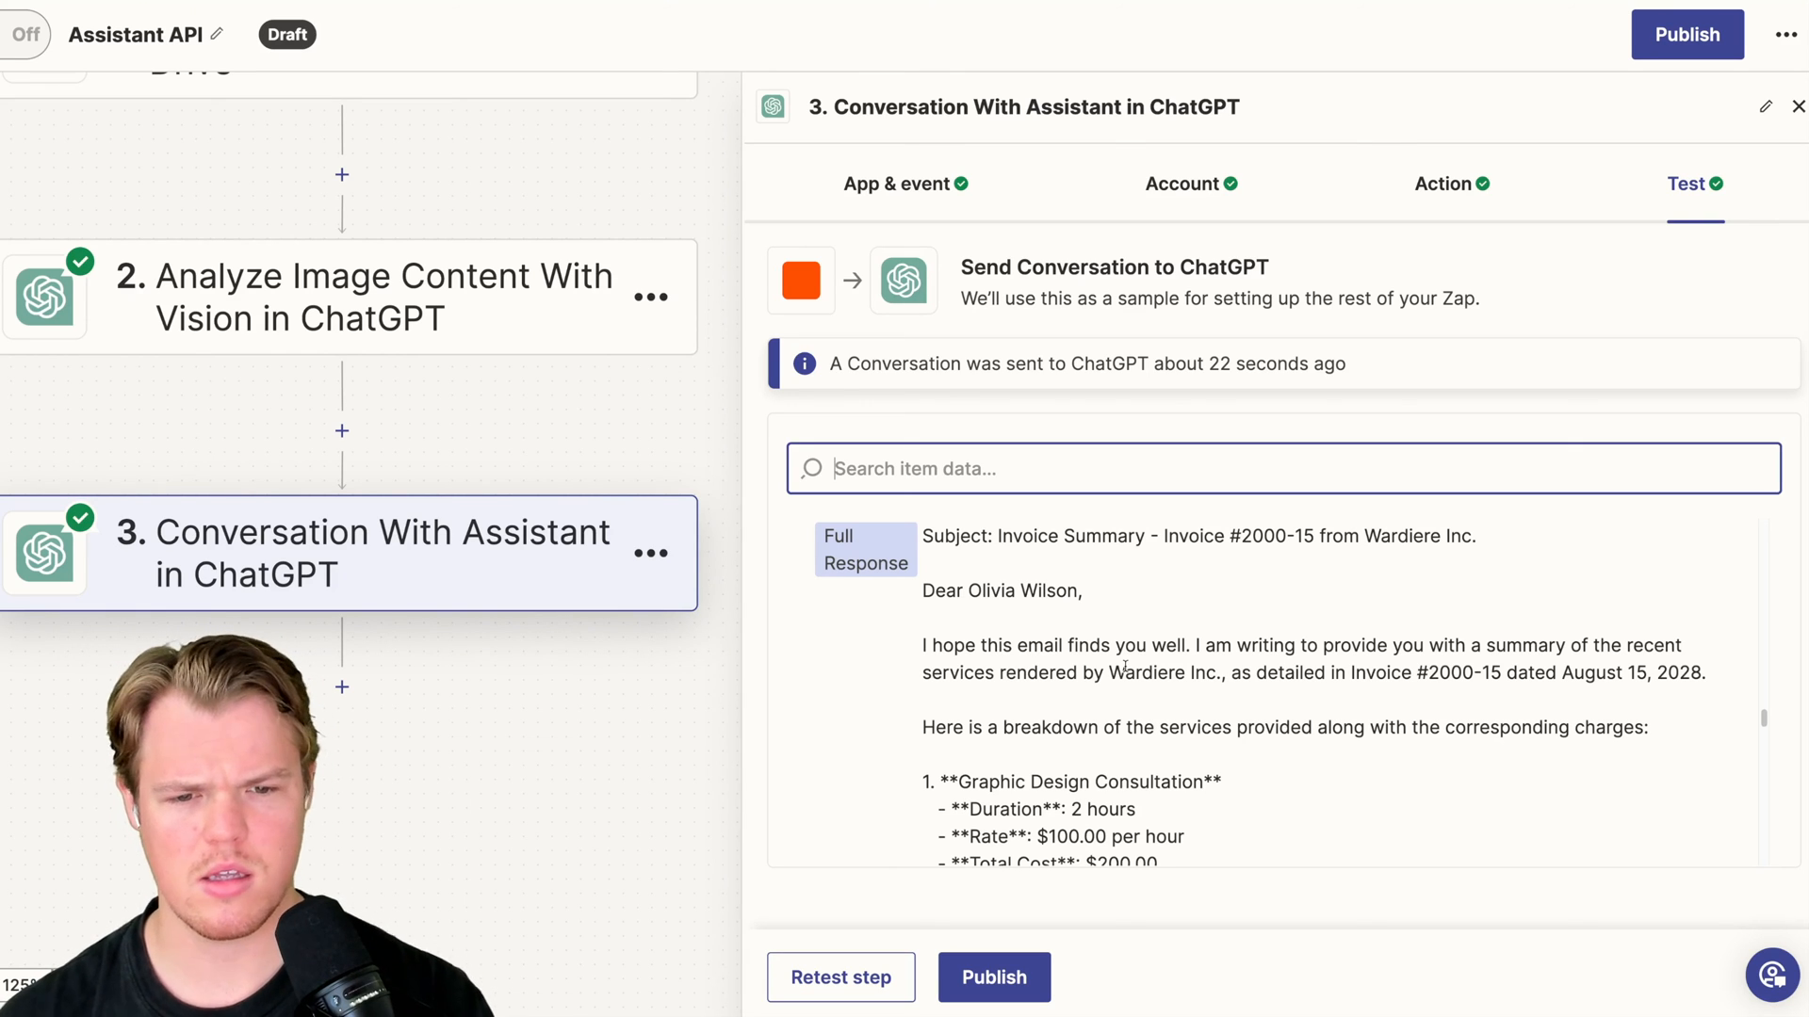
scroll(down, 3)
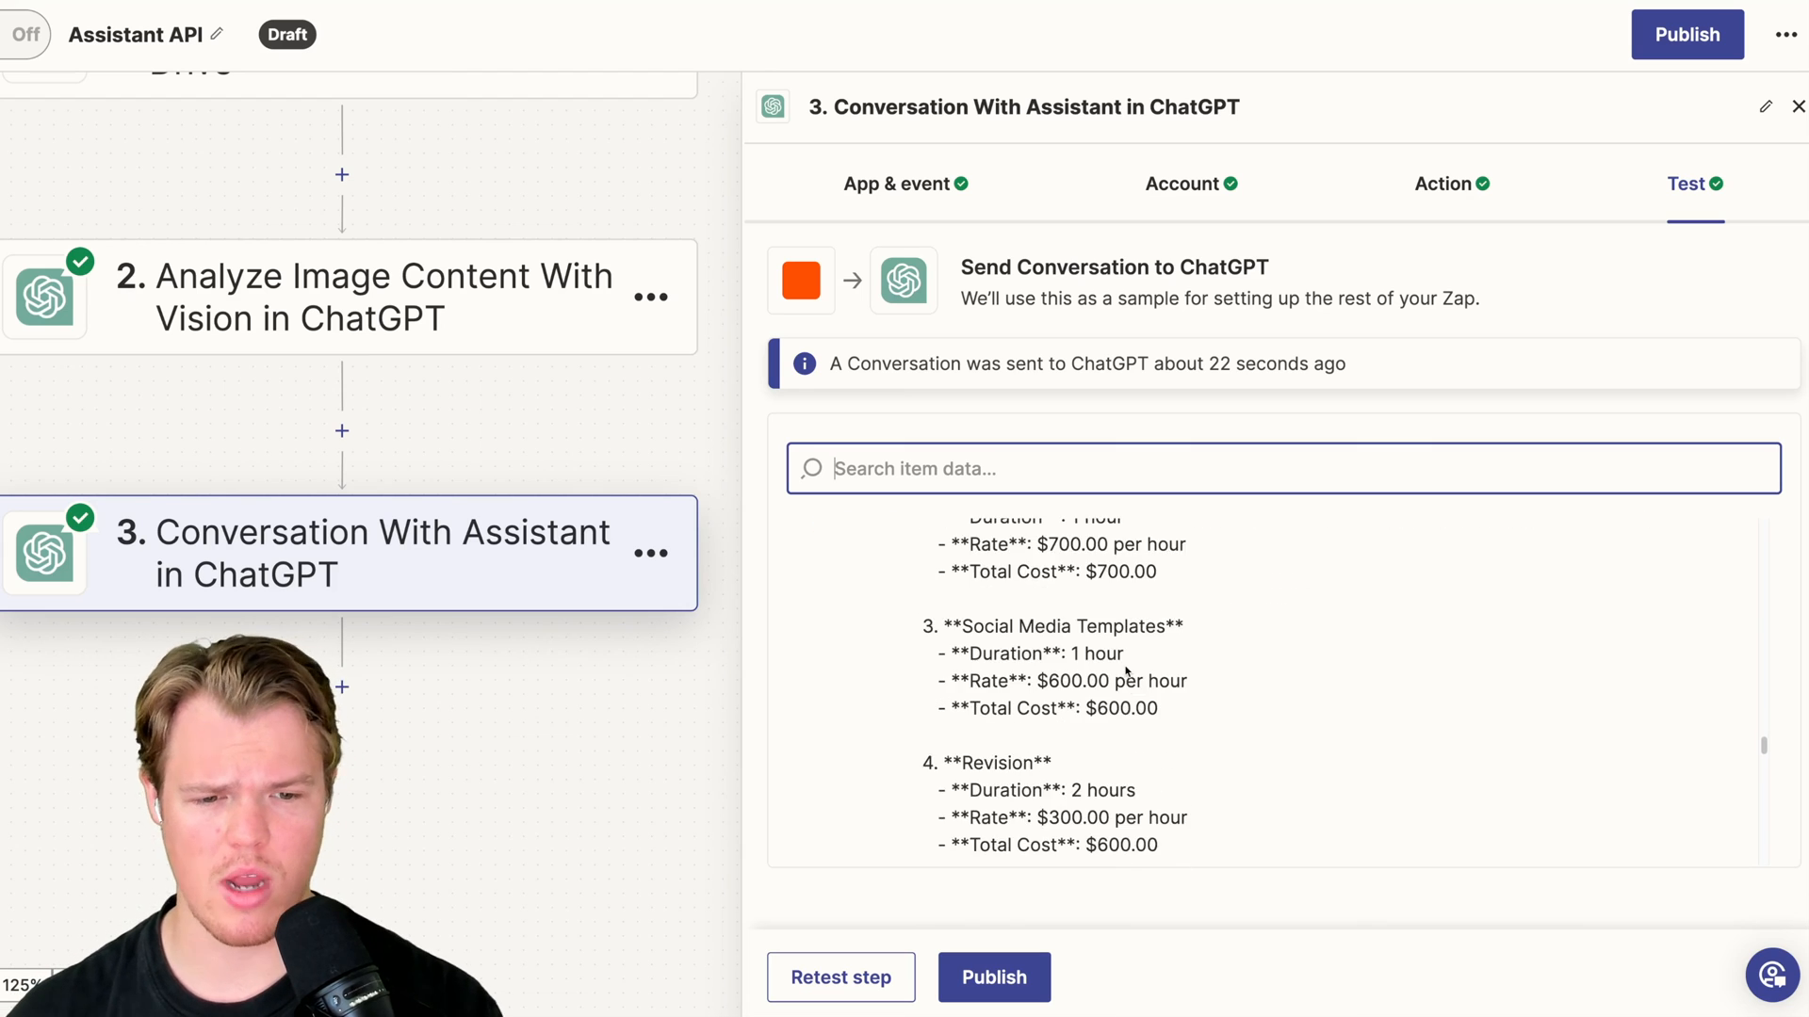
scroll(down, 3)
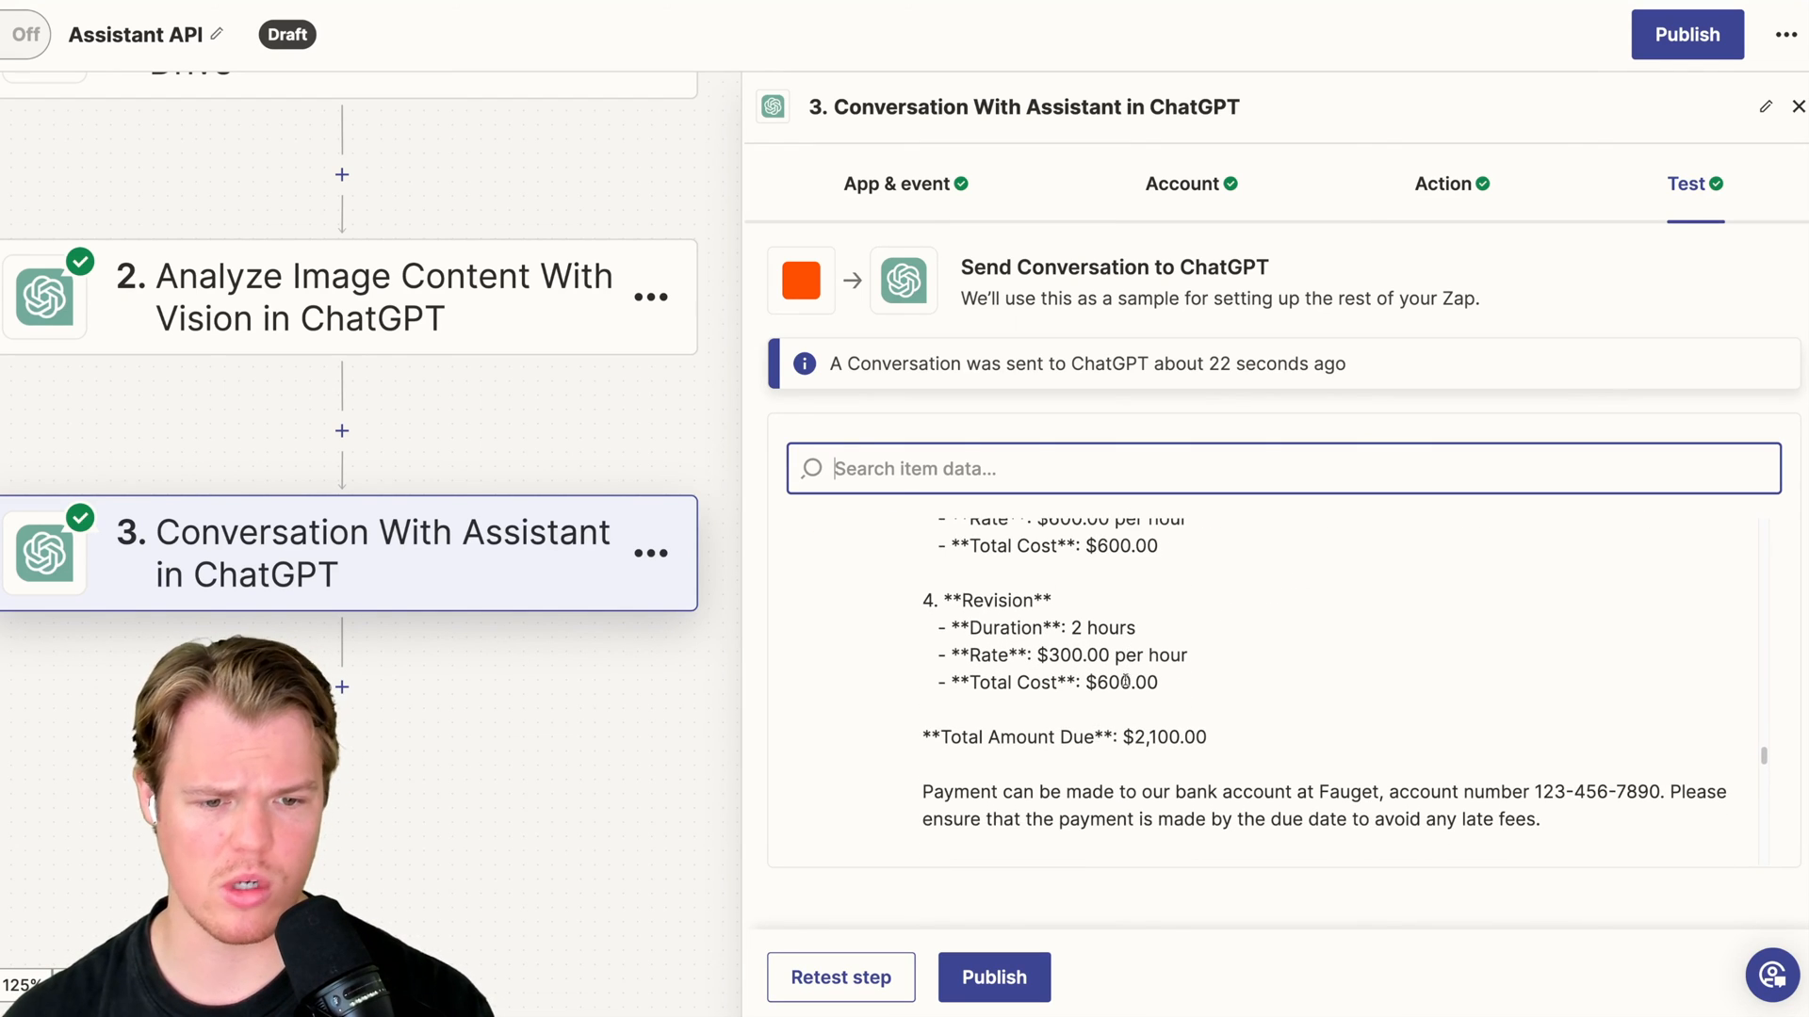
scroll(down, 3)
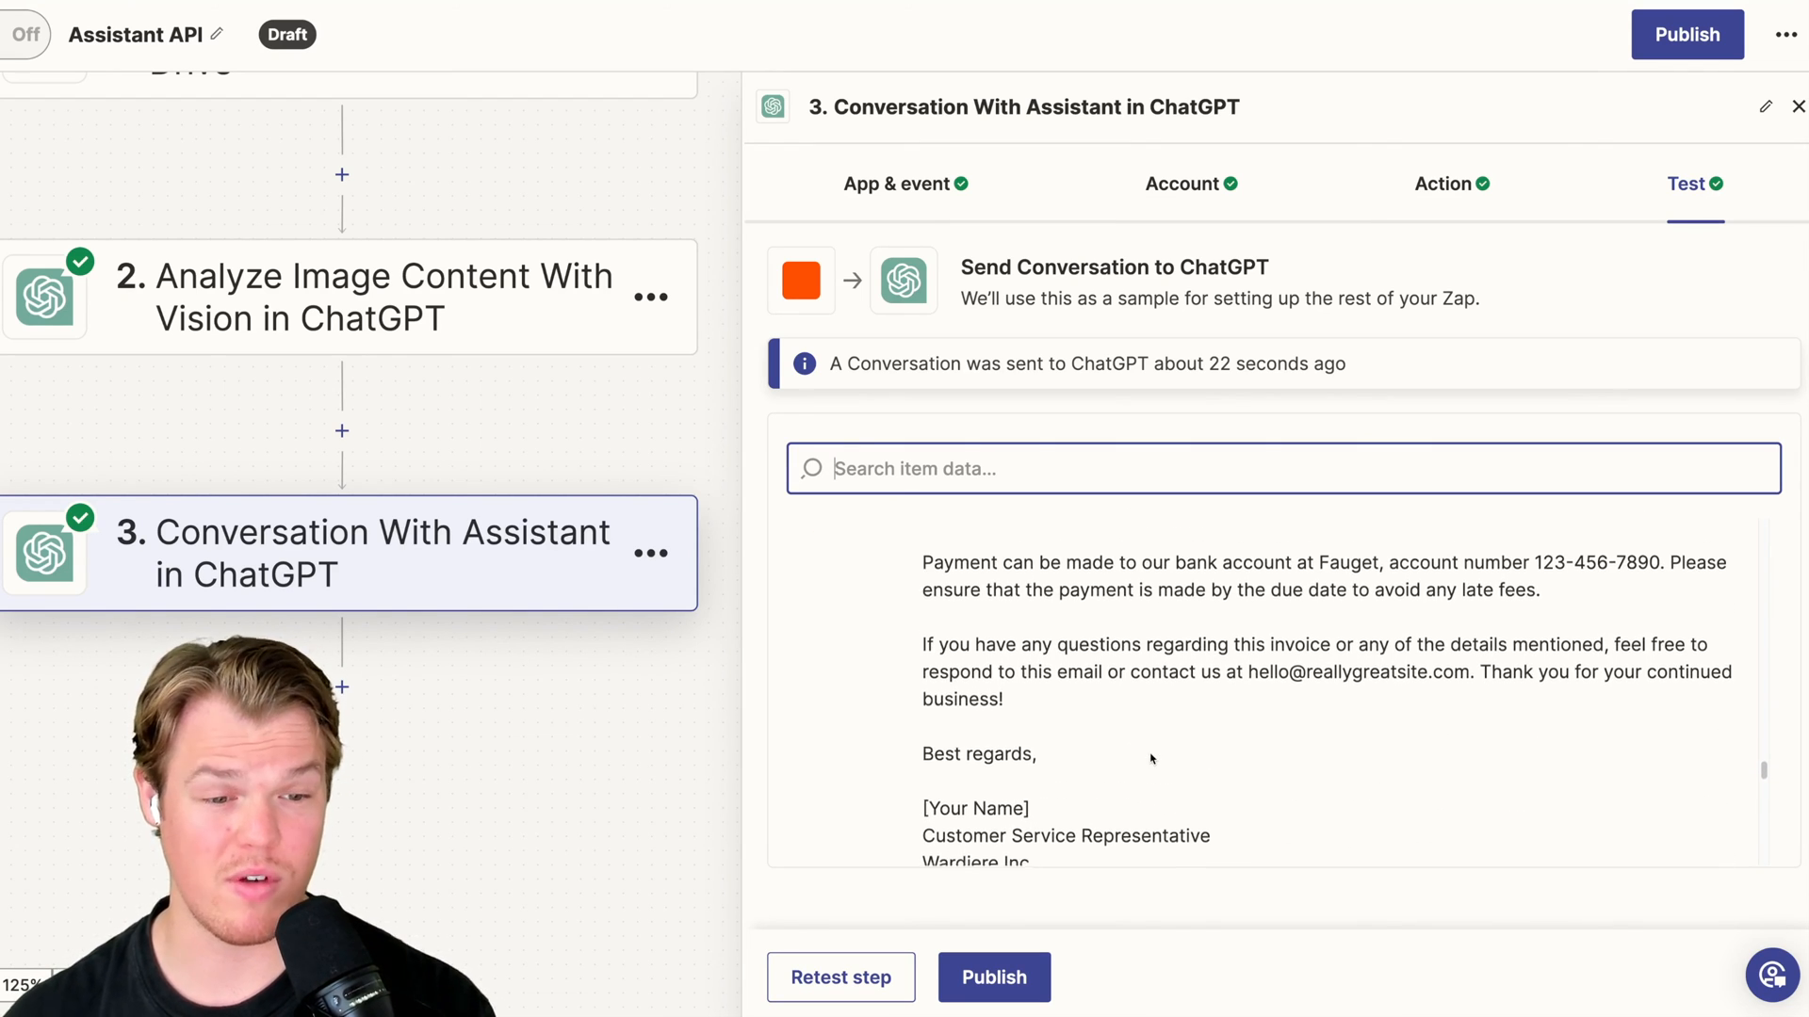